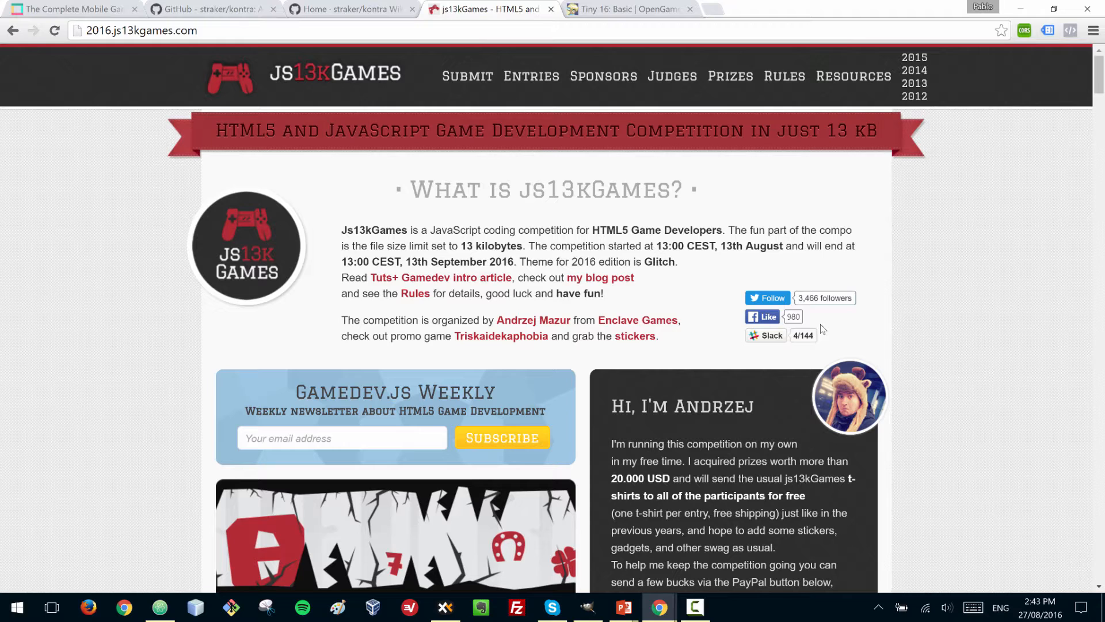
mouse_move(844, 306)
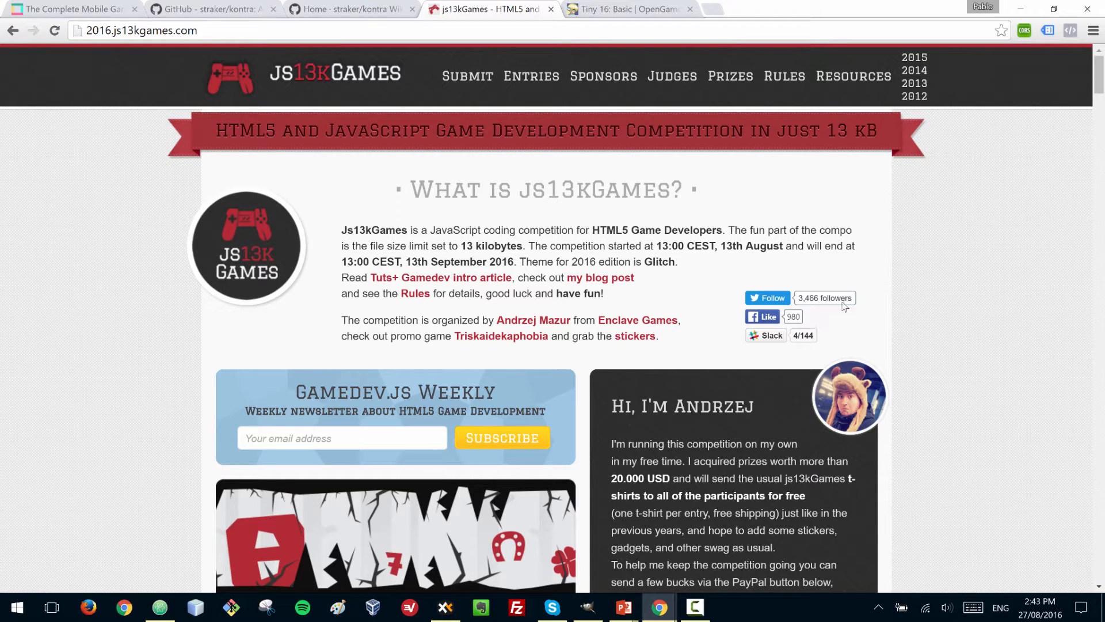
mouse_move(891, 246)
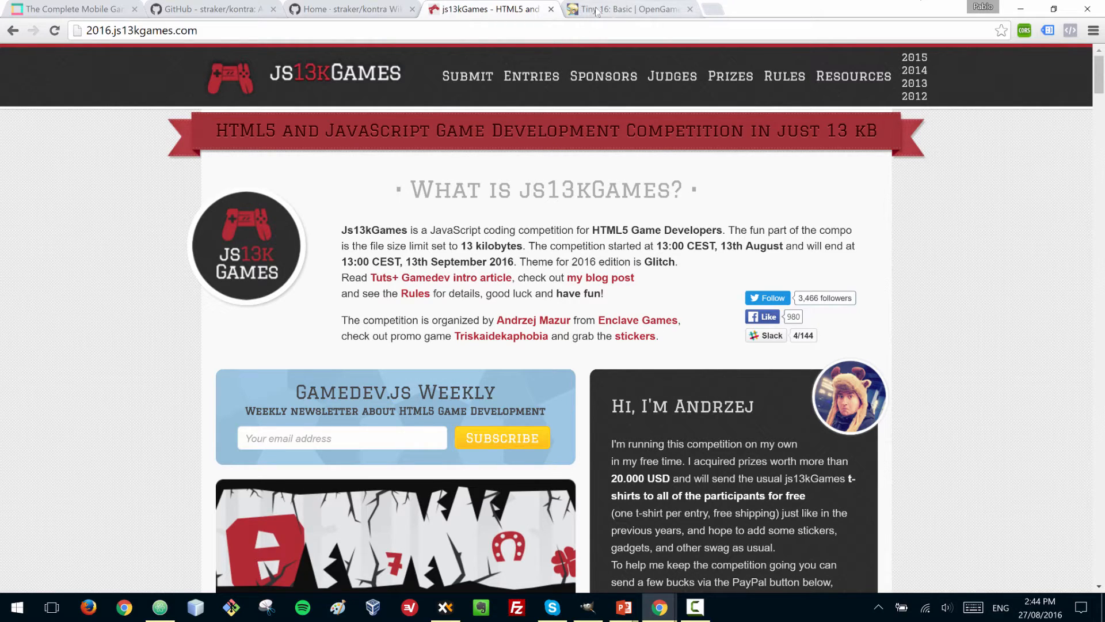
Review the Tiny 16: Basic tileset page with its CC-BY 3.0 license, then close it
left_click(628, 9)
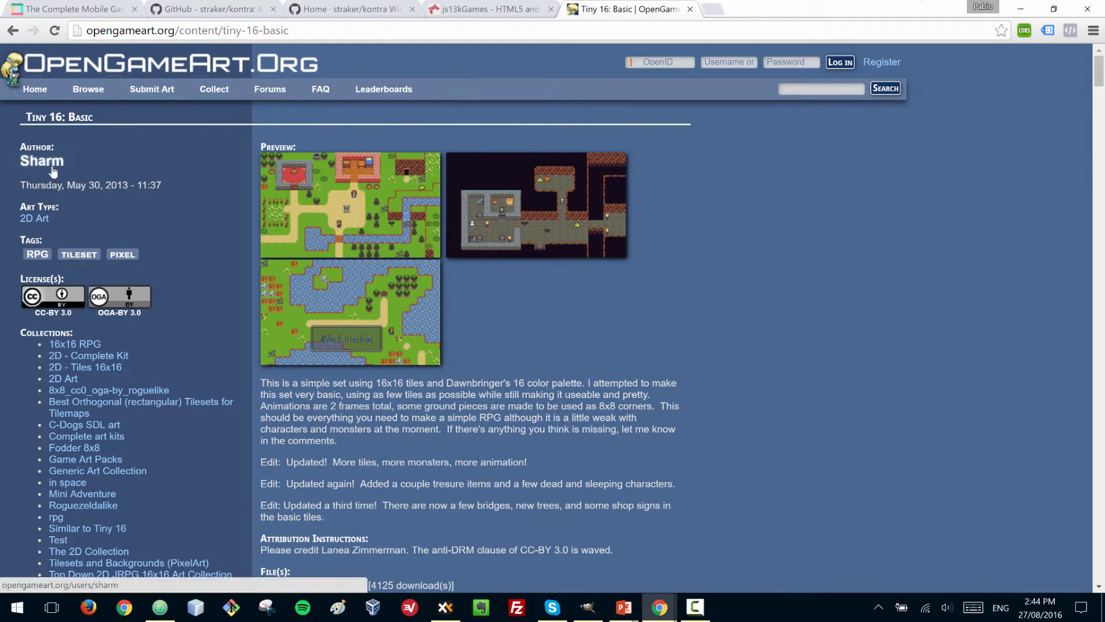
mouse_move(382, 254)
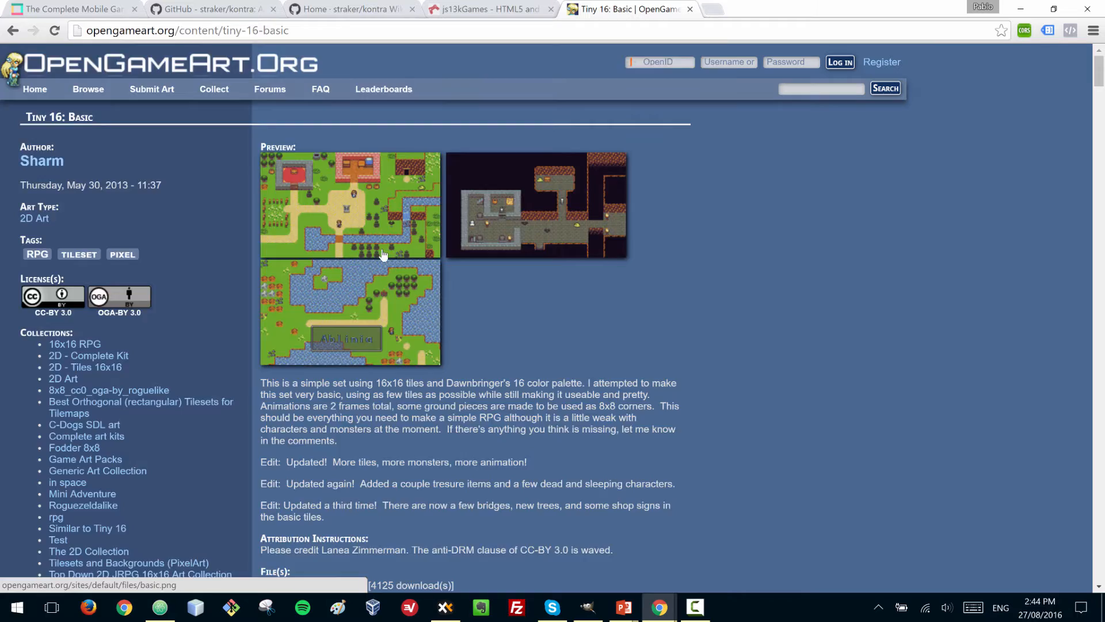
mouse_move(64, 317)
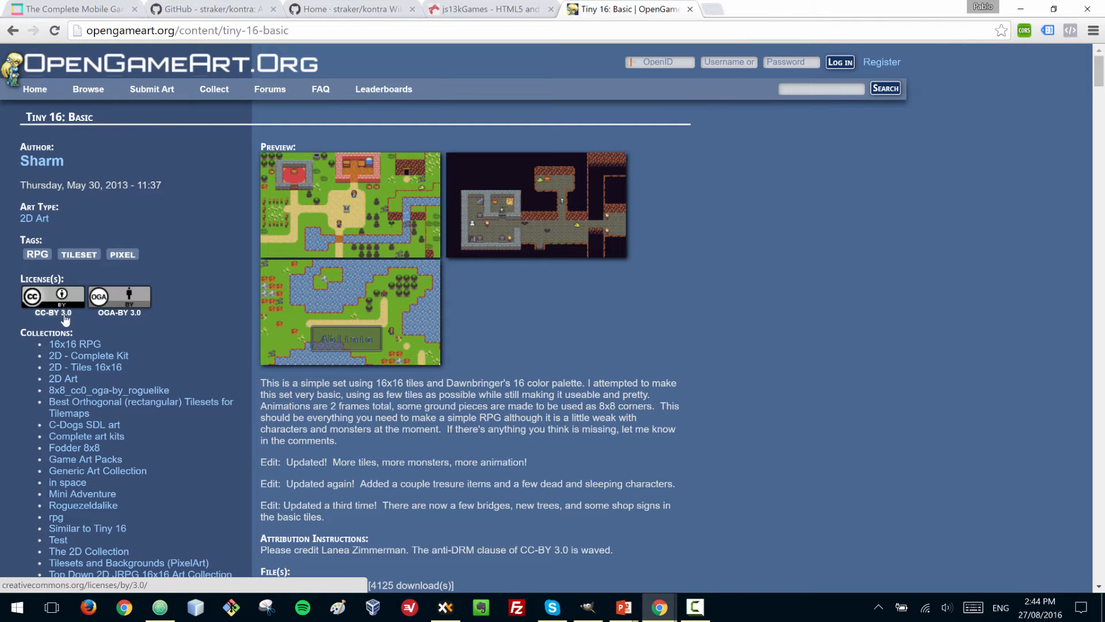
mouse_move(264, 297)
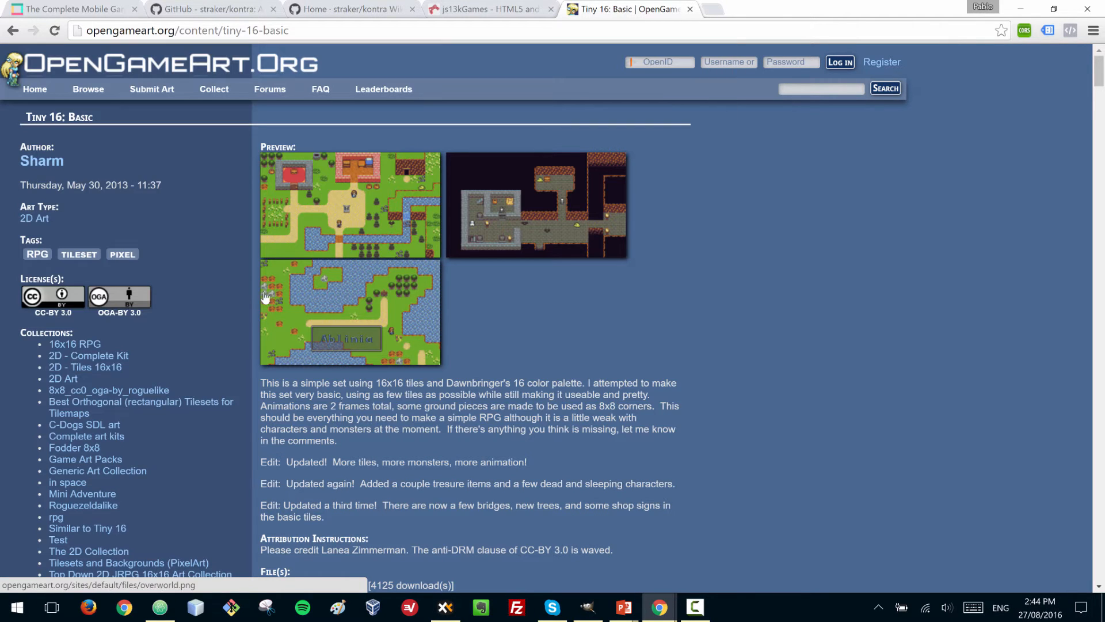
mouse_move(60, 321)
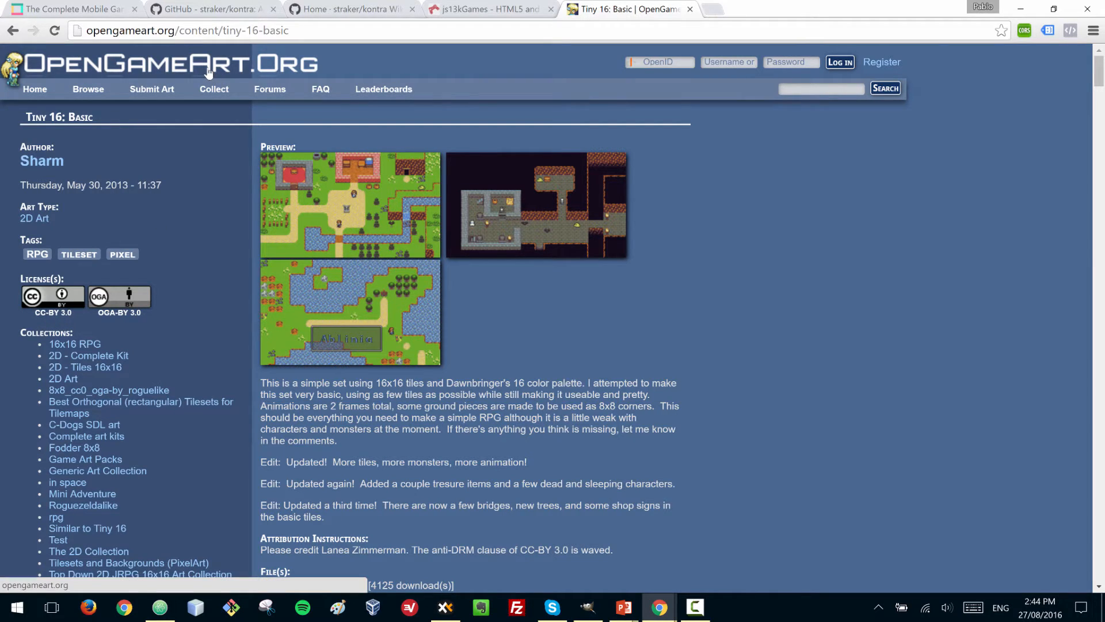
mouse_move(106, 296)
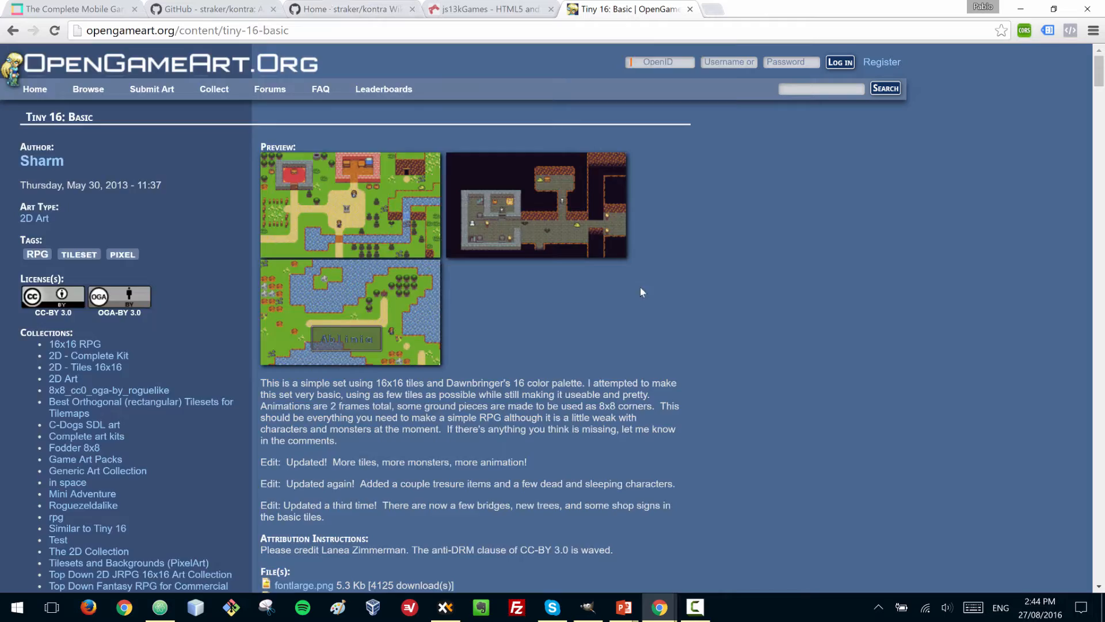
left_click(486, 9)
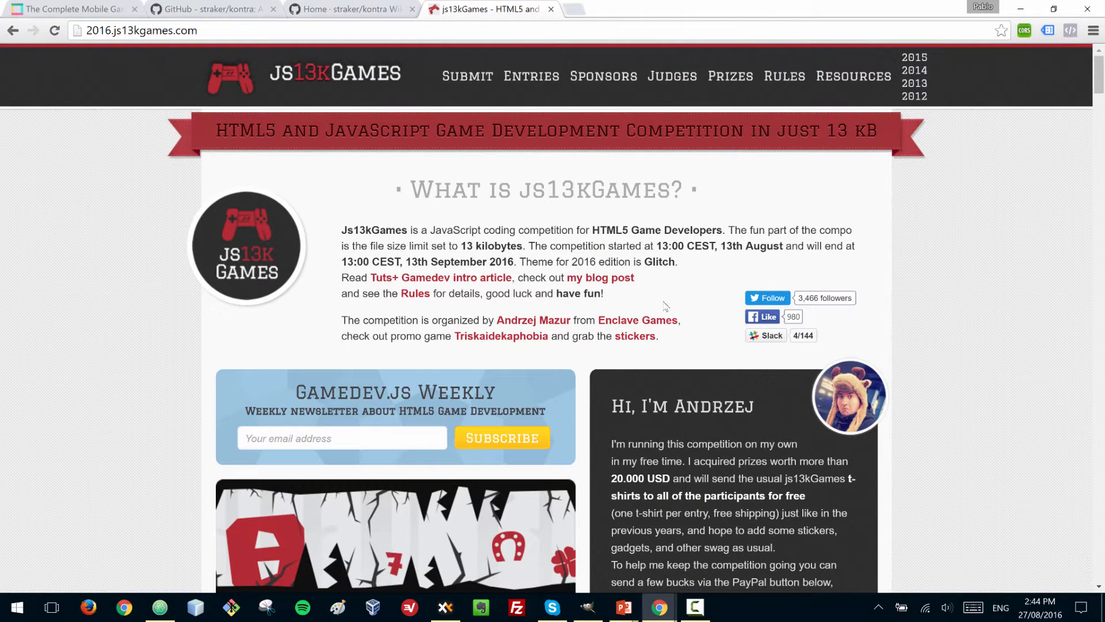
Close the js13kGames page and scroll the straker/kontra repository's files and README
left_click(345, 8)
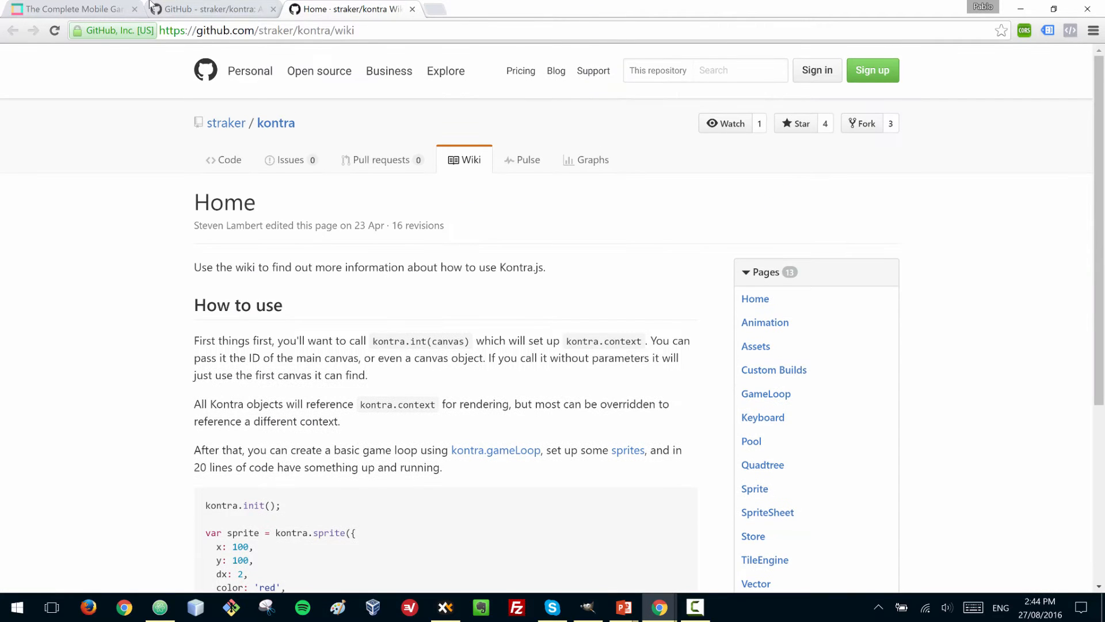
left_click(228, 159)
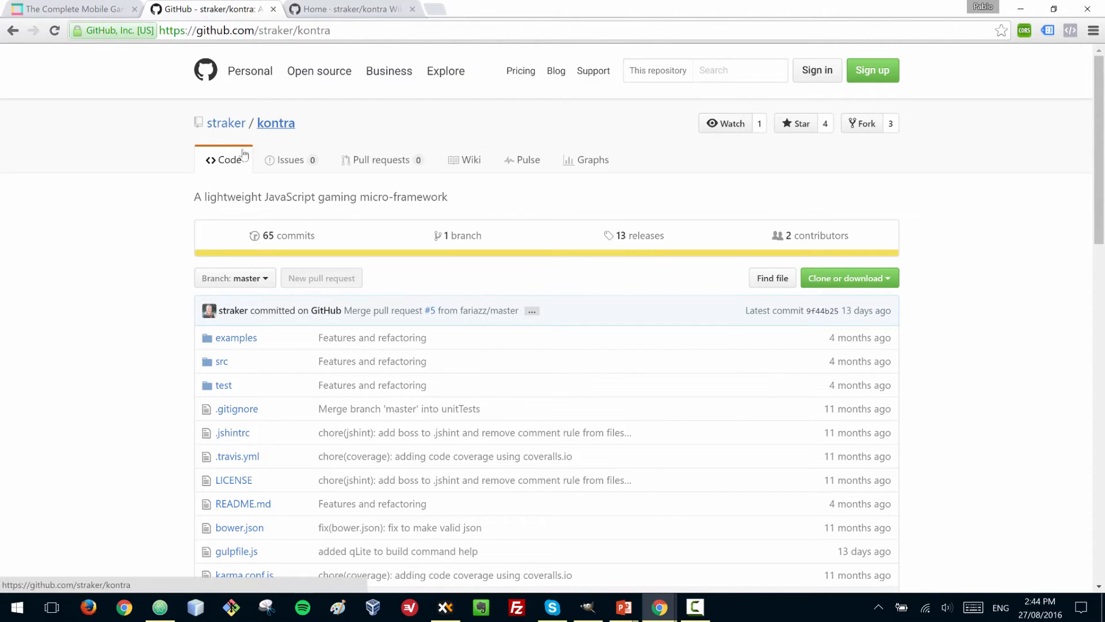
mouse_move(162, 209)
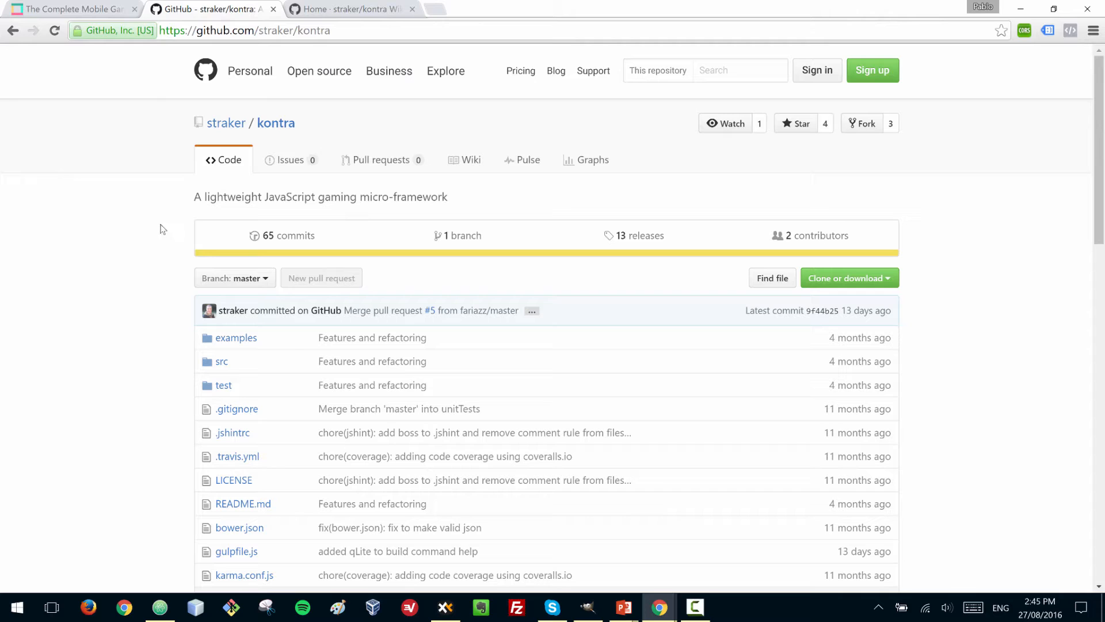
mouse_move(141, 251)
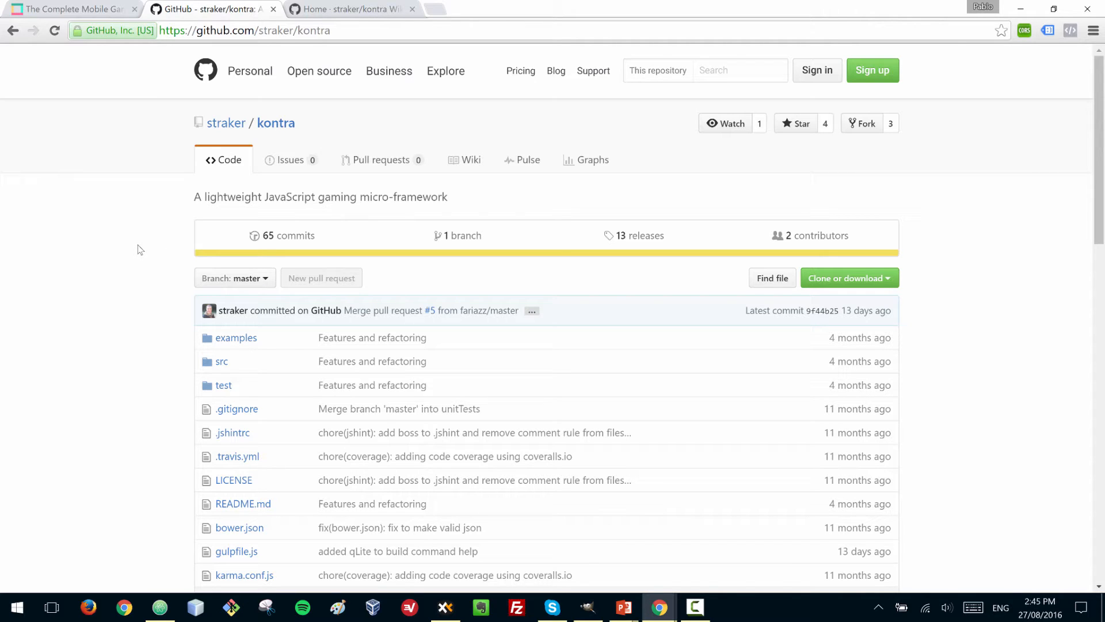
scroll("down", 3)
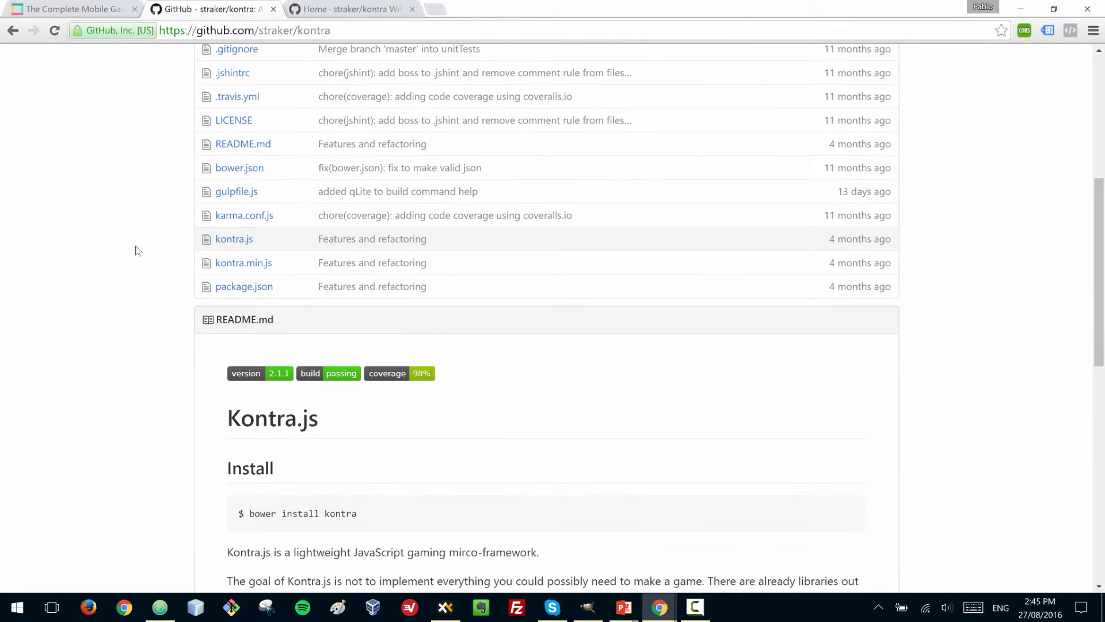
mouse_move(146, 279)
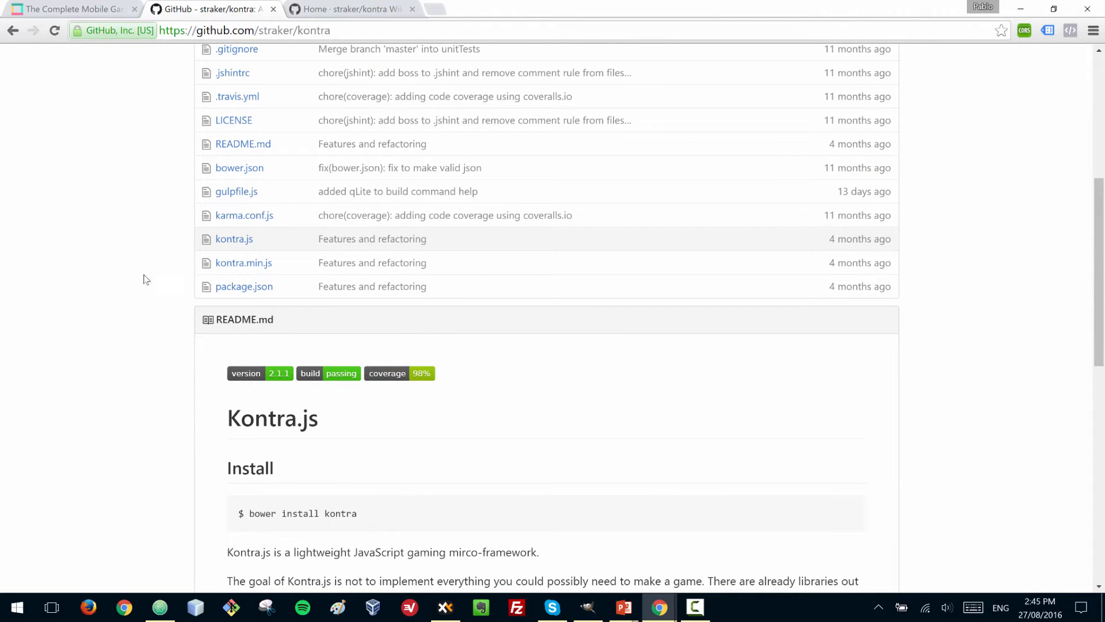
mouse_move(243, 263)
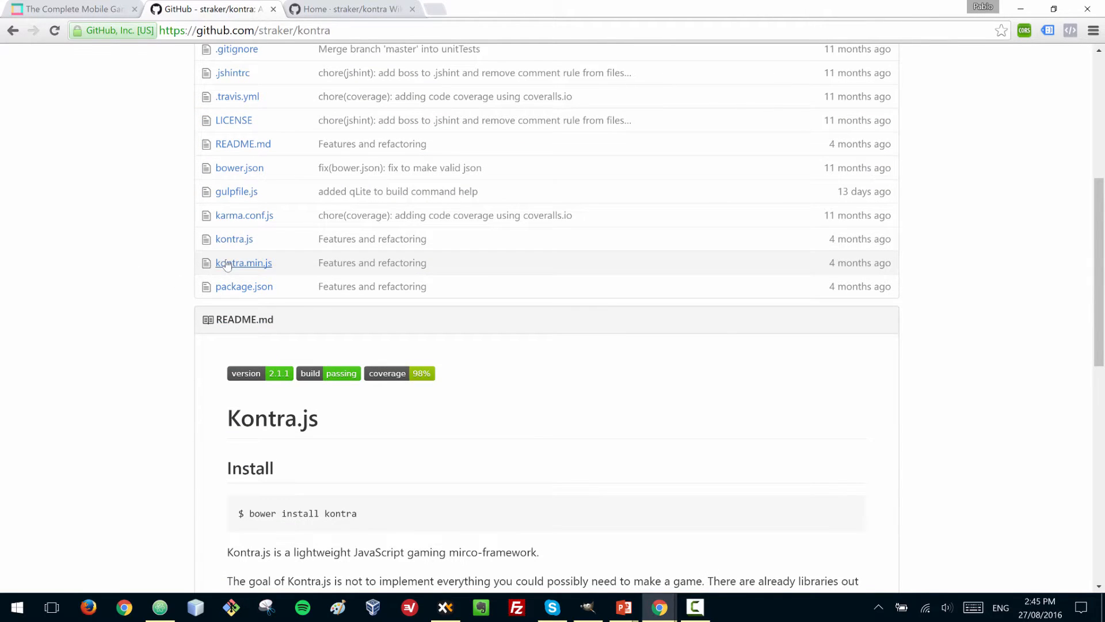
mouse_move(244, 263)
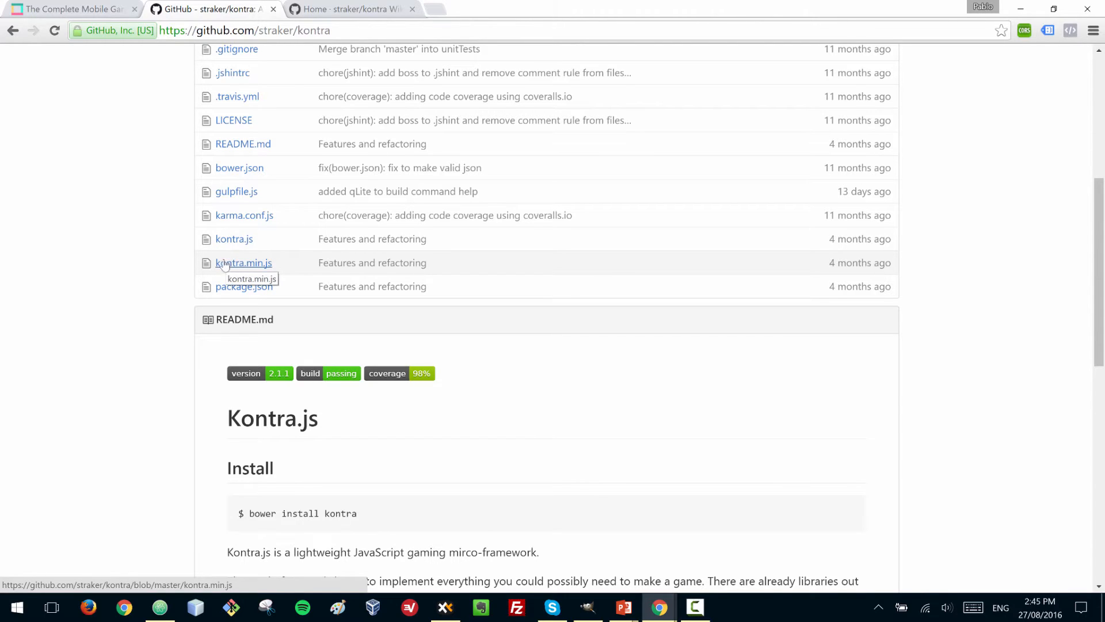
mouse_move(129, 289)
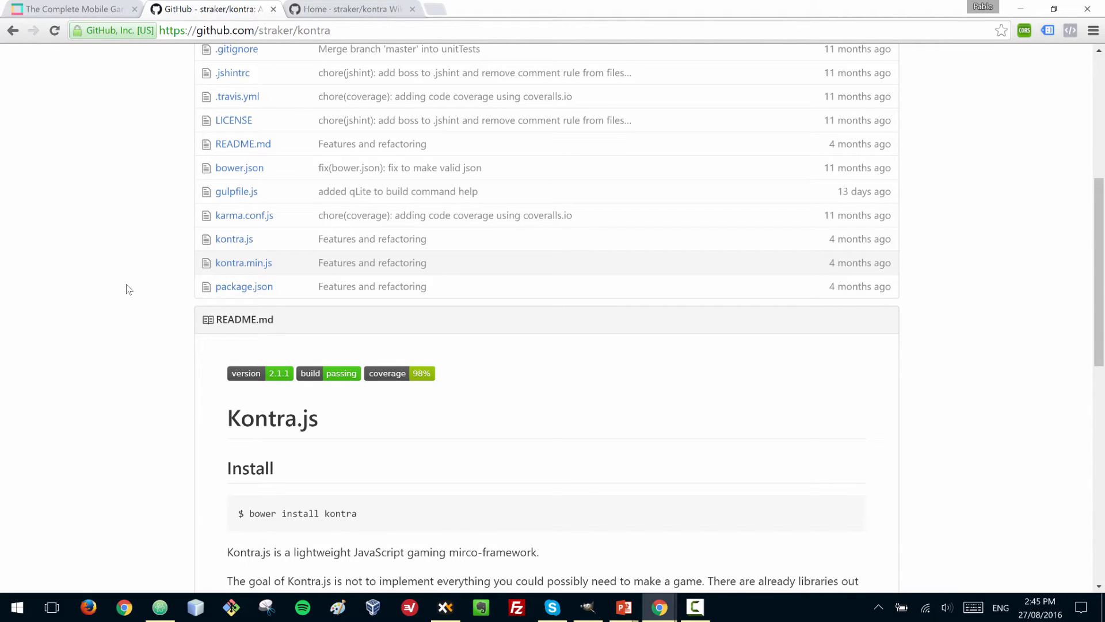
mouse_move(217, 419)
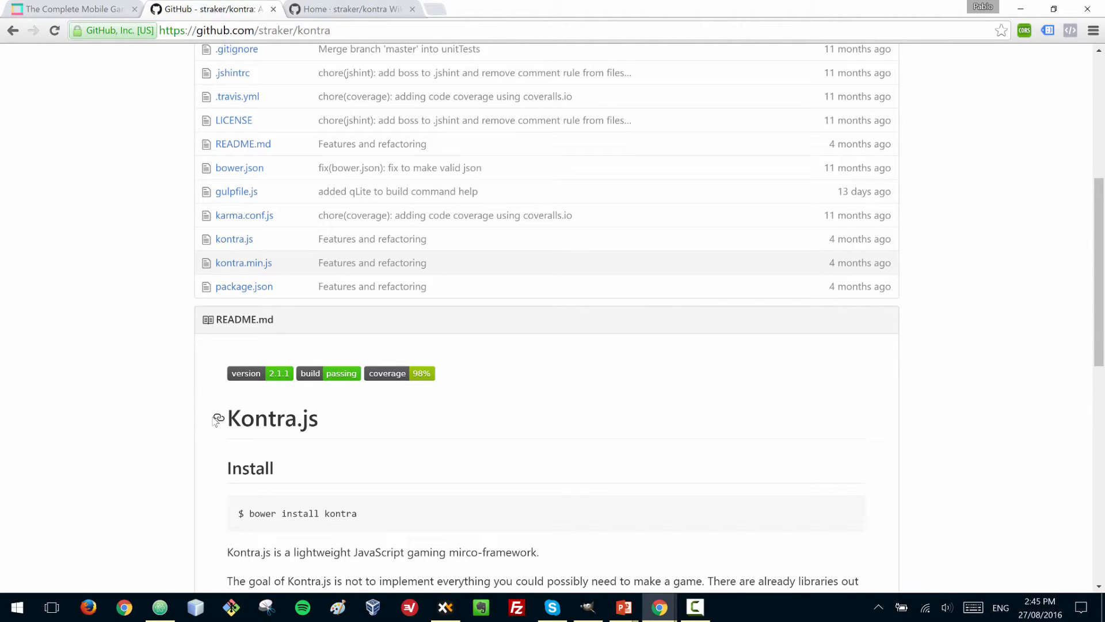
scroll("down", 3)
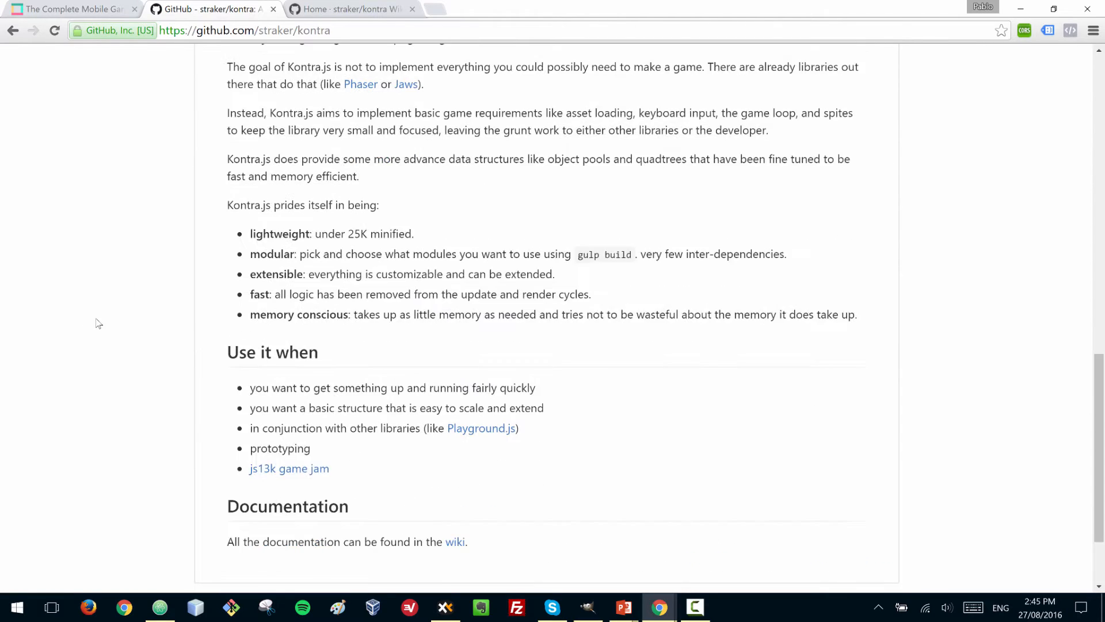
Scroll the Kontra wiki Home page to the How to use section with sprite and gameLoop code
scroll("down", 3)
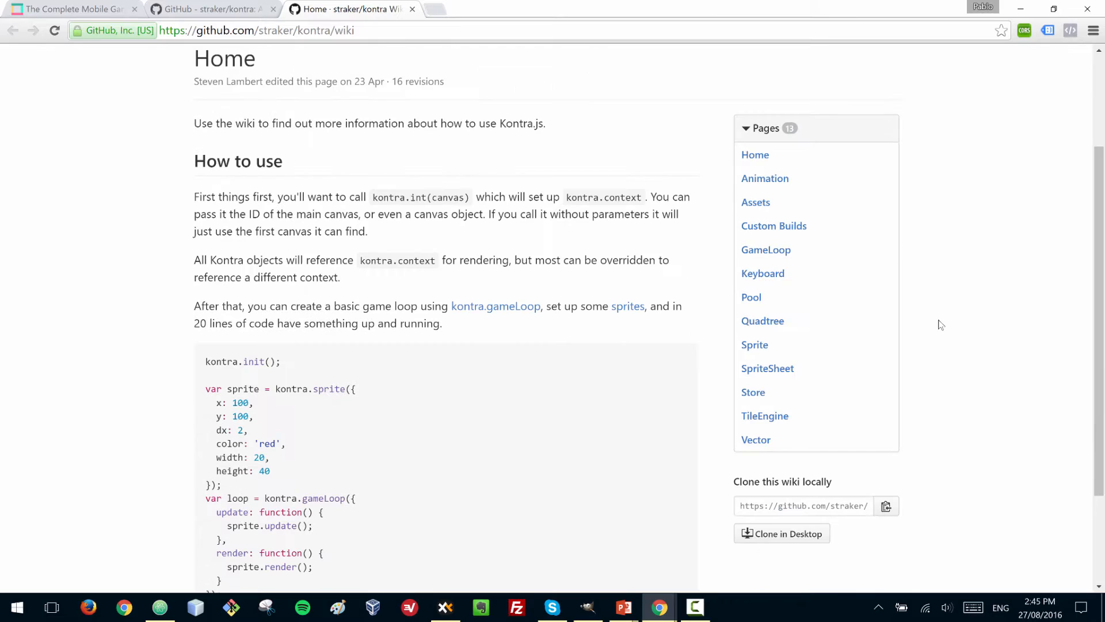
mouse_move(947, 304)
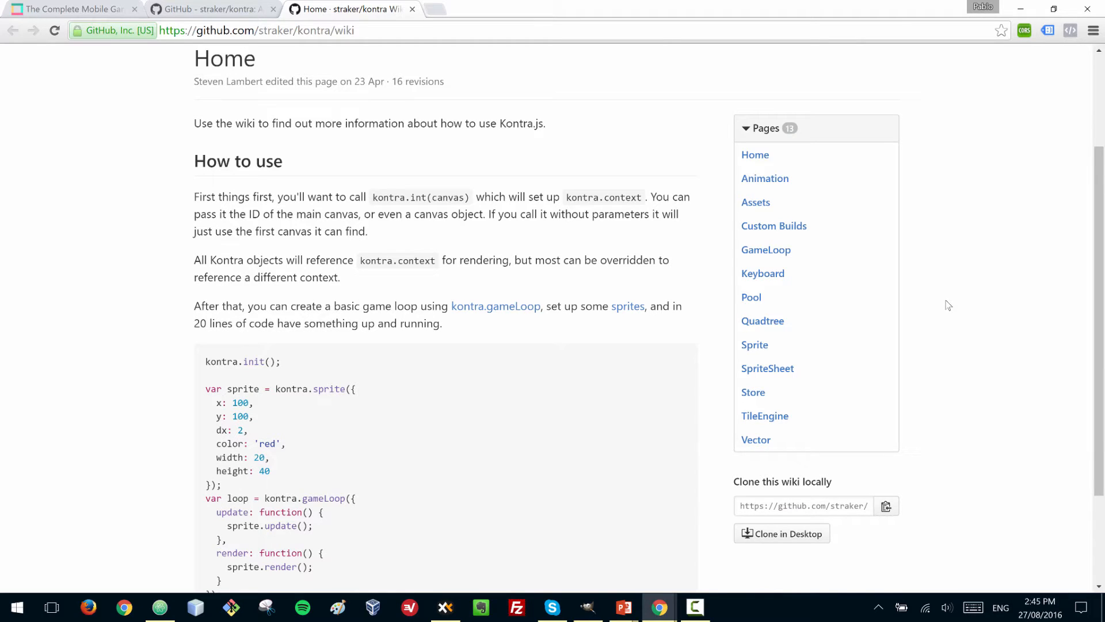
mouse_move(909, 274)
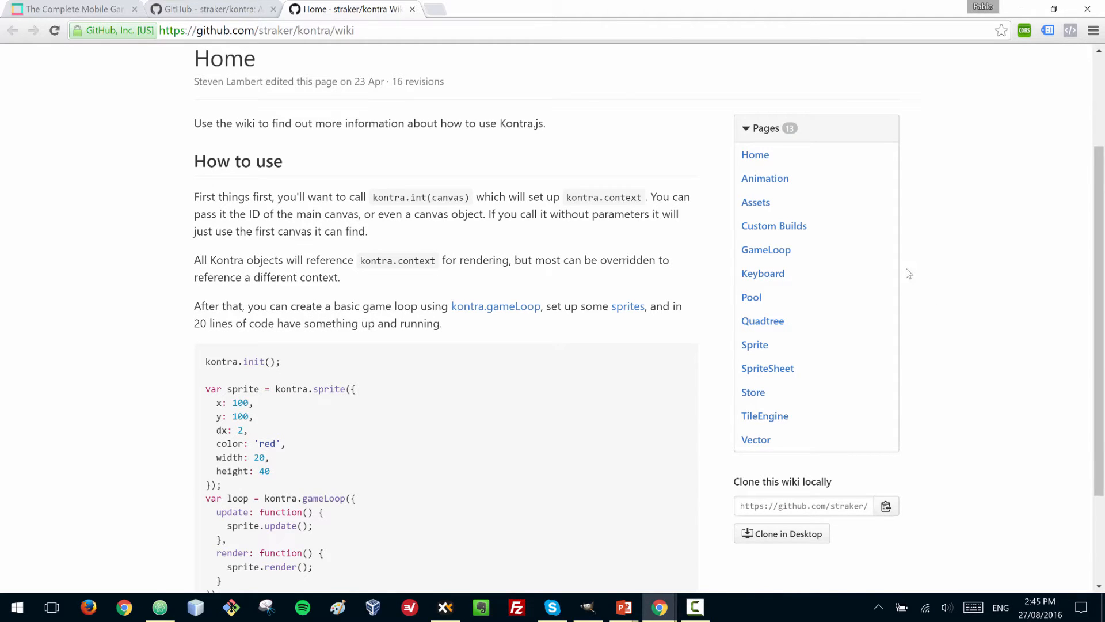
scroll("down", 3)
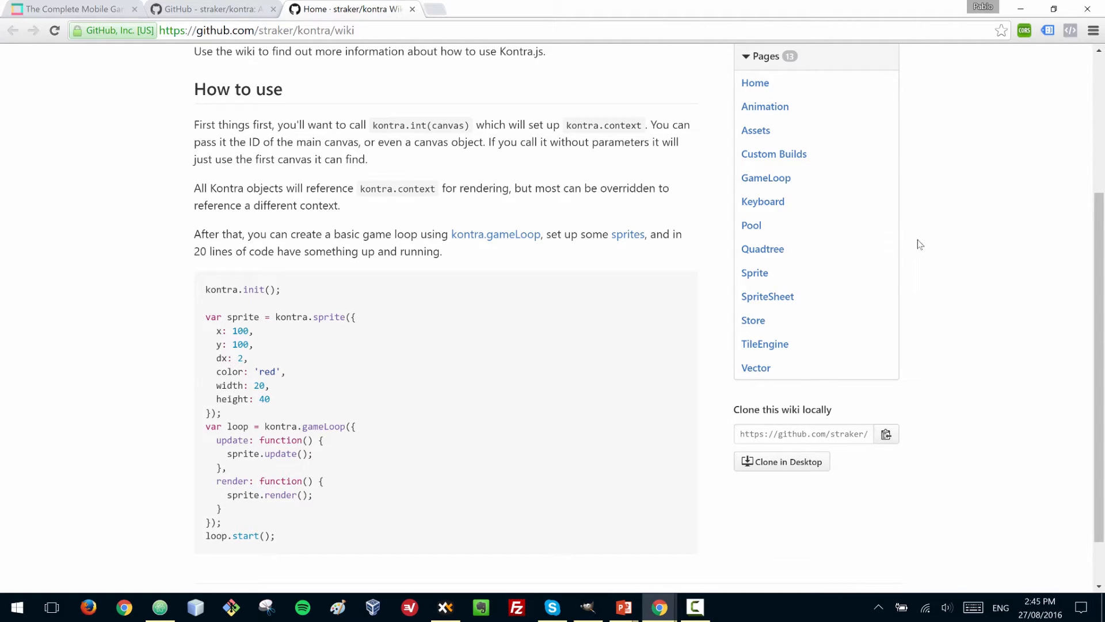
mouse_move(926, 238)
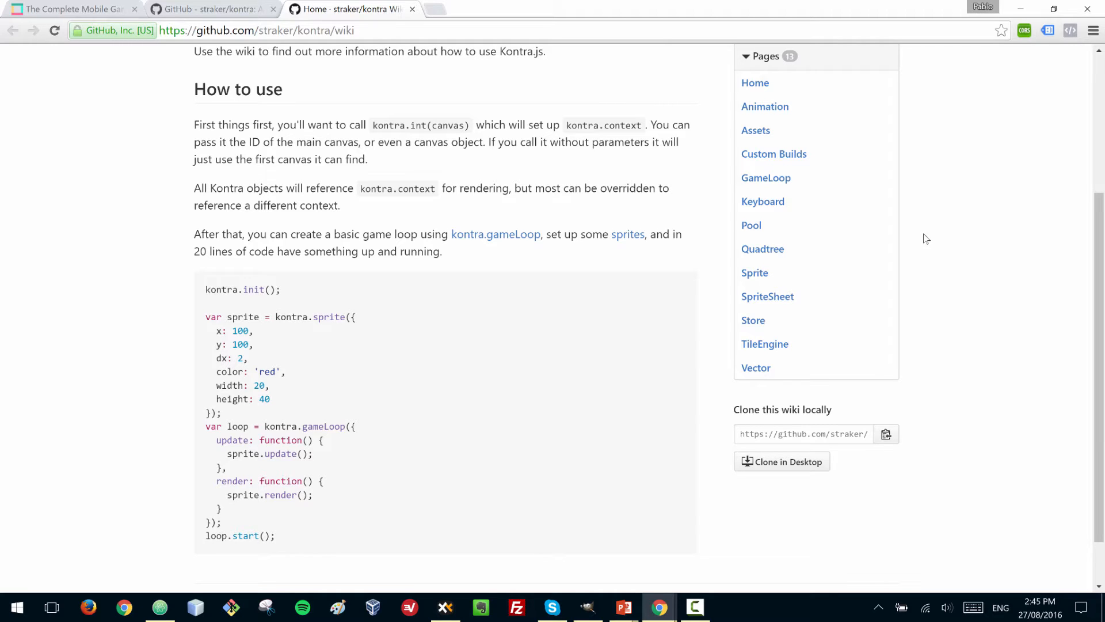
mouse_move(921, 241)
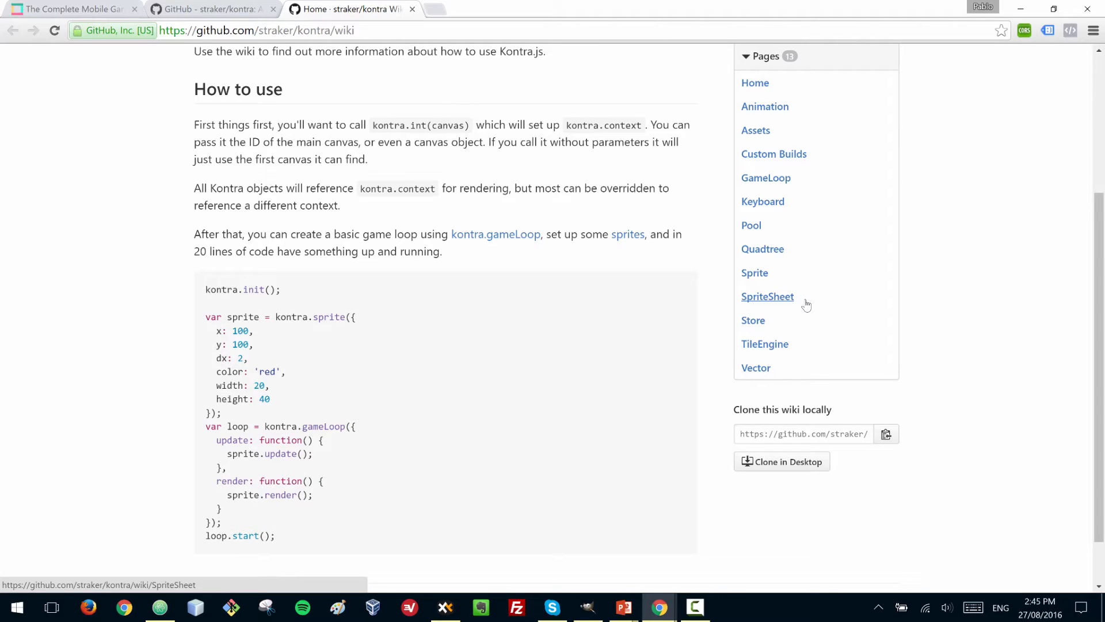
mouse_move(774, 153)
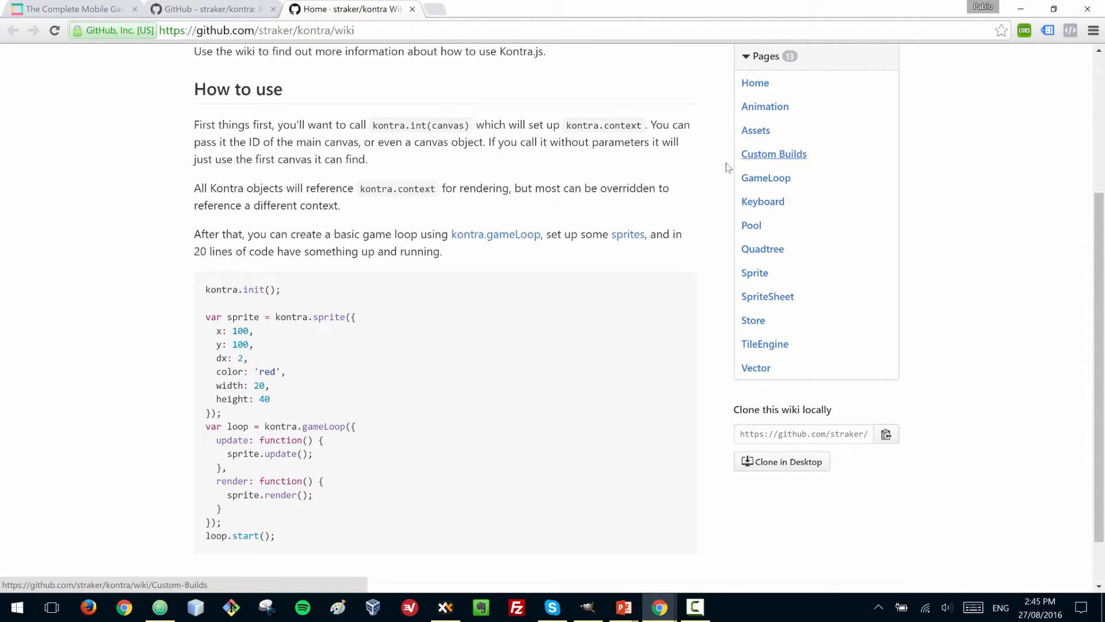
mouse_move(667, 348)
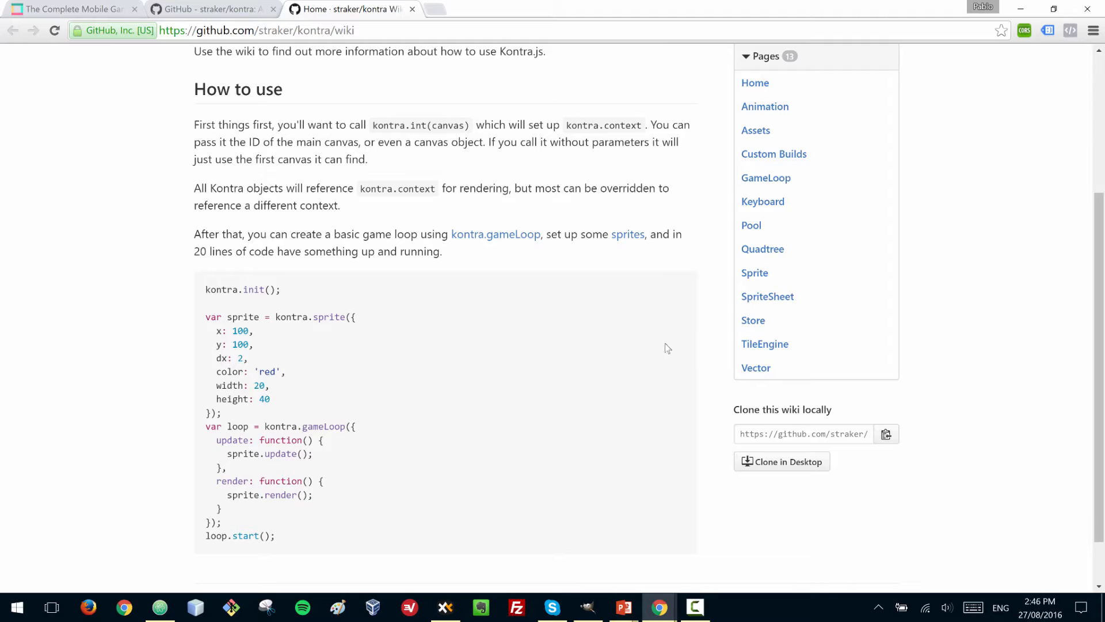
mouse_move(661, 343)
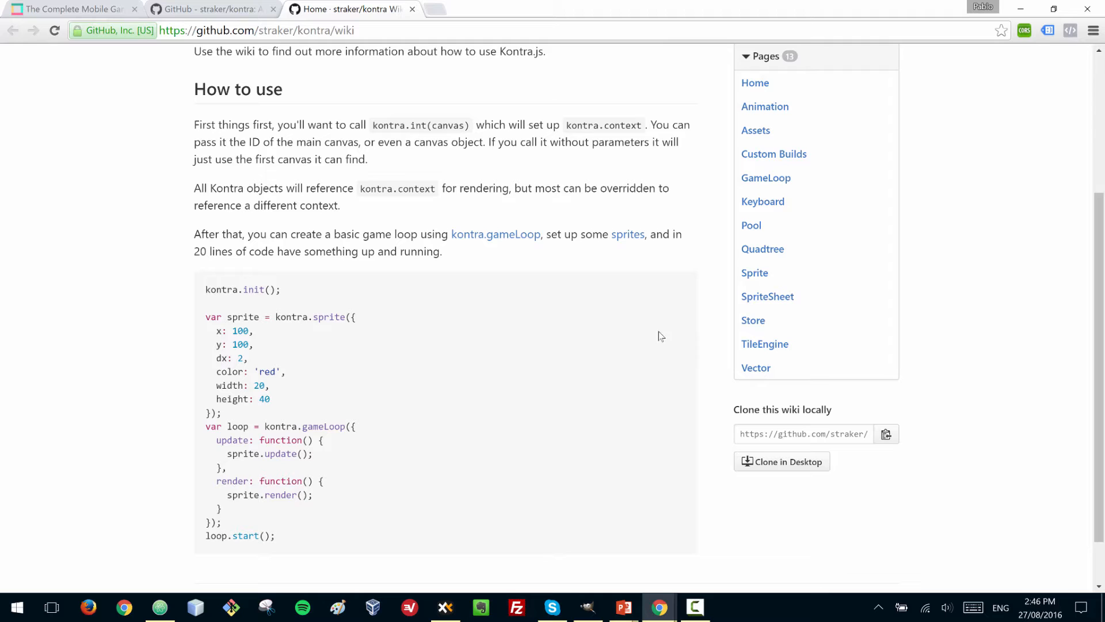
mouse_move(648, 335)
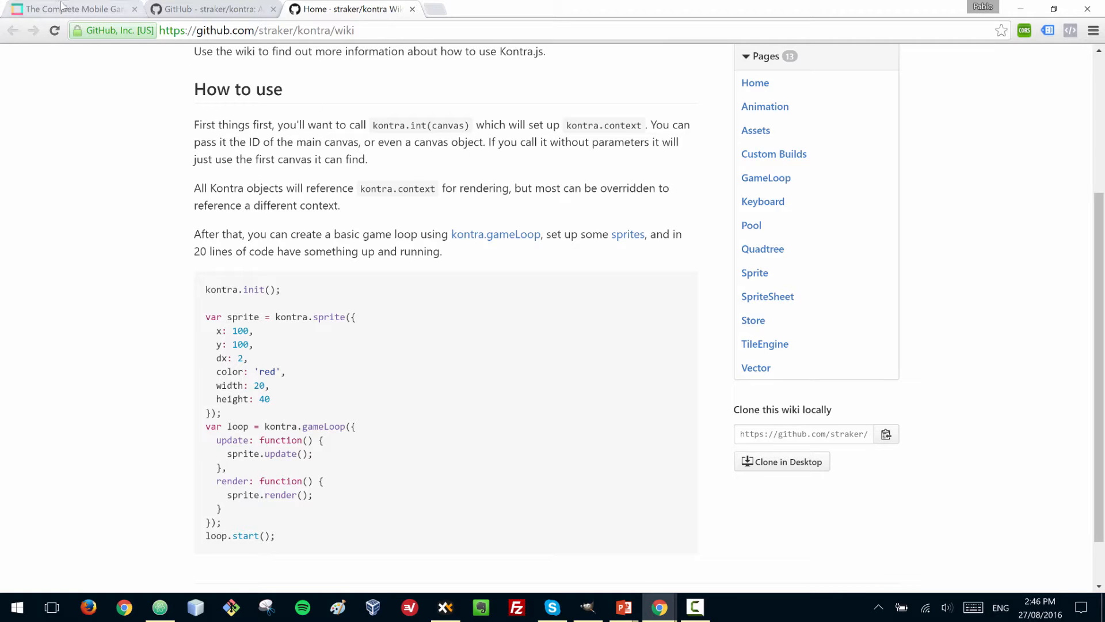
Scroll through the Zenva mobile game development course's list of modules
left_click(70, 8)
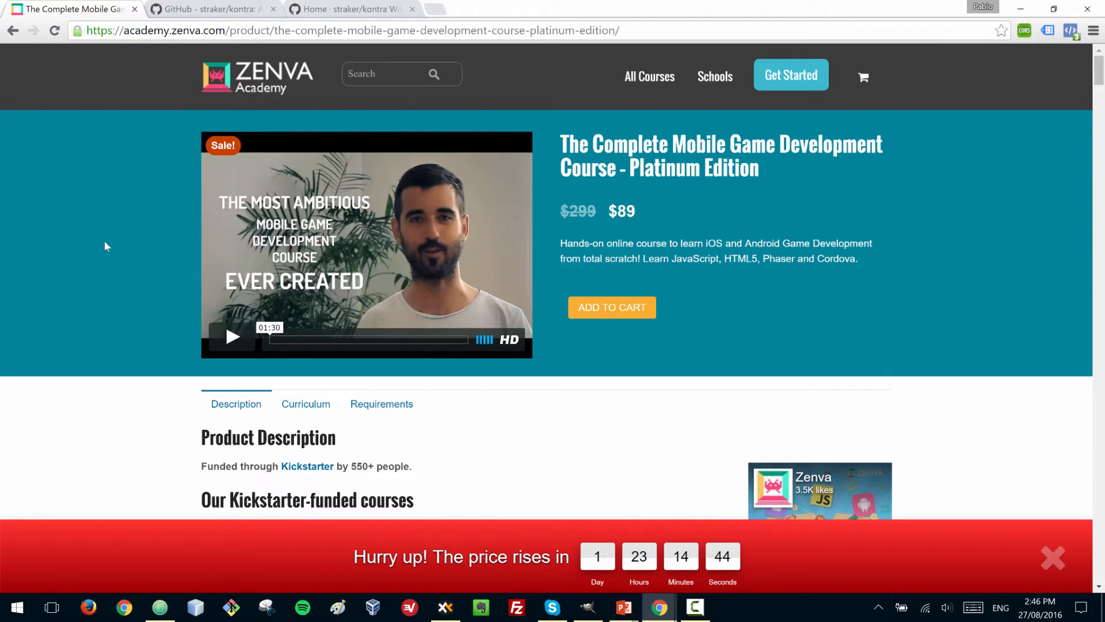
scroll("down", 3)
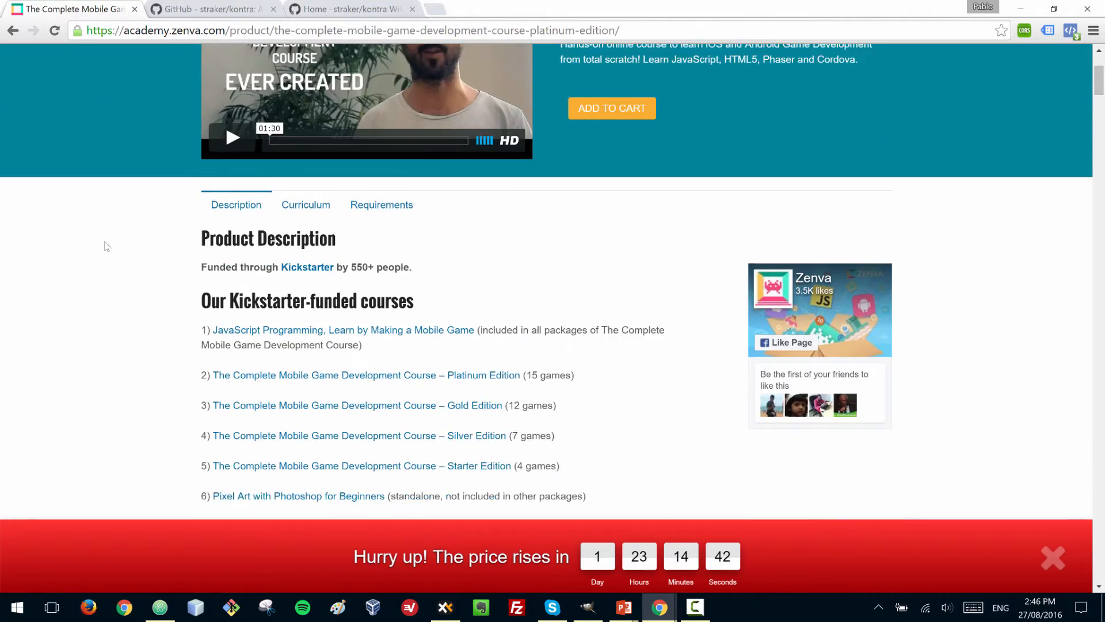
scroll("down", 3)
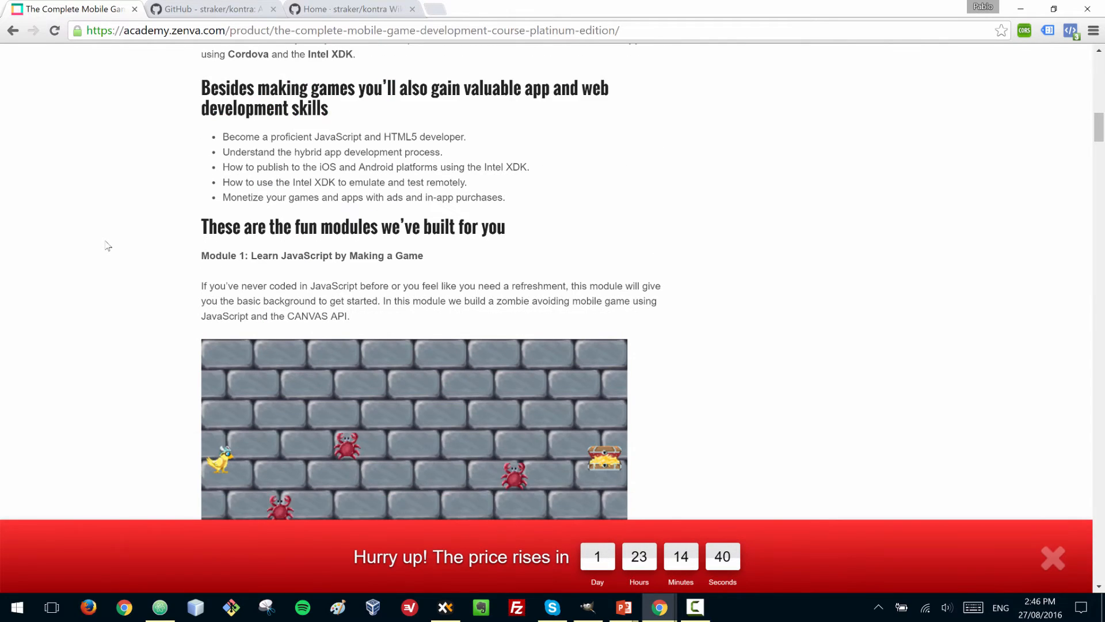
scroll("down", 3)
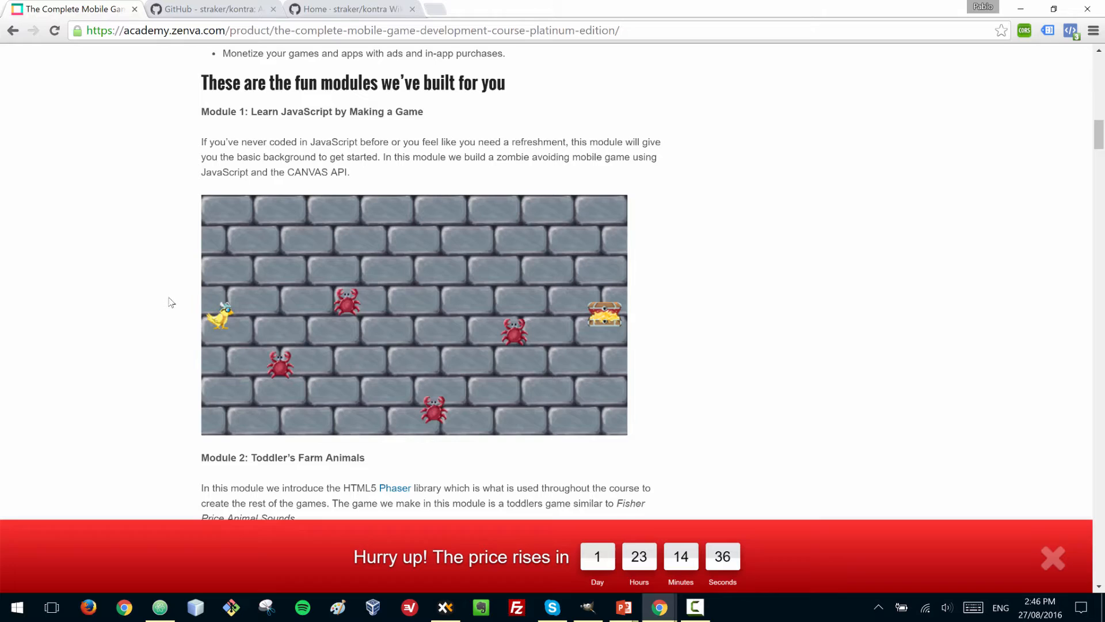
scroll("down", 3)
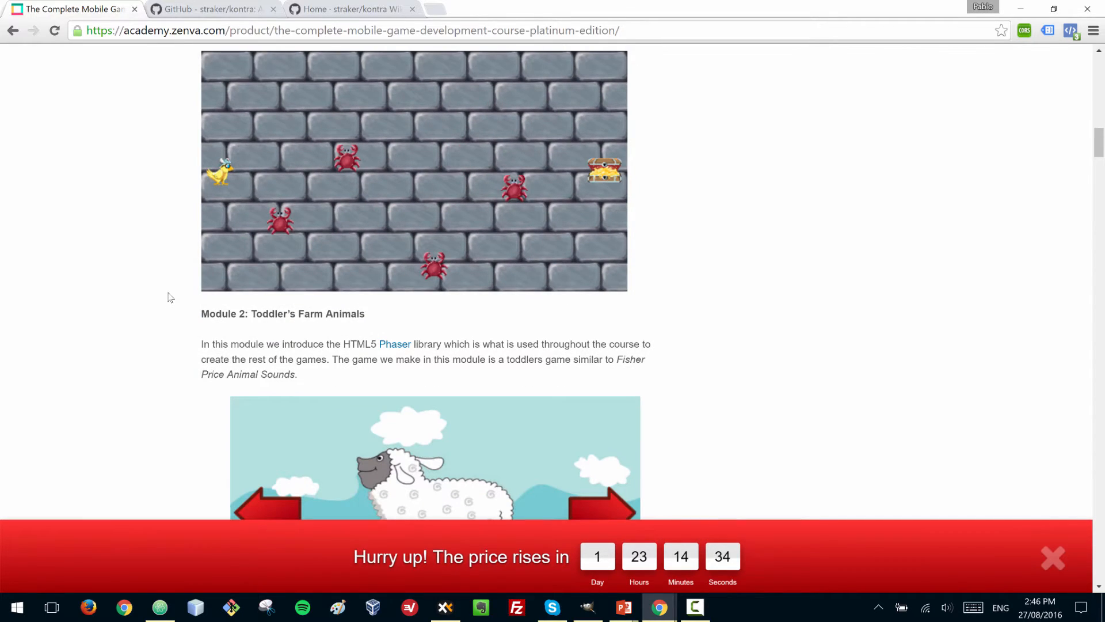
scroll("down", 3)
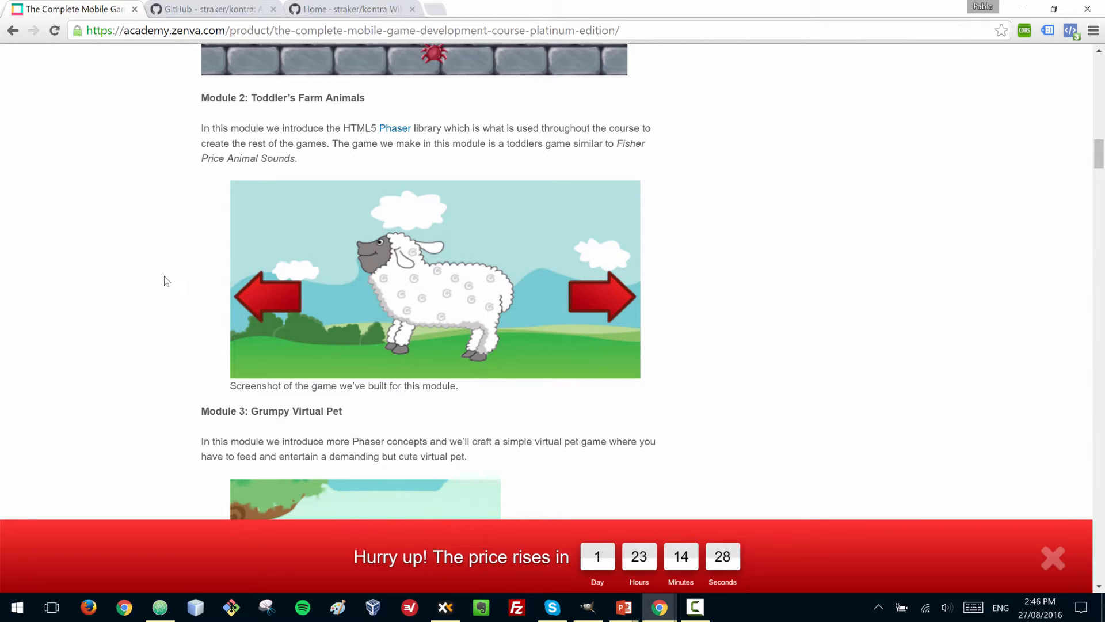
scroll("down", 3)
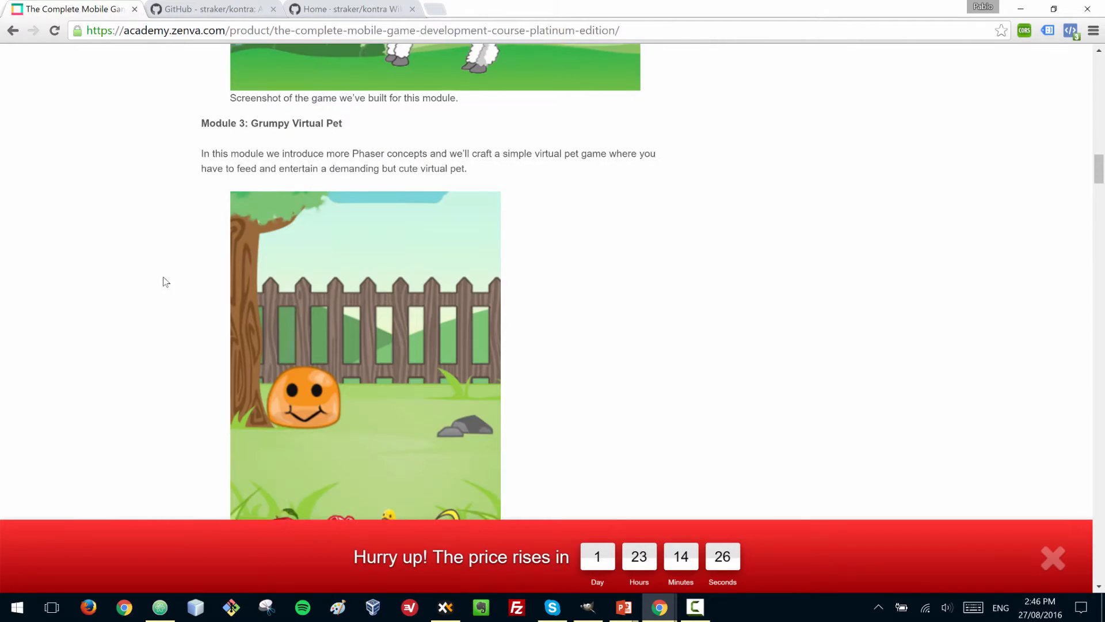
scroll("down", 3)
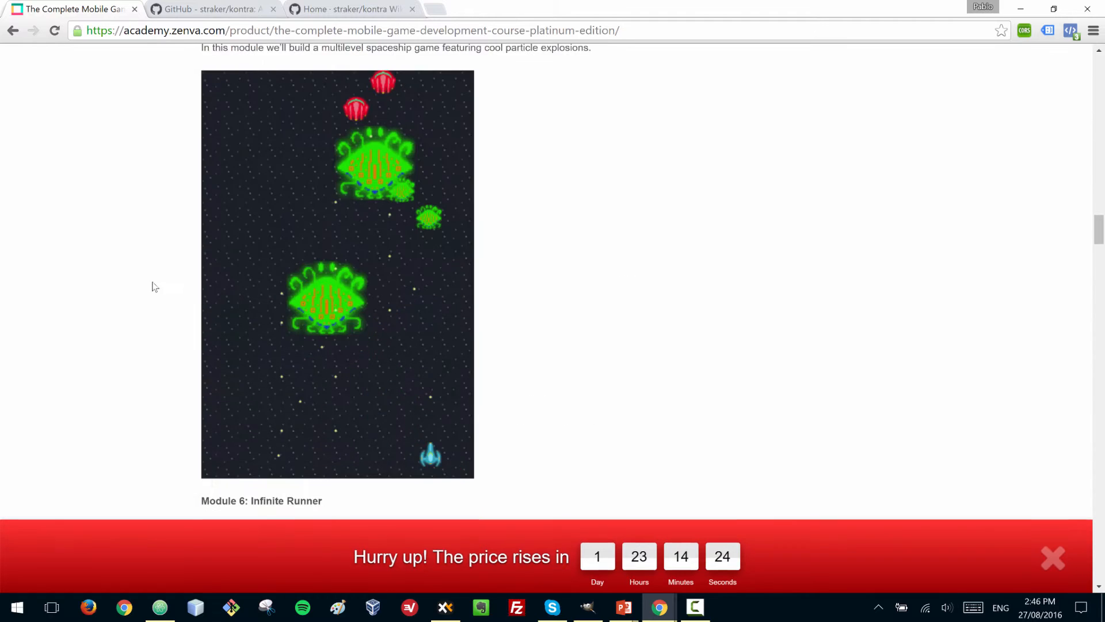
scroll("down", 3)
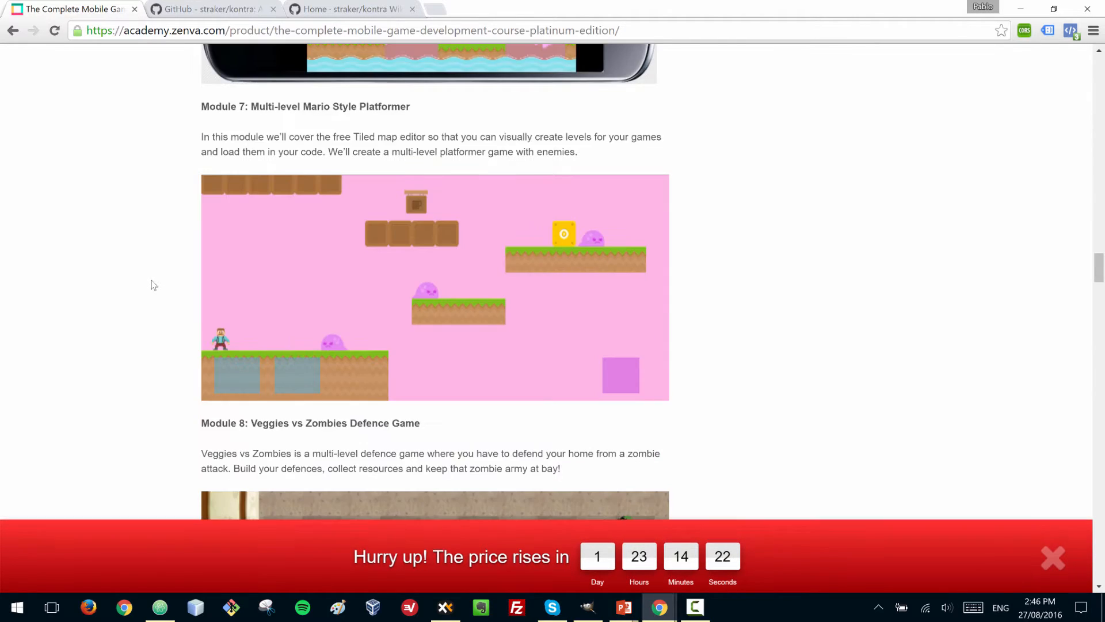
scroll("down", 3)
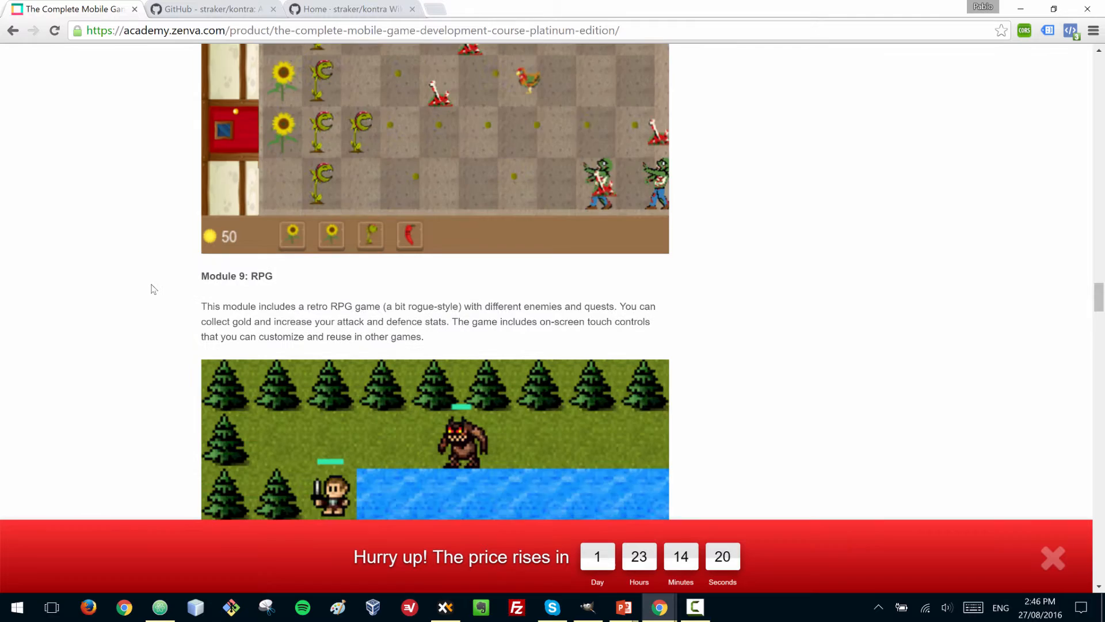
scroll("down", 3)
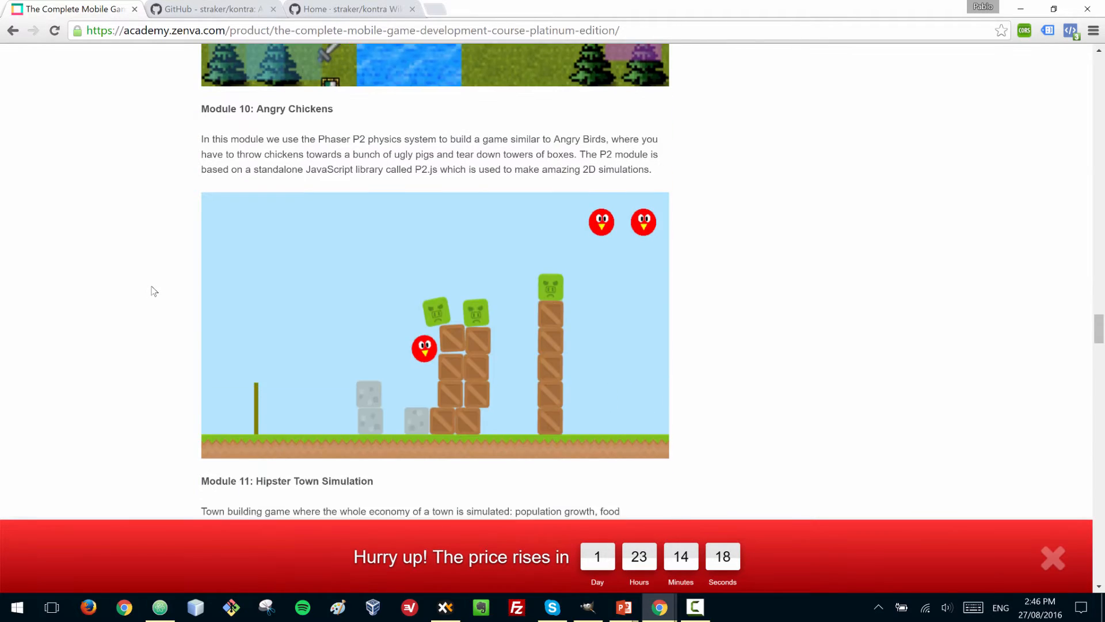
scroll("down", 3)
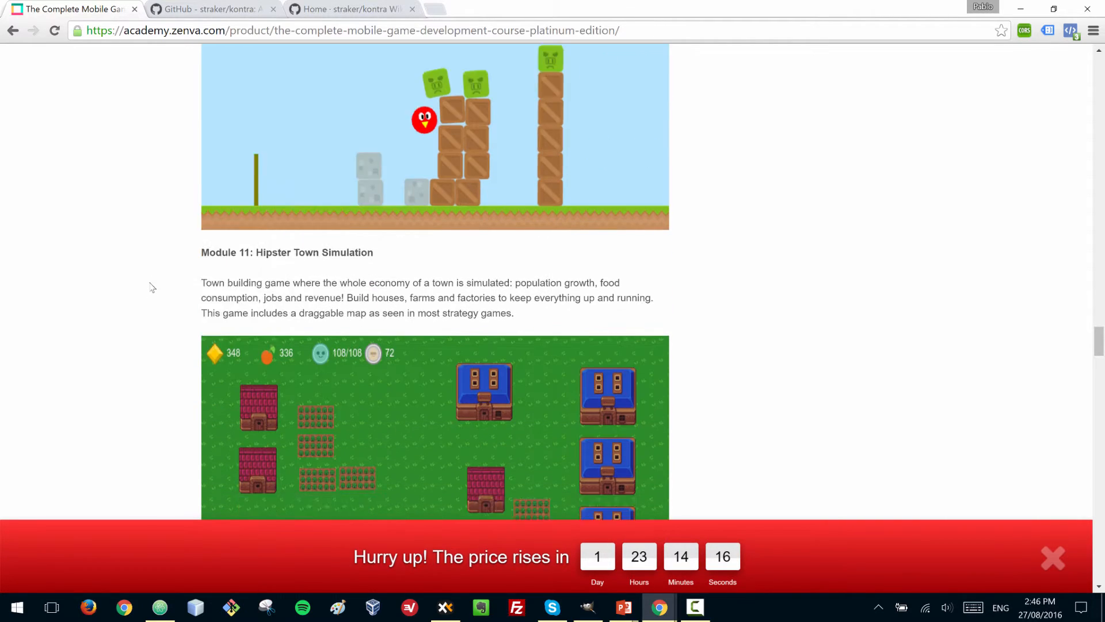
scroll("down", 3)
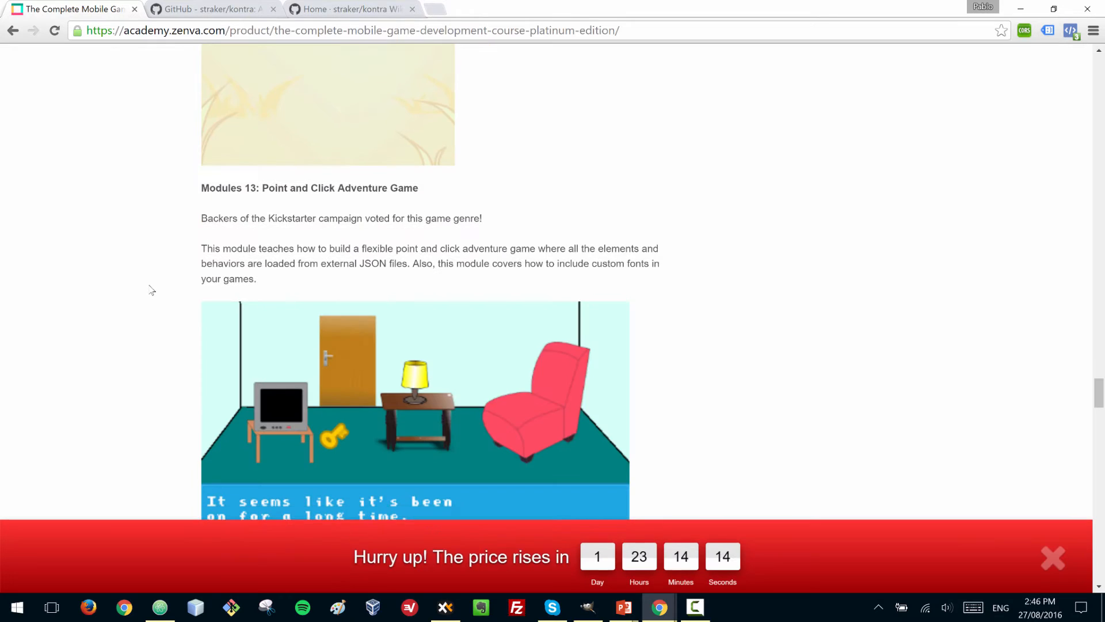
scroll("down", 3)
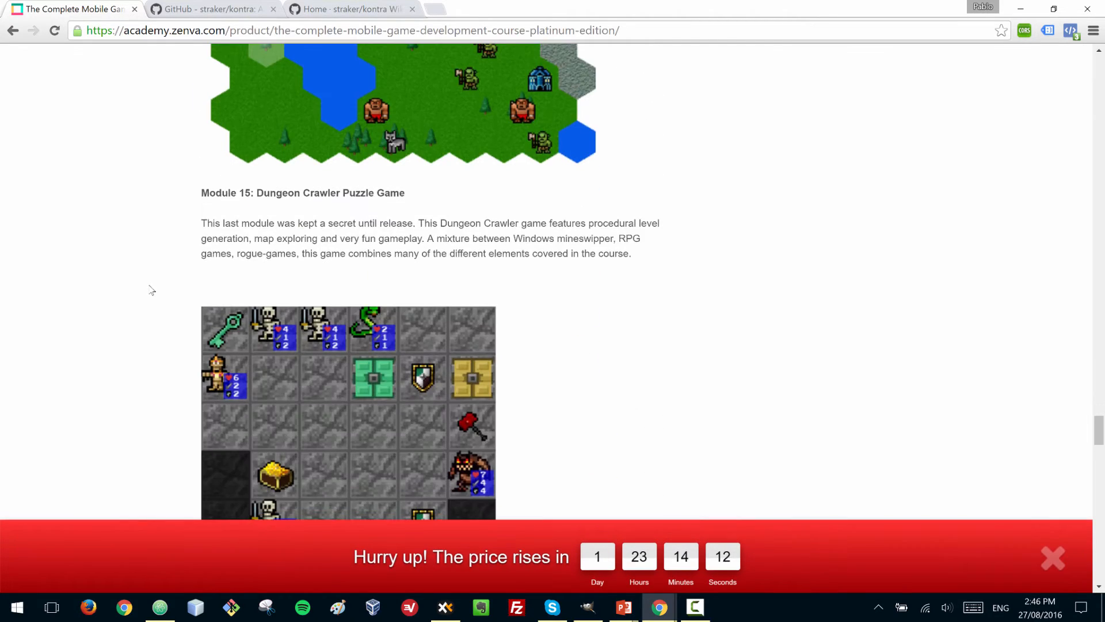
scroll("down", 3)
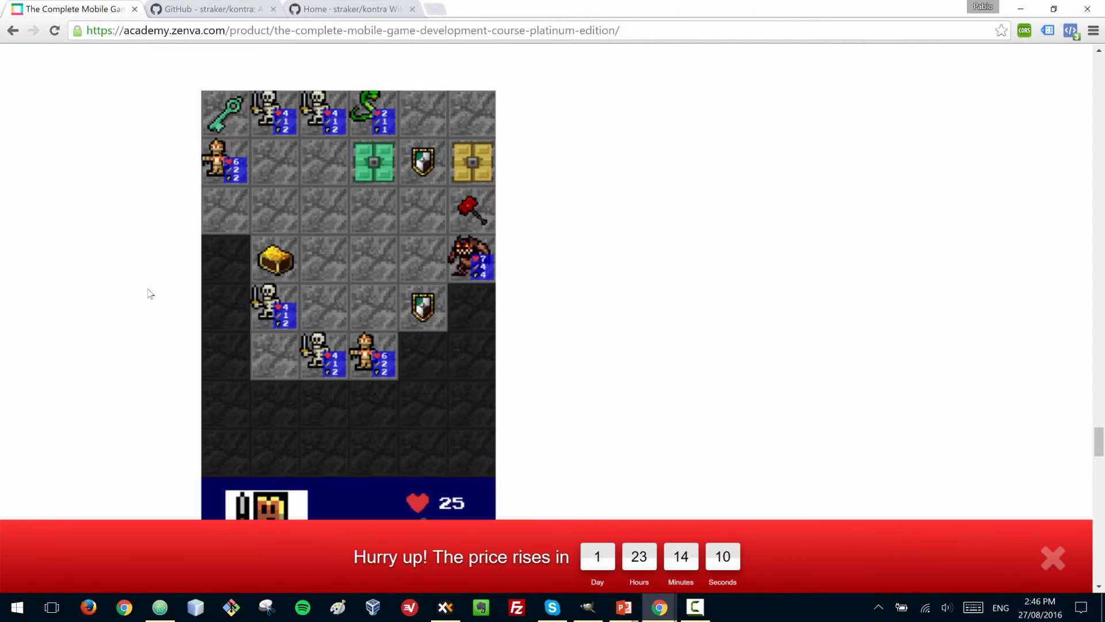
scroll("down", 3)
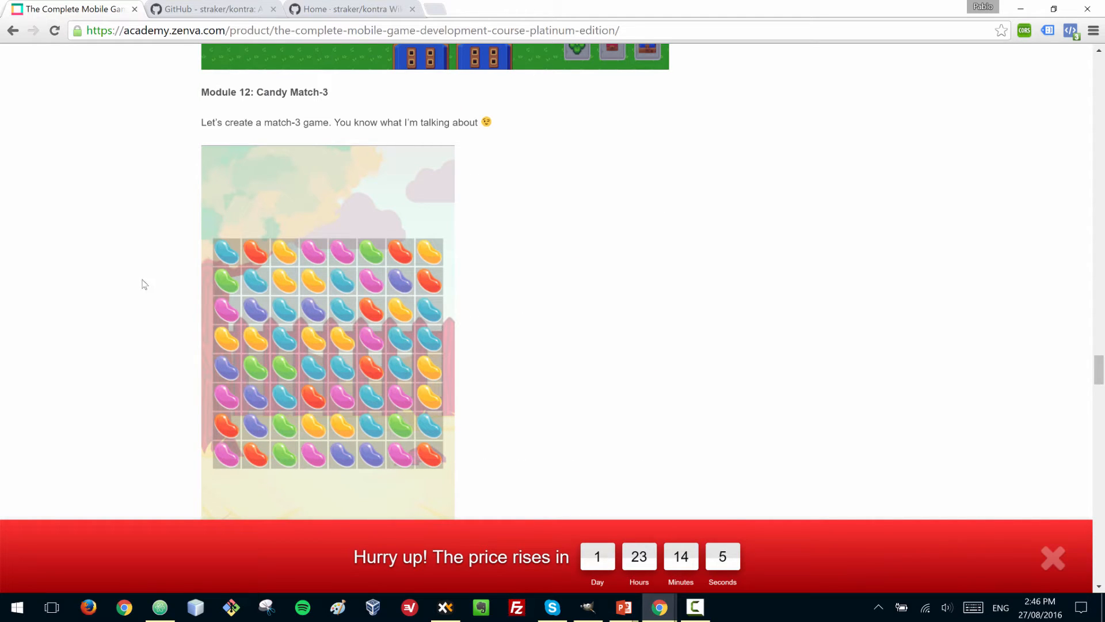
mouse_move(166, 191)
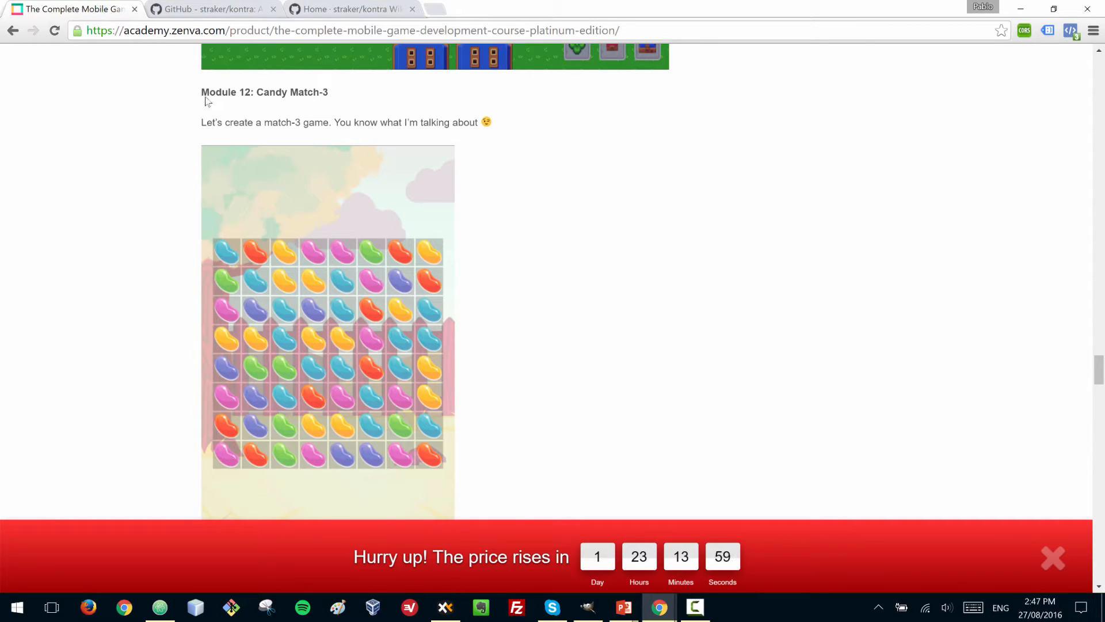
mouse_move(212, 9)
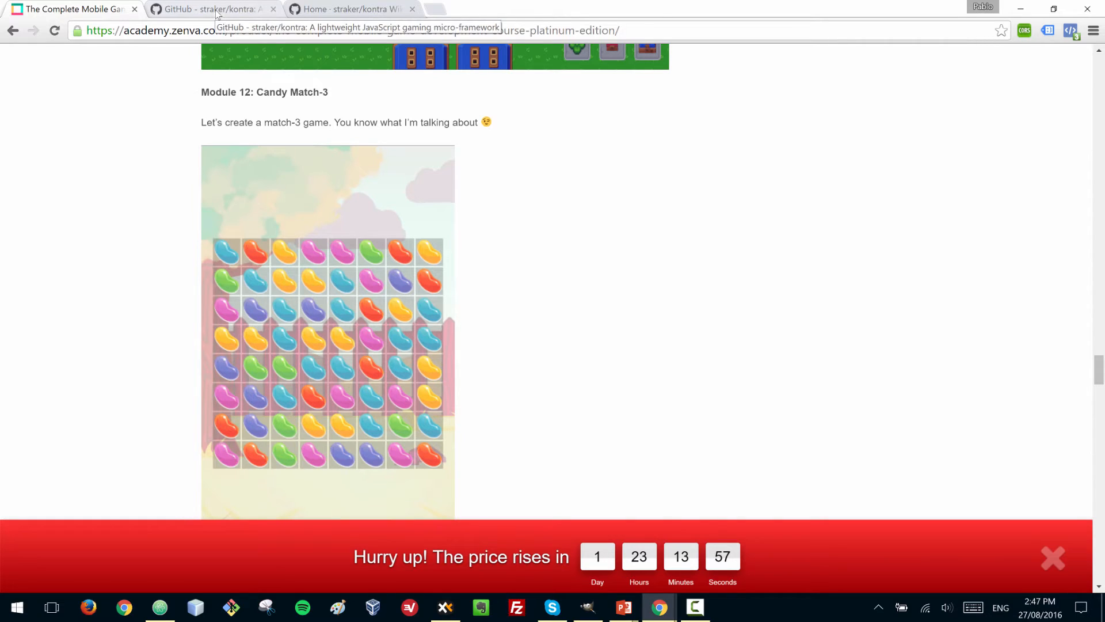
Return to the straker/kontra repository page and scroll to its file list
left_click(212, 8)
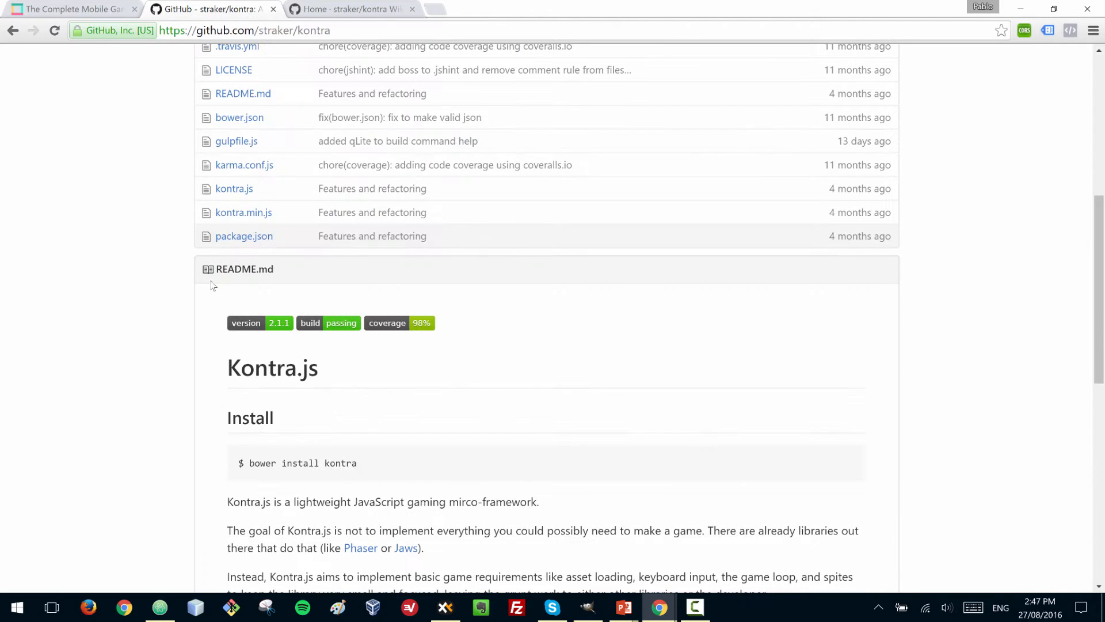
scroll("up", 3)
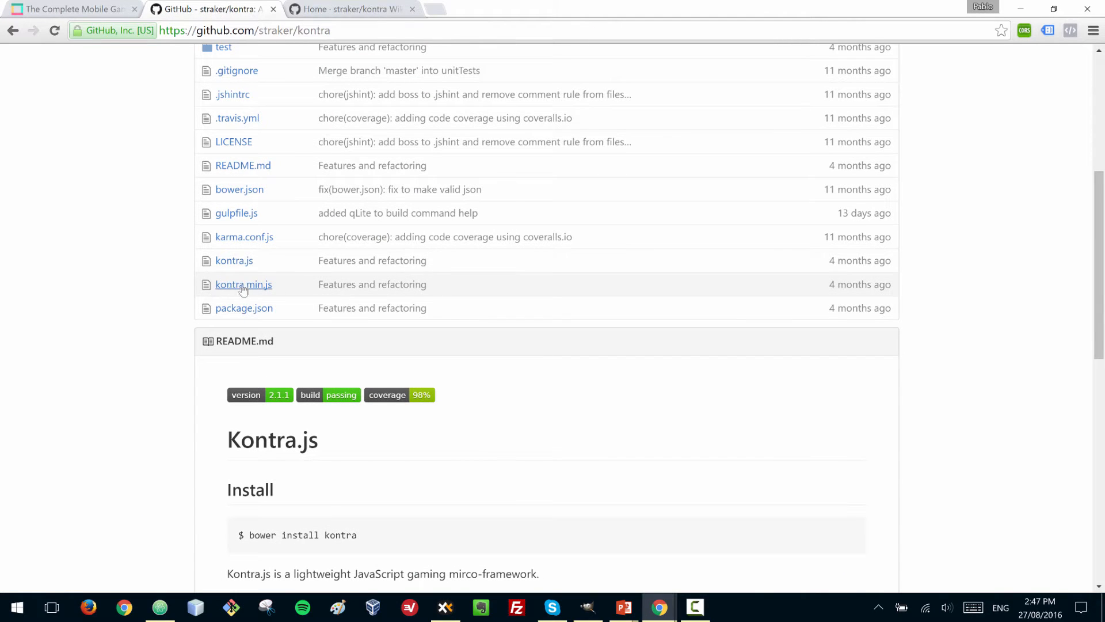
mouse_move(243, 284)
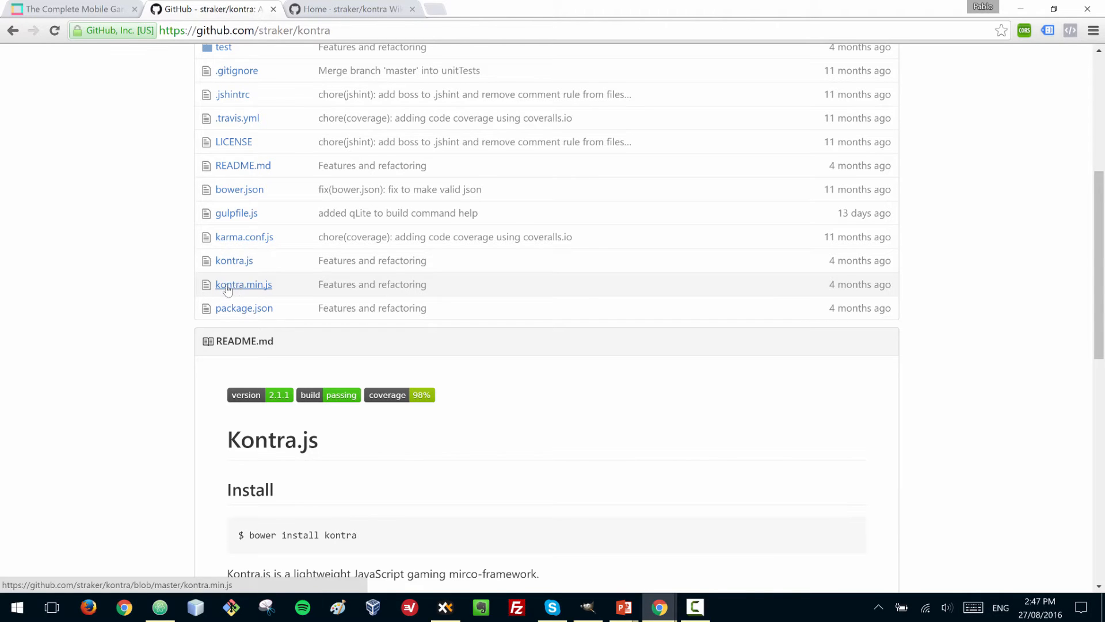
scroll("down", 3)
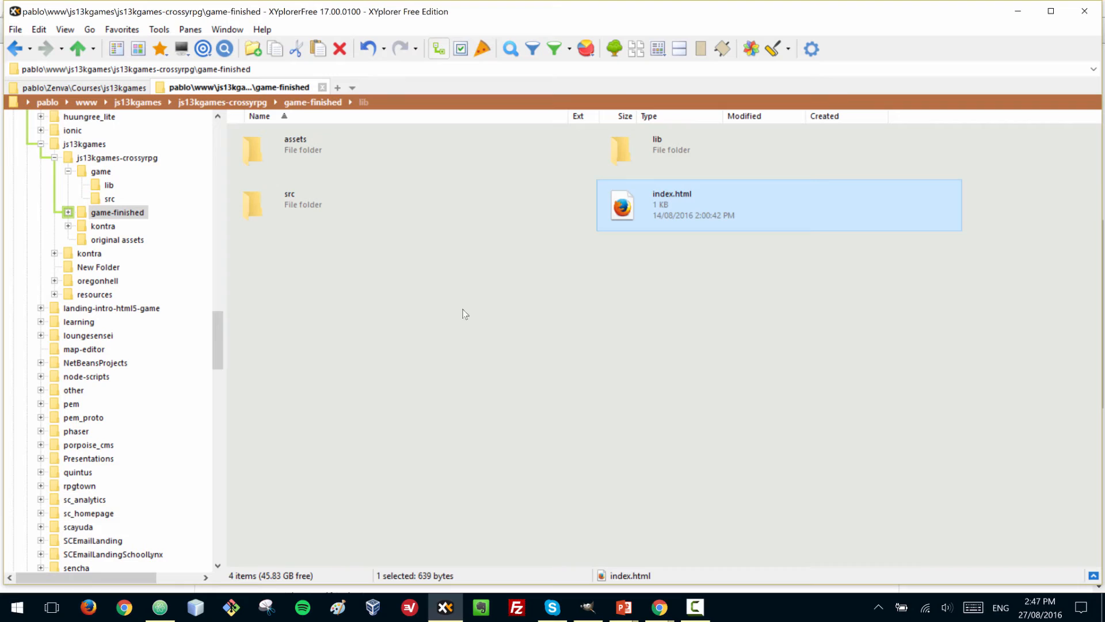
Browse to the js13kgames-crossyrpg game folder, peek into lib, and select index.html
left_click(464, 313)
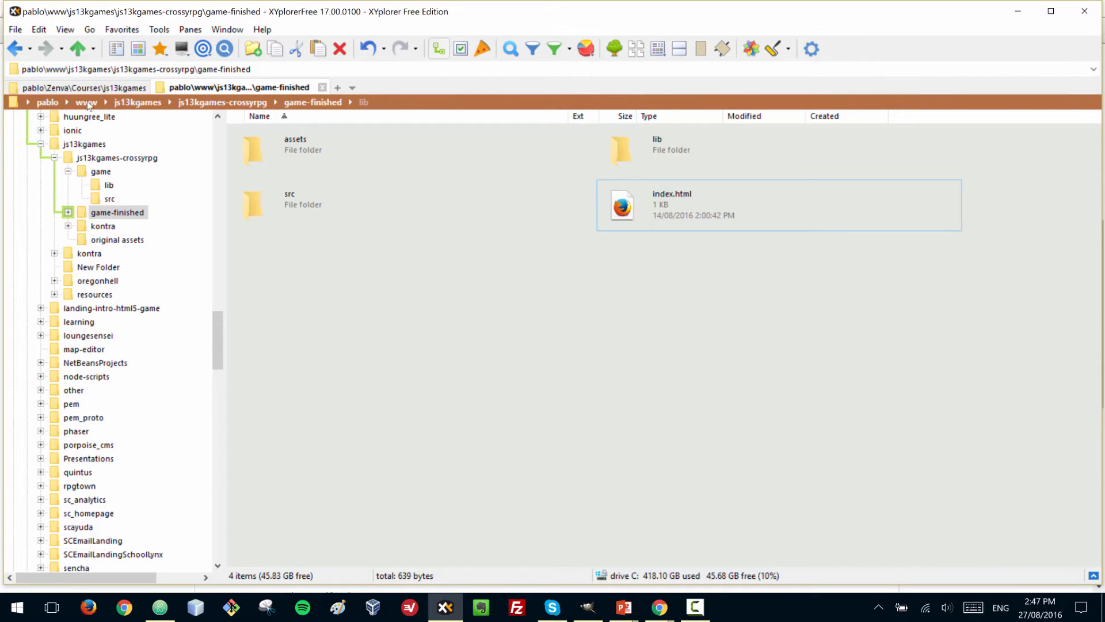
left_click(100, 171)
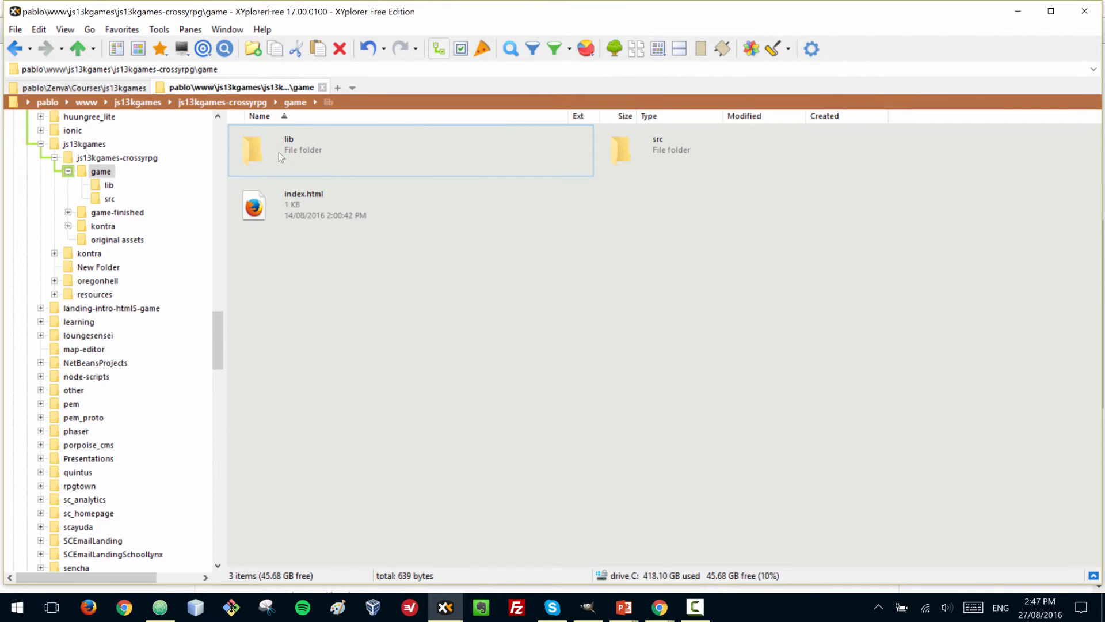
double_click(288, 145)
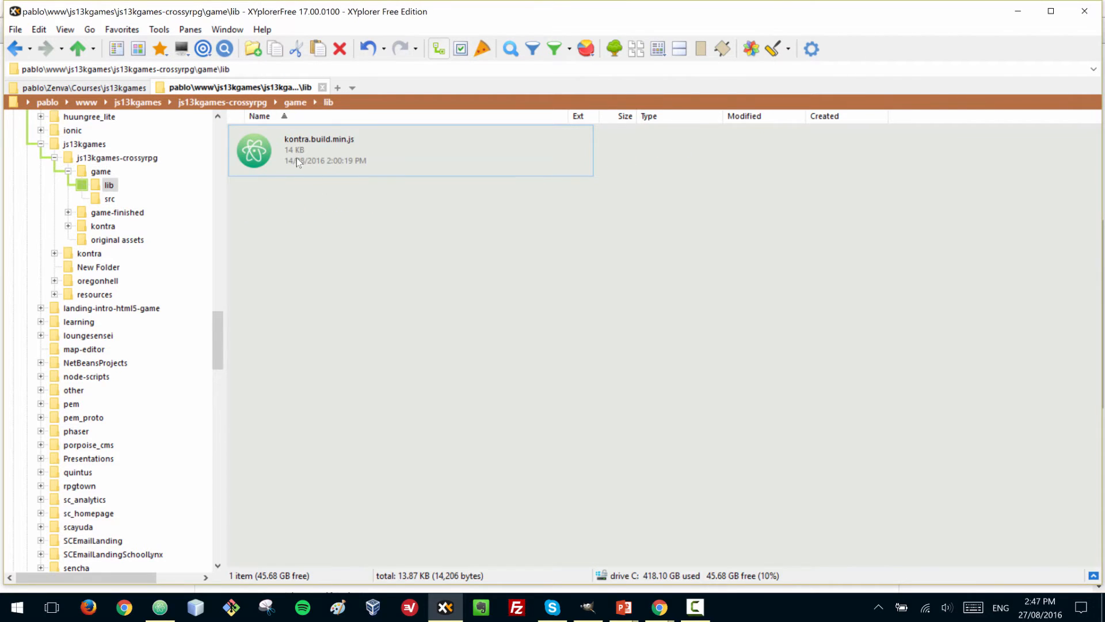
left_click(100, 172)
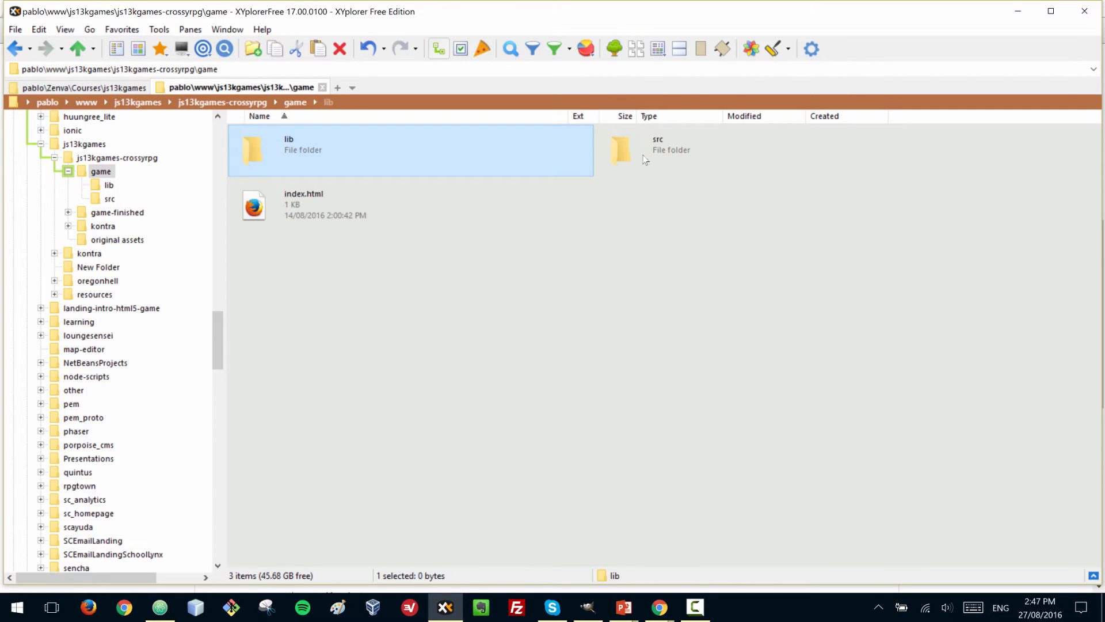
left_click(670, 150)
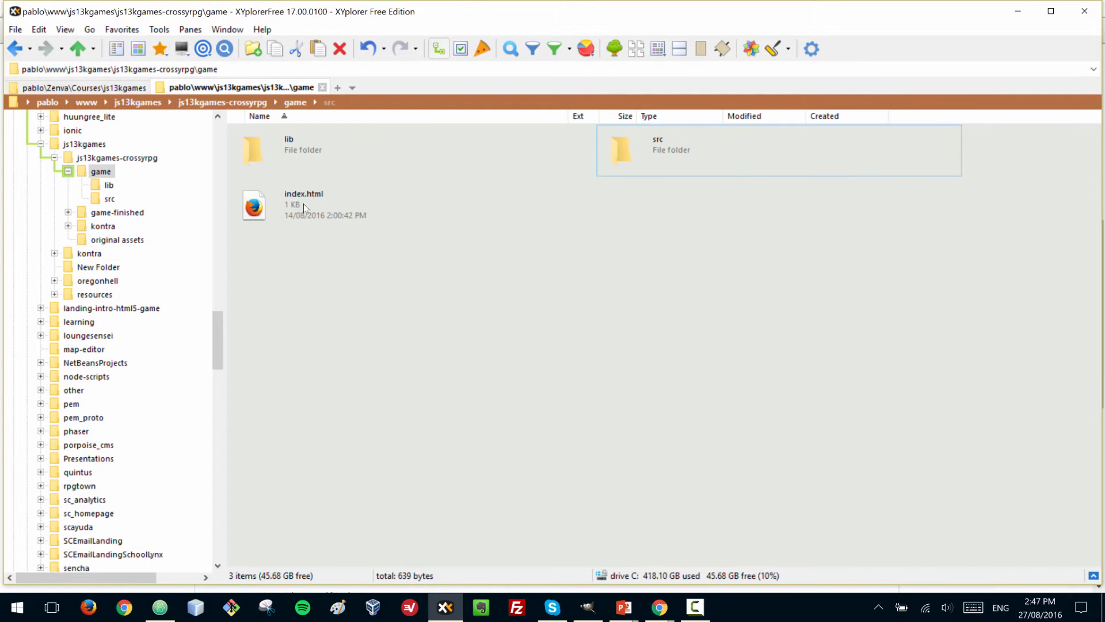
left_click(303, 205)
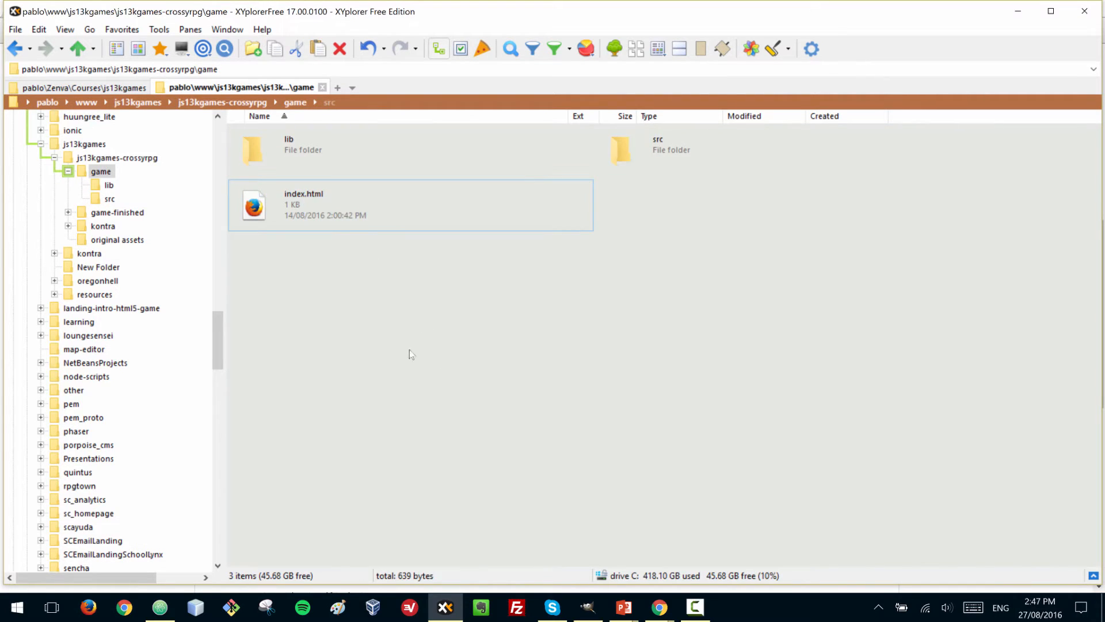
mouse_move(476, 316)
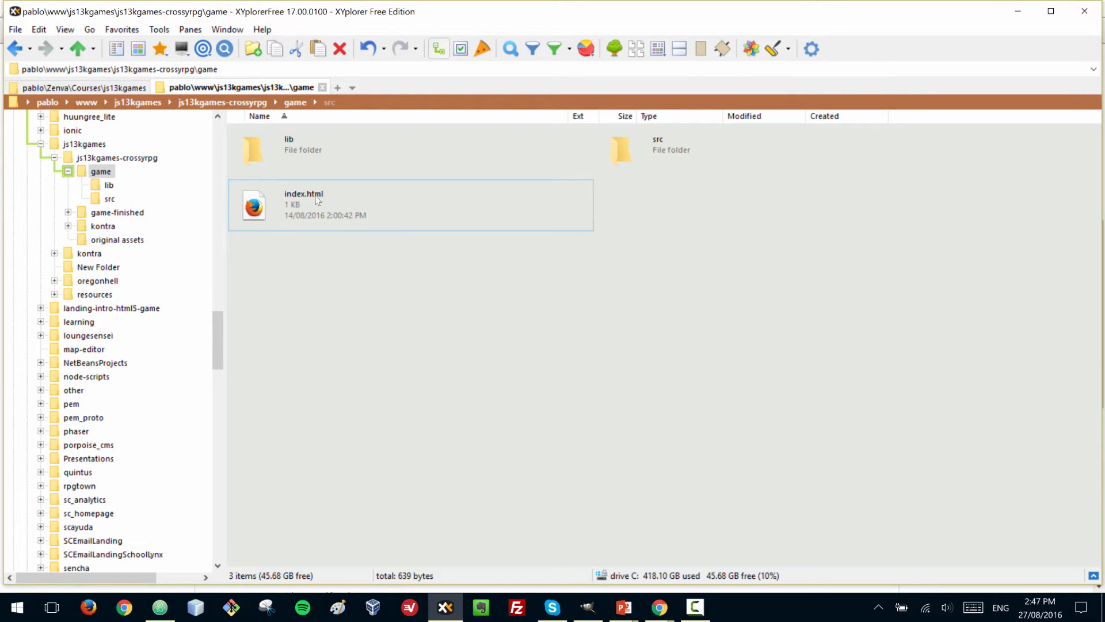
mouse_move(501, 297)
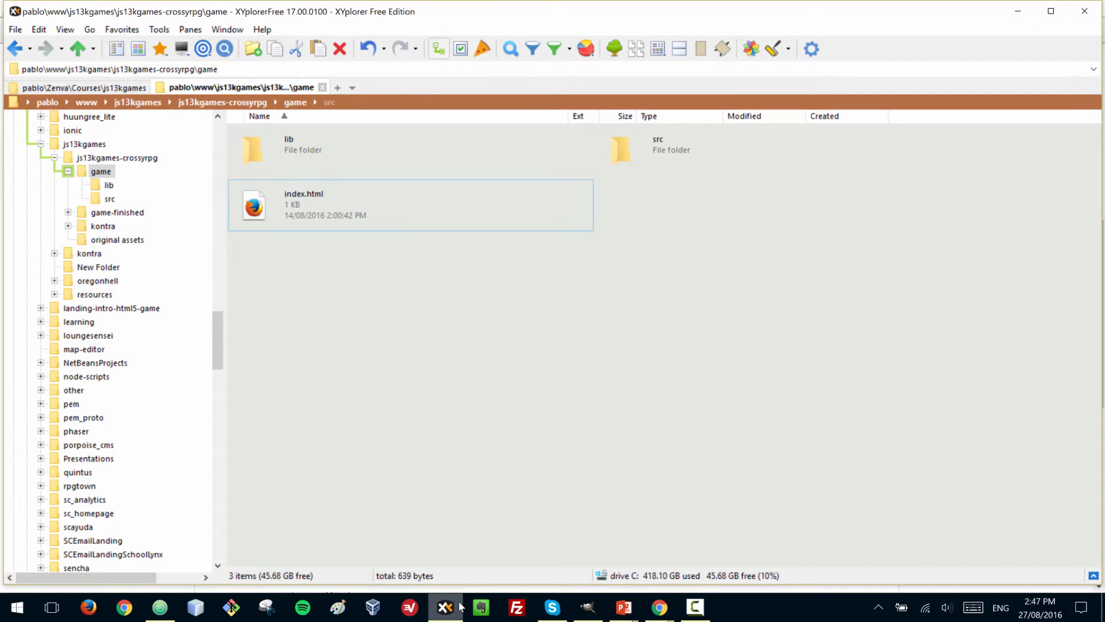
mouse_move(582, 569)
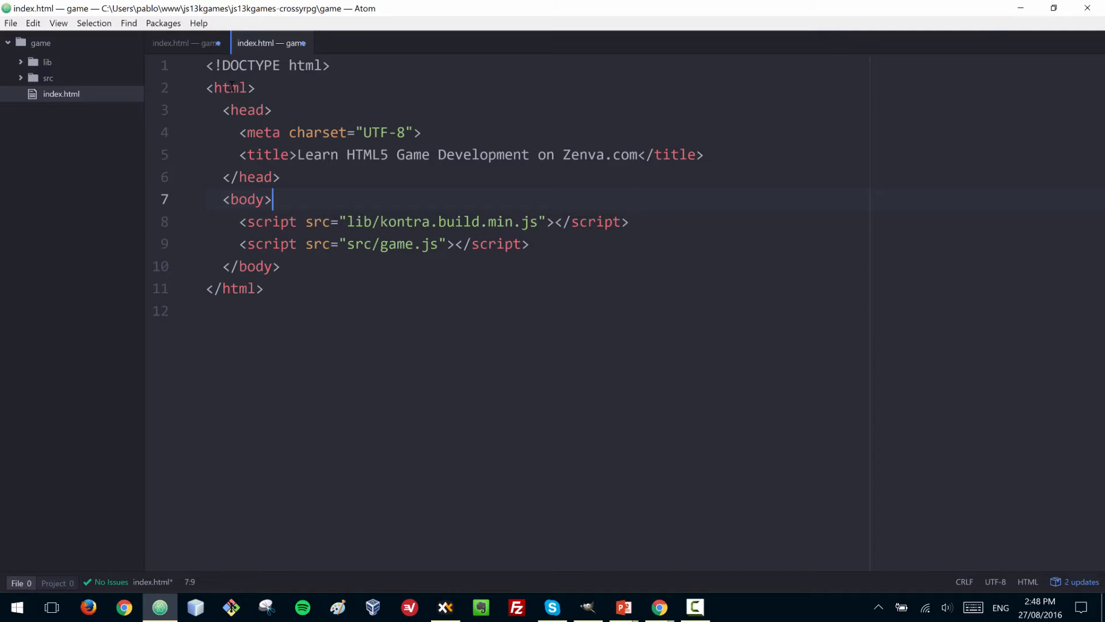
mouse_move(512, 318)
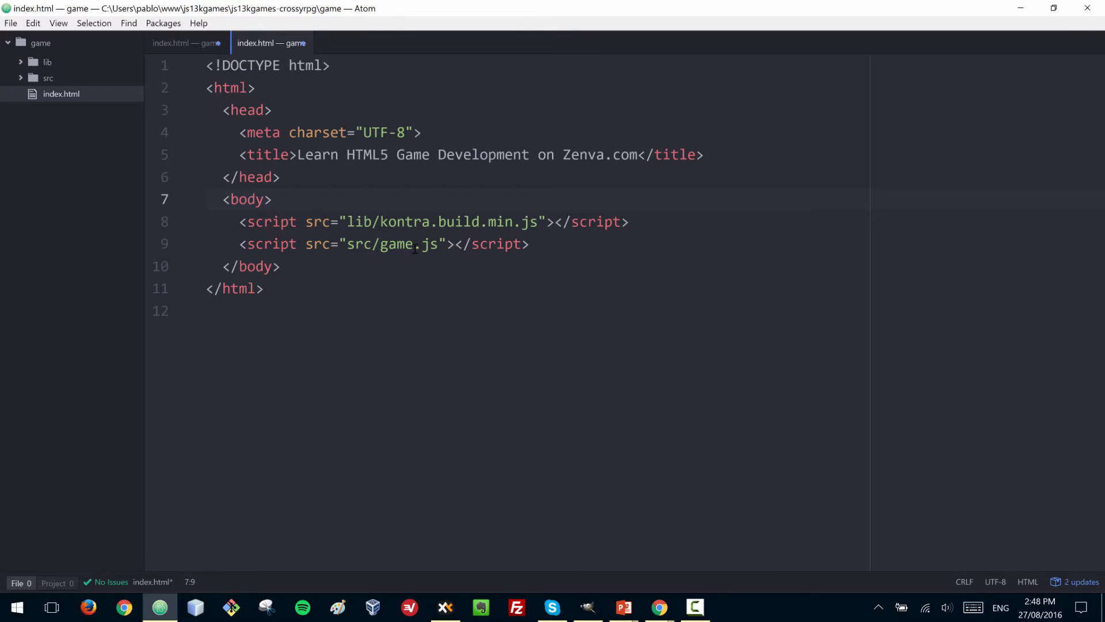
mouse_move(426, 262)
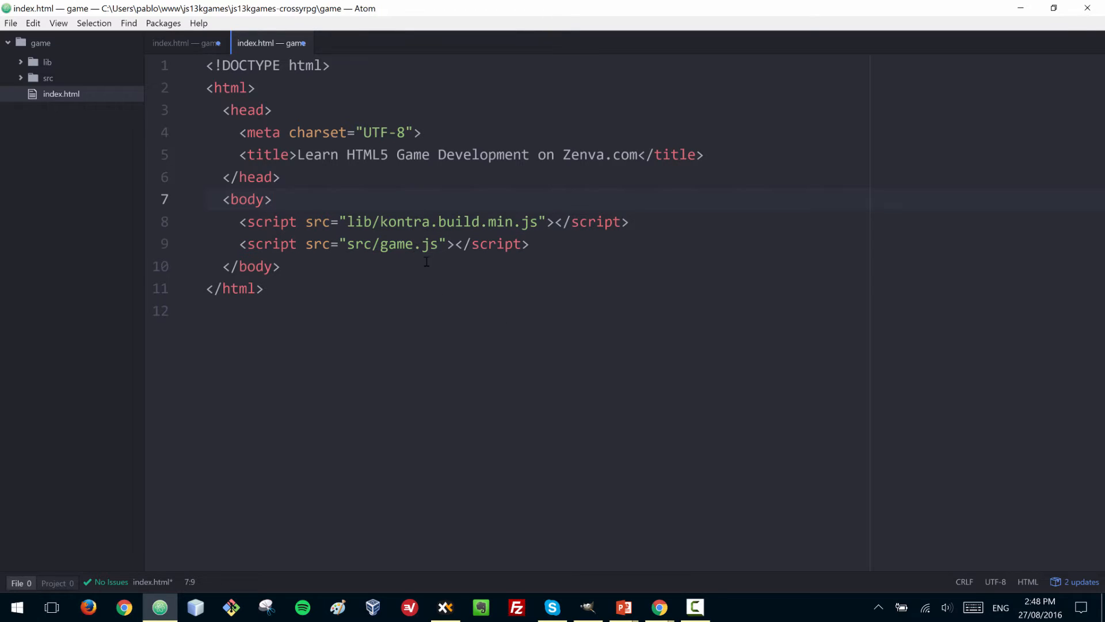
Add <canvas id="game" width="256" height="256"> at the start of index.html's body
left_click(273, 199)
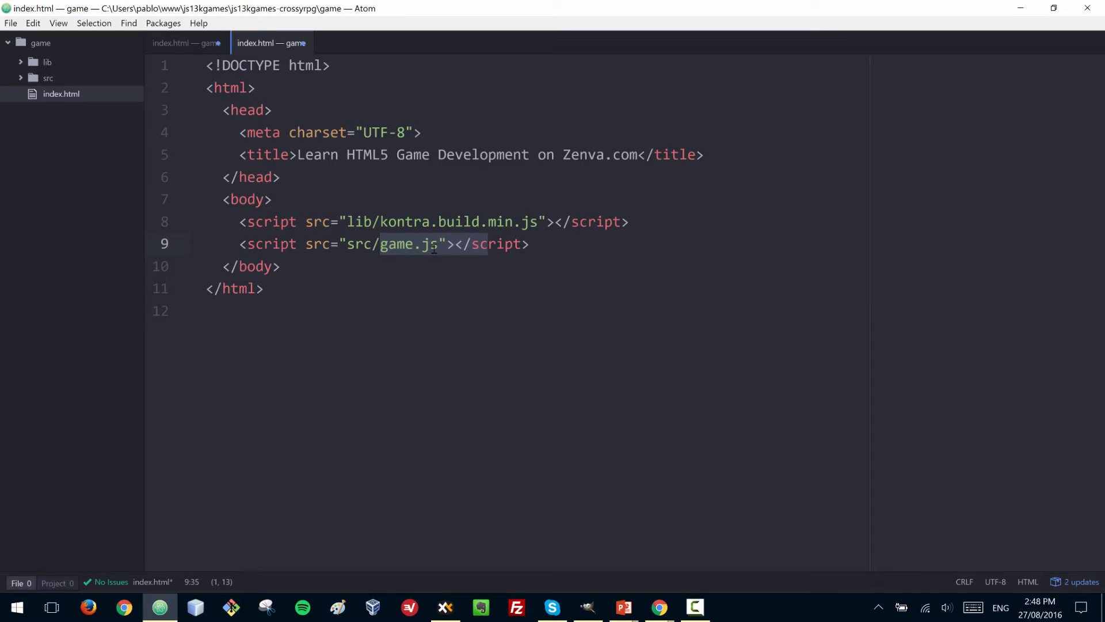
mouse_move(494, 186)
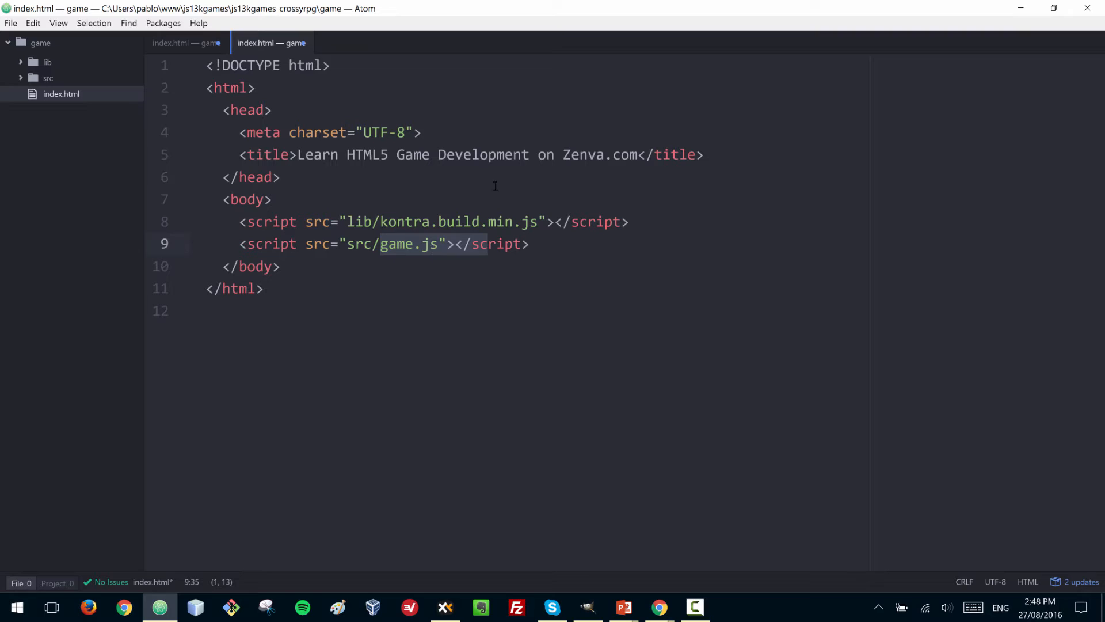
key("Enter")
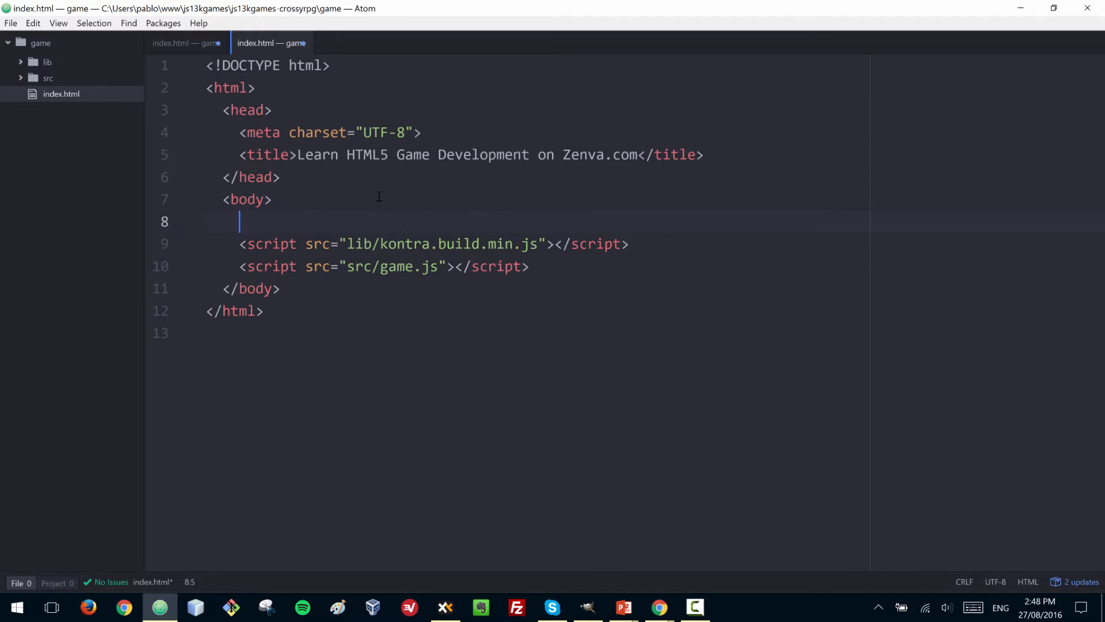
type("<canvas")
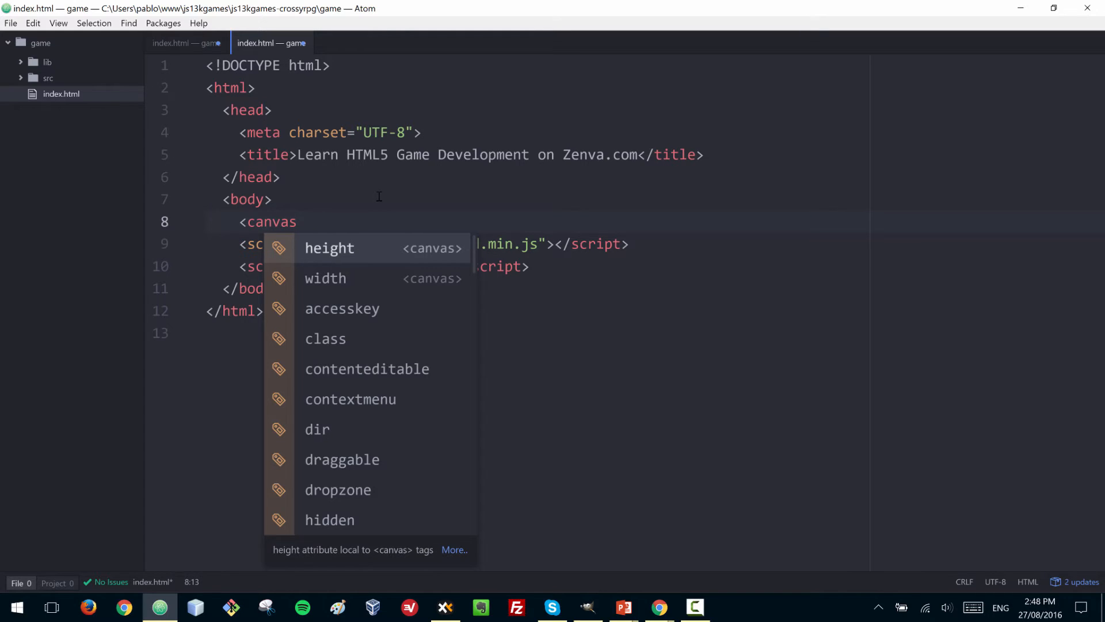
type("id+")
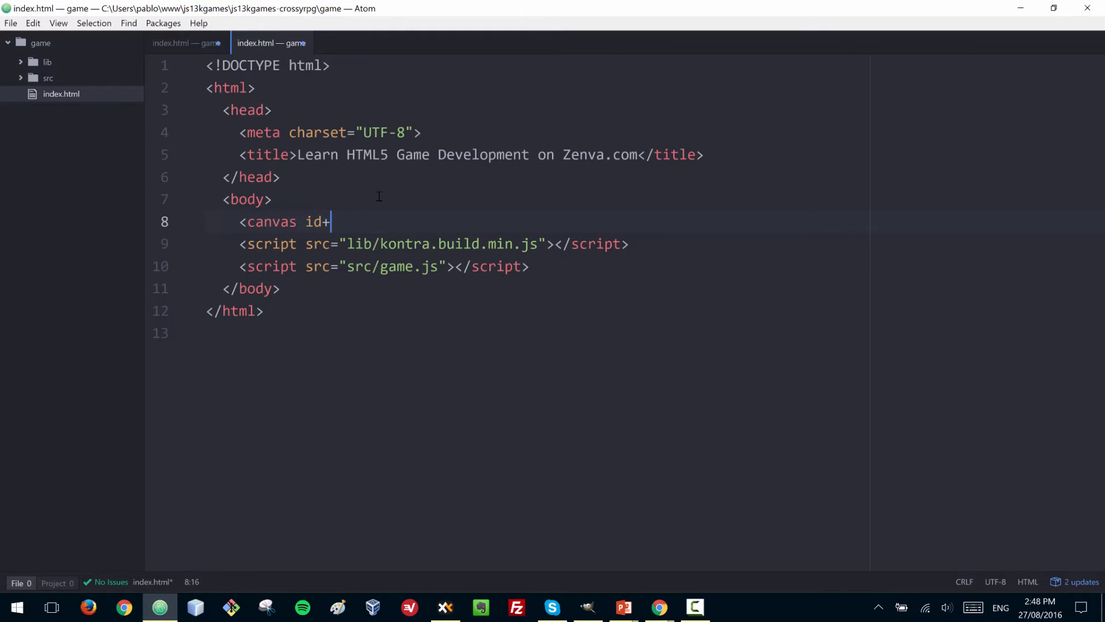
type("=\"game\"")
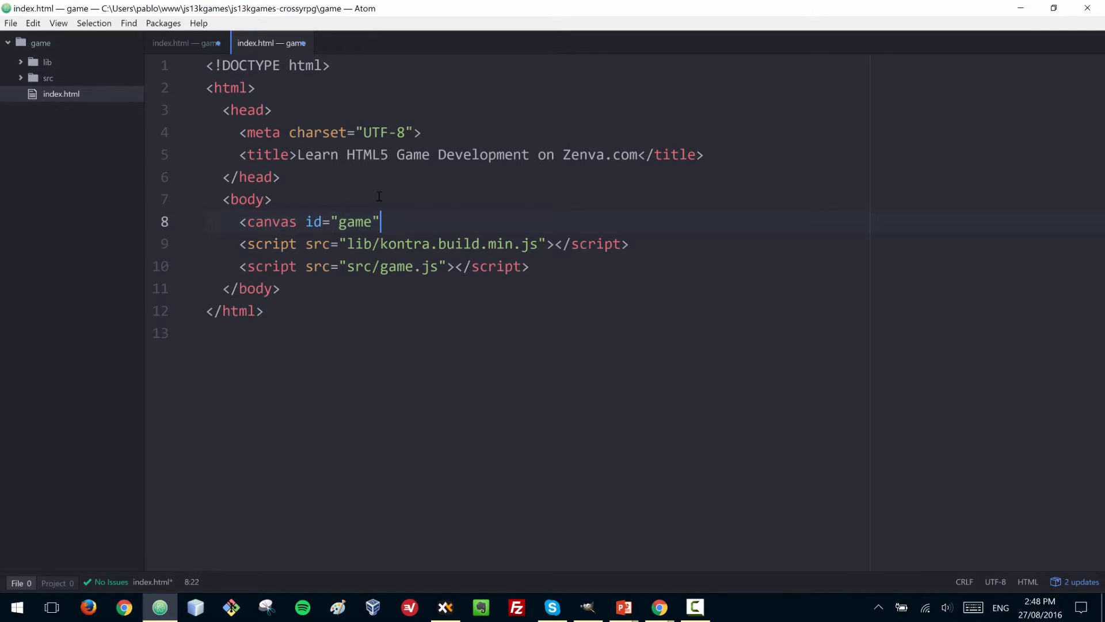
type("\" \"")
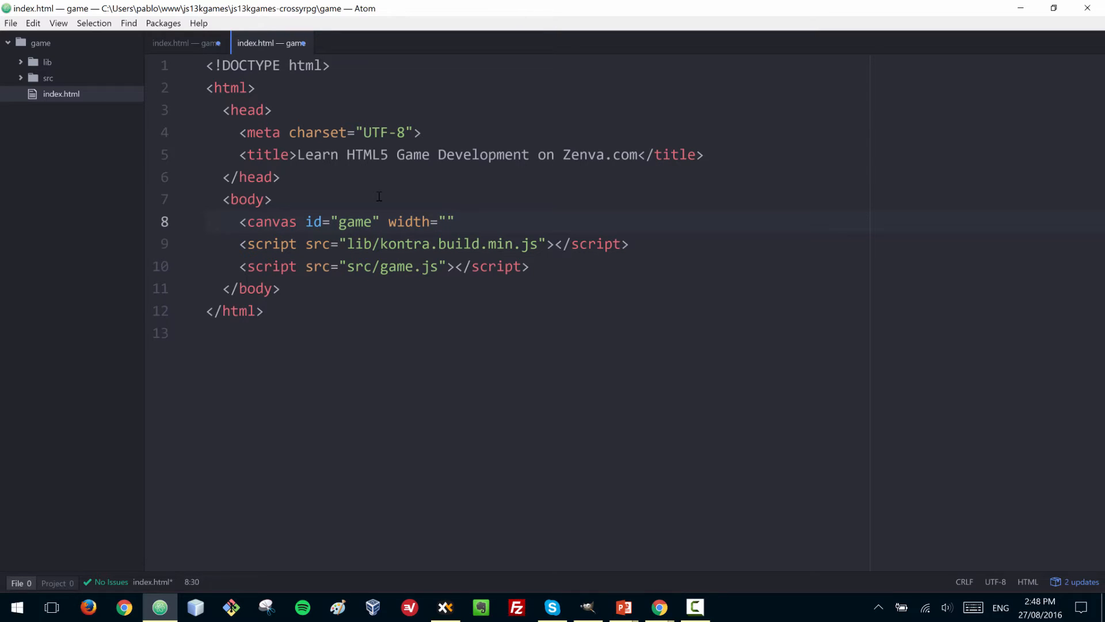
type("256")
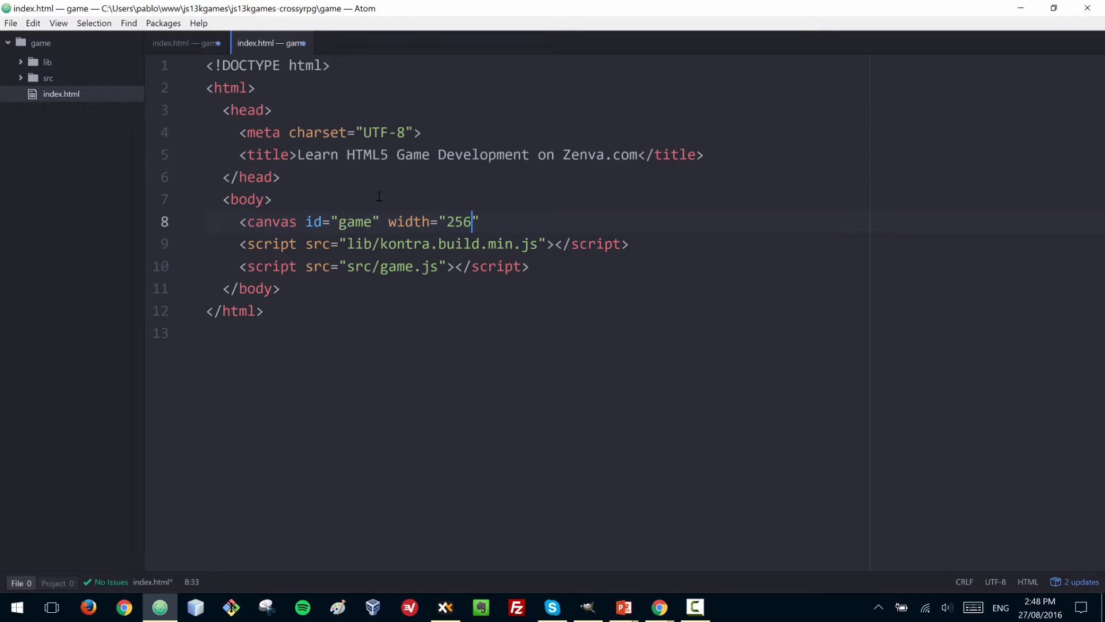
type("height=\"")
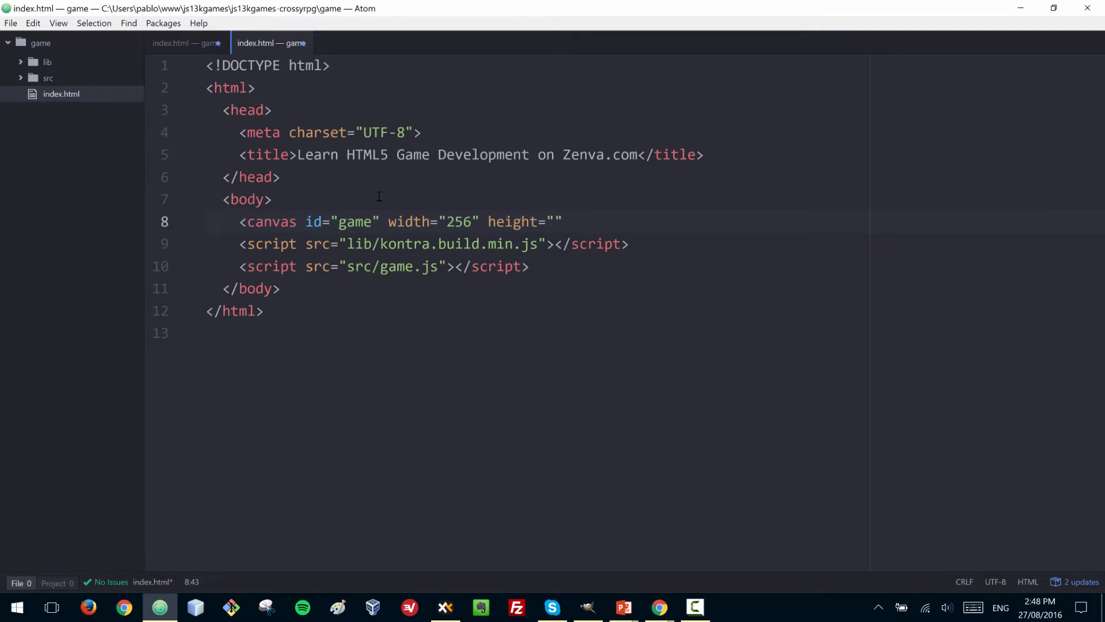
type("256")
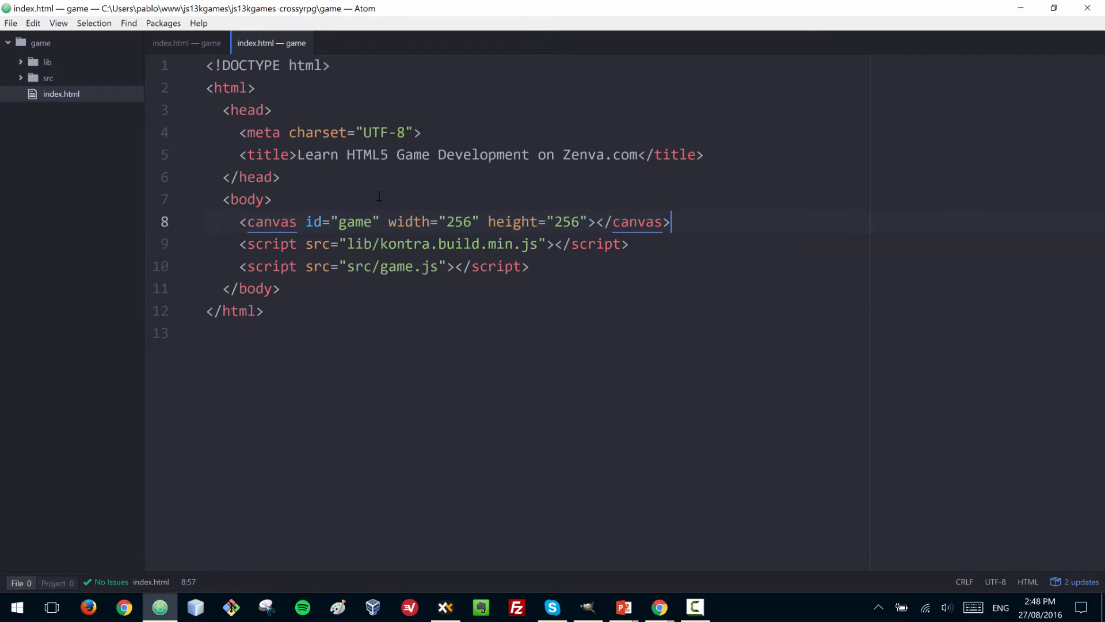
mouse_move(305, 559)
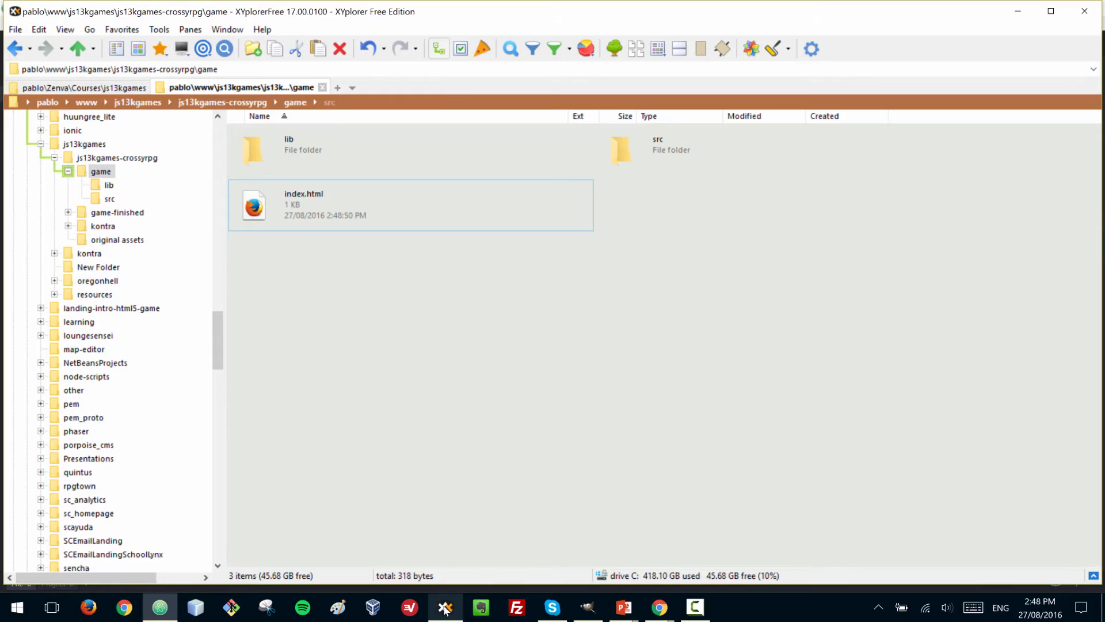
Open index.html in Google Chrome and inspect the 256×256 game canvas element
right_click(303, 205)
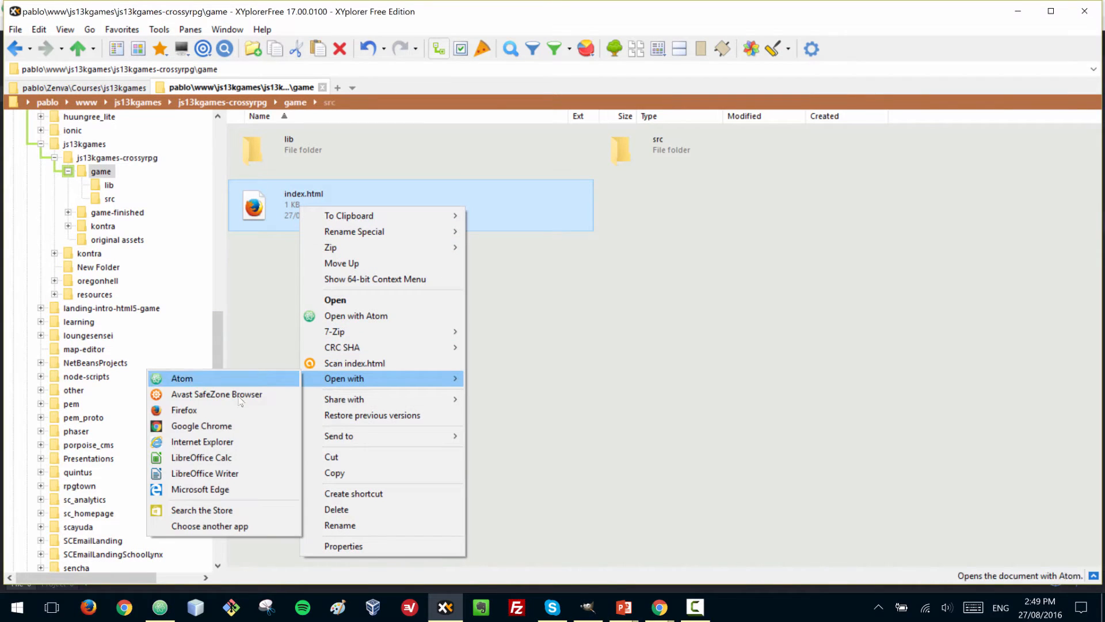
left_click(200, 426)
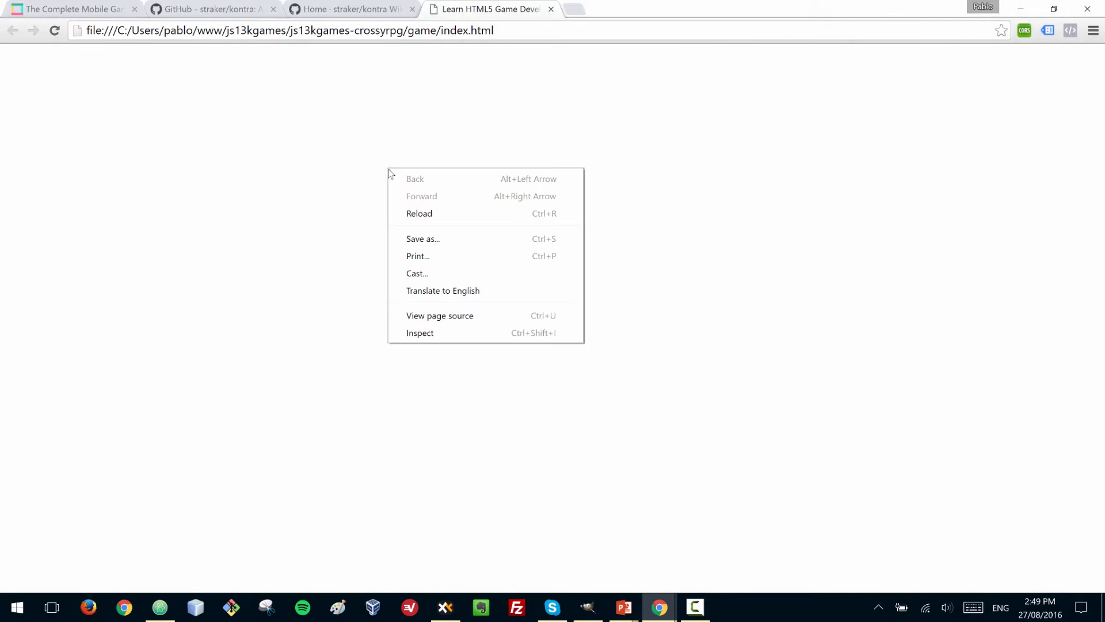
left_click(419, 333)
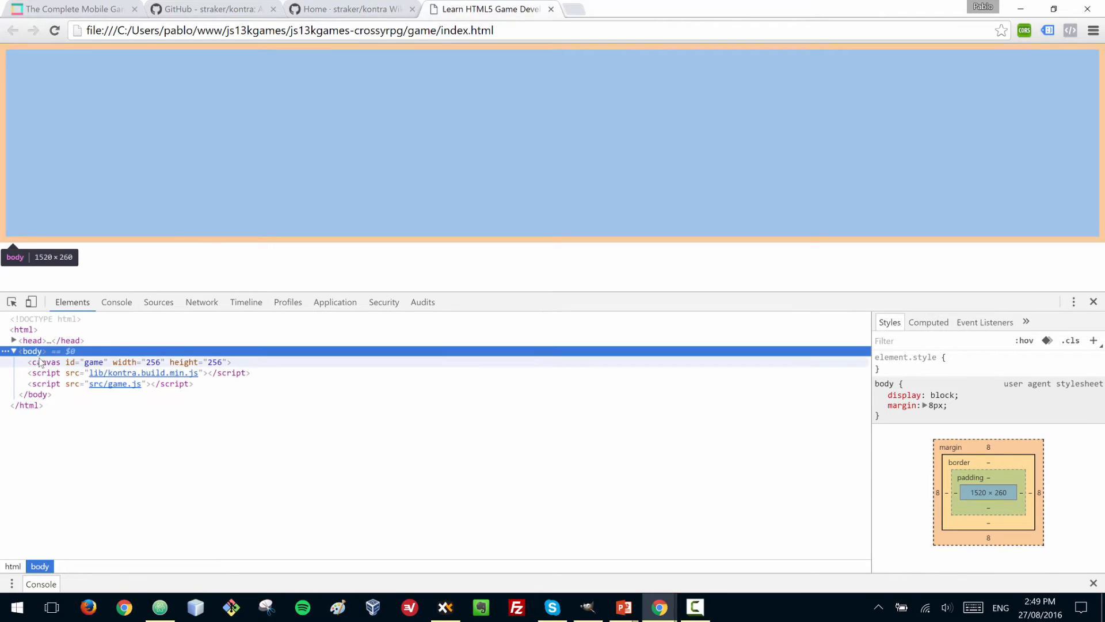
left_click(45, 362)
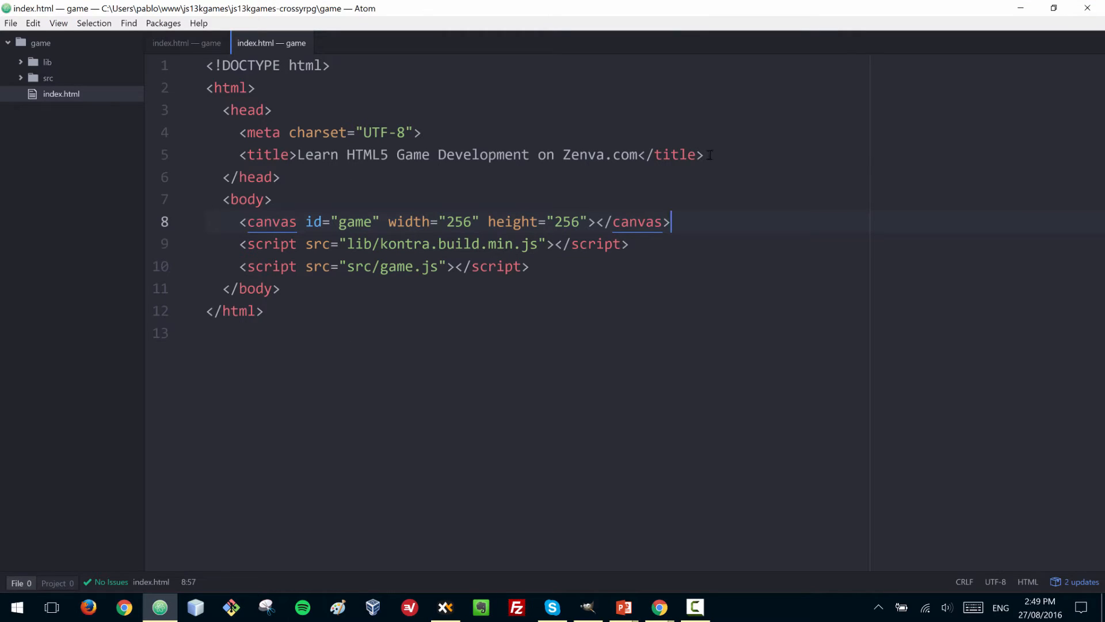
Add a style block to index.html with a body rule setting the background
key("enter")
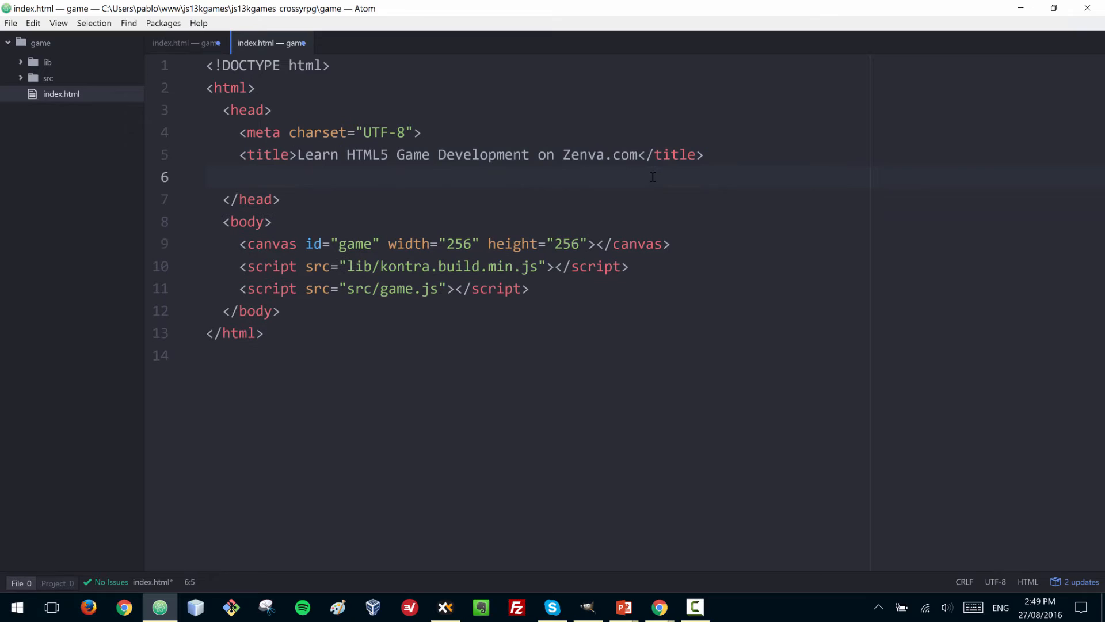
left_click(240, 178)
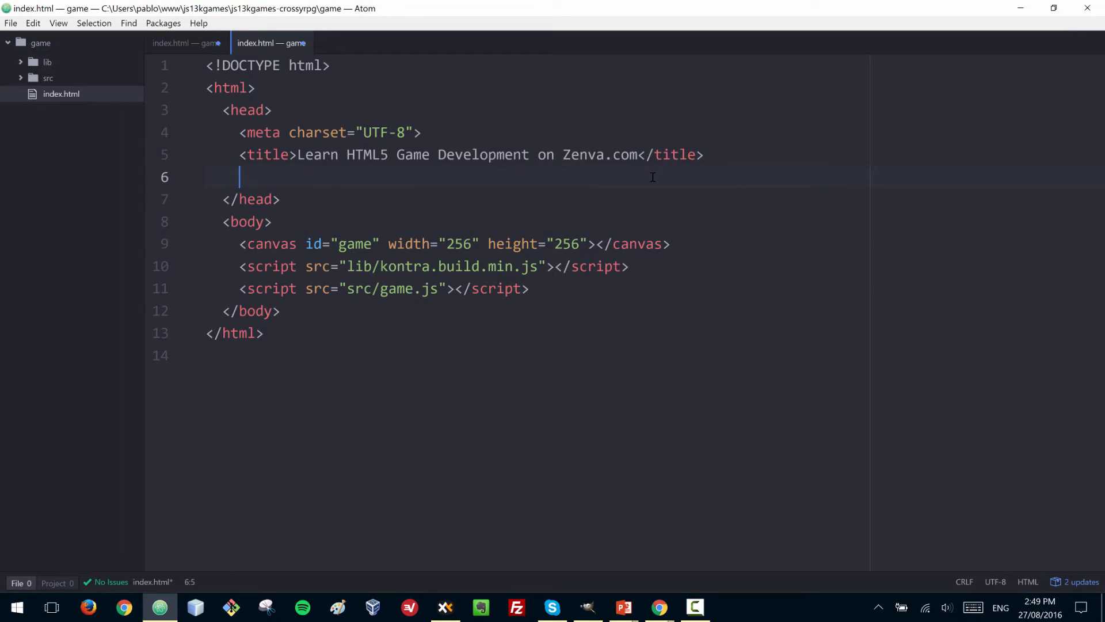
type("<")
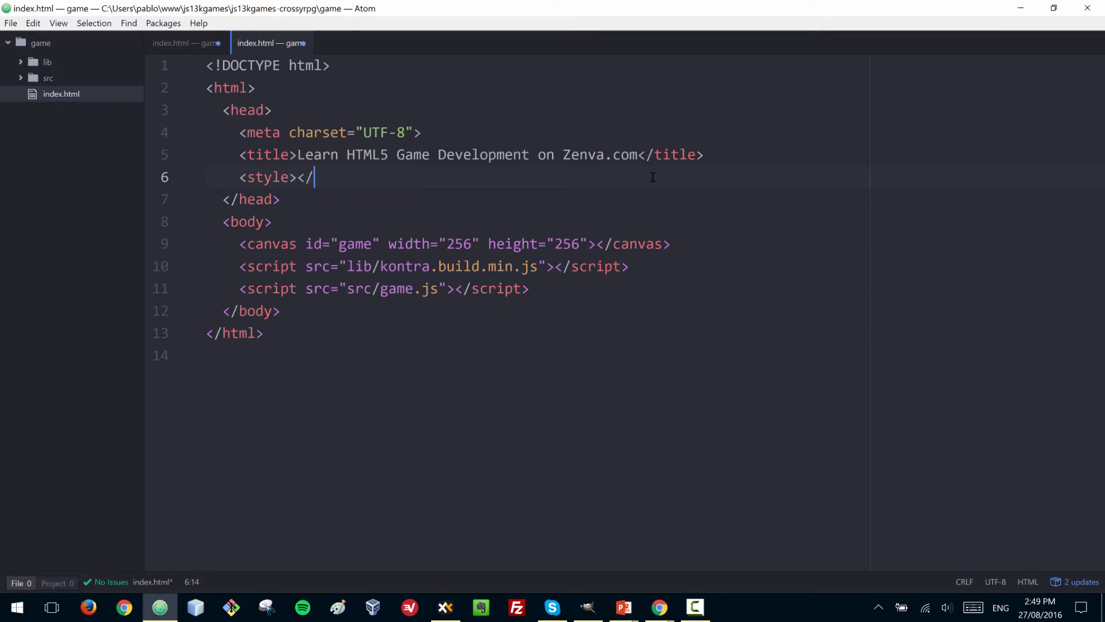
type("style>")
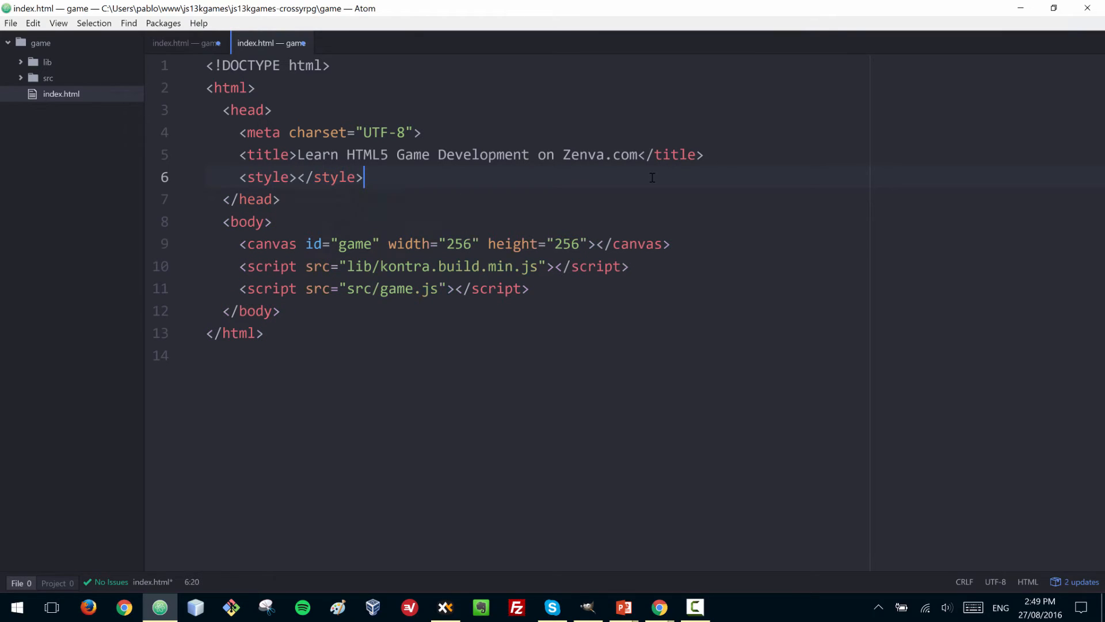
key("enter")
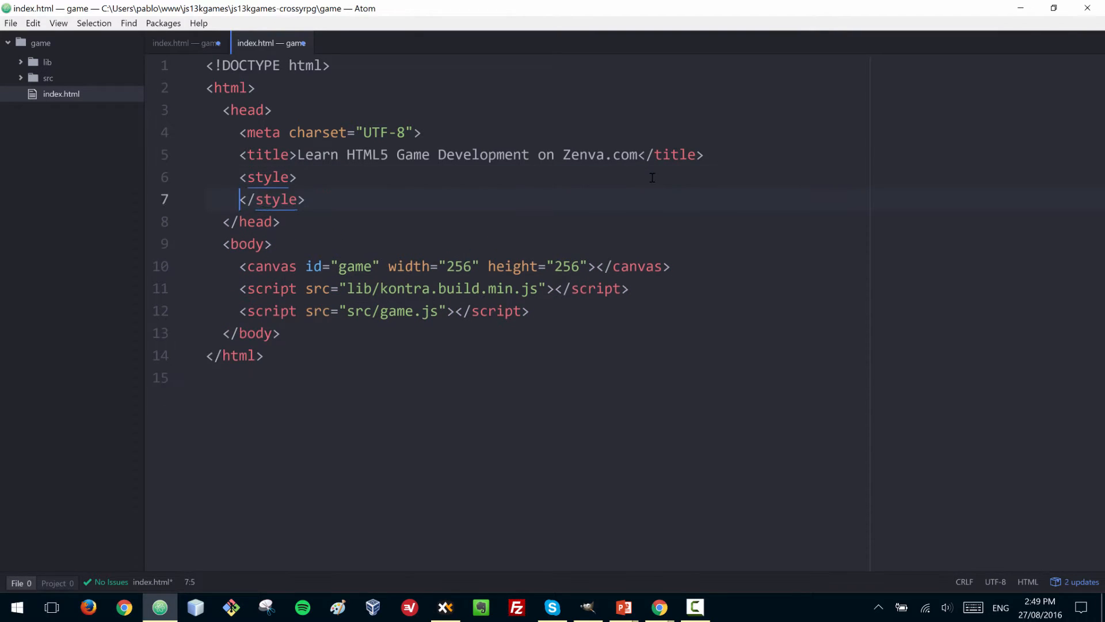
type("bo")
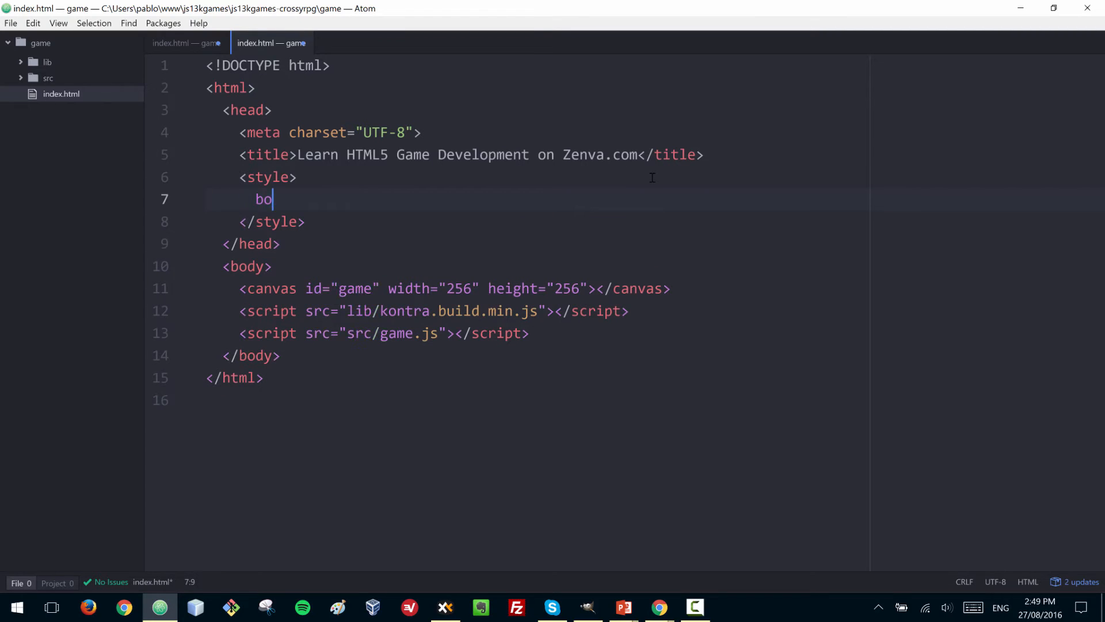
type("dy {")
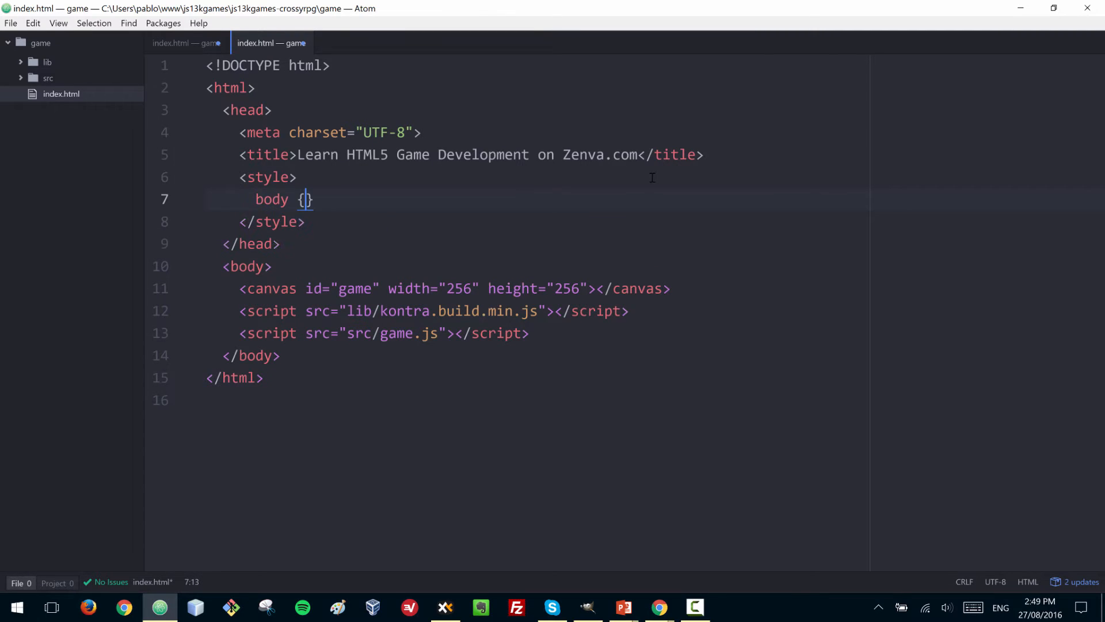
type("background: black;")
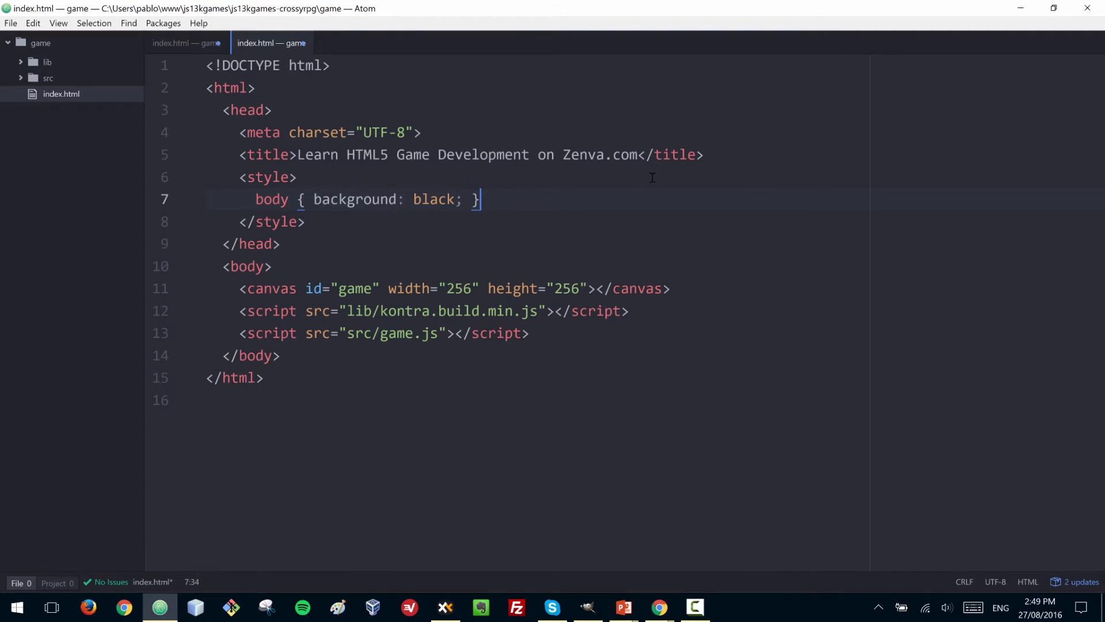
key("Return")
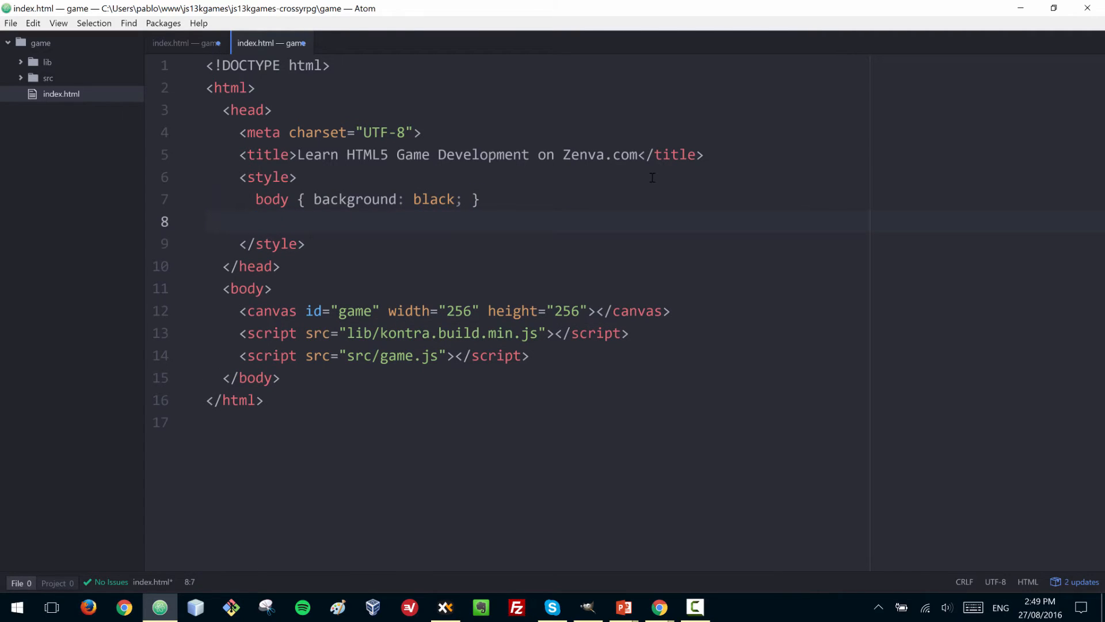
Add a canvas rule with background white, width 100% and max-width 480px
type("canvas")
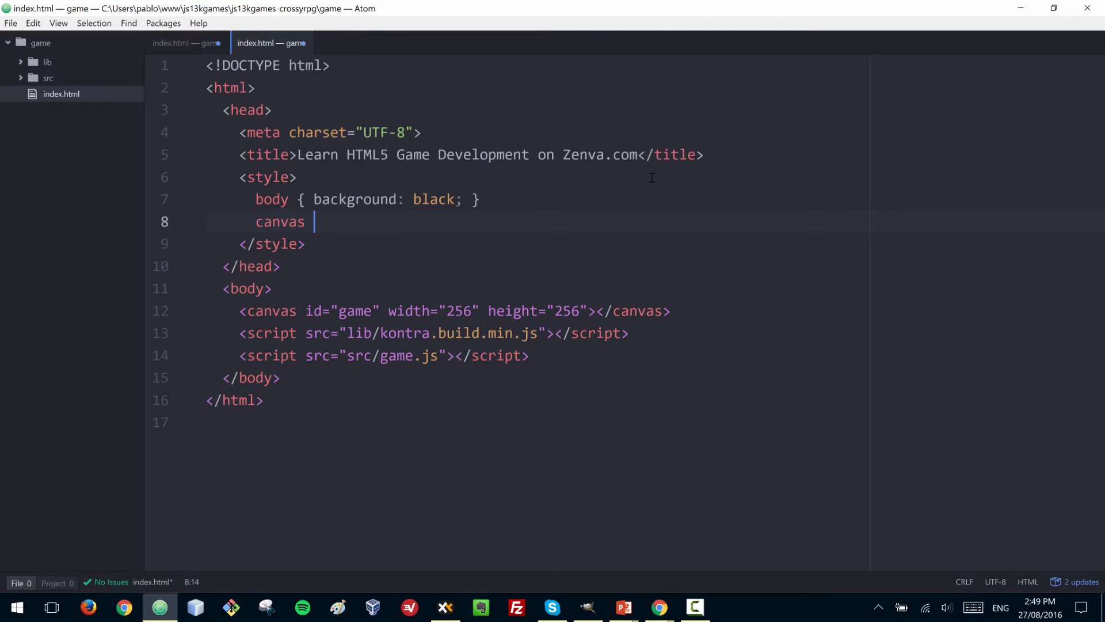
type("{")
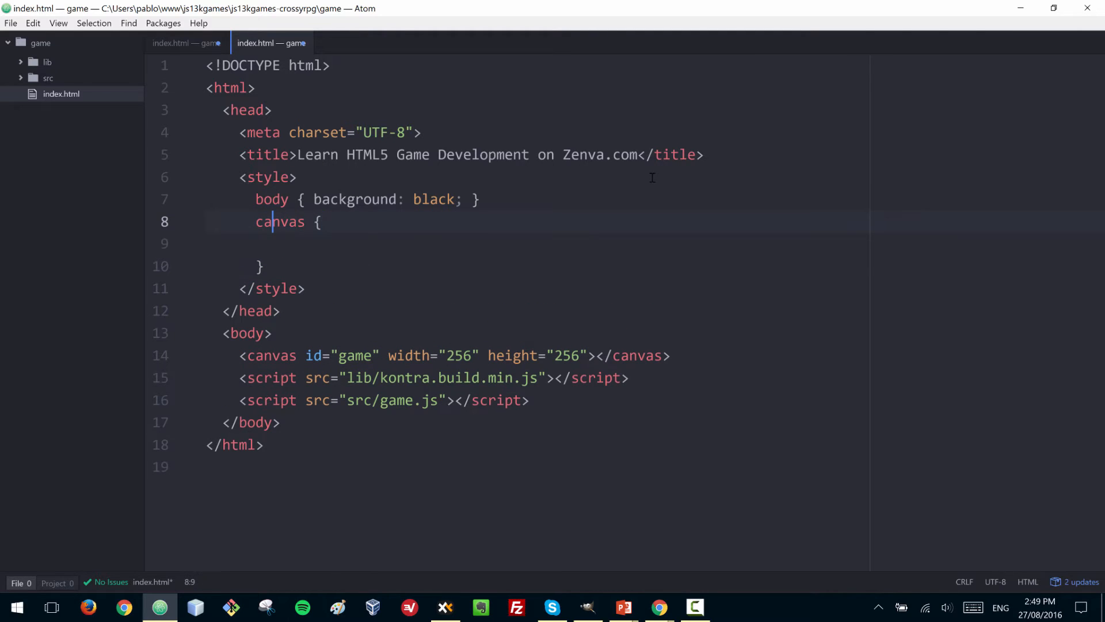
key("Enter")
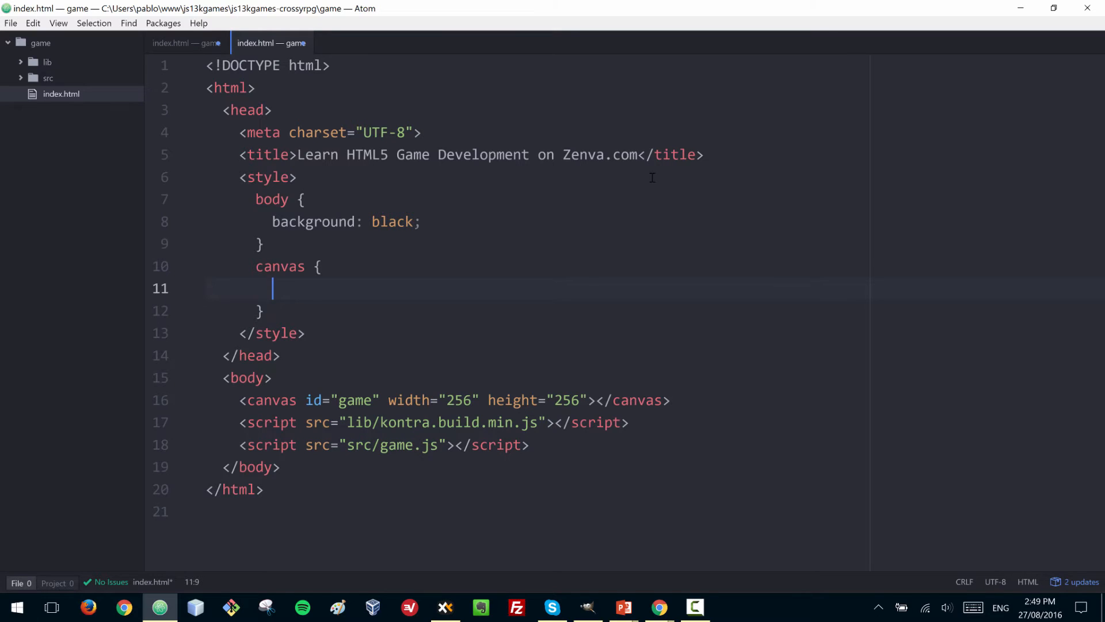
type("background")
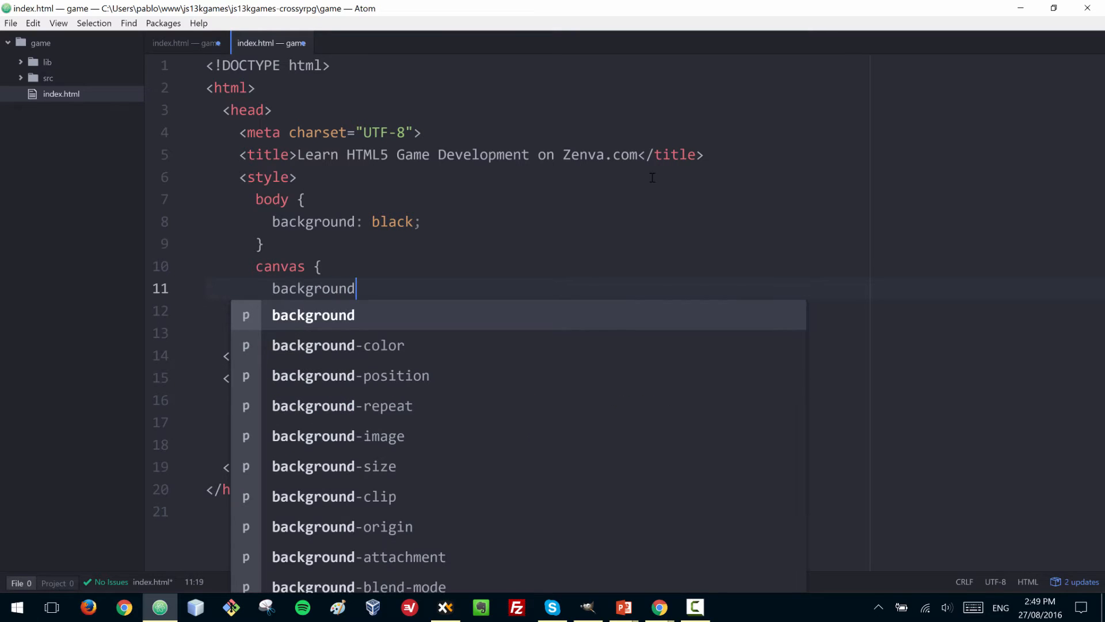
type(": whiwte;")
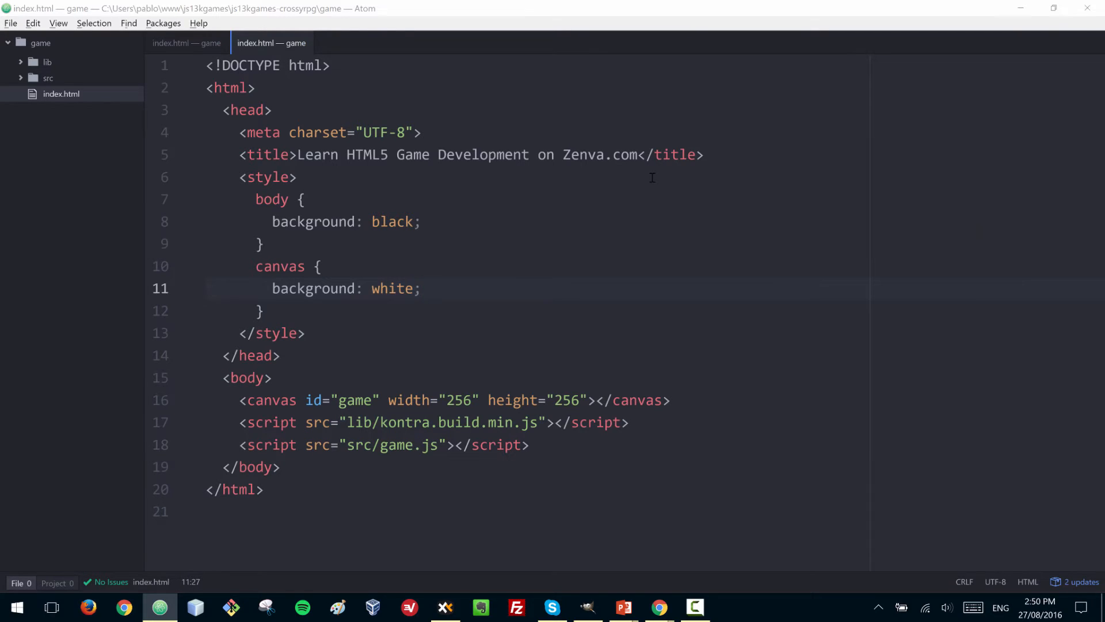
left_click(658, 606)
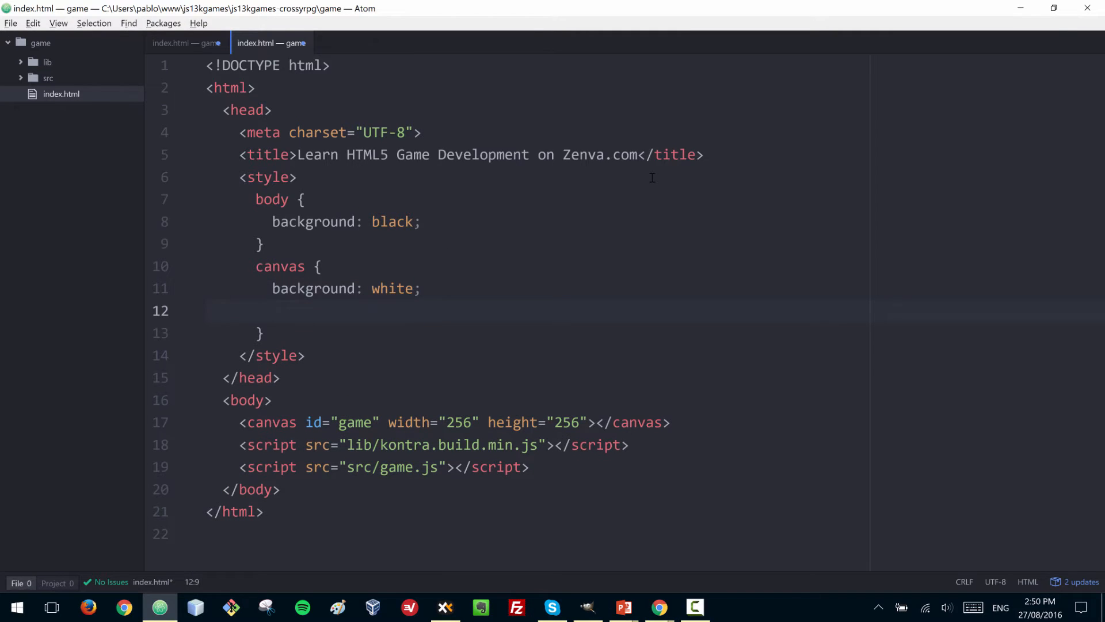
type("width: 100%;")
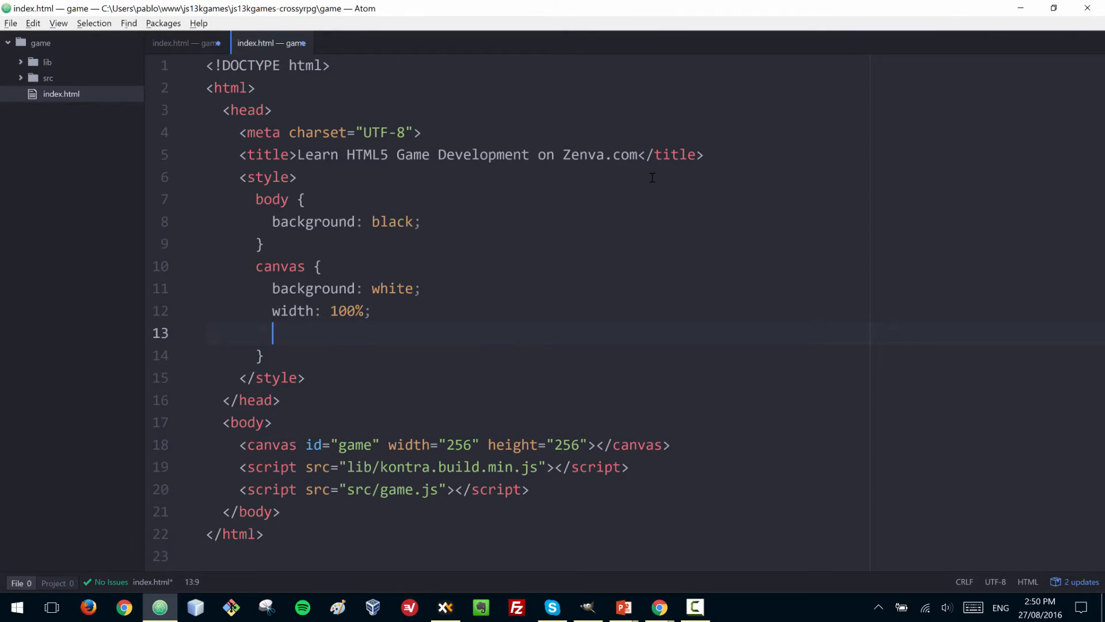
type("max-width:")
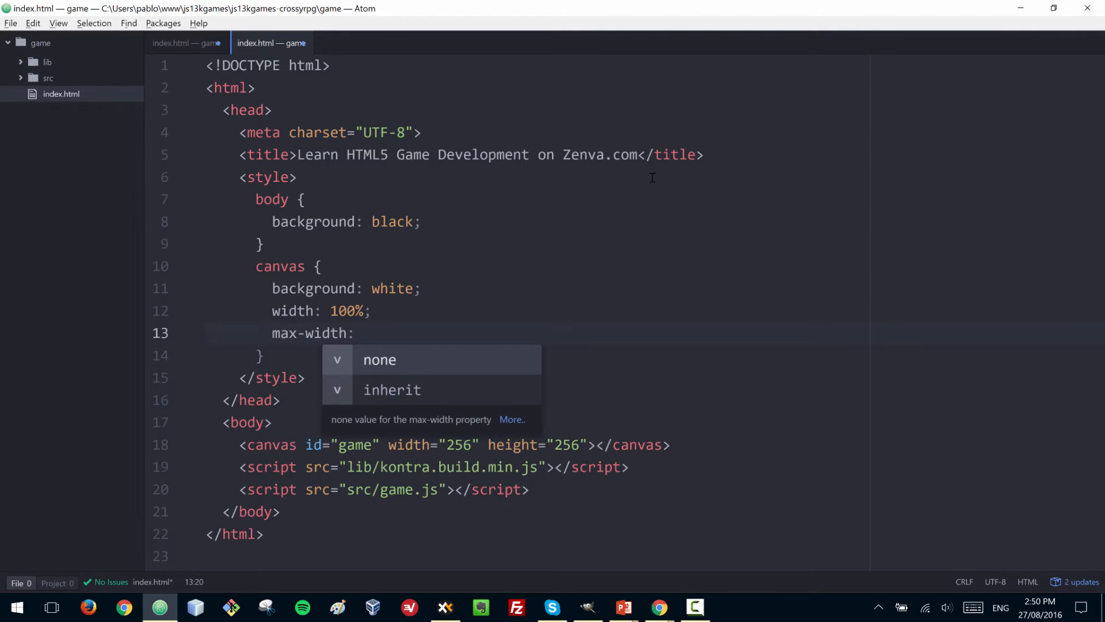
type("480px;")
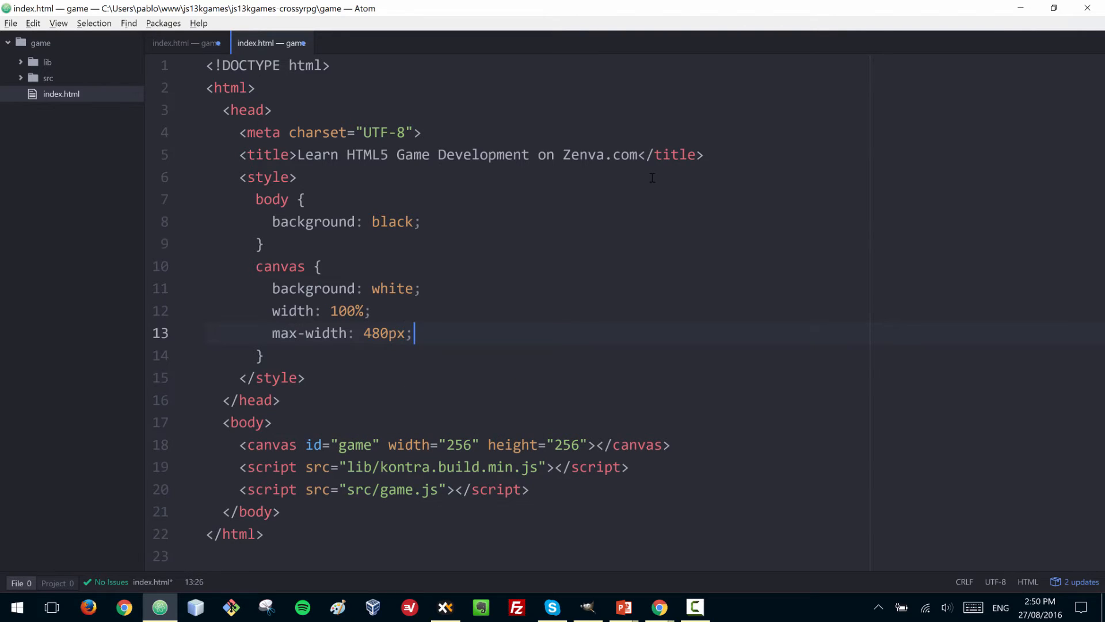
Finish the canvas rule with margin: auto so it centres on the page
key("enter")
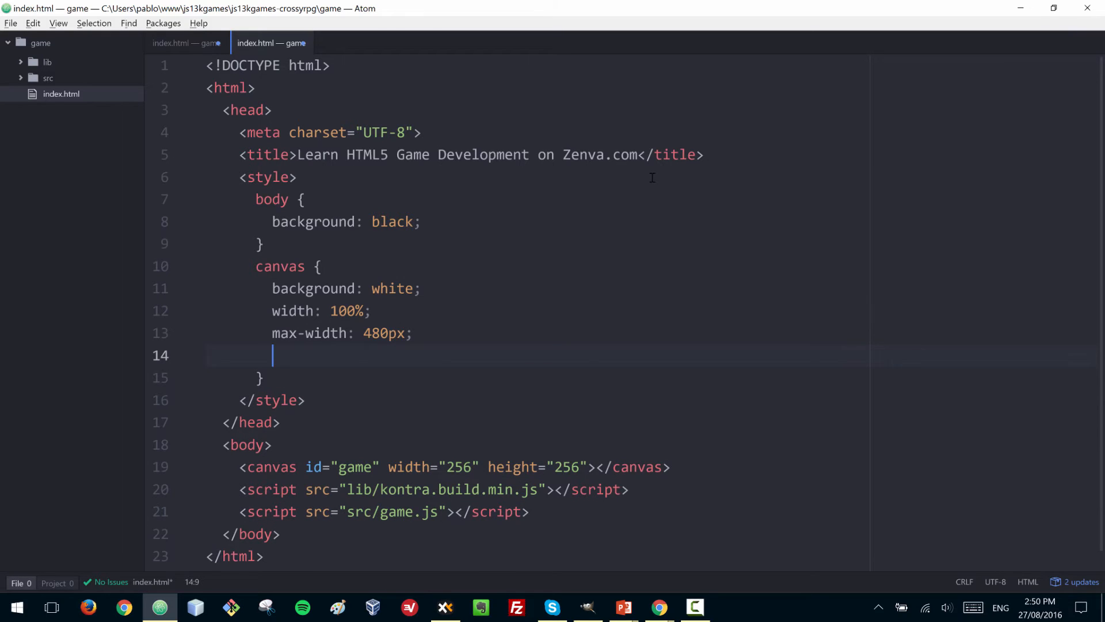
type("margin")
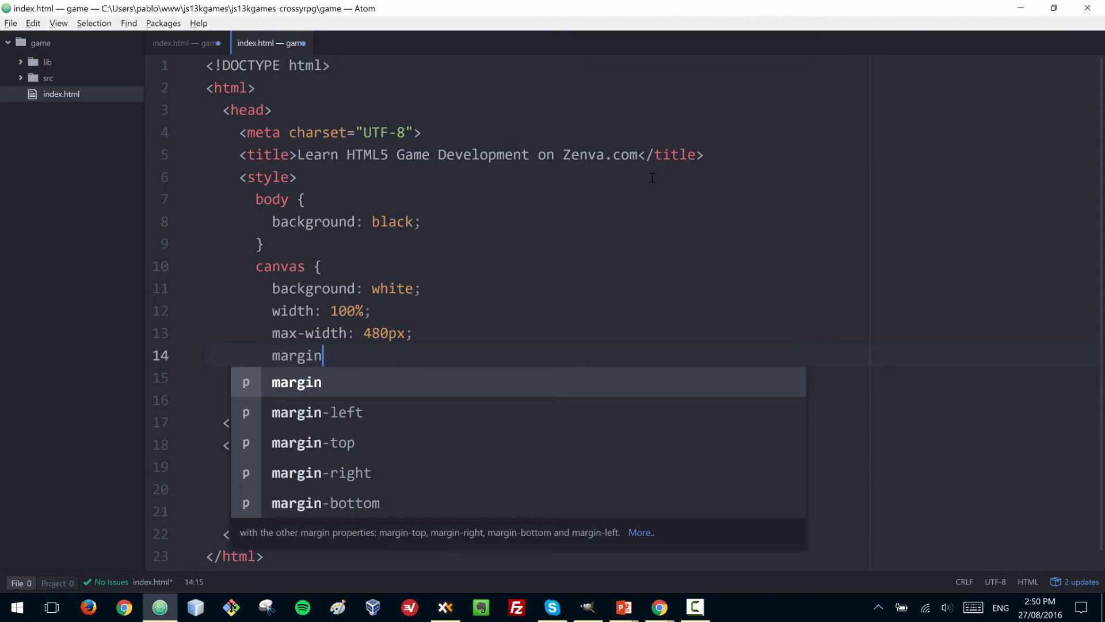
type(": au")
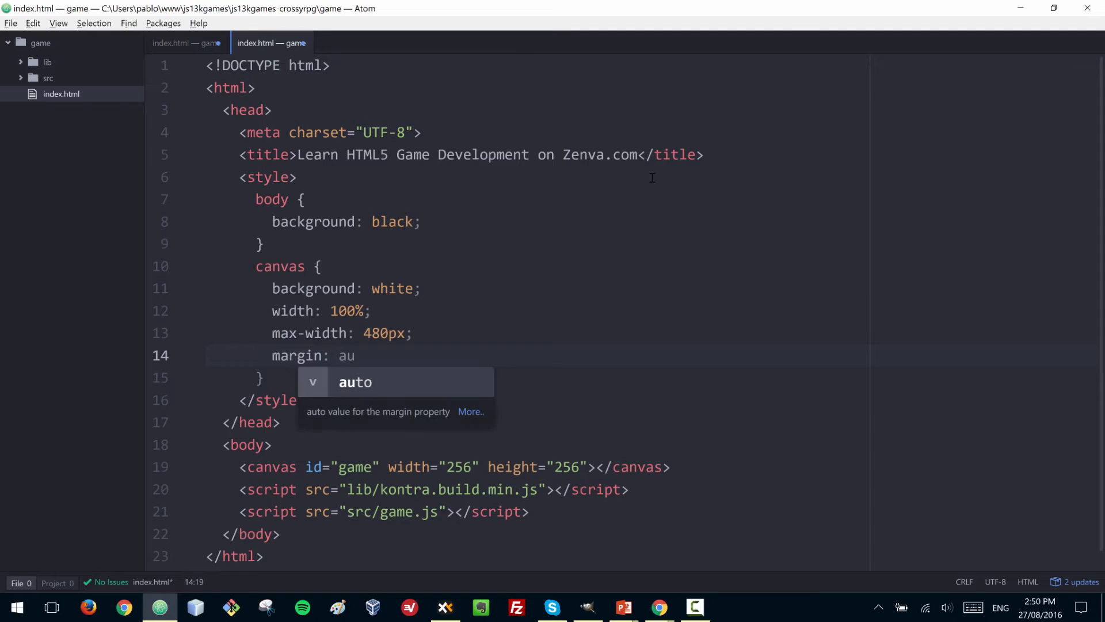
type("to")
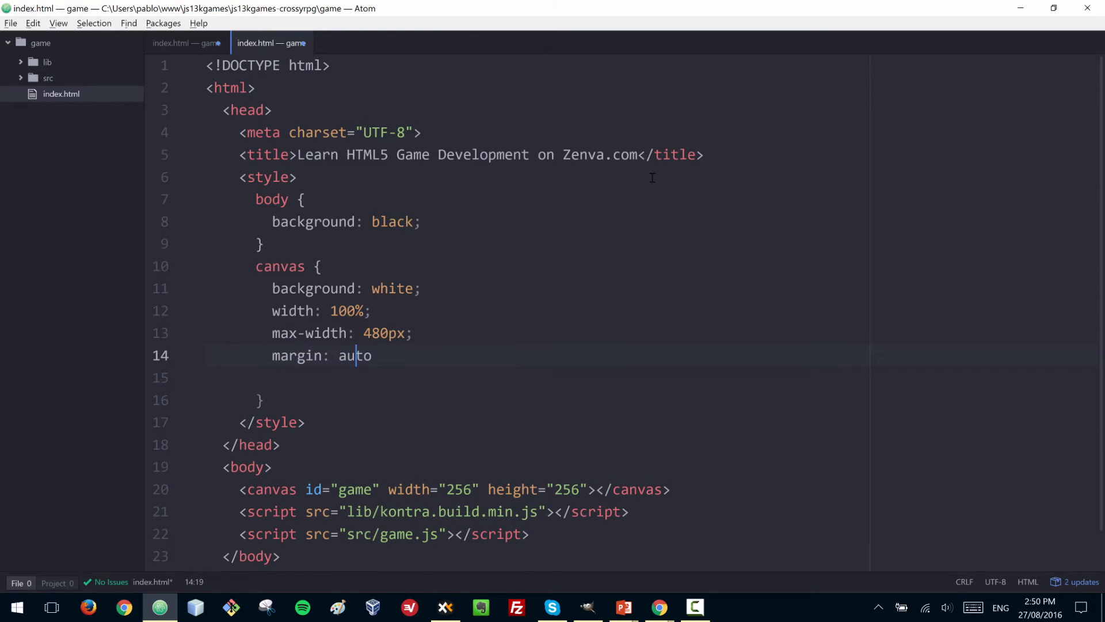
type(";")
left_click(653, 377)
type("display: block")
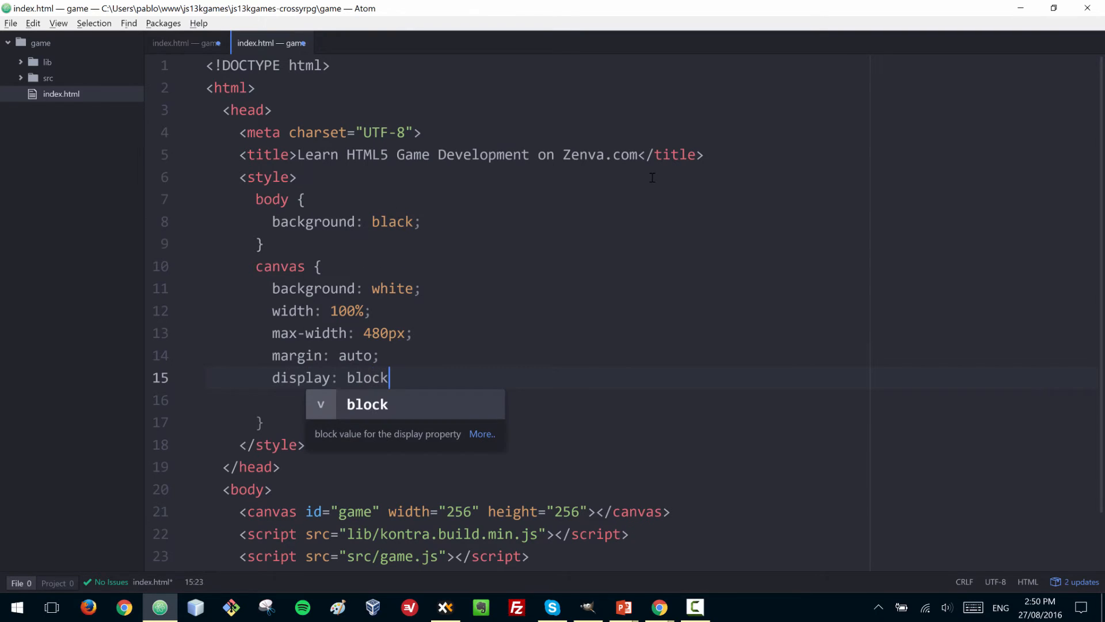
left_click(657, 611)
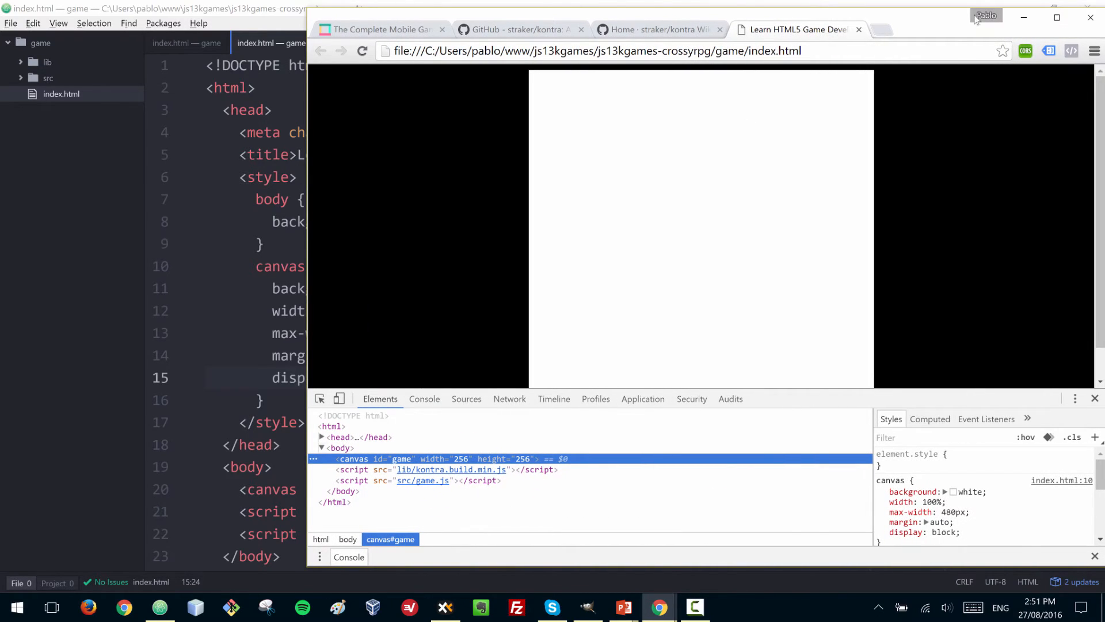
Minimise Chrome after previewing the centred white canvas and return to Atom
left_click(1057, 17)
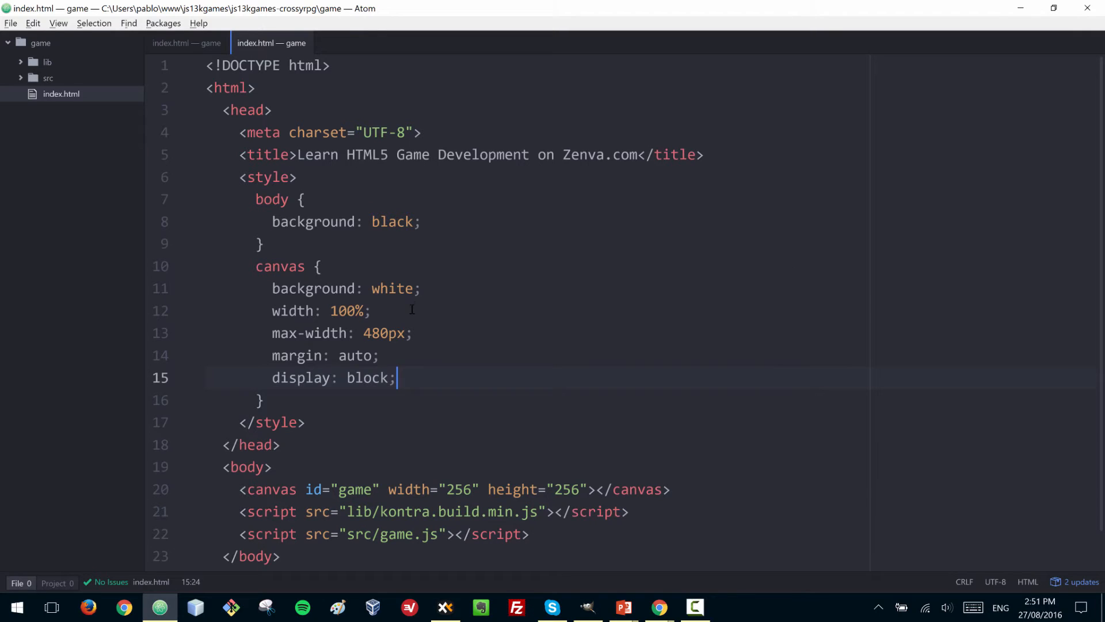
mouse_move(17, 83)
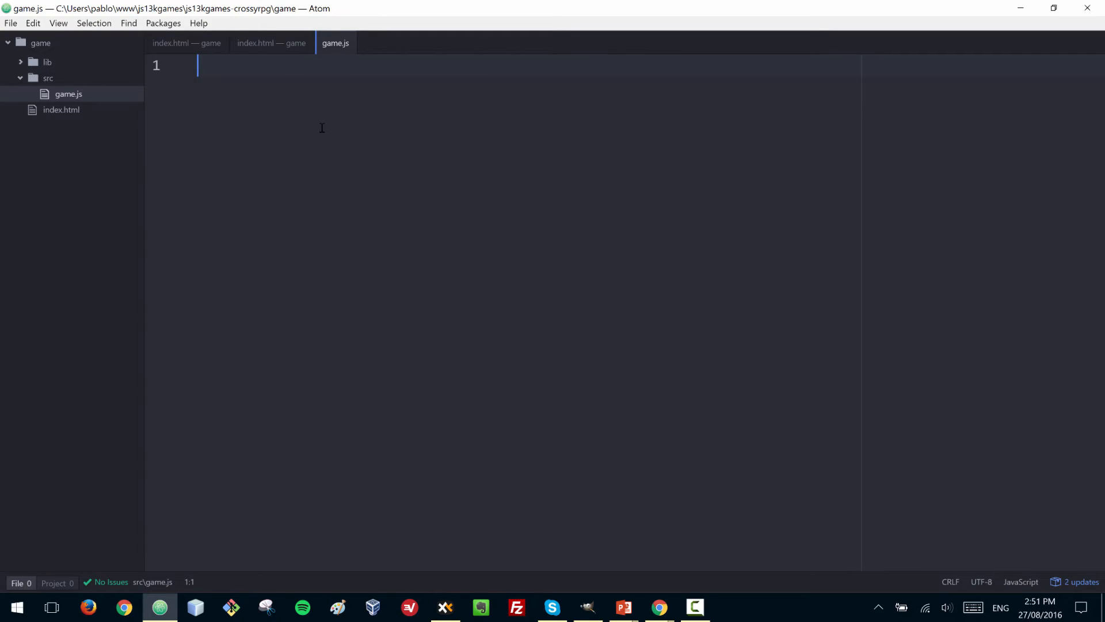
Start game.js with a kontra.init(); call followed by two blank lines
type("kontro.inti")
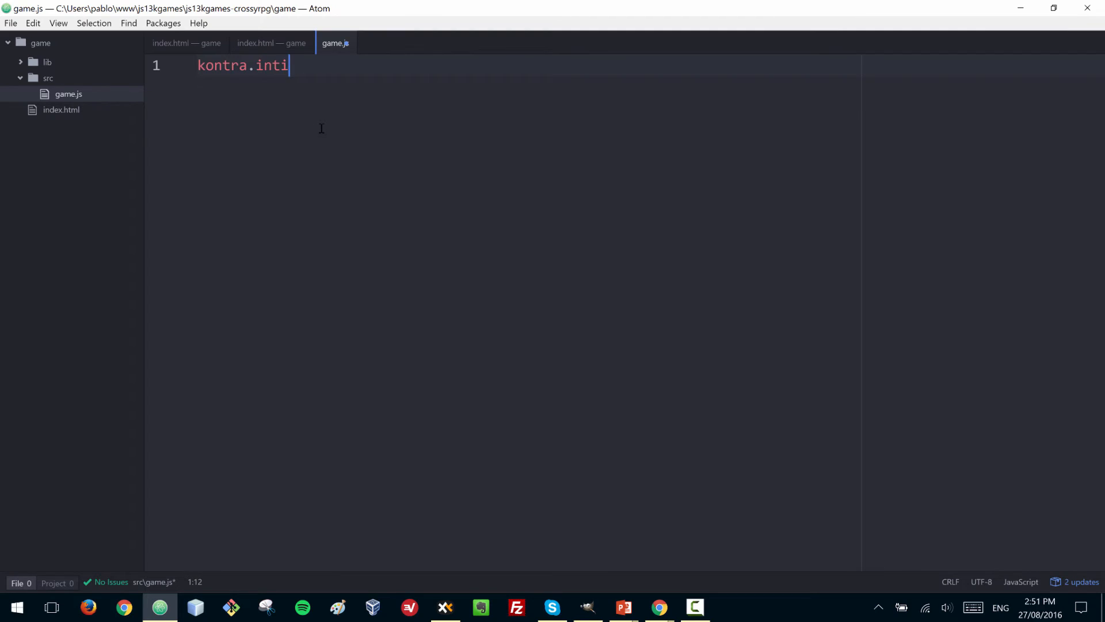
type("()")
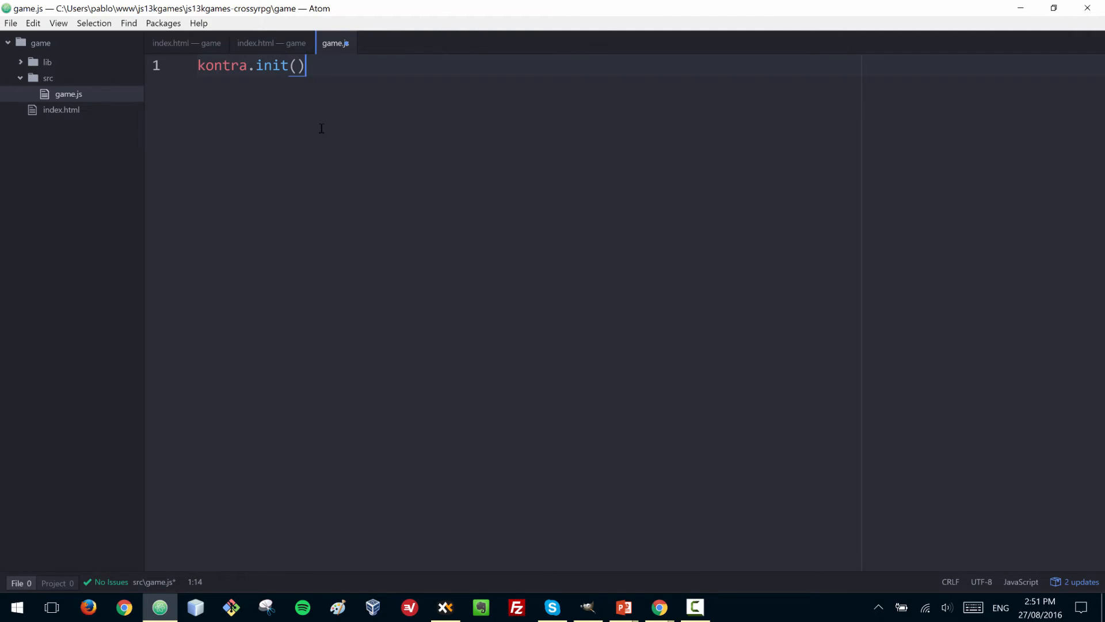
type(";")
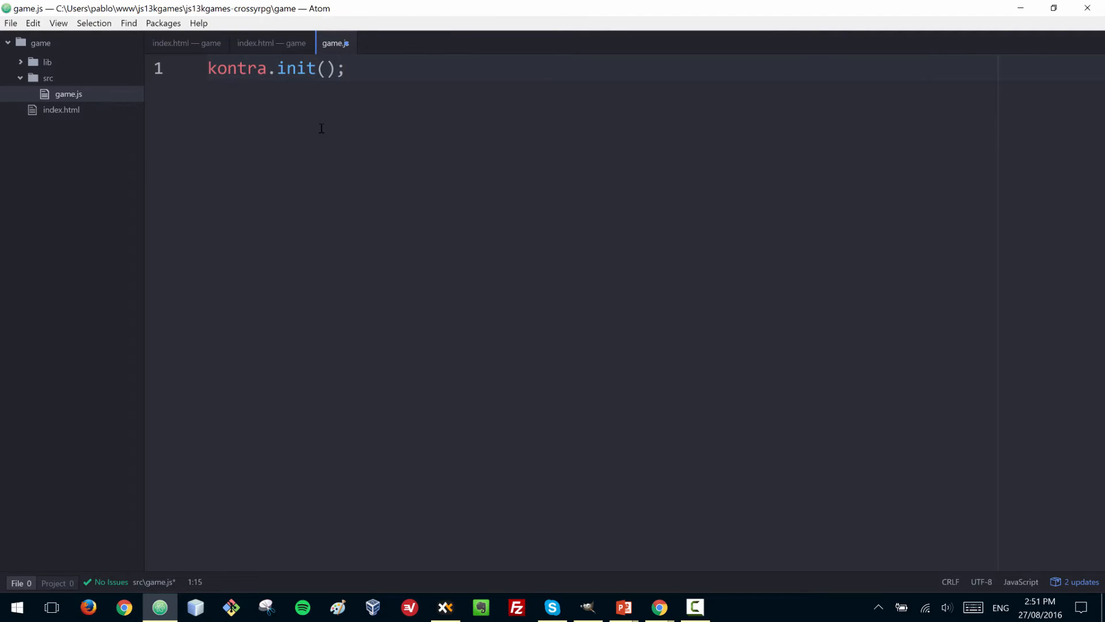
left_click(344, 68)
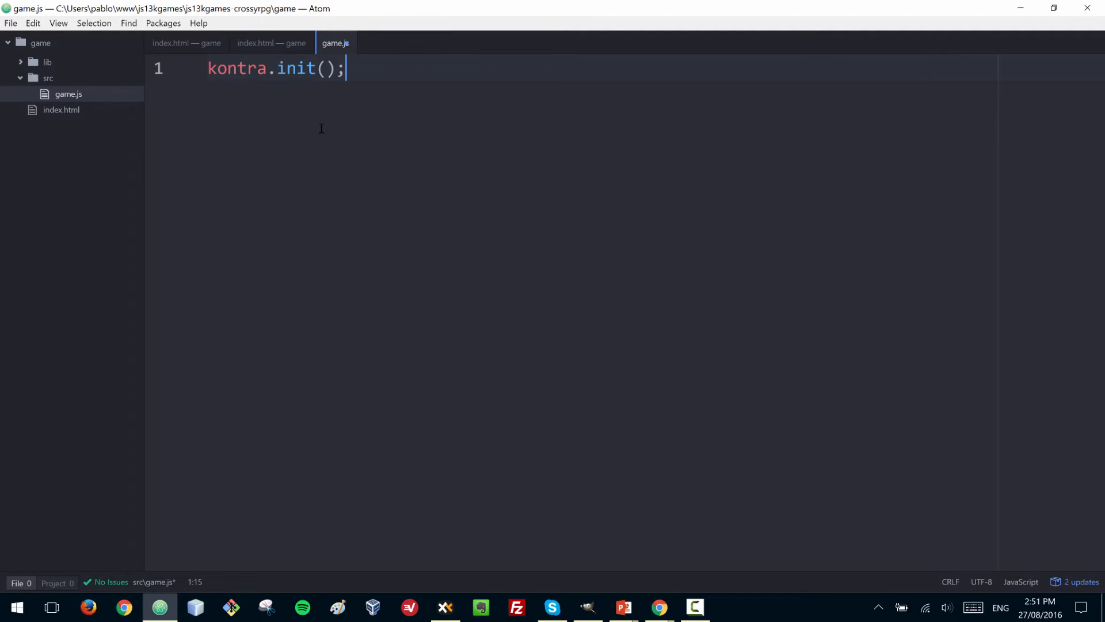
key("Return")
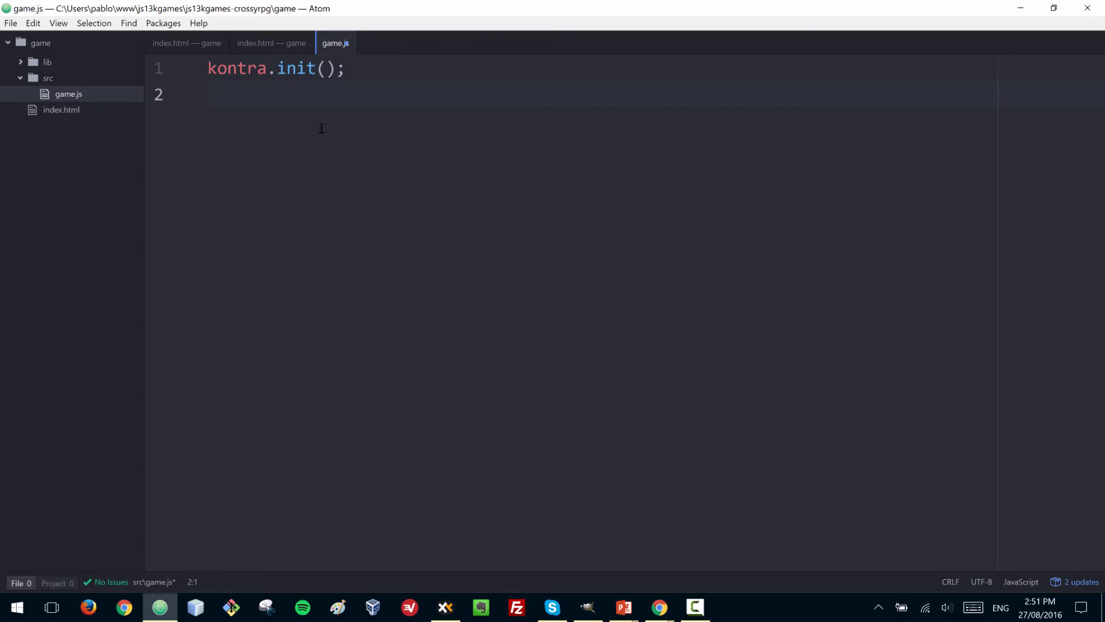
key("Return")
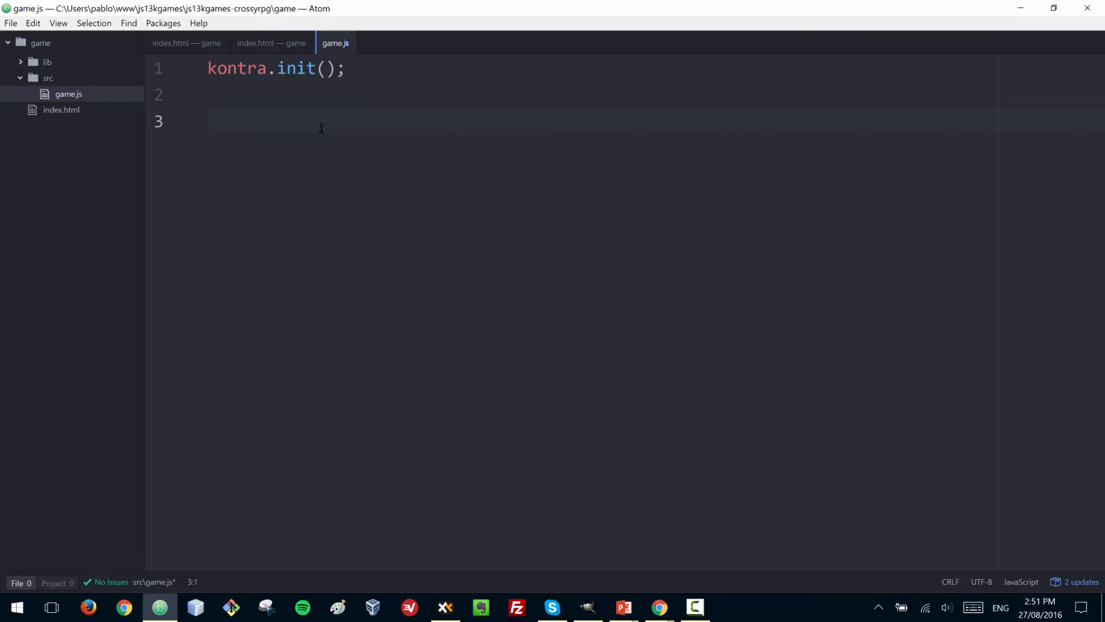
left_click(208, 121)
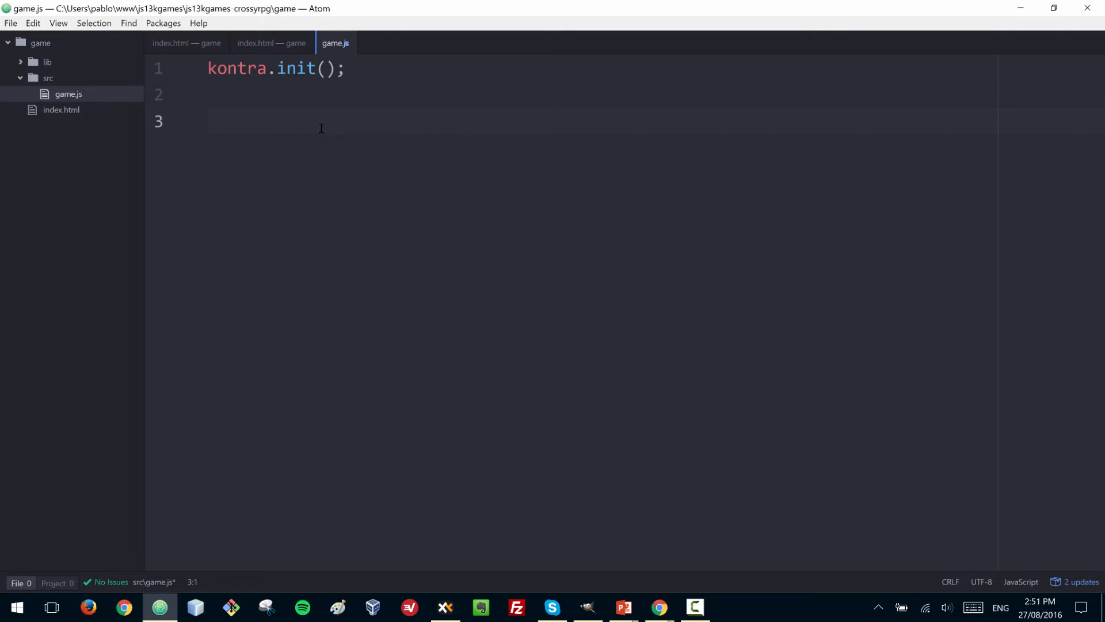
left_click(209, 121)
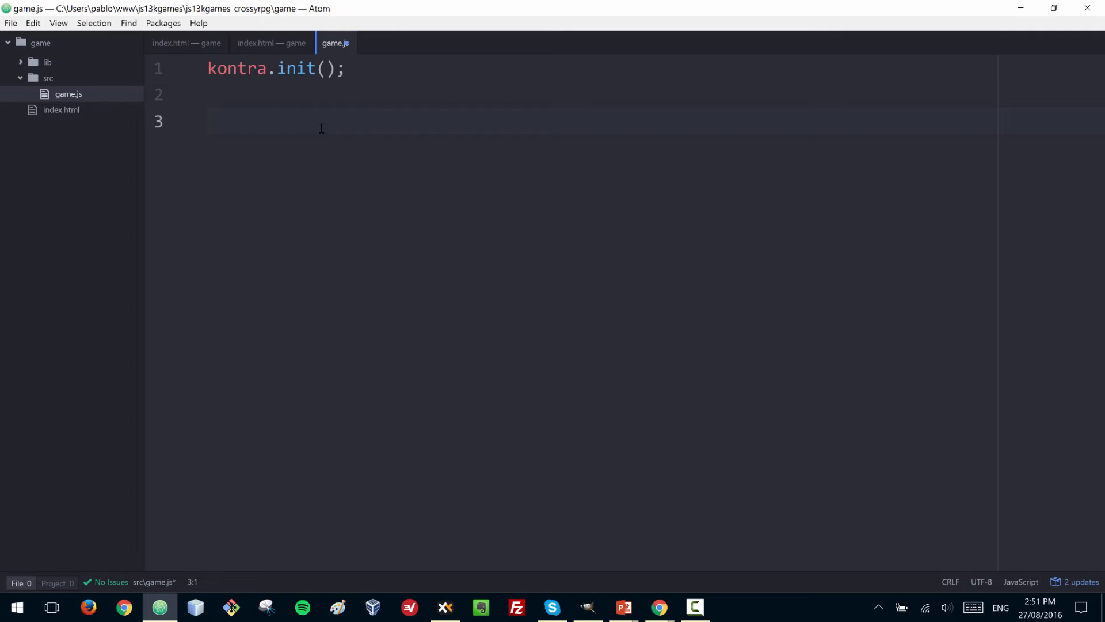
left_click(209, 120)
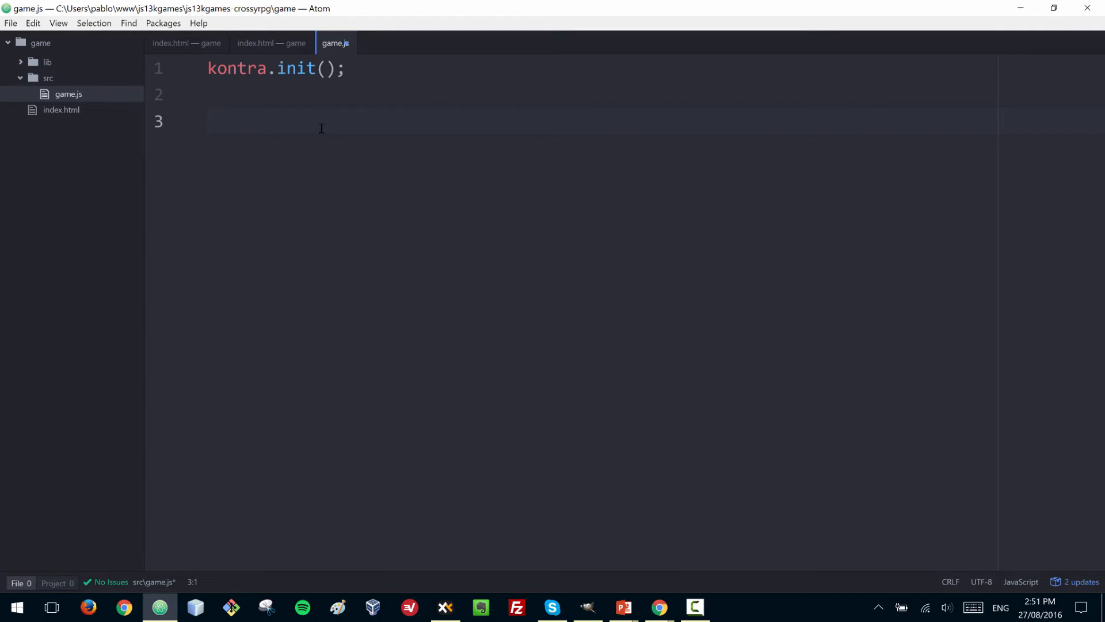
left_click(207, 121)
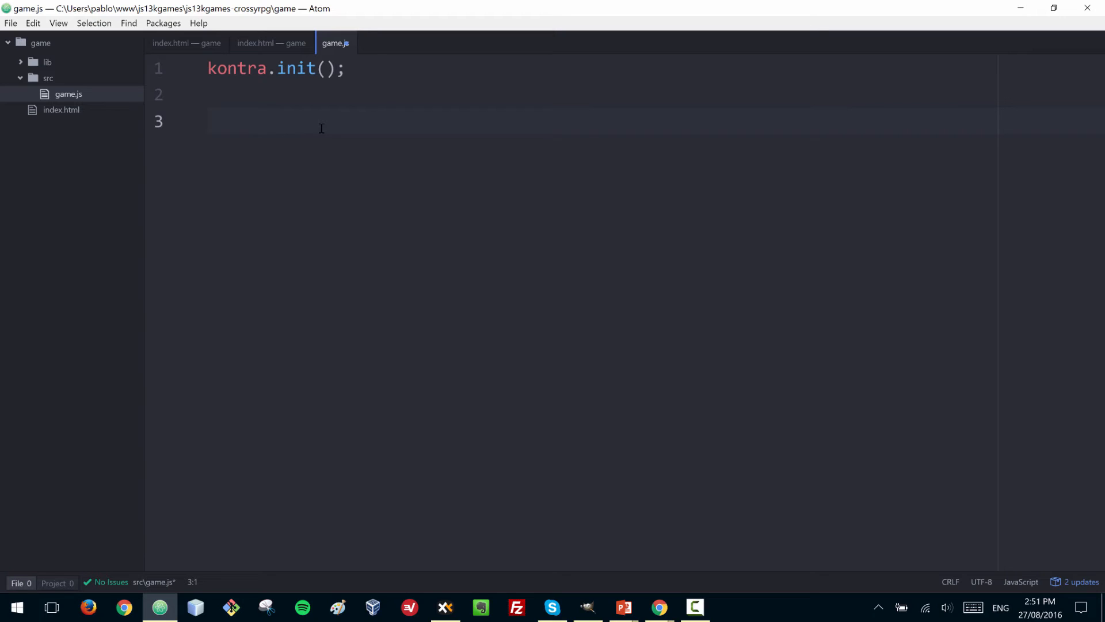
Declare var loop = kontra.gameLoop({ to begin the game loop definition
type("var")
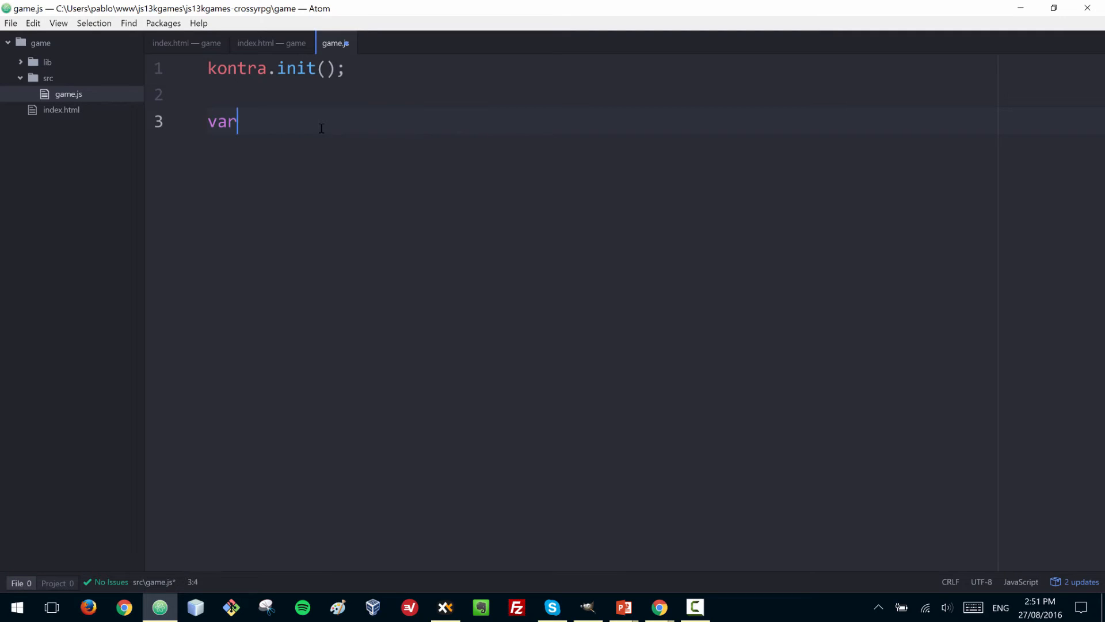
type("loop =")
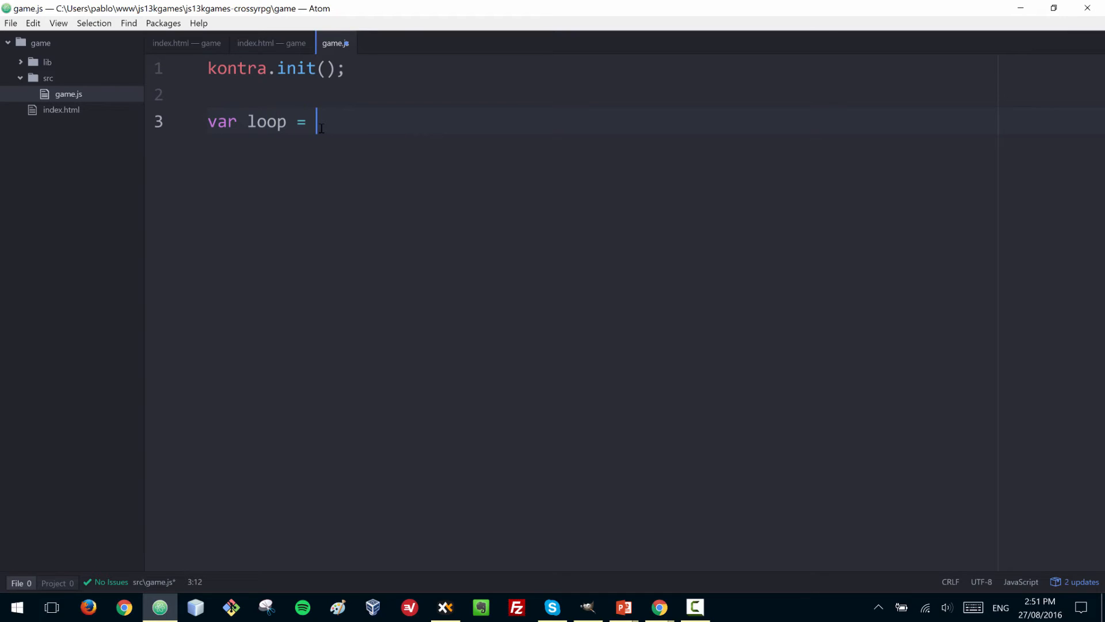
type("kontra.")
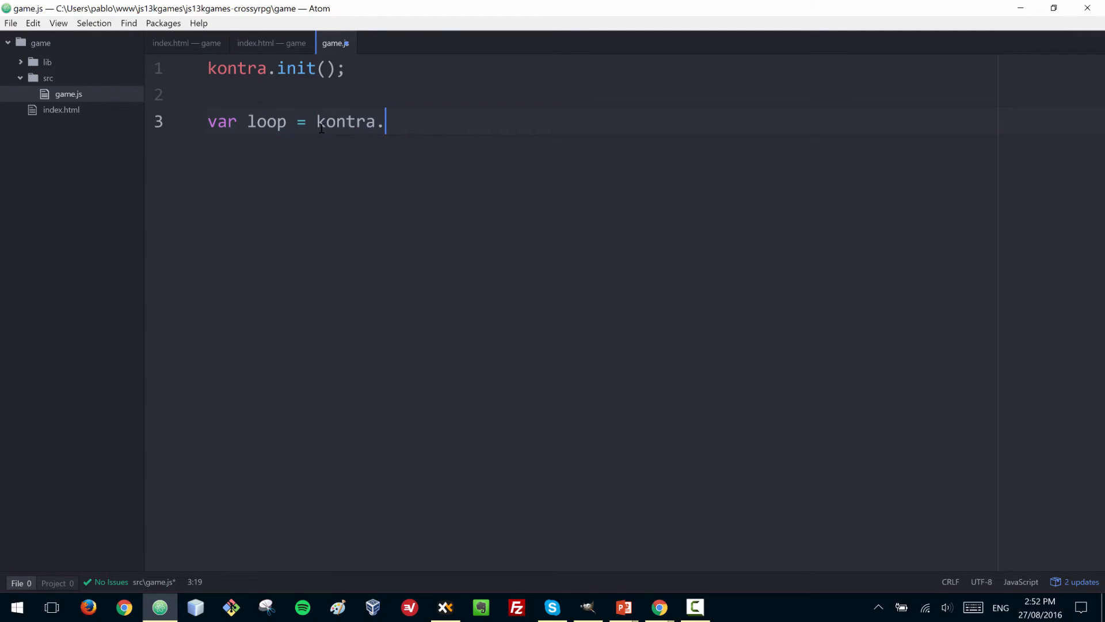
type("gameLo")
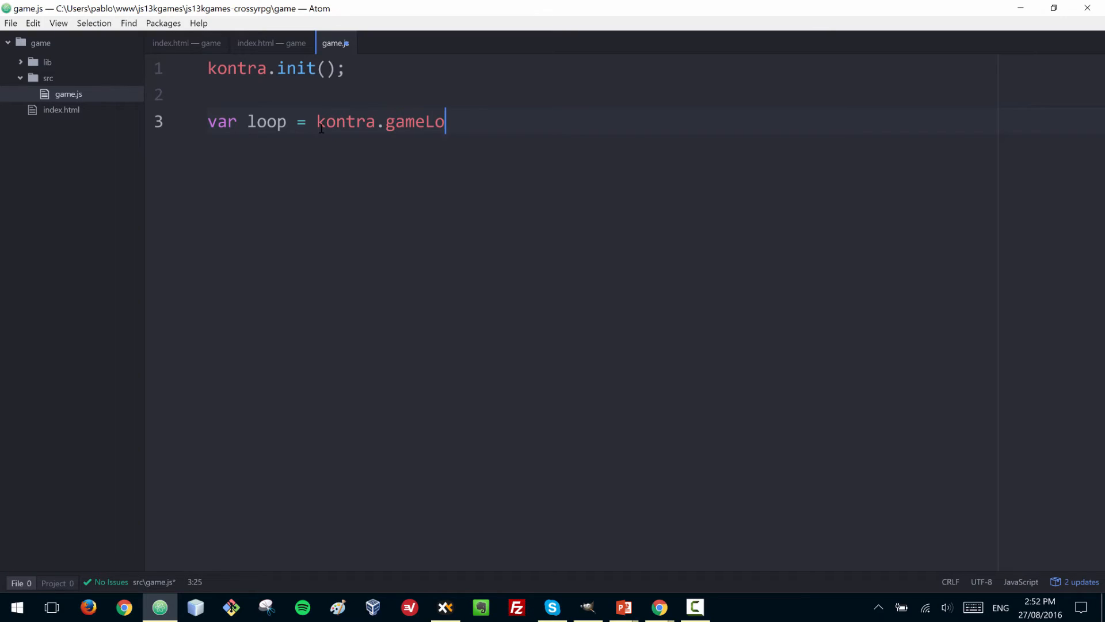
type("op")
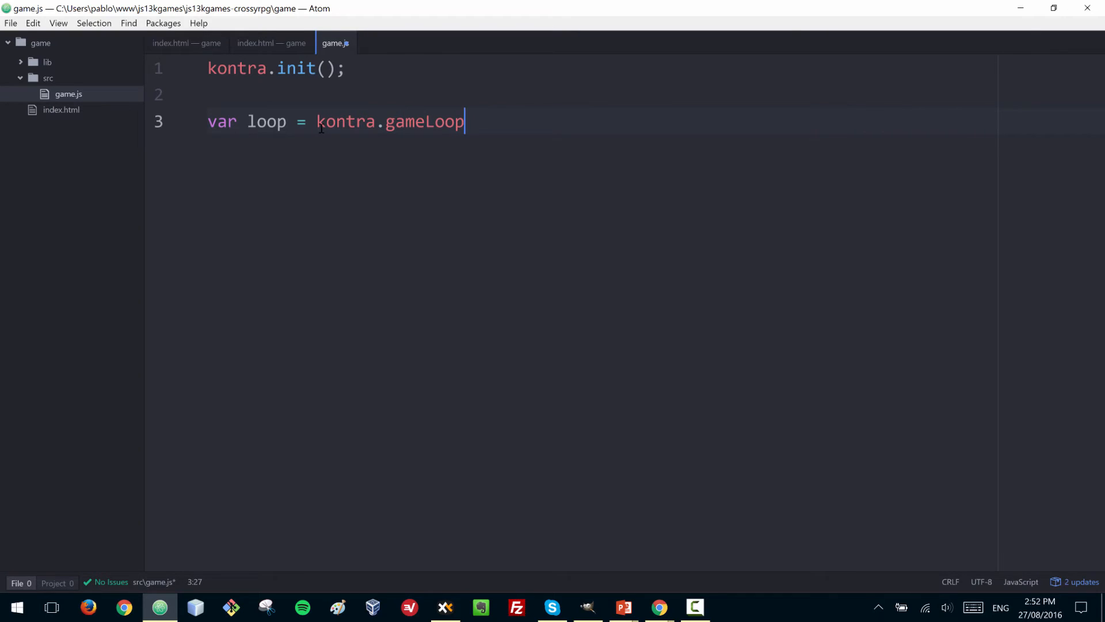
type("({")
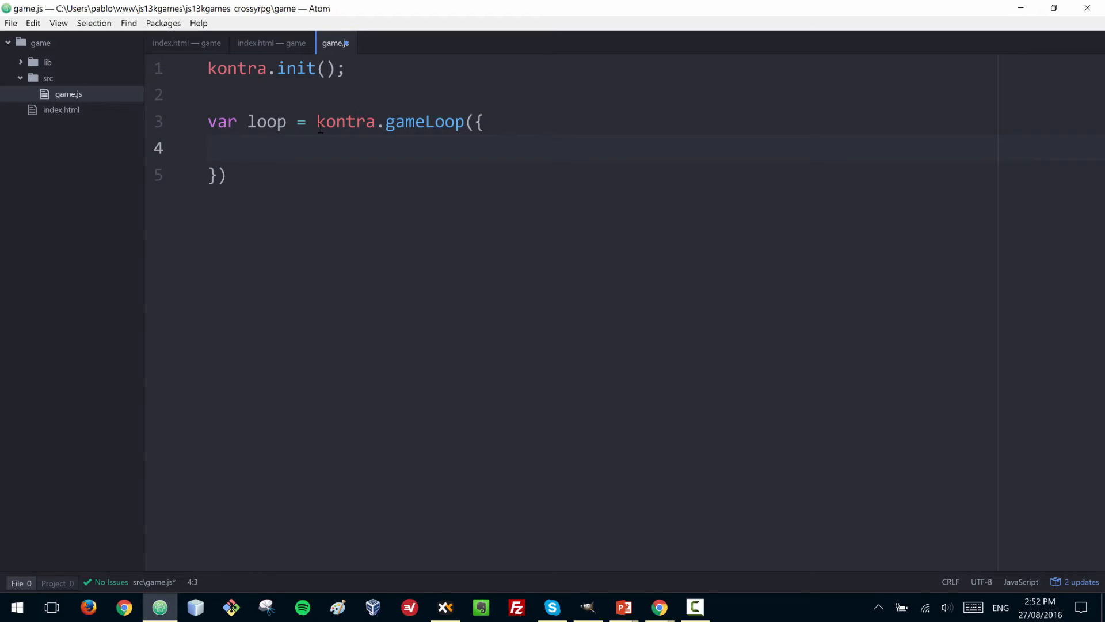
Give the game loop an update function that calls sprite.update()
type("update:")
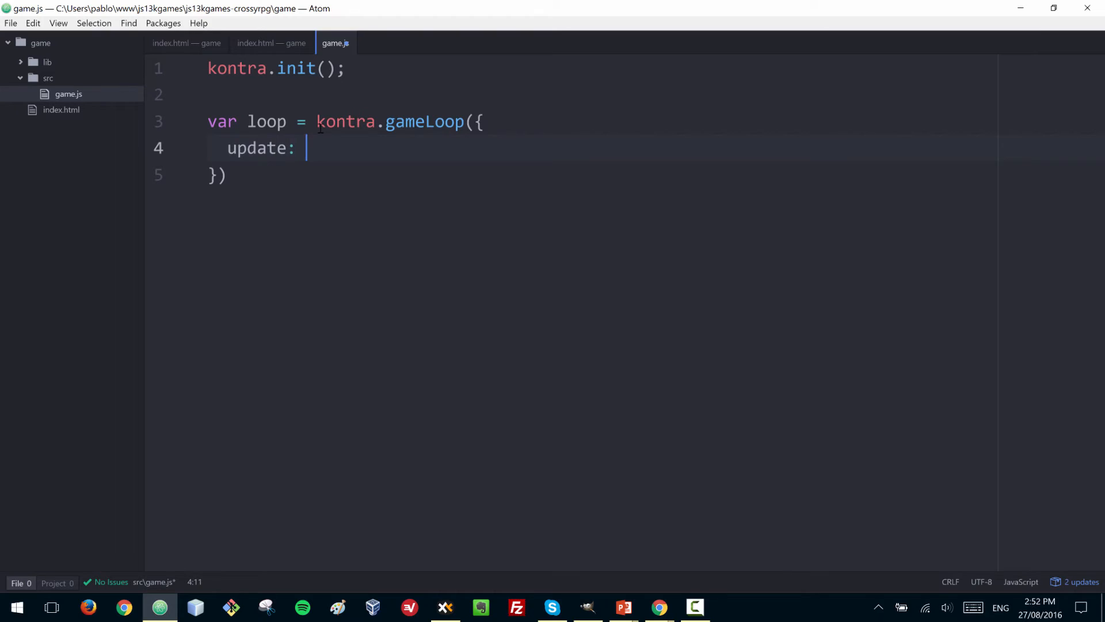
type("func")
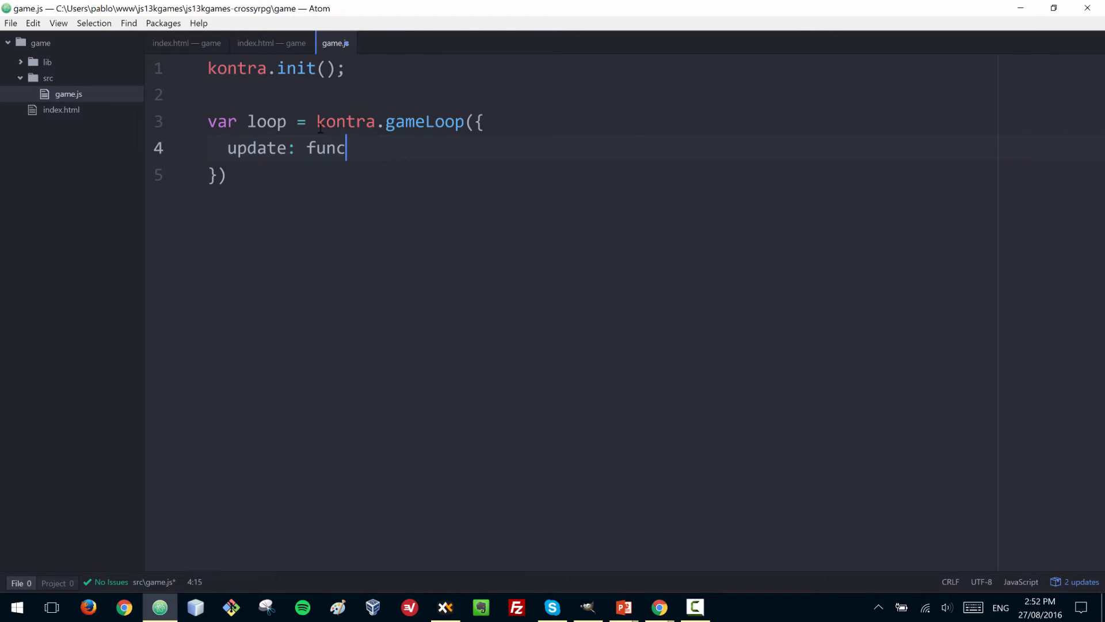
type("tion() {")
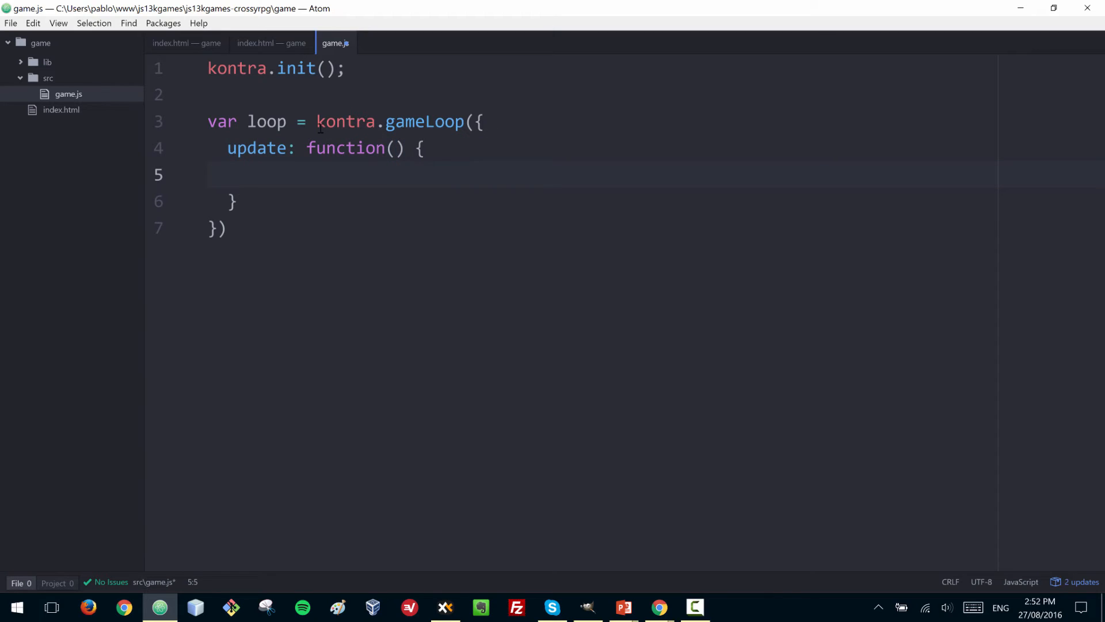
type("spri")
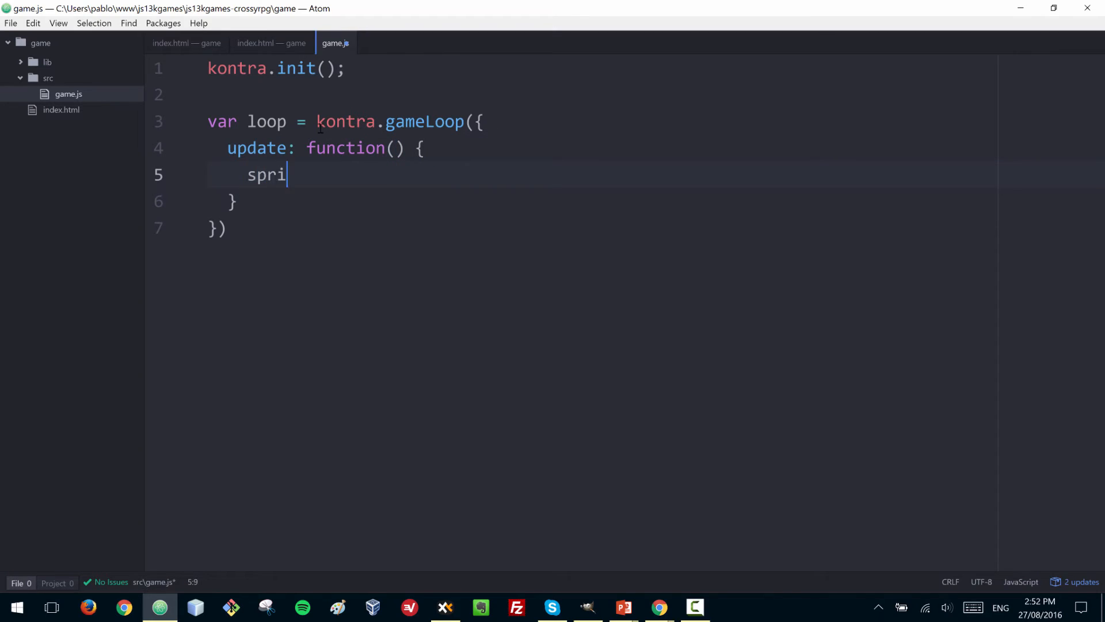
type("te.update();")
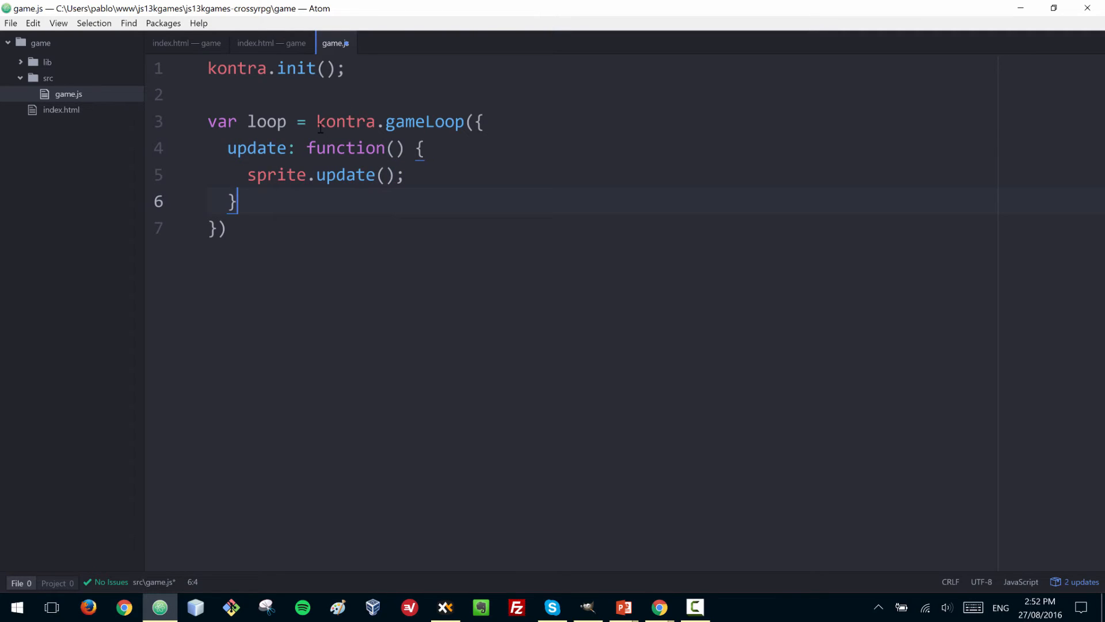
left_click(207, 94)
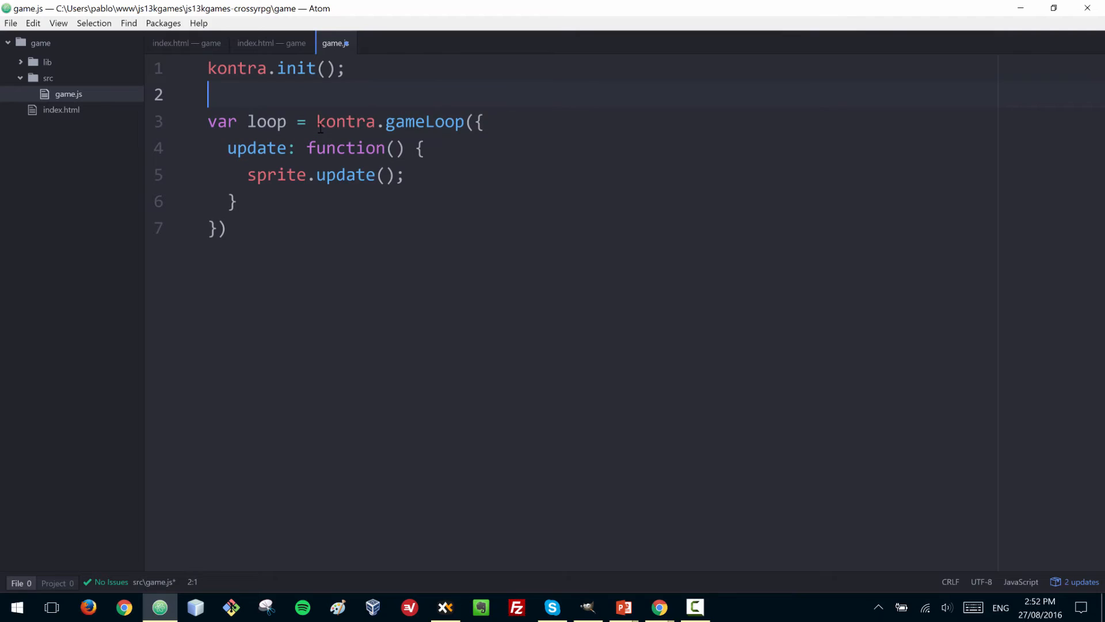
key("enter")
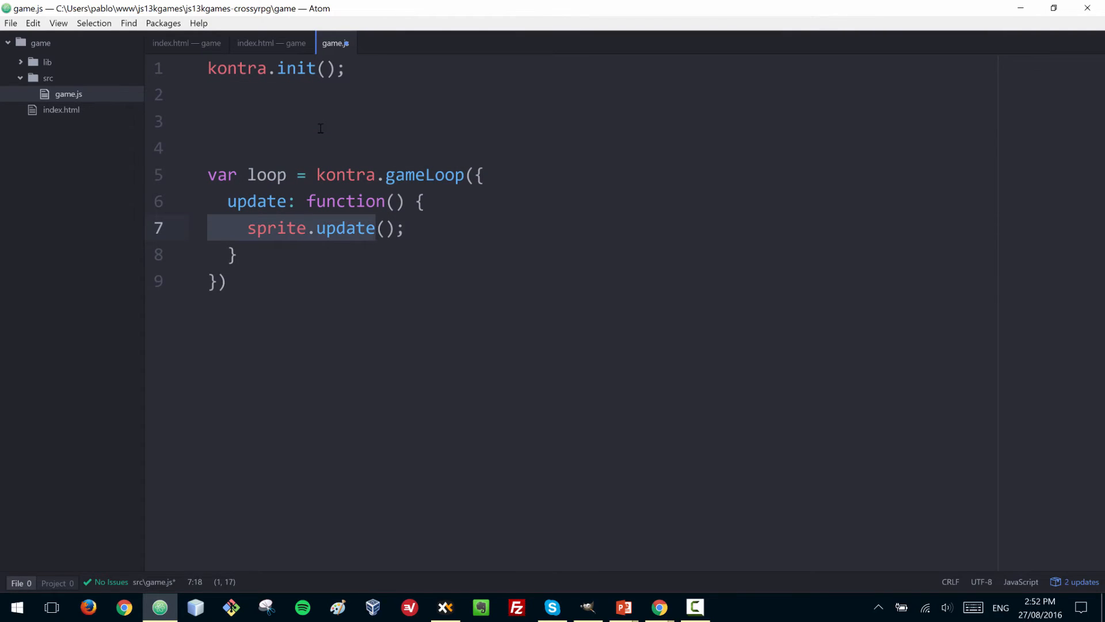
left_click(406, 200)
type(",")
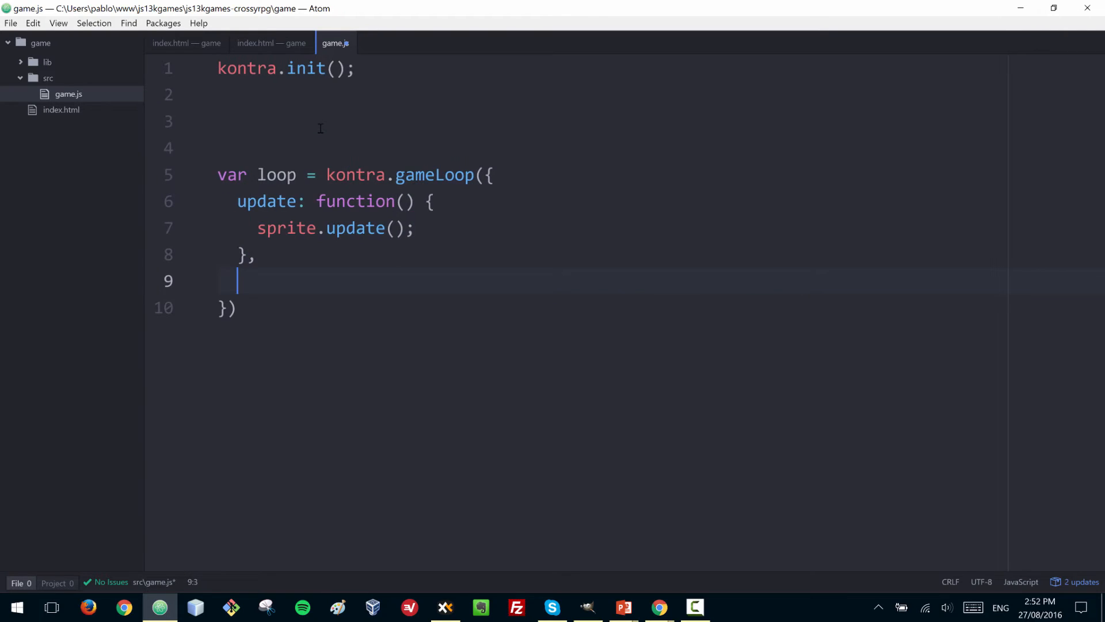
Add a render function to the game loop that calls sprite.render();
type("render:")
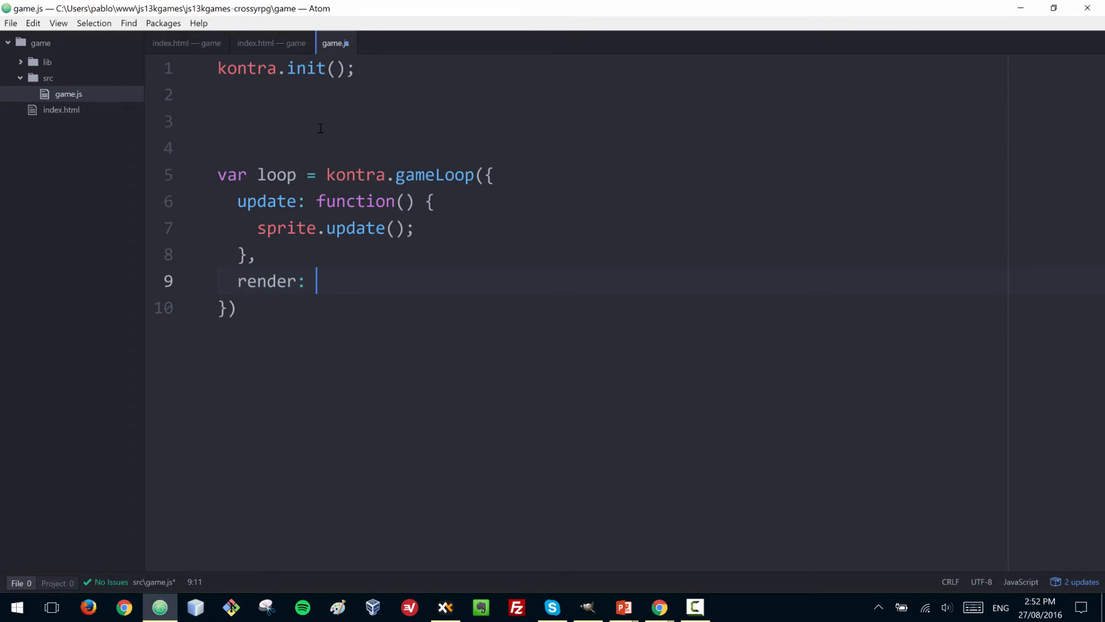
type("func")
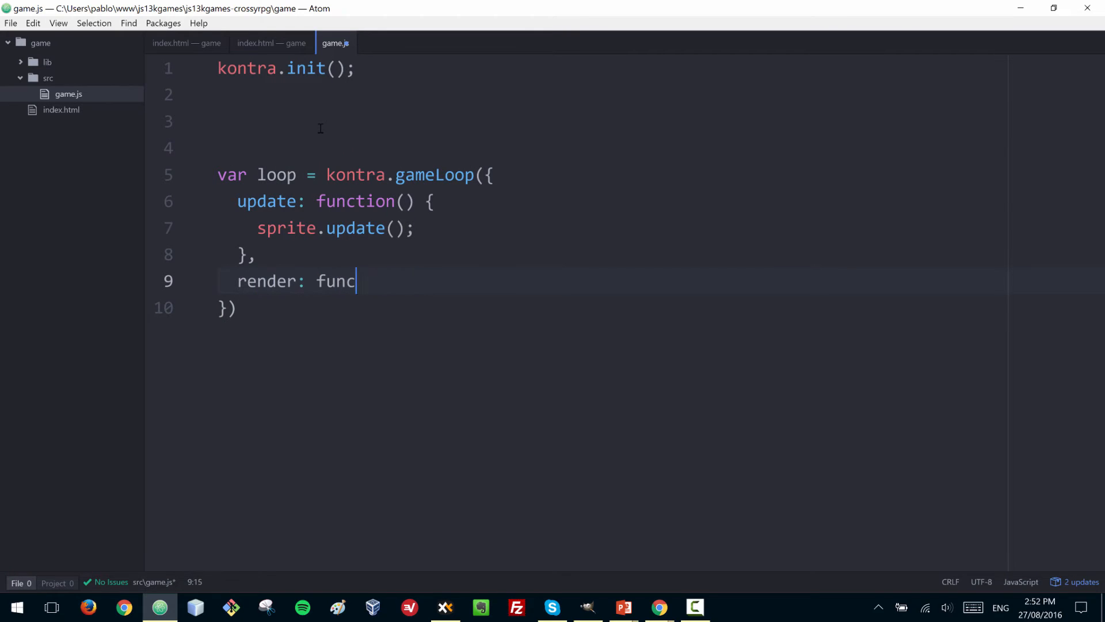
type("tion() {}")
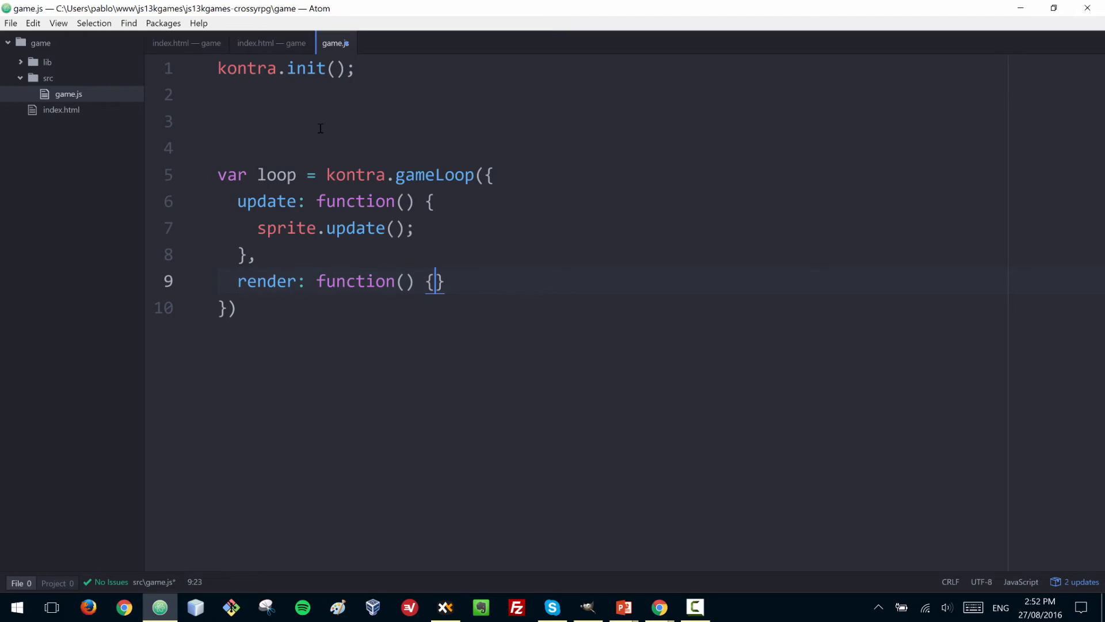
key("Enter")
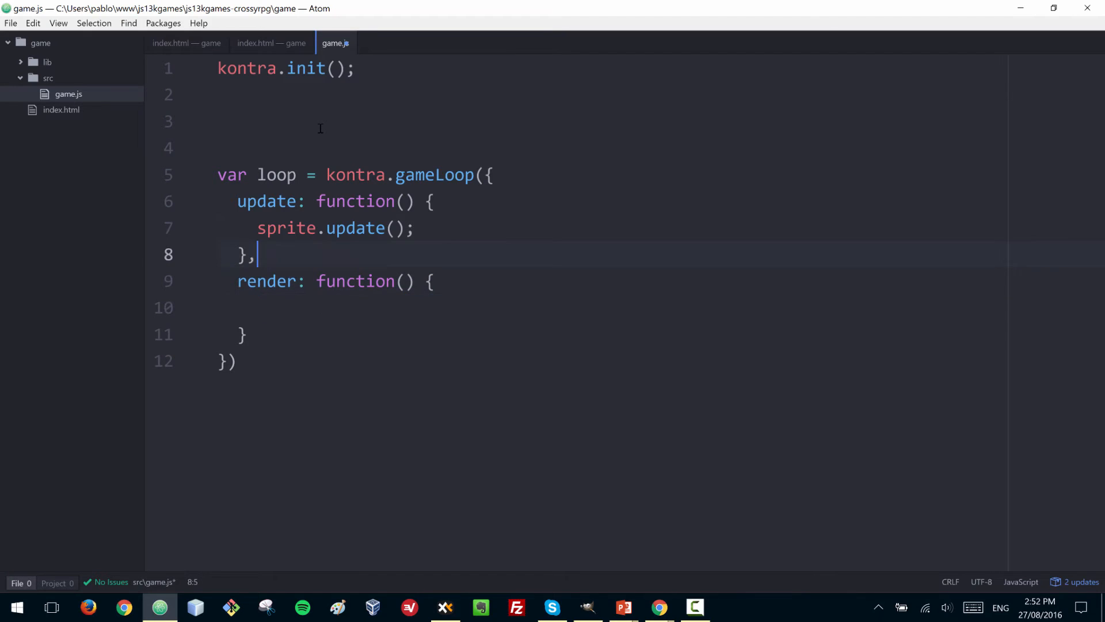
left_click(318, 281)
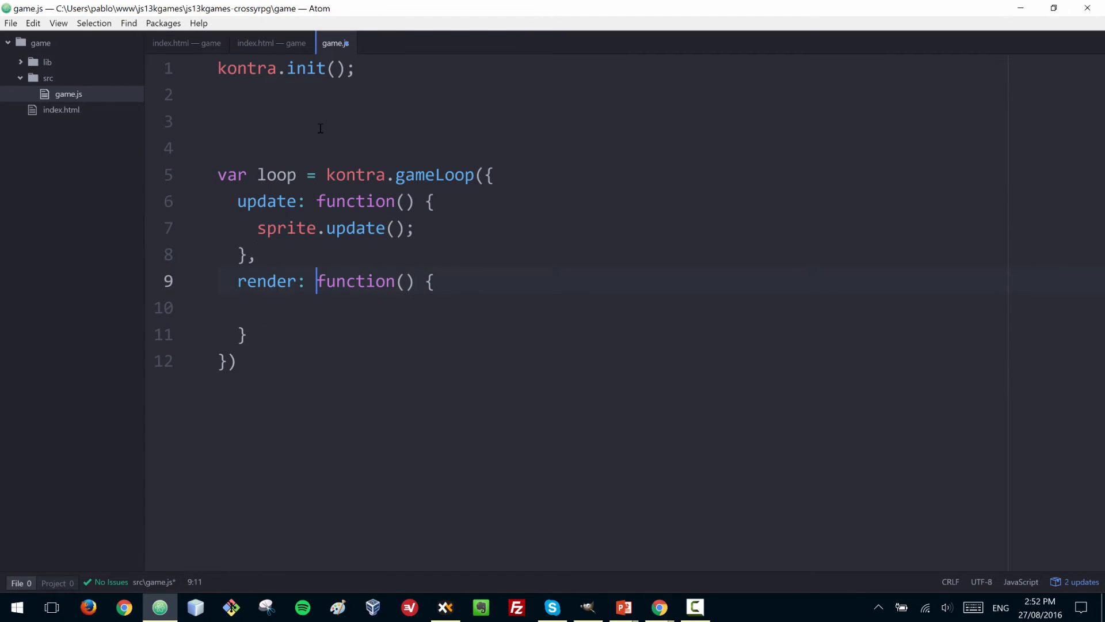
type("spri")
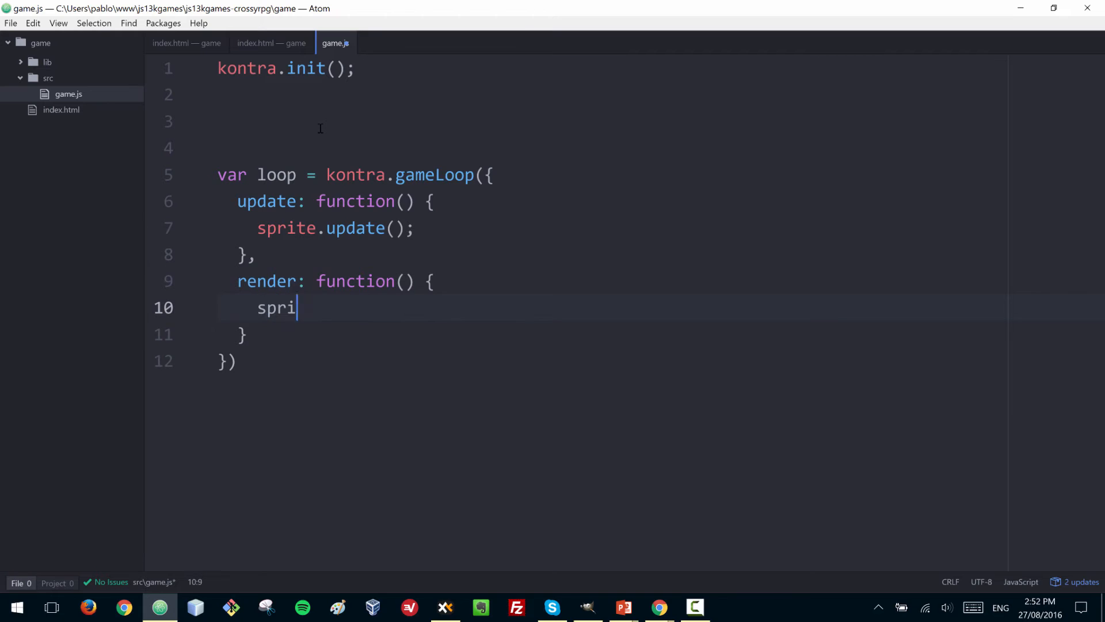
type("te.")
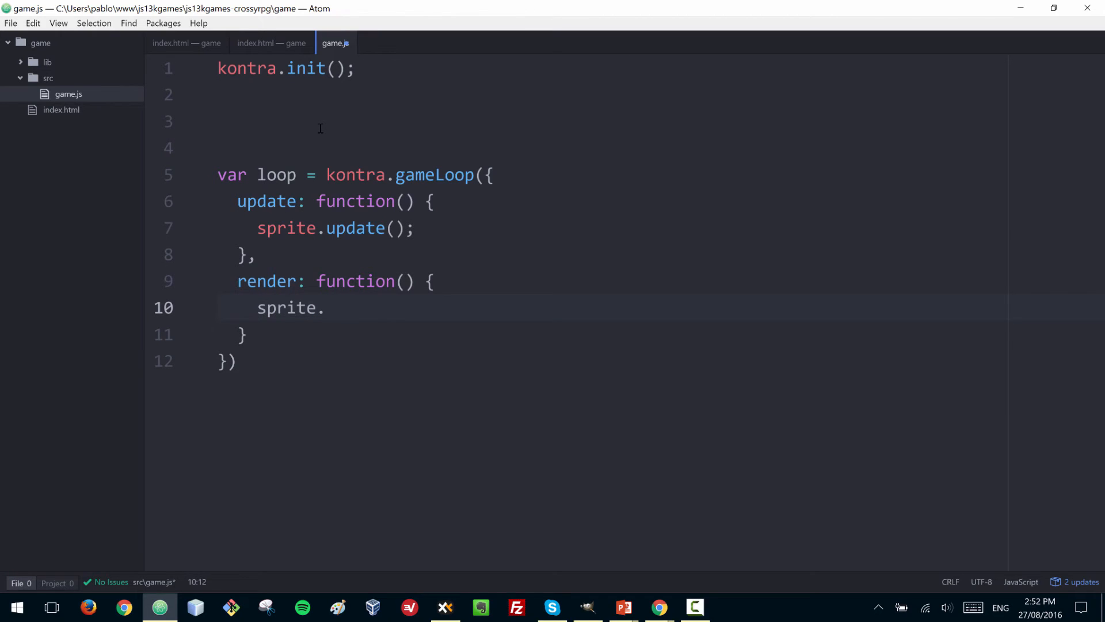
type("render")
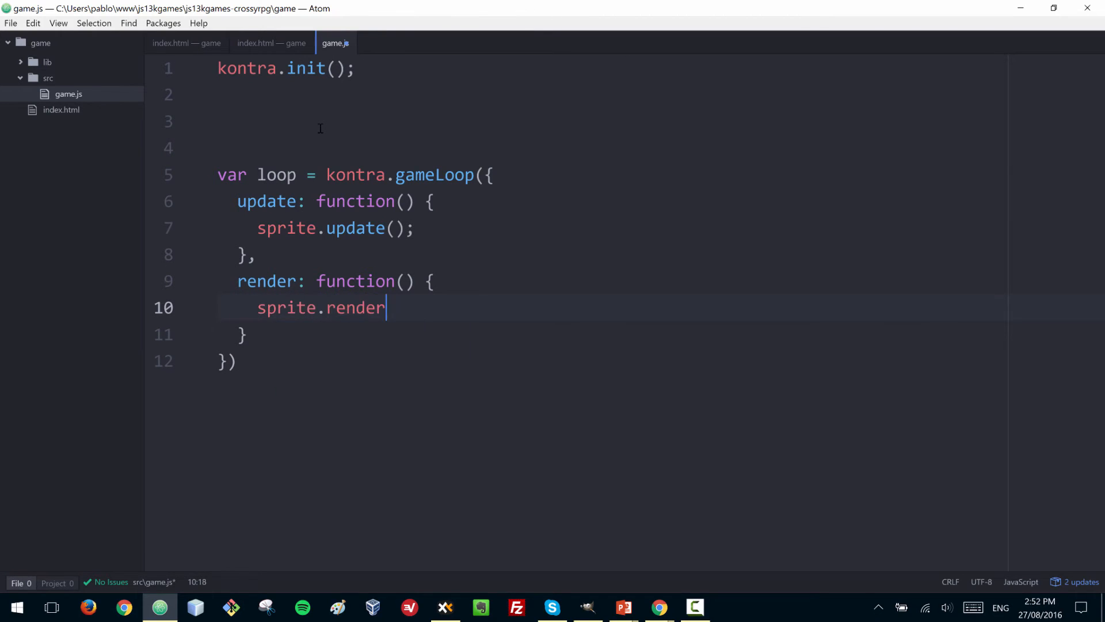
type("();")
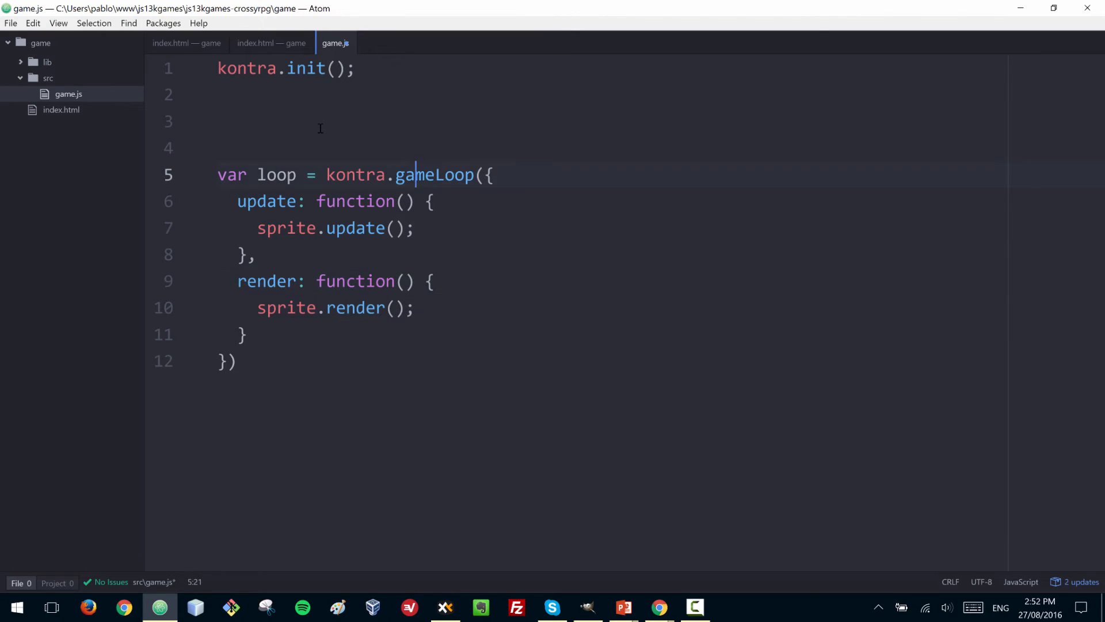
Start var sprite = kontra.sprite({ above the loop and begin its x: property
type("var")
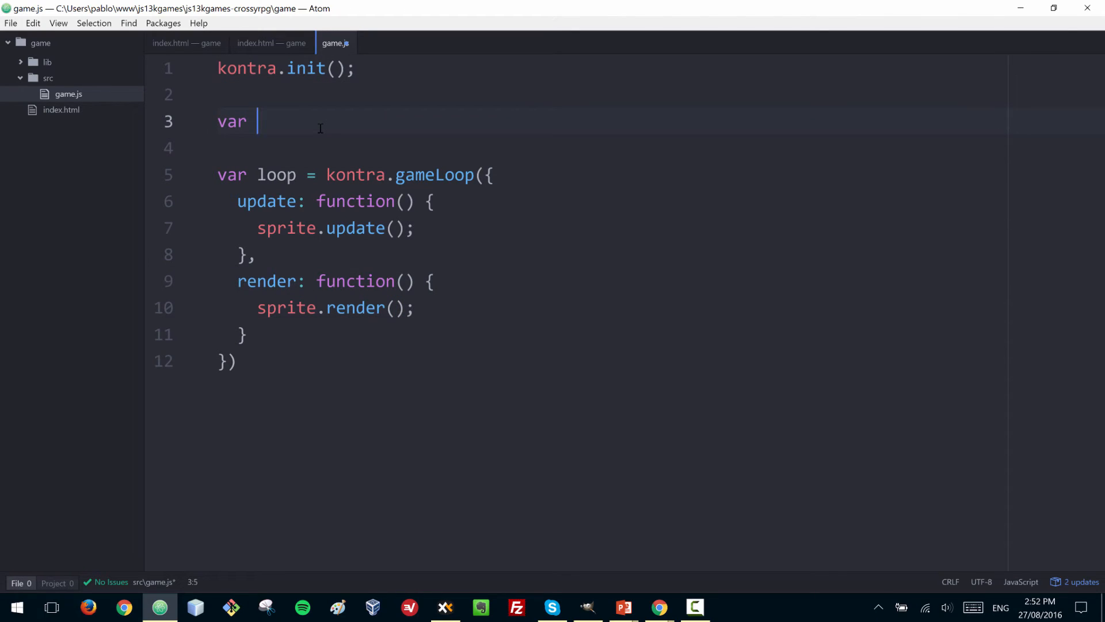
type("sprite =")
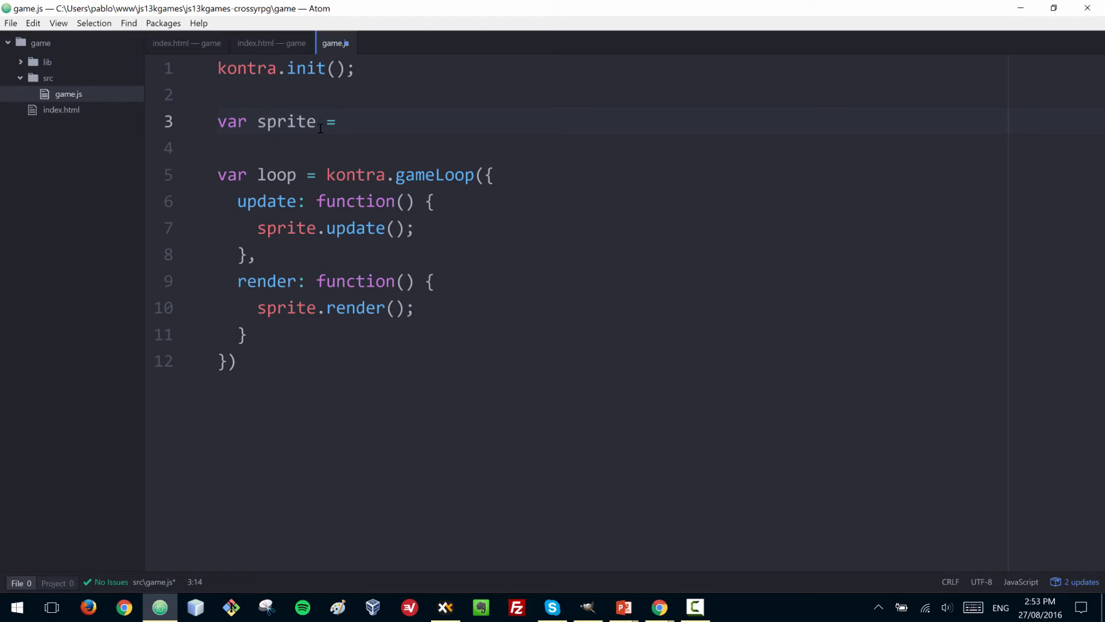
left_click(345, 121)
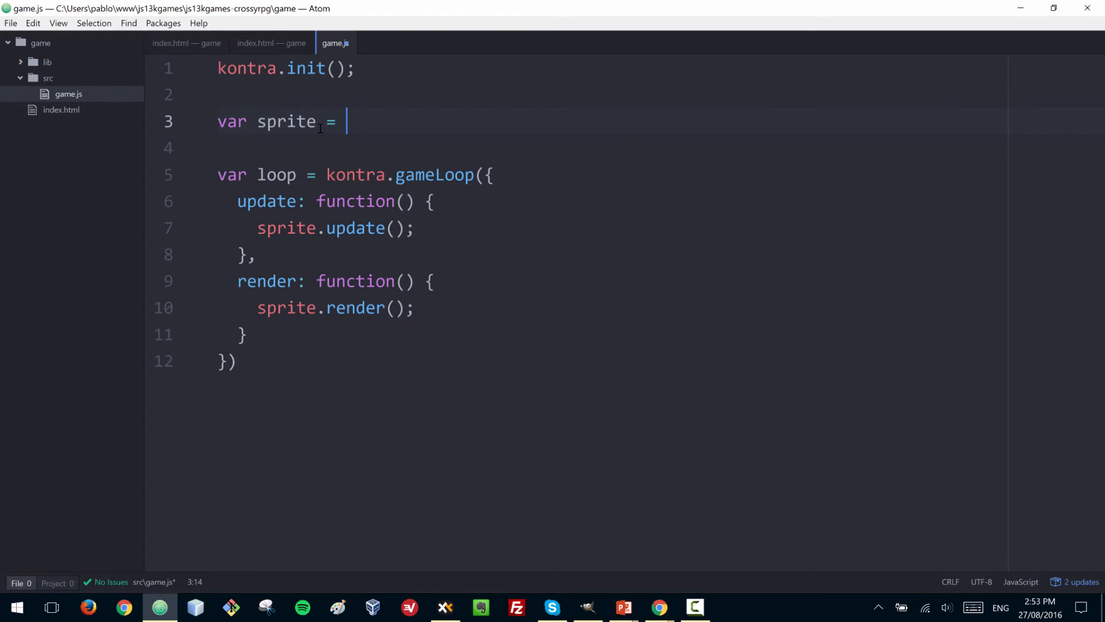
type("kontro.sp")
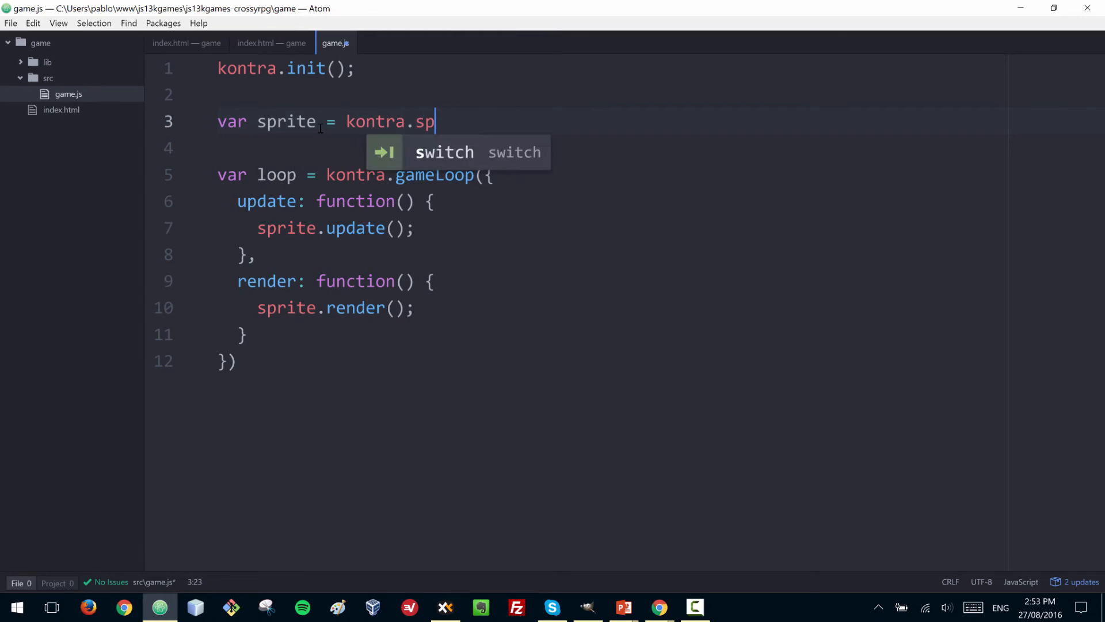
type("rite({")
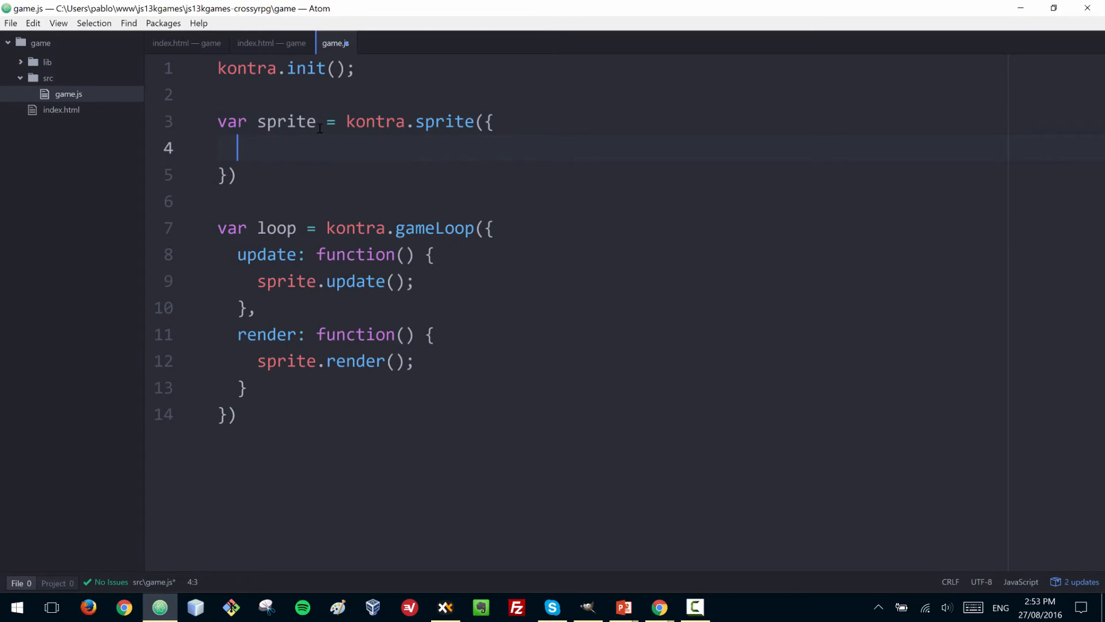
type("x")
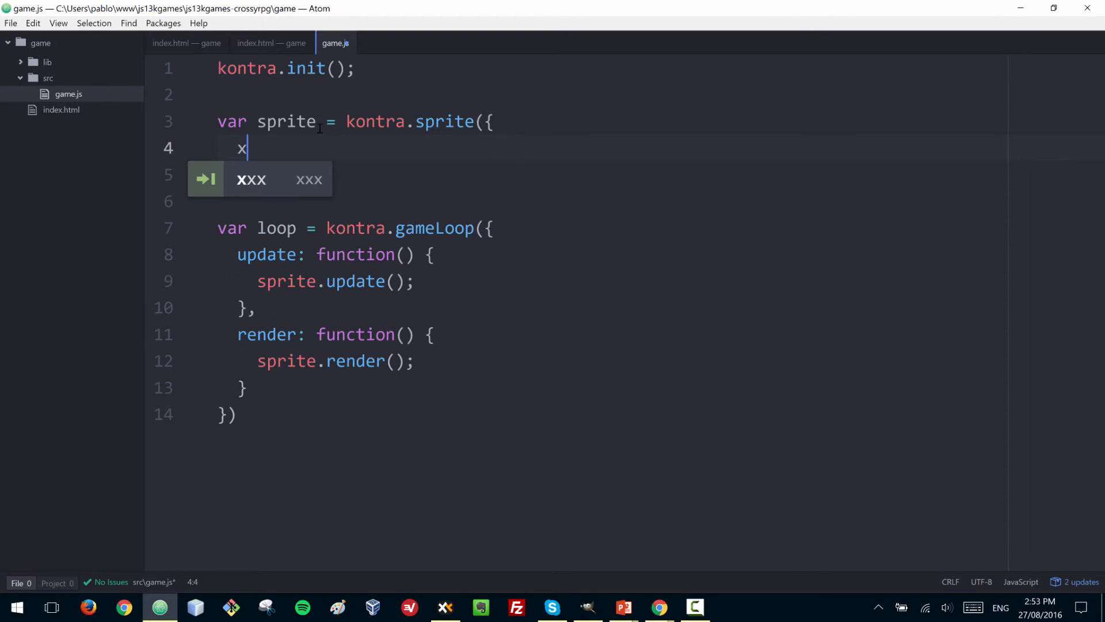
type(":")
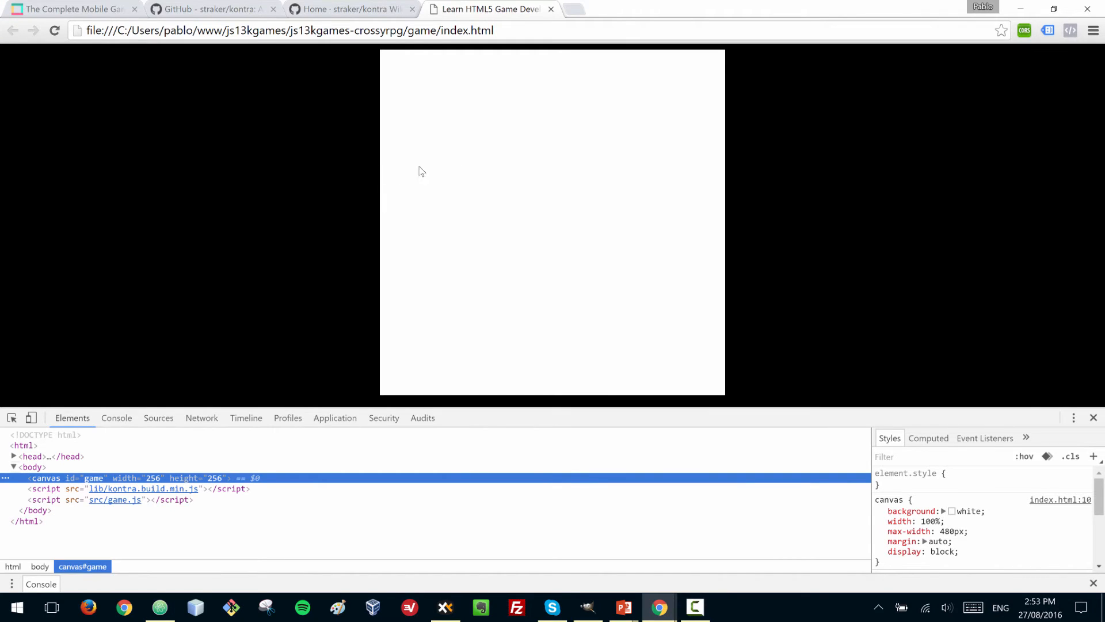
mouse_move(524, 171)
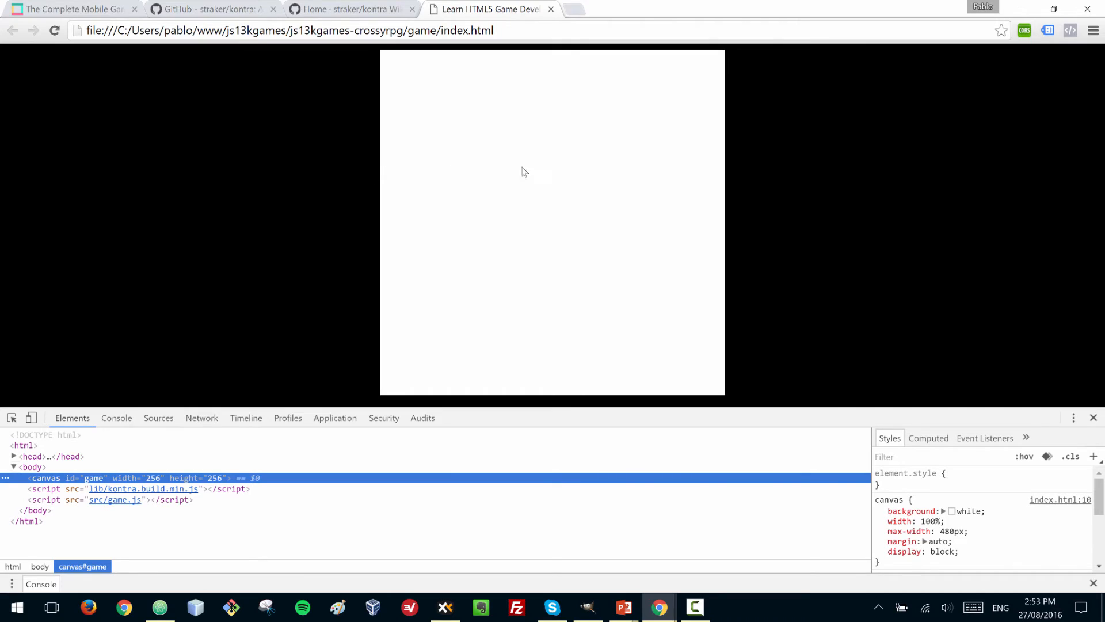
mouse_move(448, 161)
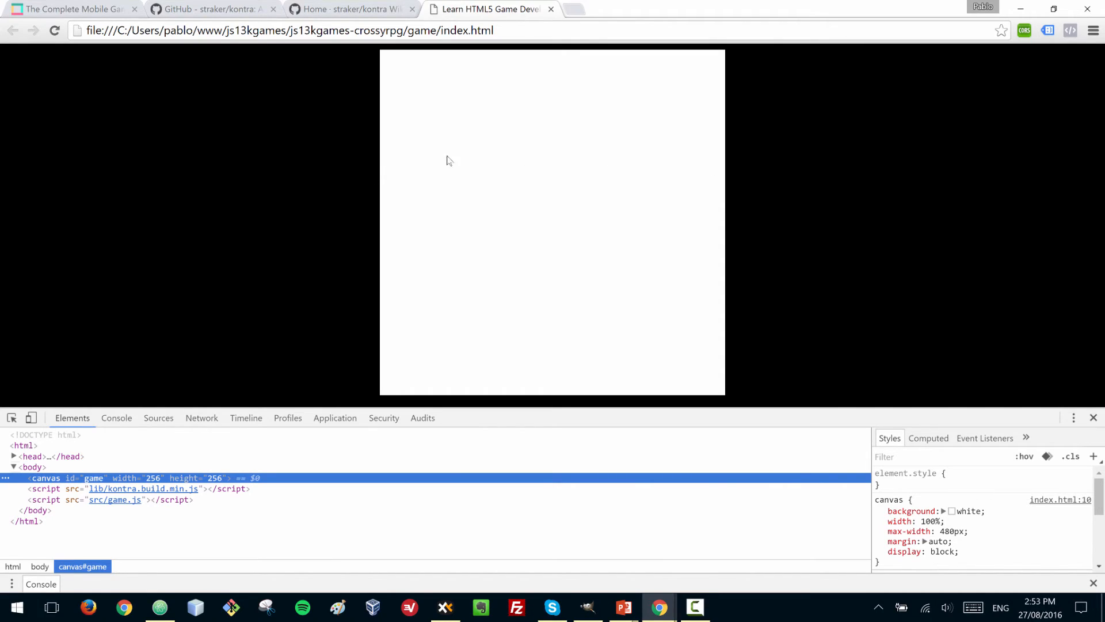
mouse_move(405, 61)
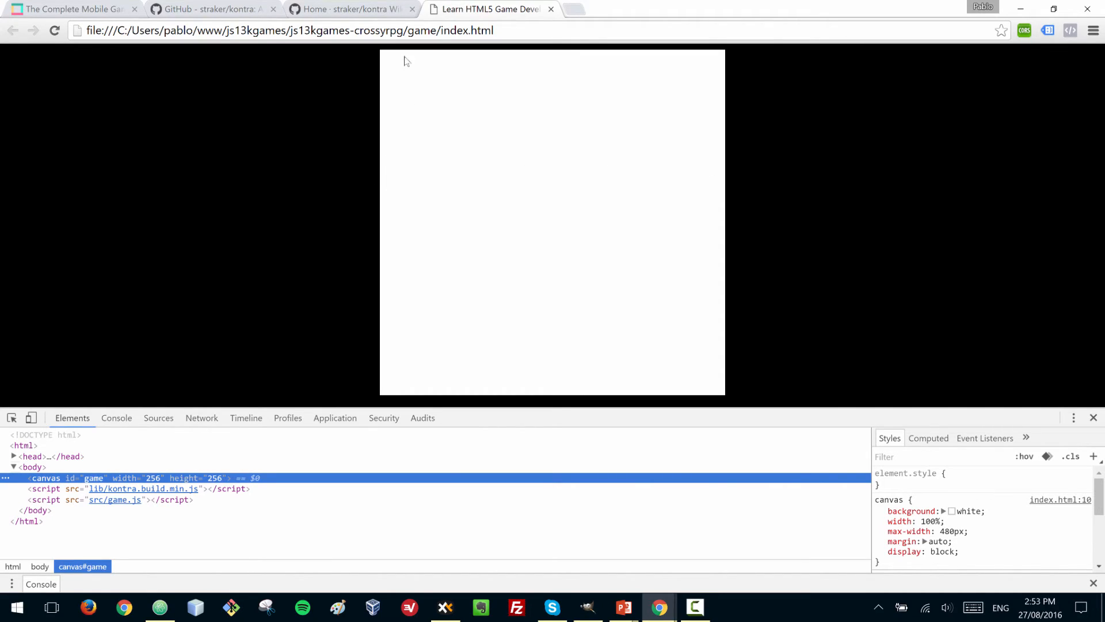
mouse_move(418, 180)
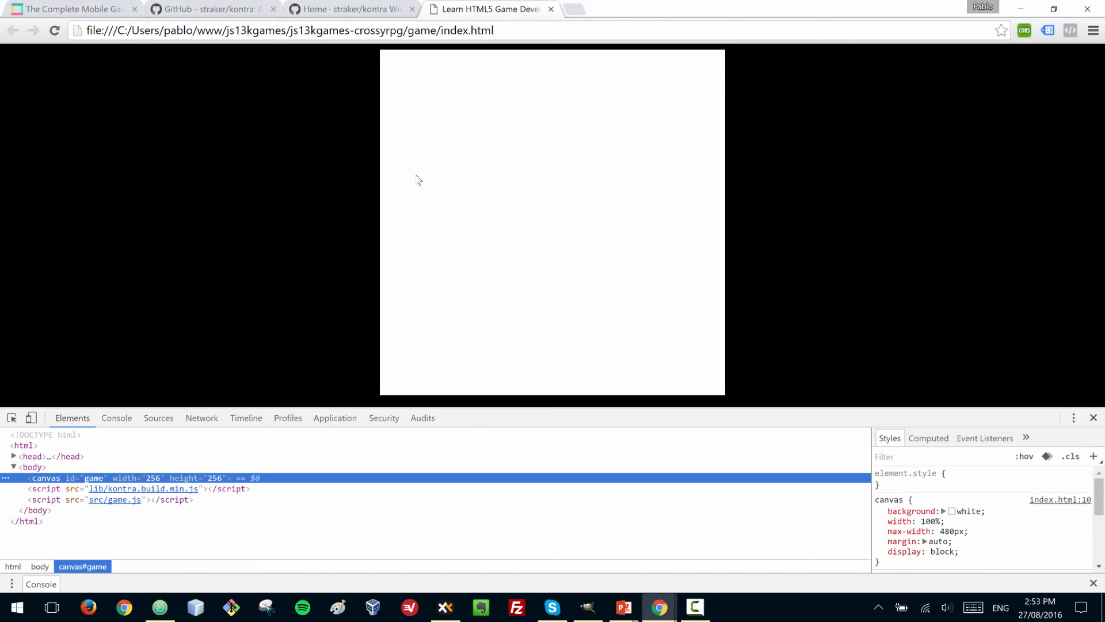
mouse_move(375, 130)
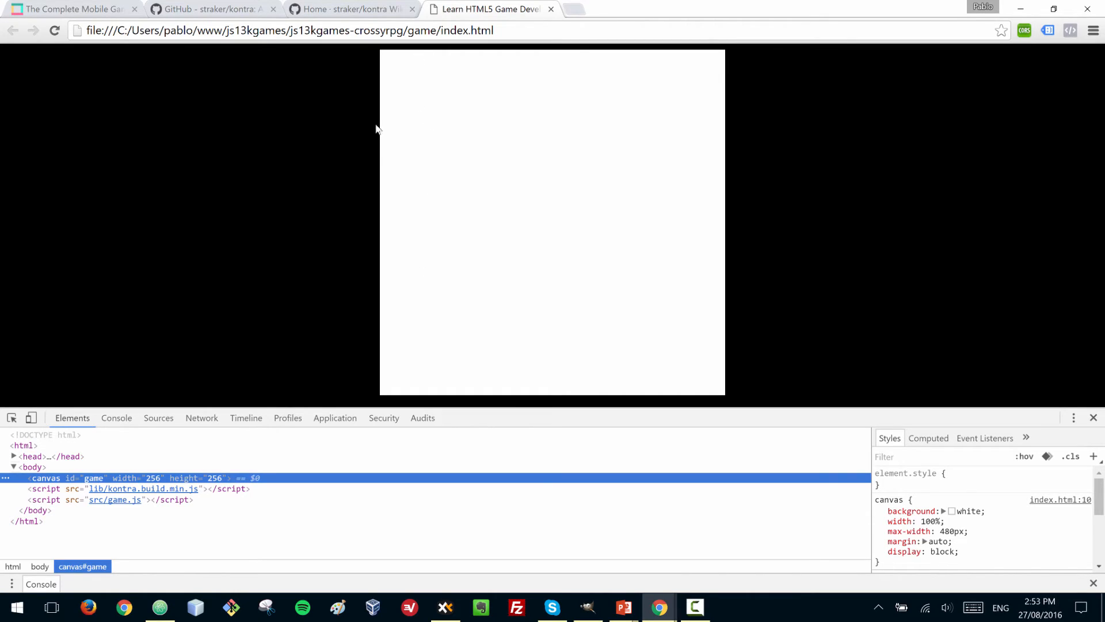
mouse_move(450, 136)
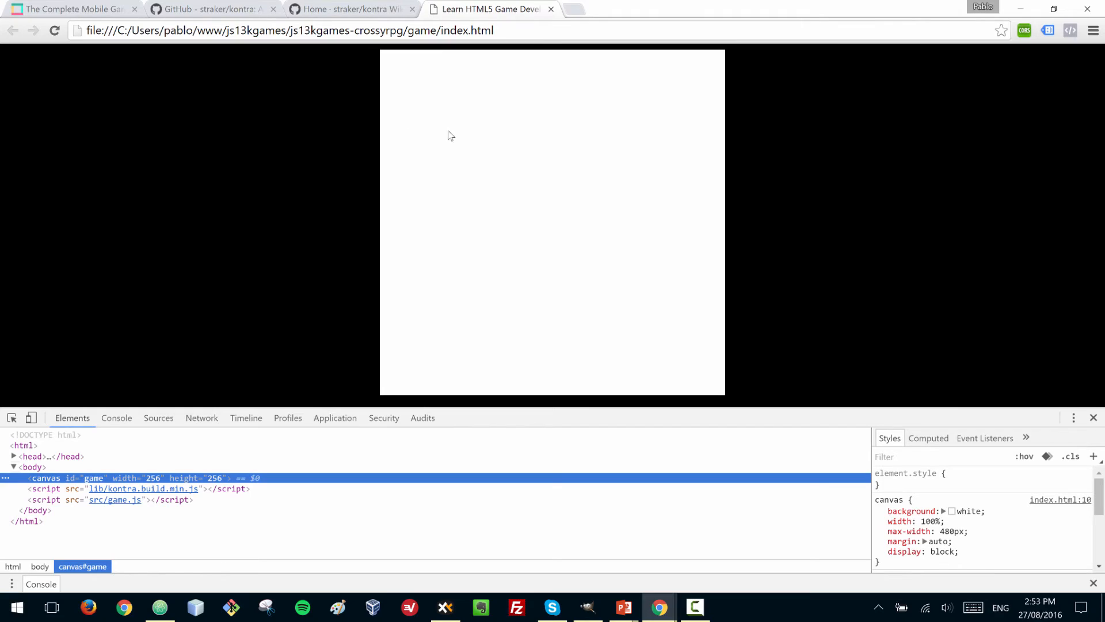
mouse_move(415, 109)
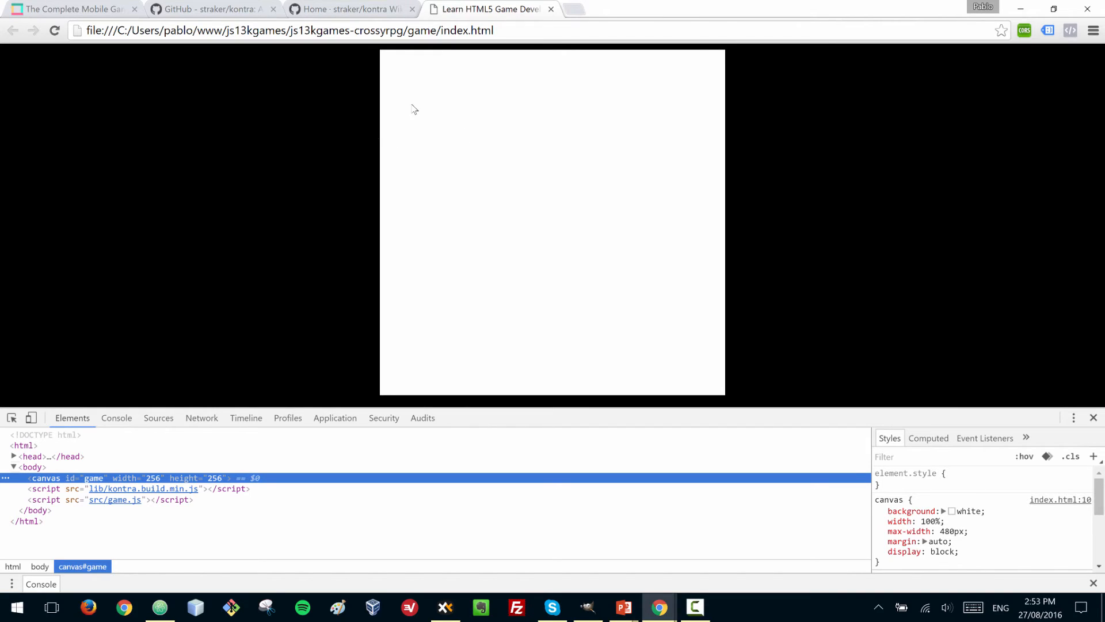
mouse_move(385, 109)
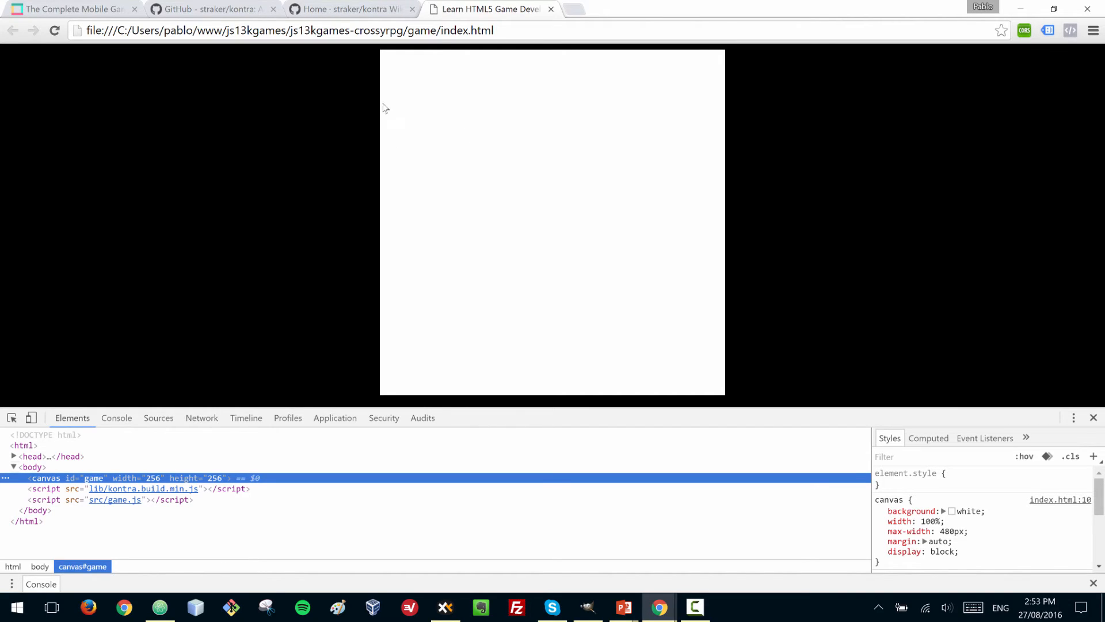
mouse_move(435, 107)
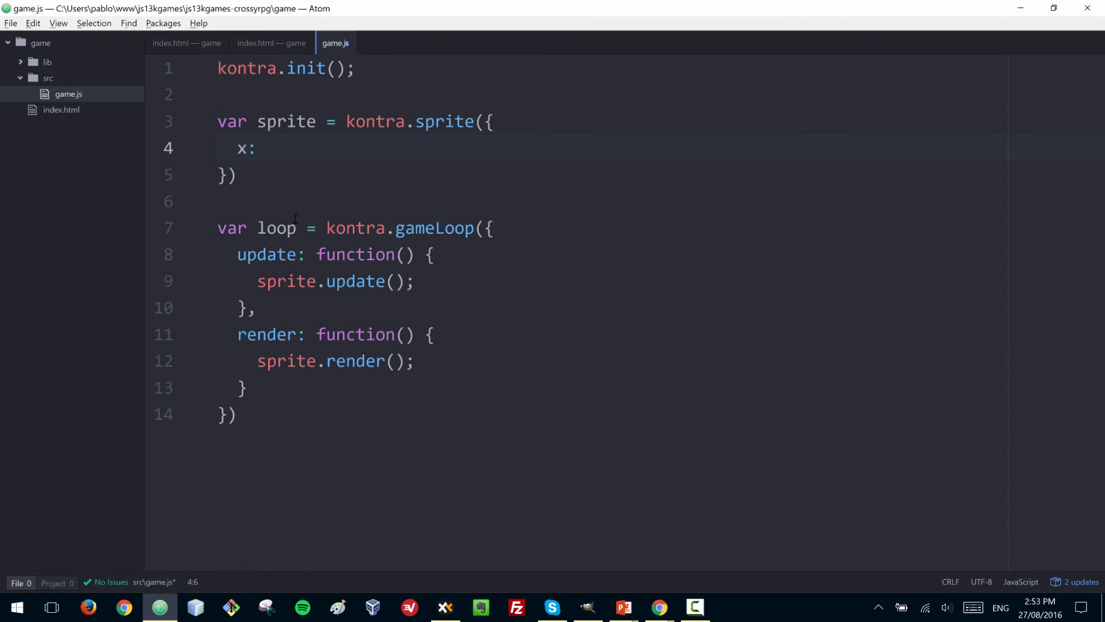
Set the sprite's x to 100 and y to 50, checking the canvas size in index.html
type("100")
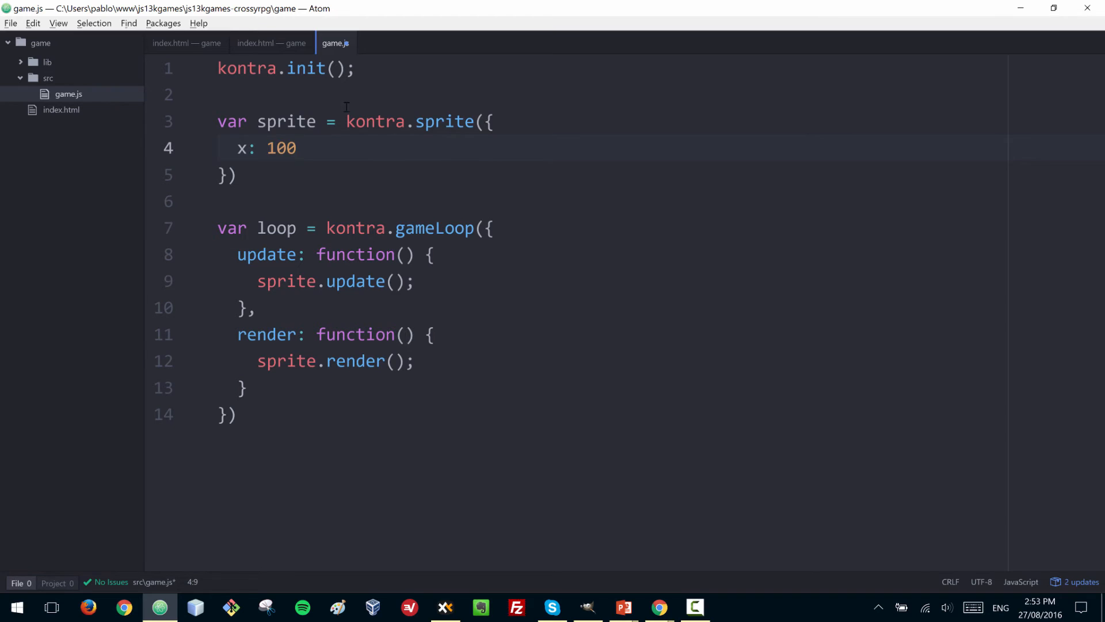
left_click(269, 43)
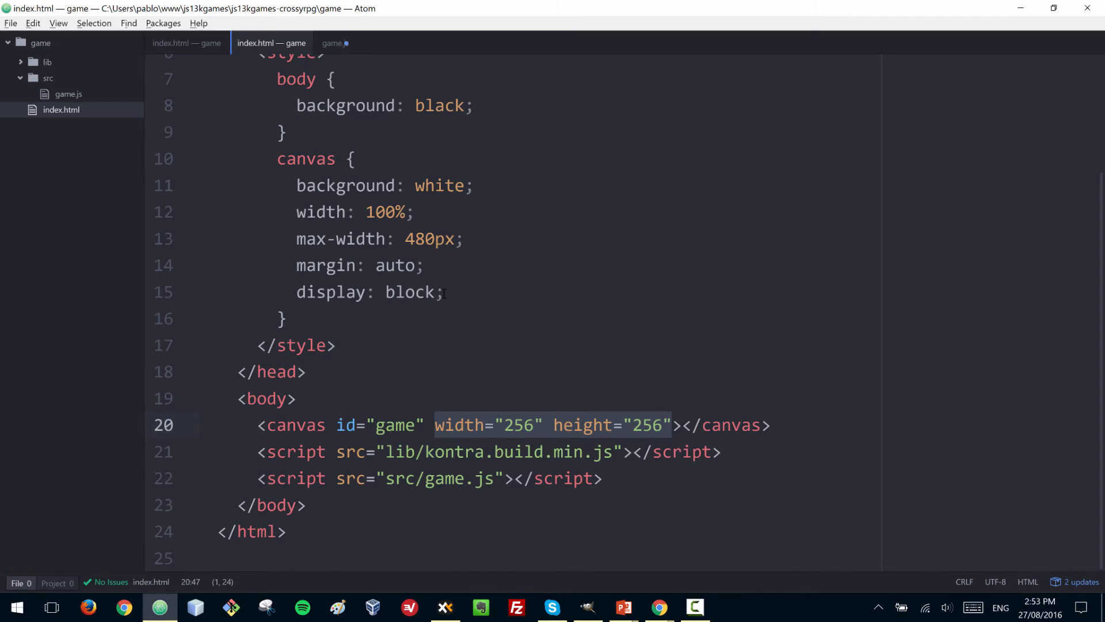
mouse_move(332, 43)
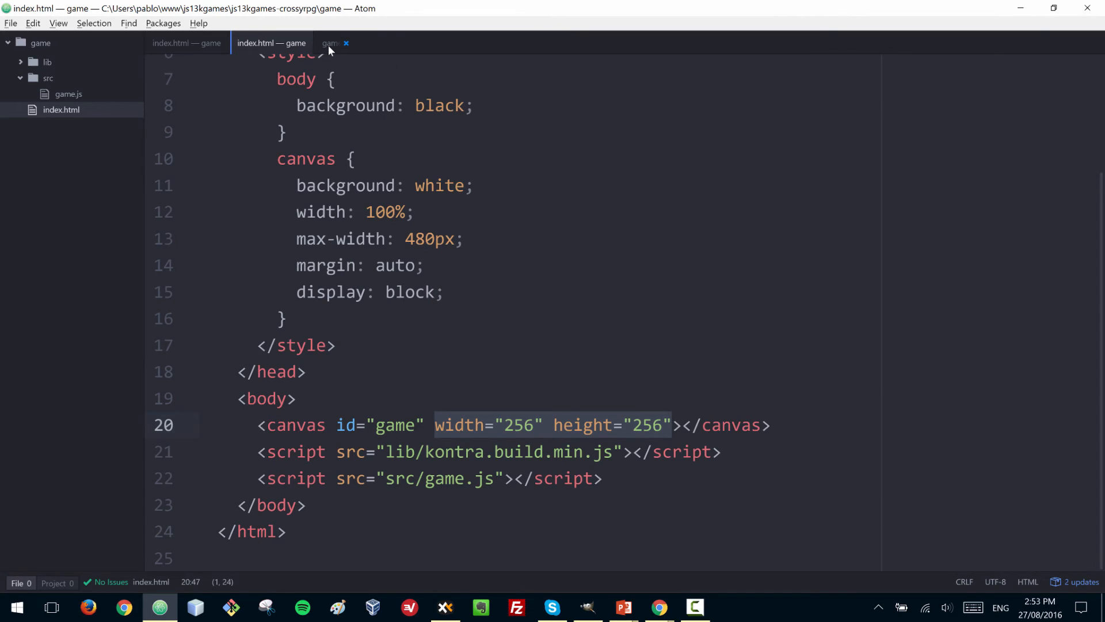
left_click(335, 43)
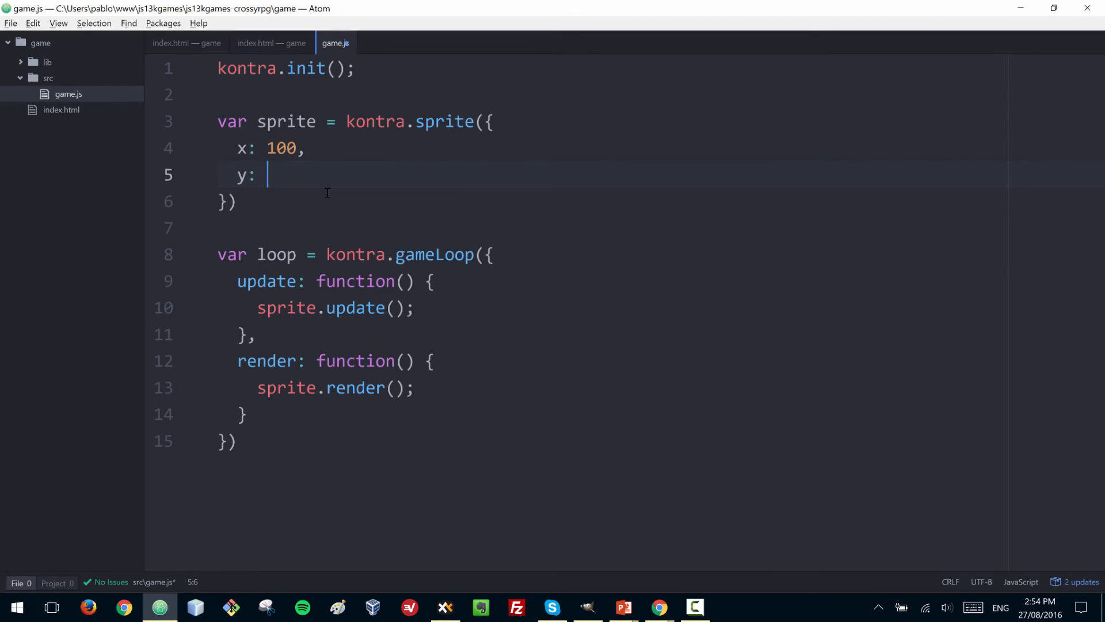
type("50,")
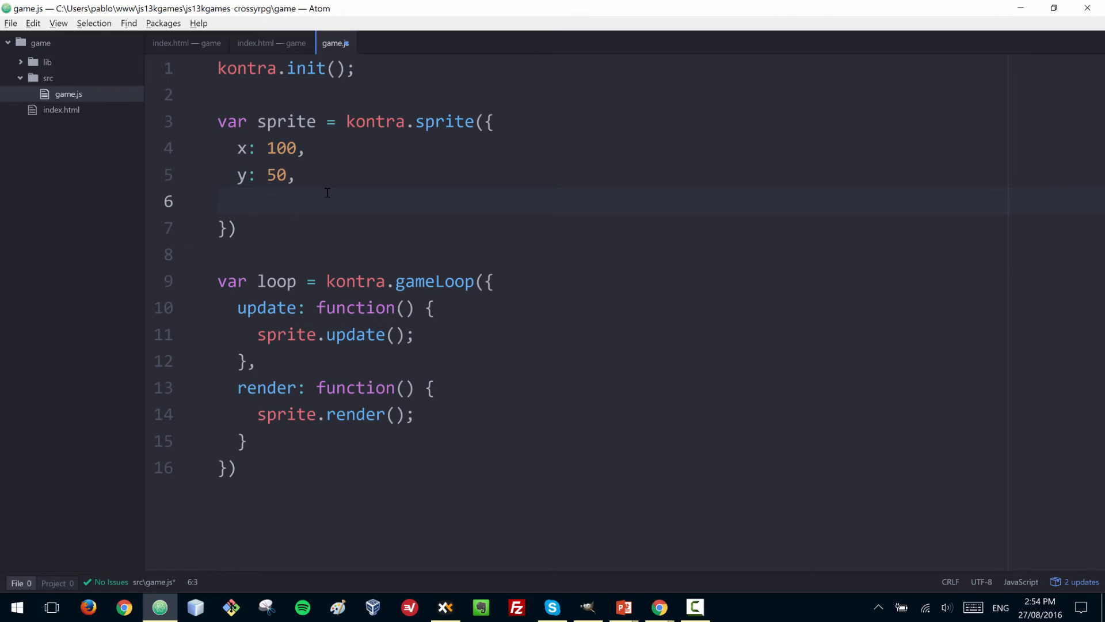
Add width: 50, height: 100 and color: 'green' to the sprite
type("width")
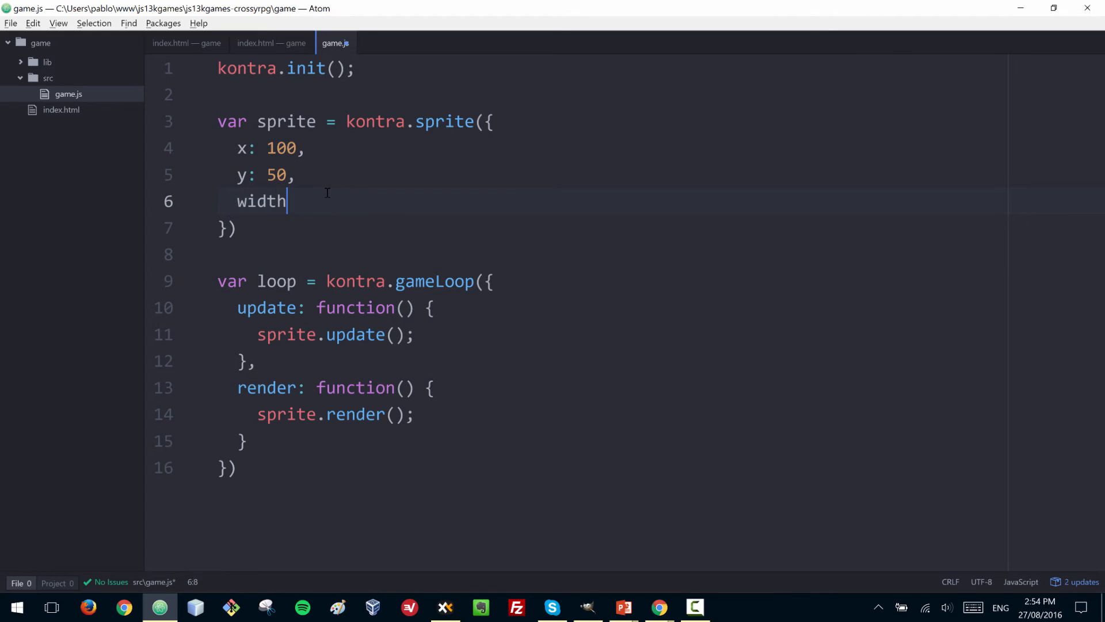
type(": 50,")
type("height")
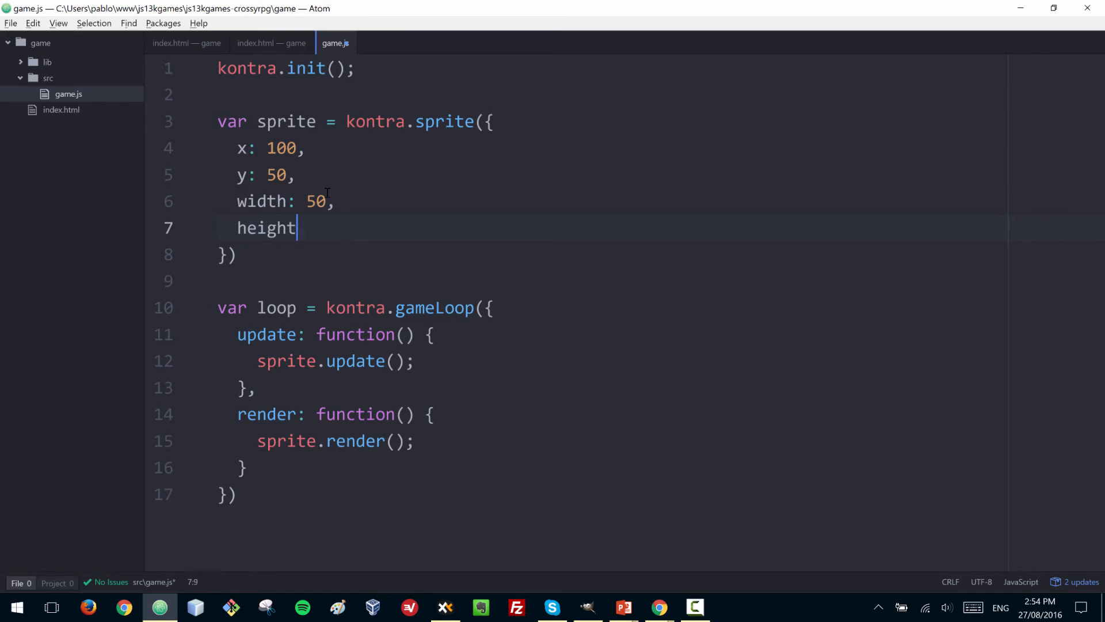
type(": 100,")
type("colo")
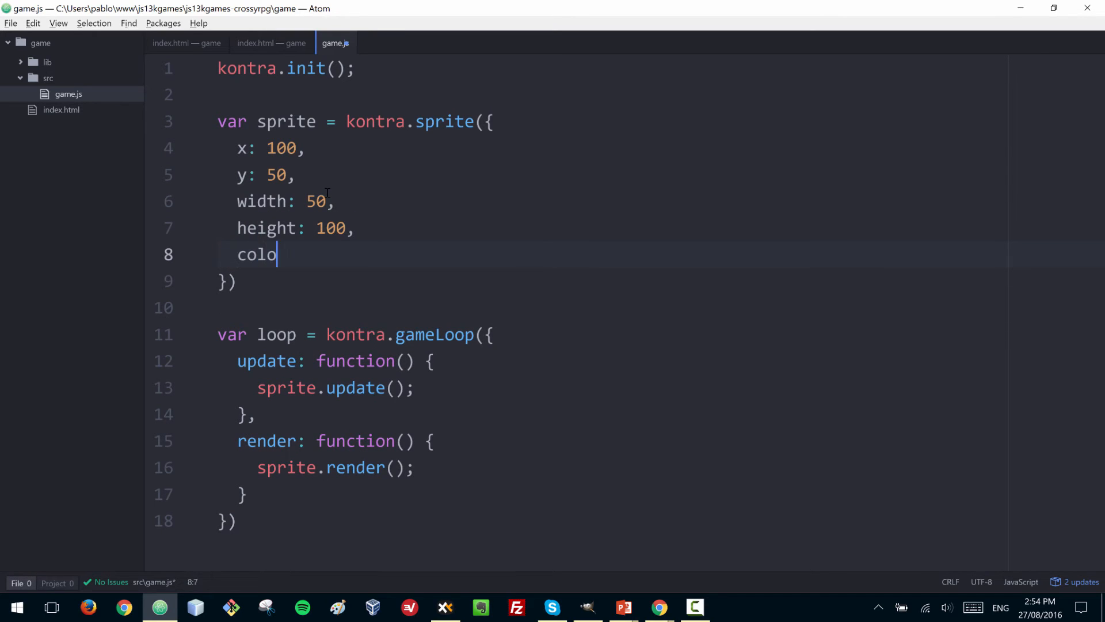
type("r: ''")
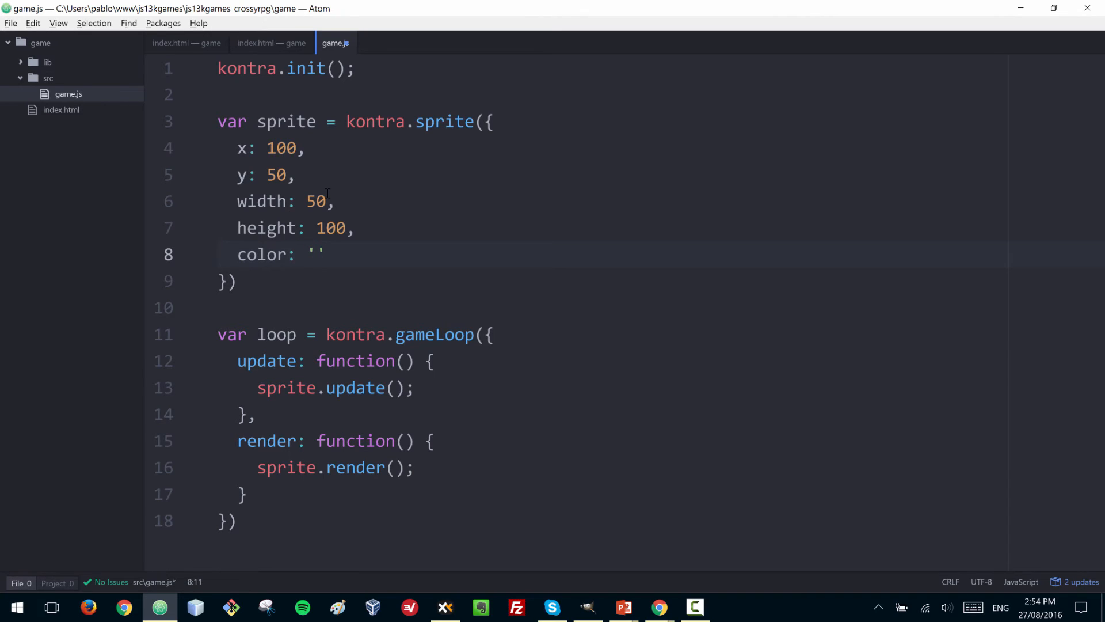
type("green")
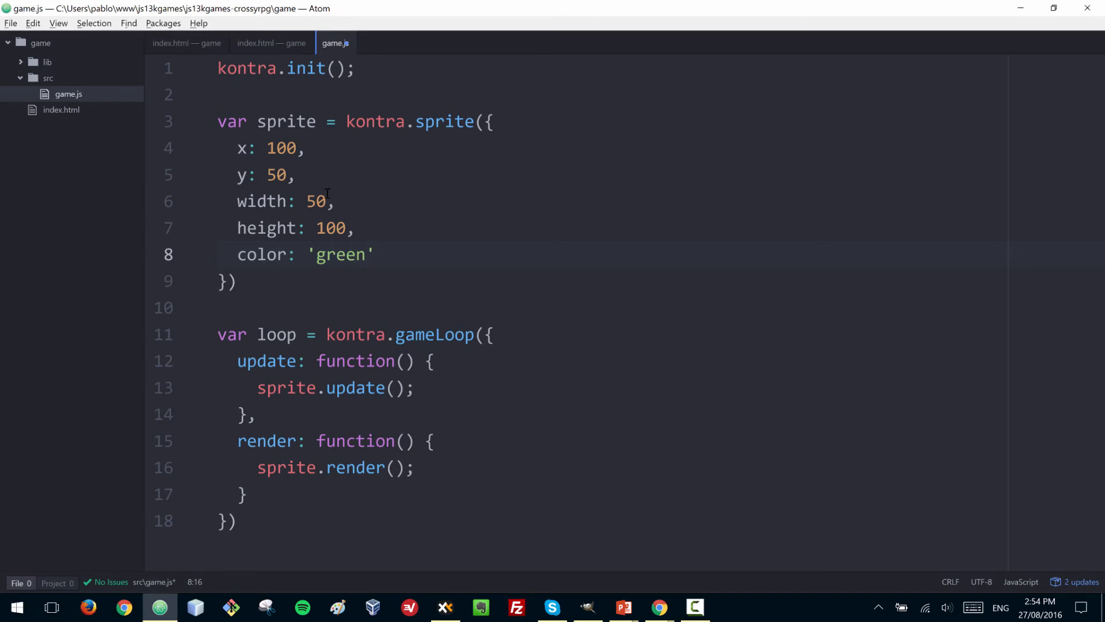
left_click(365, 254)
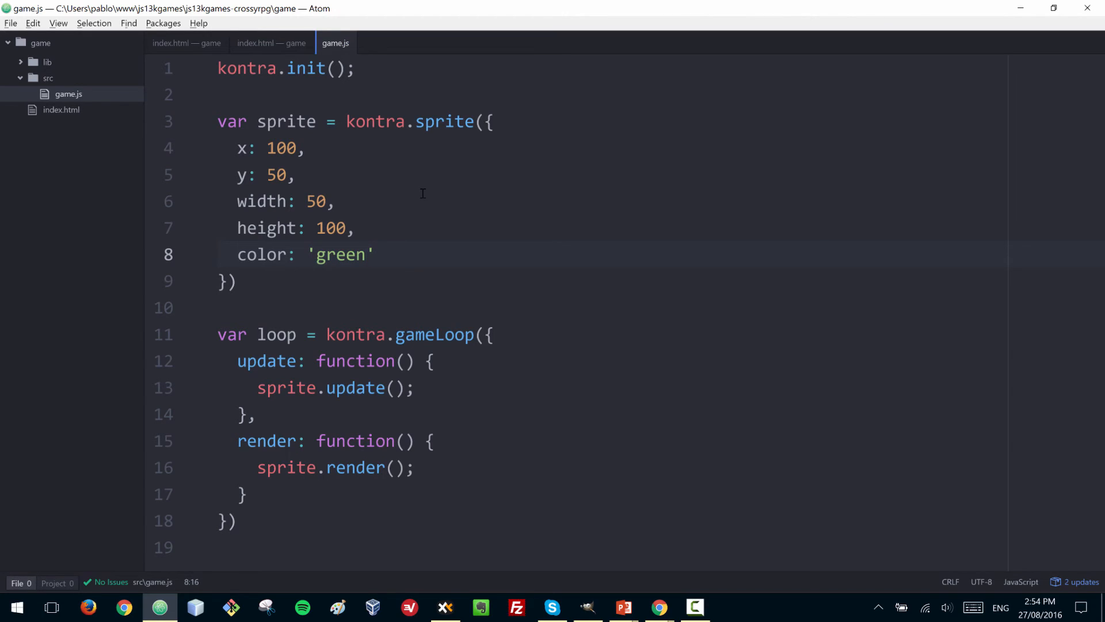
left_click(238, 282)
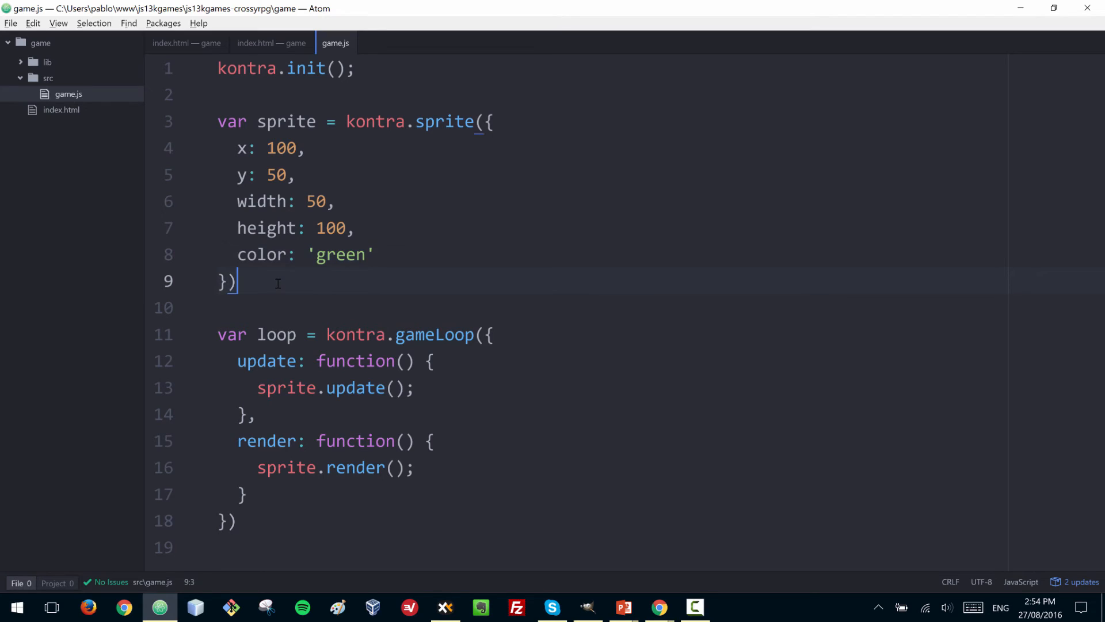
Terminate the sprite and game loop definitions with semicolons and add lines below the loop
type(";")
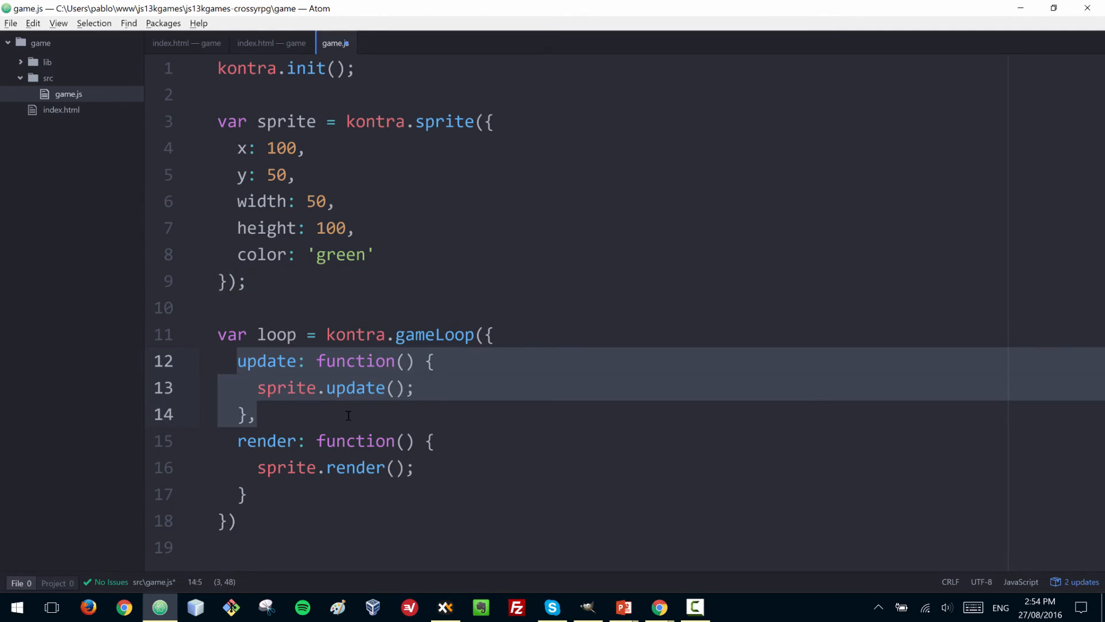
left_click(263, 388)
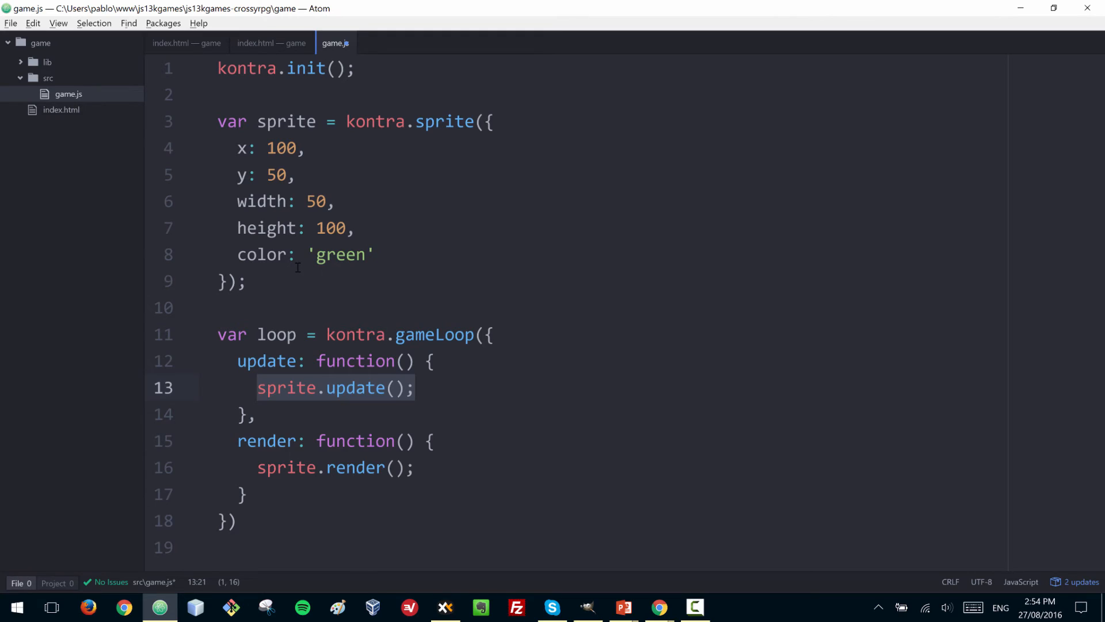
mouse_move(328, 328)
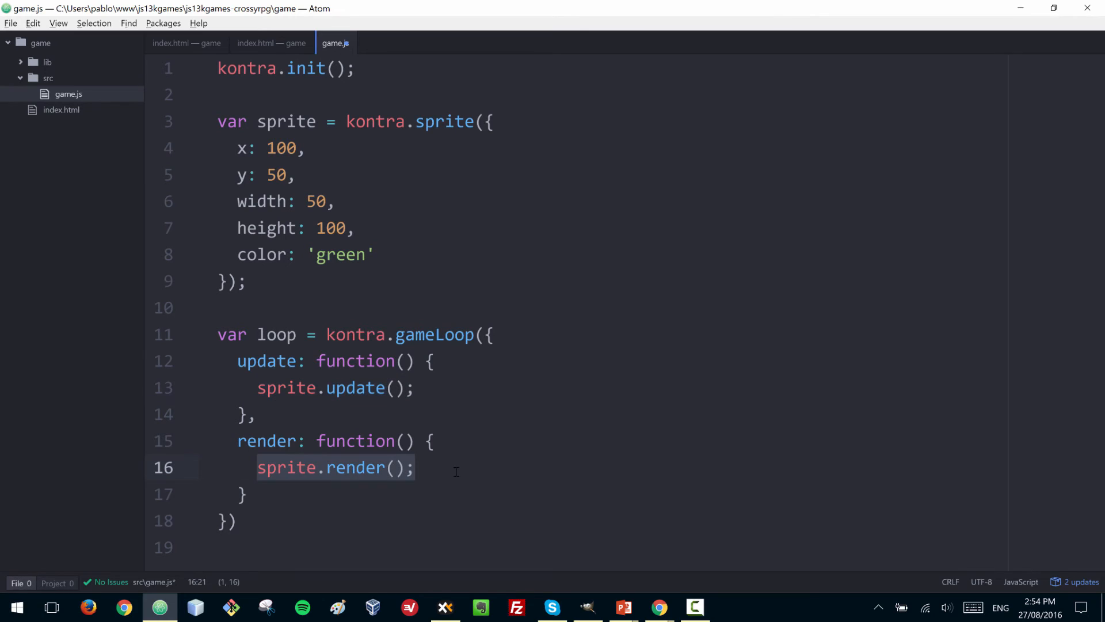
mouse_move(287, 505)
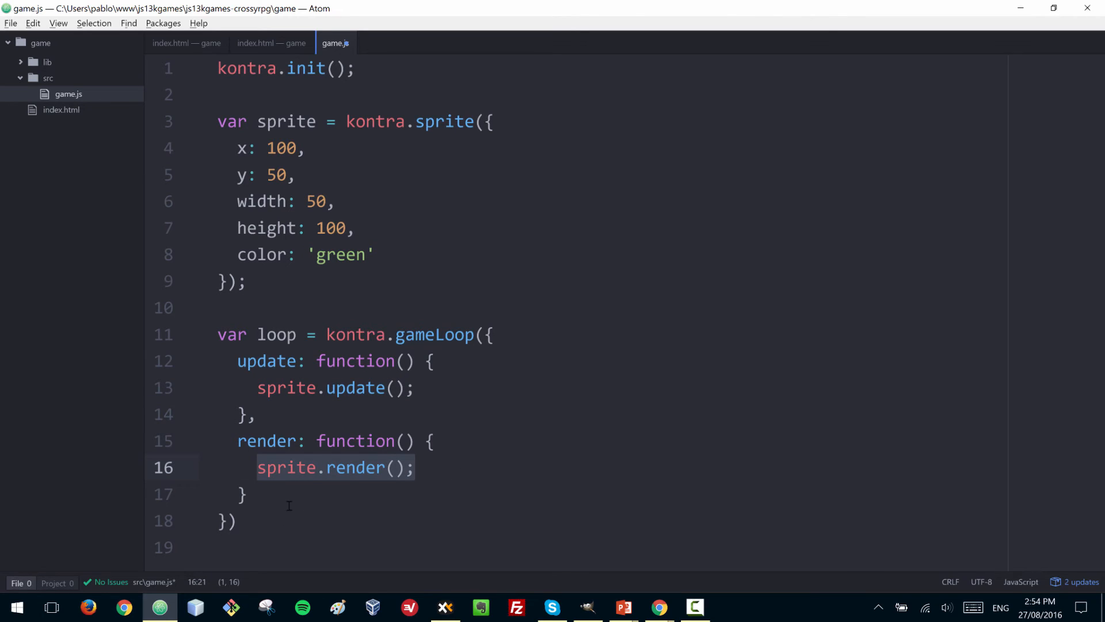
left_click(243, 520)
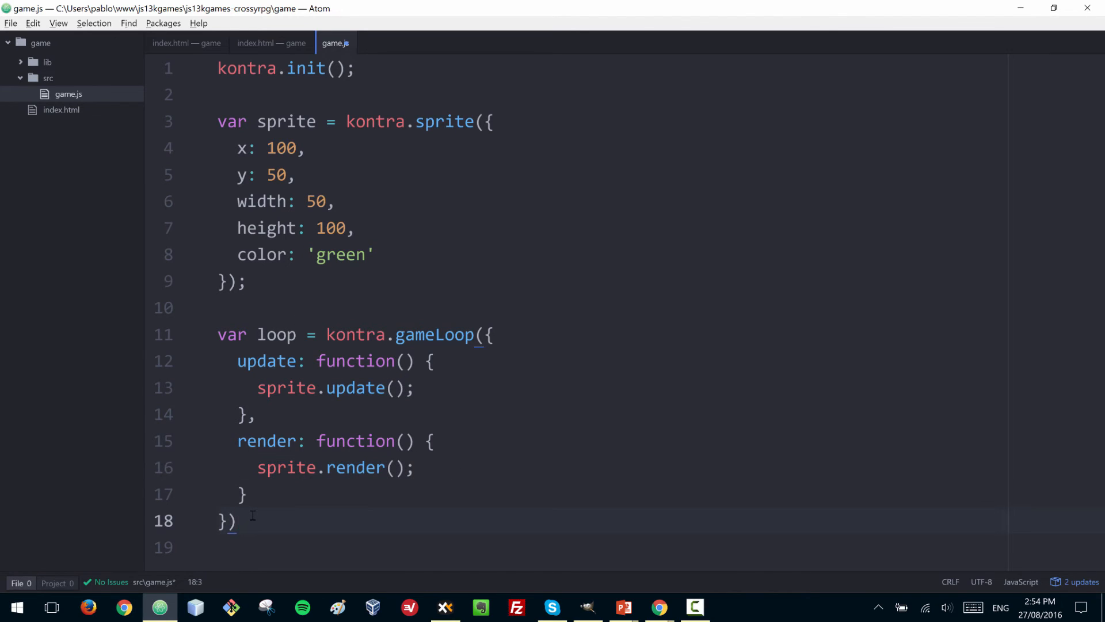
type(";")
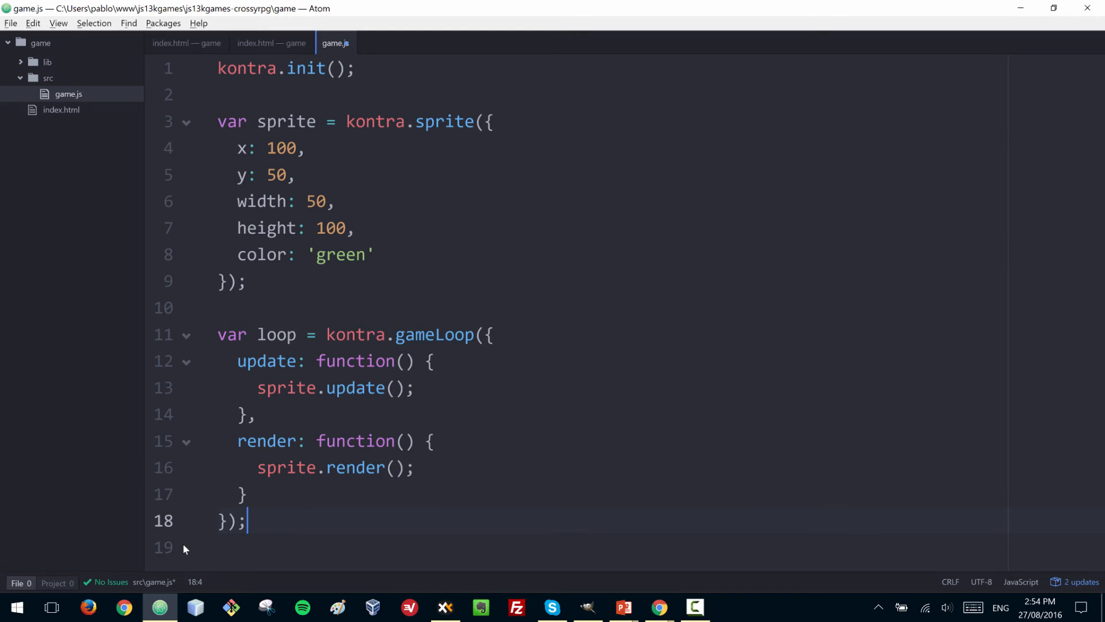
key("Return")
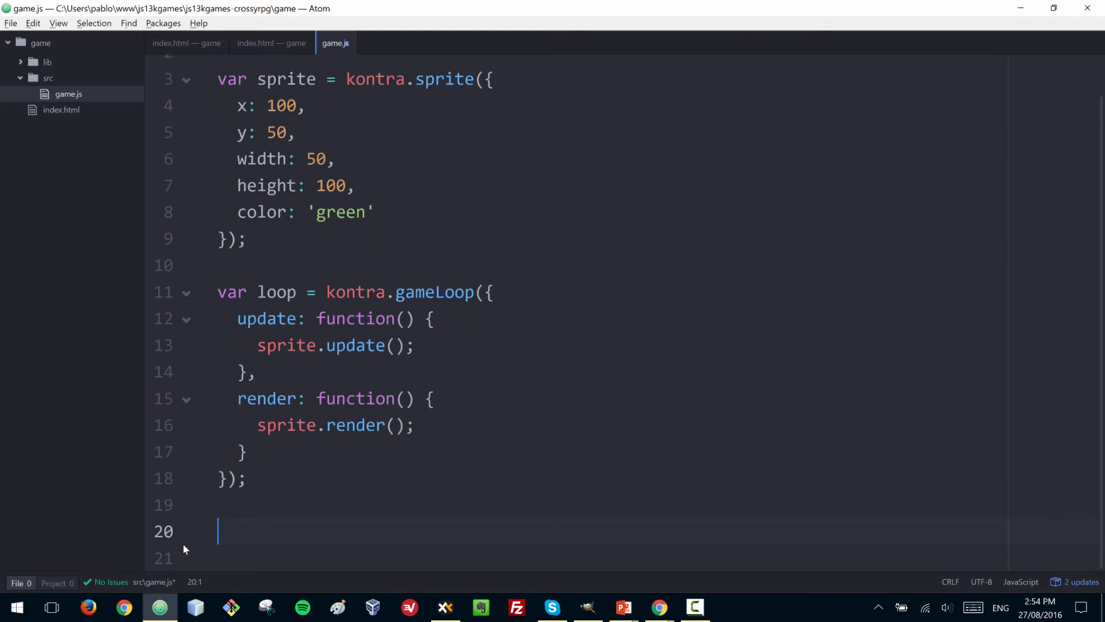
Call loop.start(); and preview the green sprite on the canvas in Chrome
type("loop.")
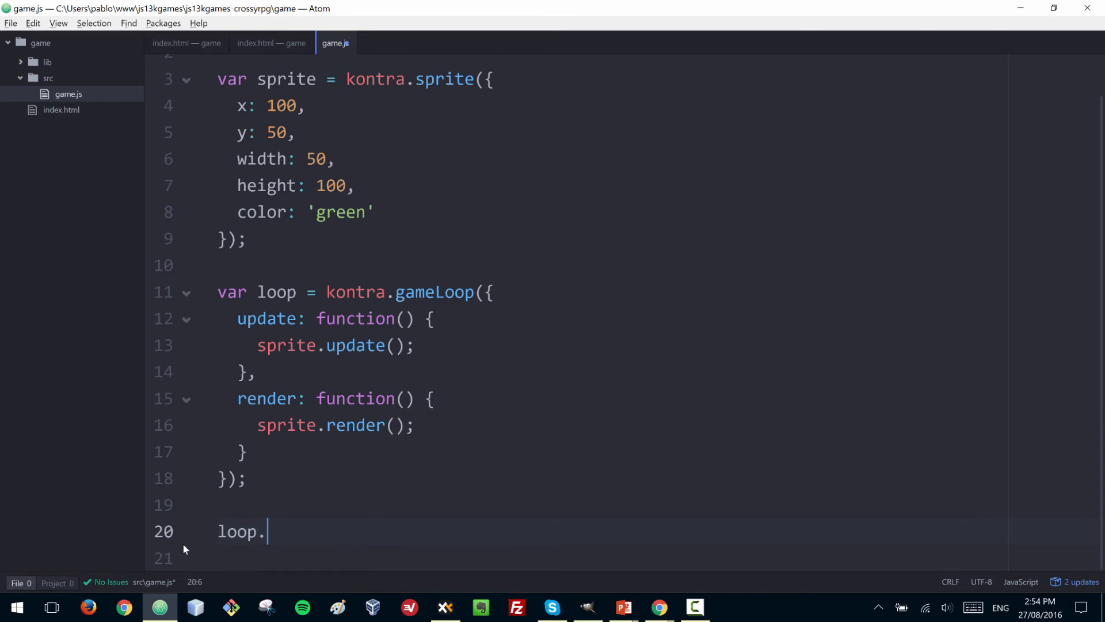
type("start()")
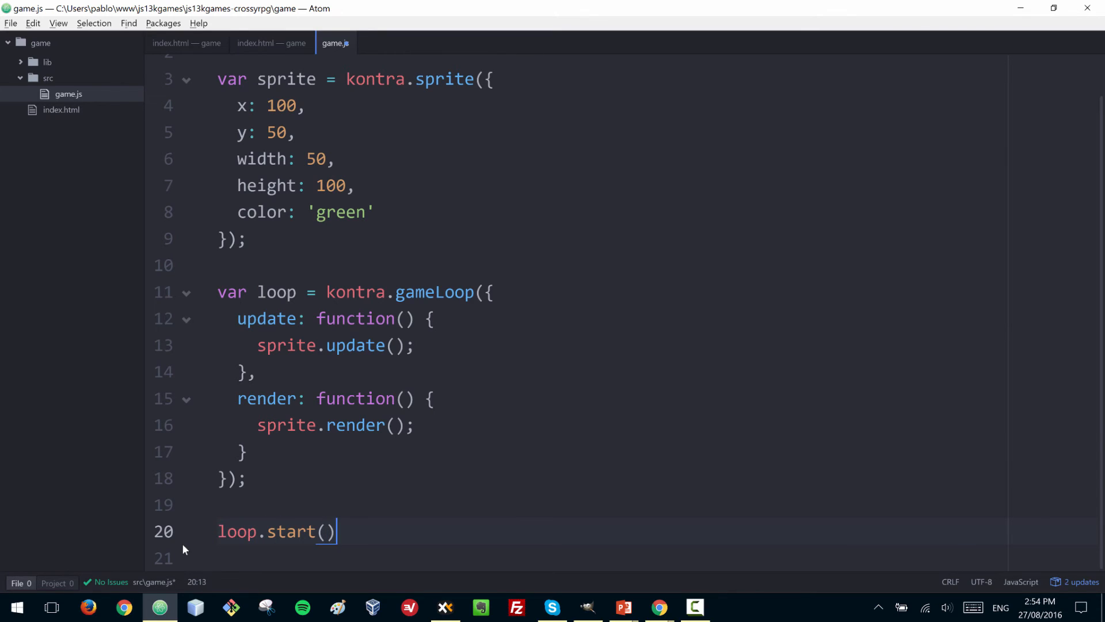
type(";")
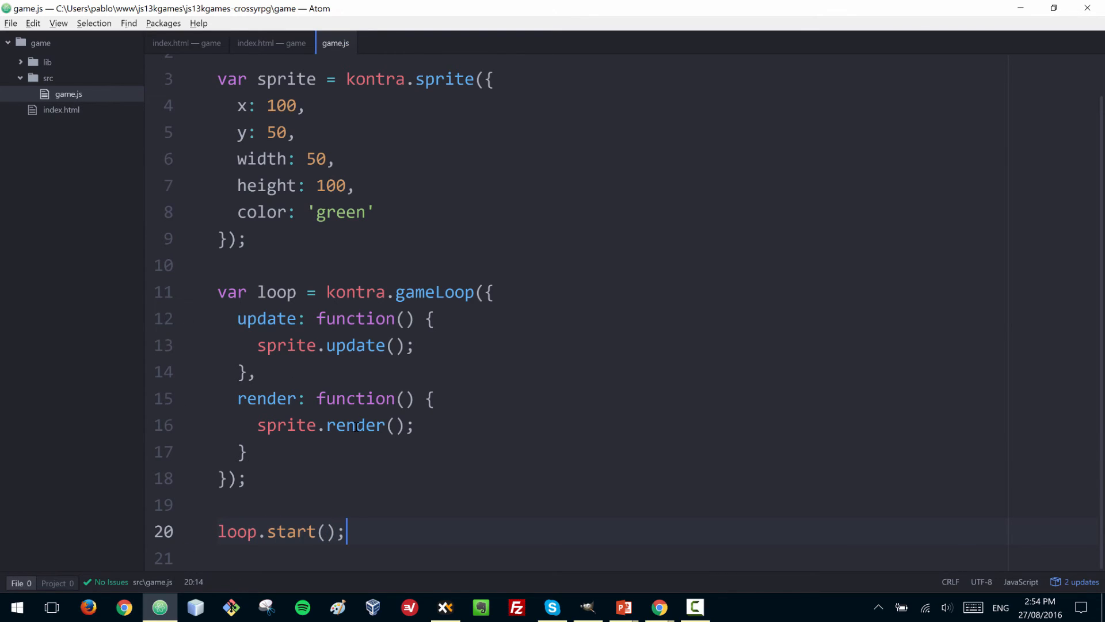
left_click(657, 606)
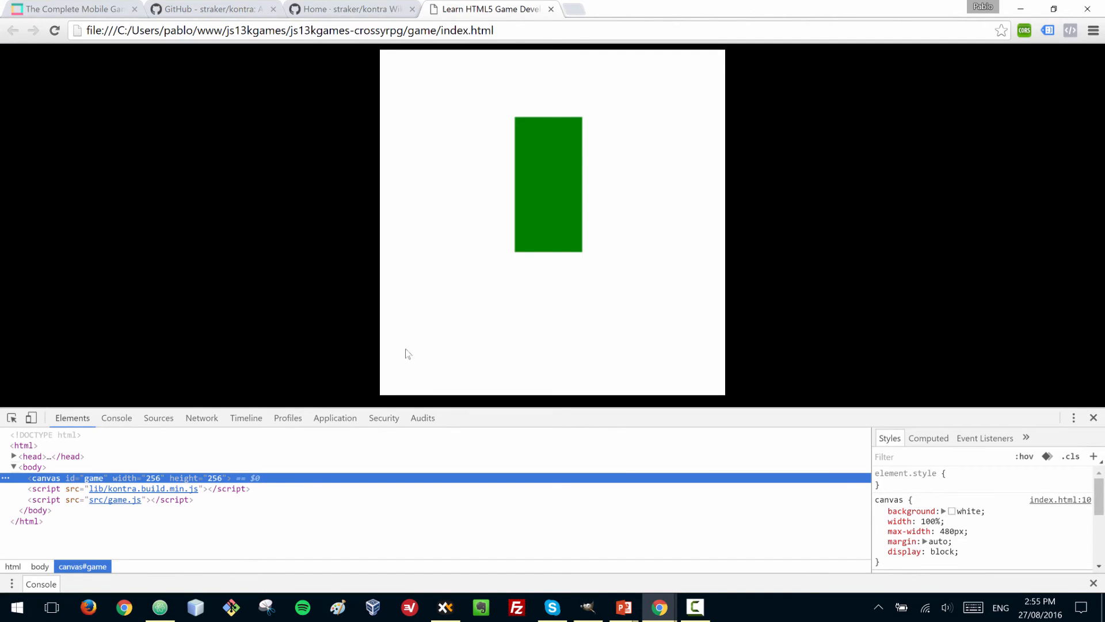
left_click(159, 612)
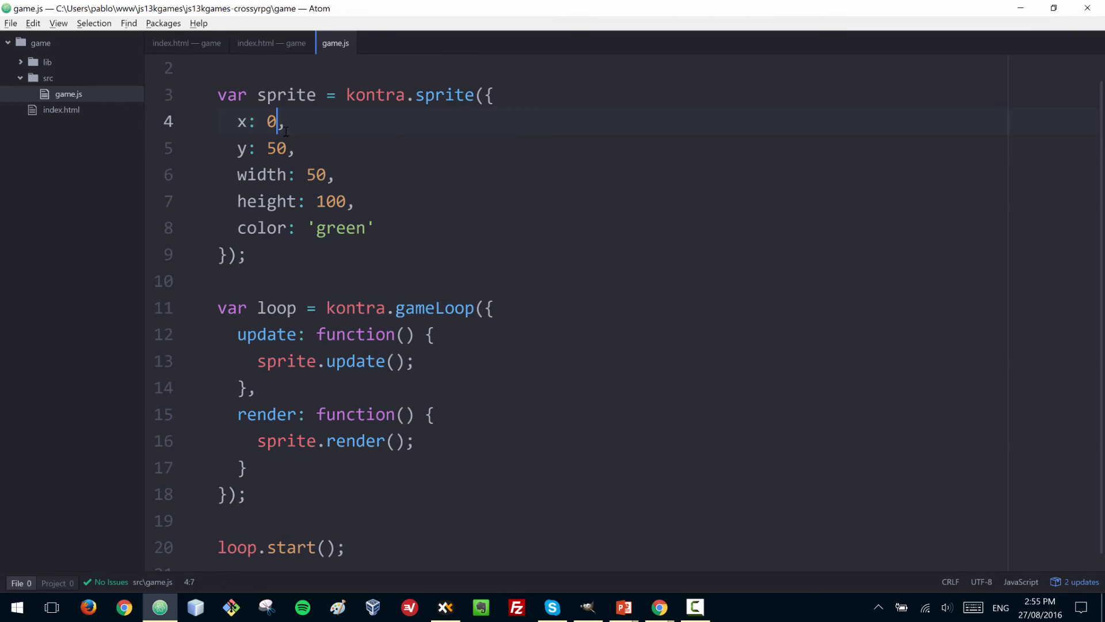
Set the sprite's y to 0 and add dx: 1, and dy: 0.5 for its speed
type("0")
left_click(614, 228)
type(",")
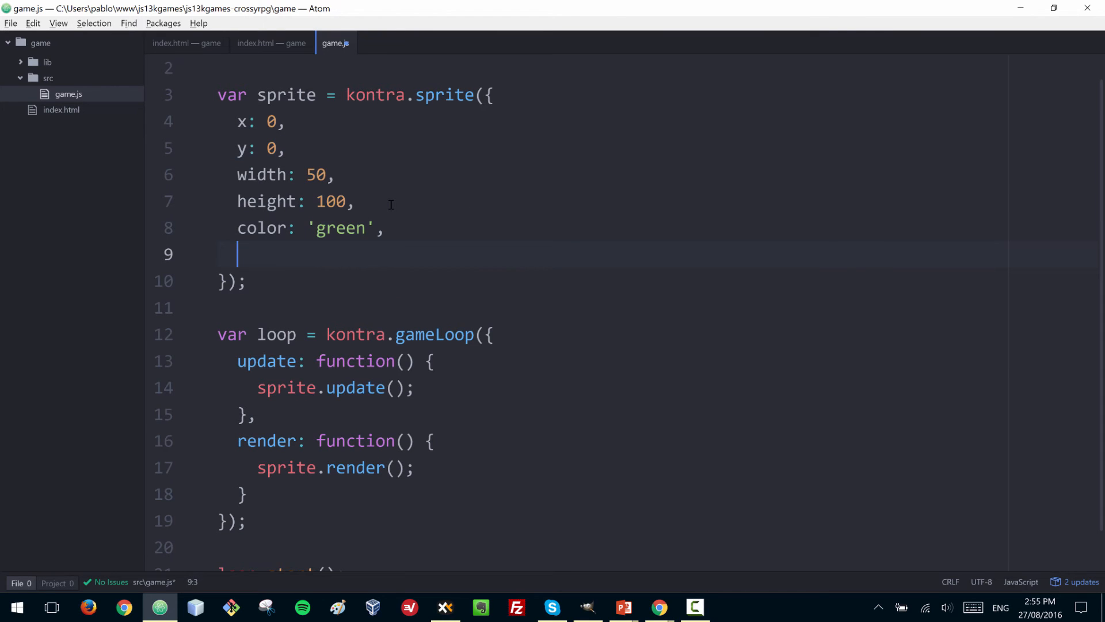
type("dx:")
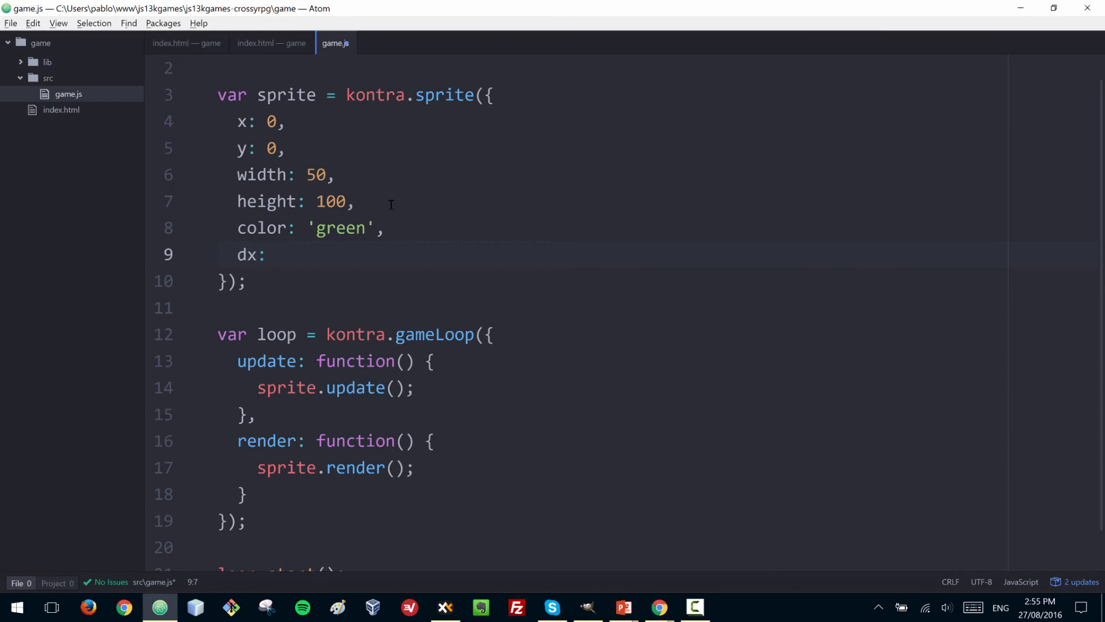
type("1,")
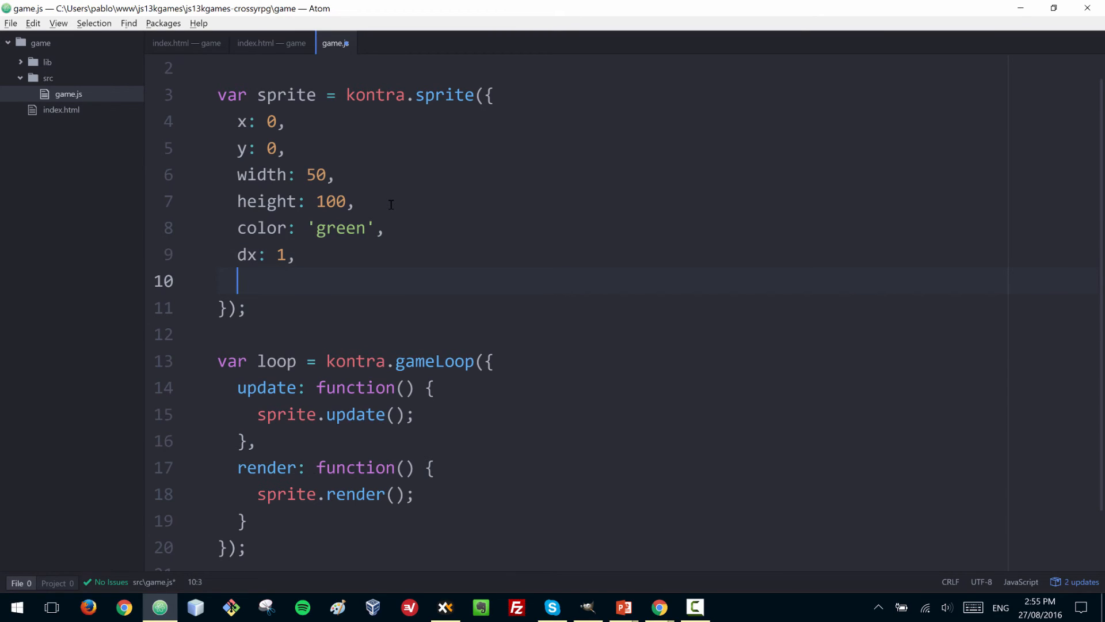
type("dy:")
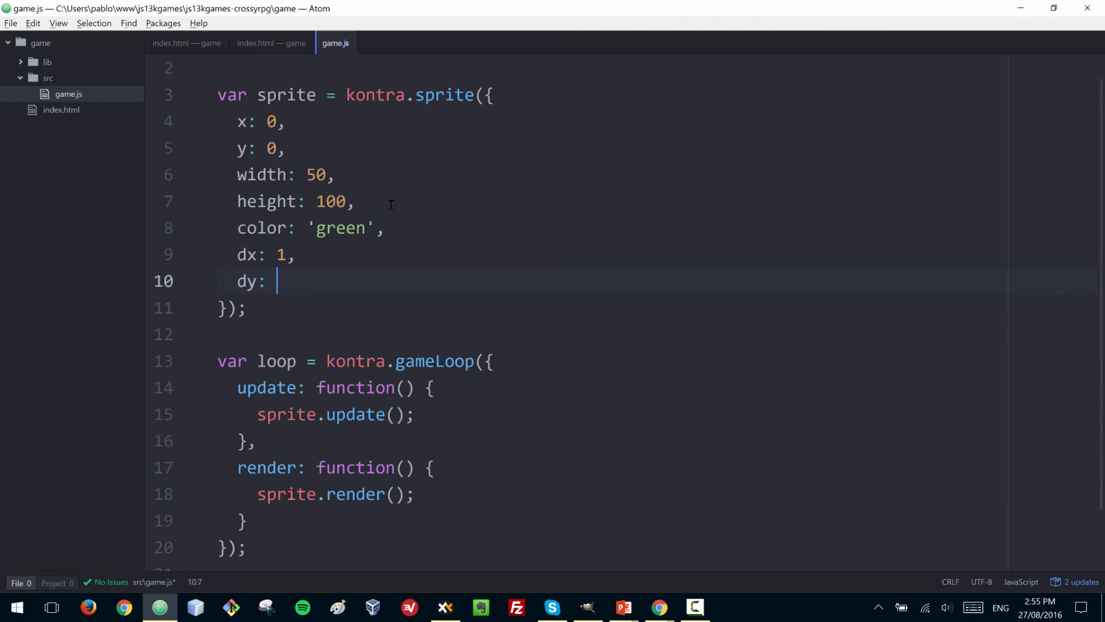
type("0.5")
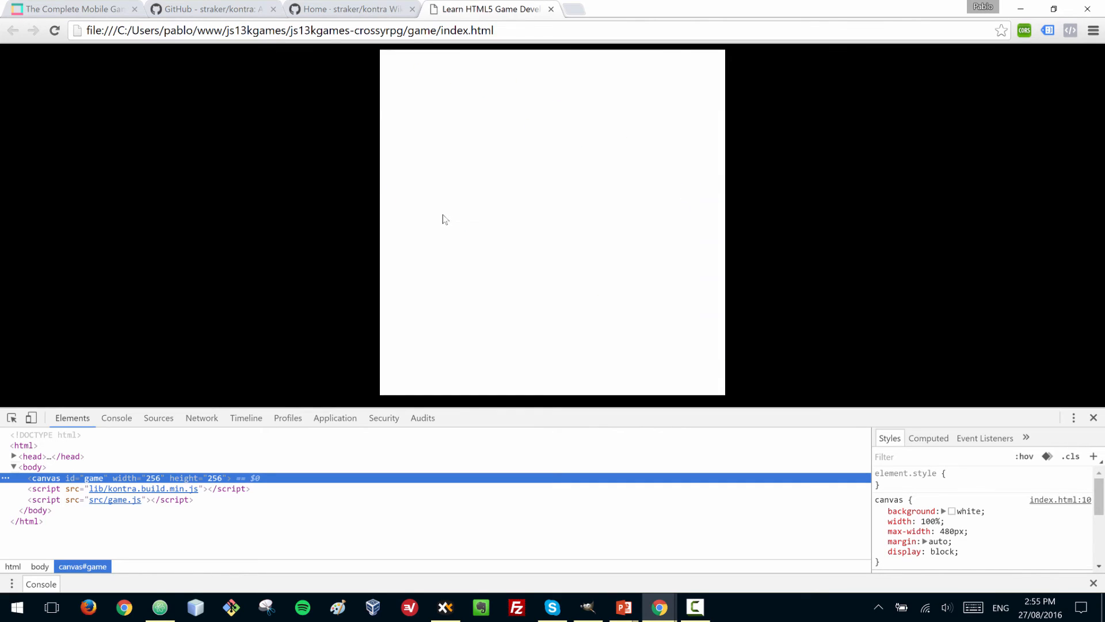
mouse_move(443, 226)
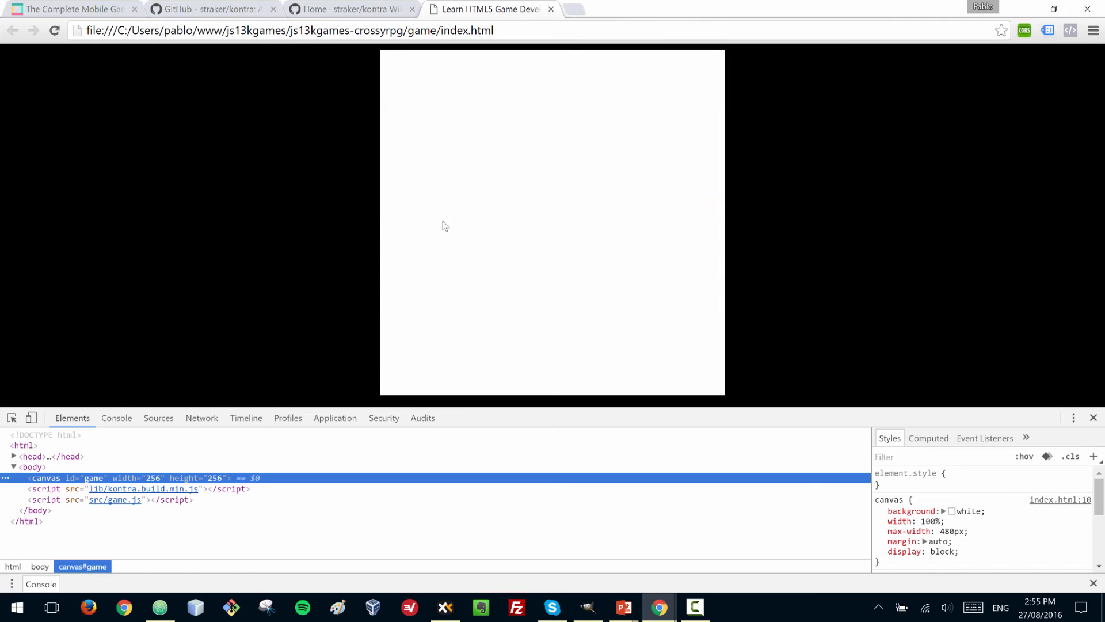
mouse_move(423, 182)
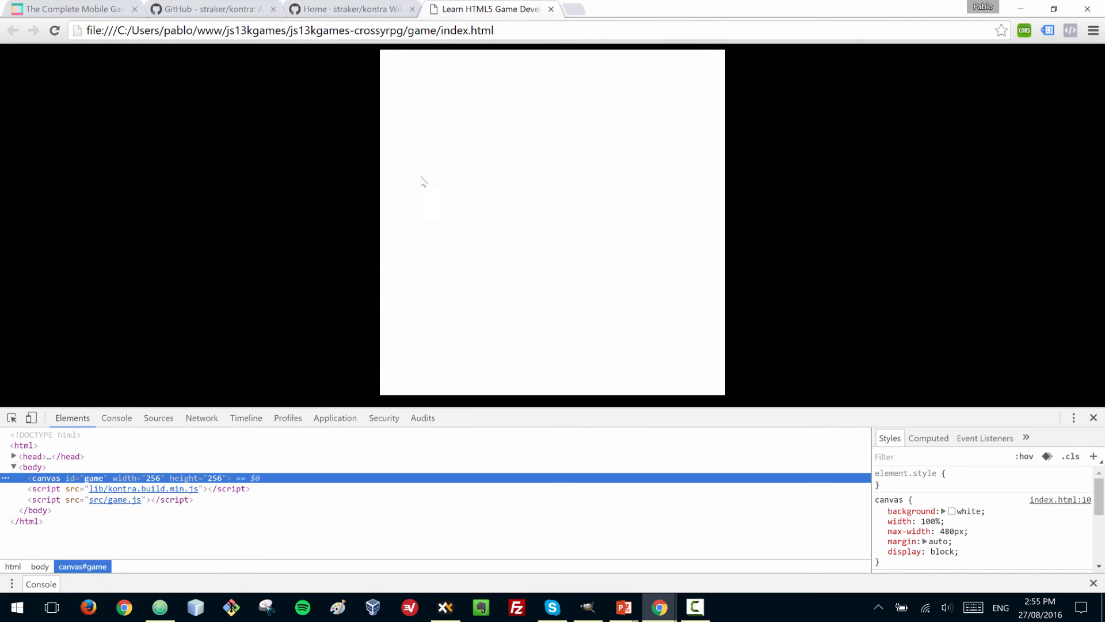
mouse_move(421, 188)
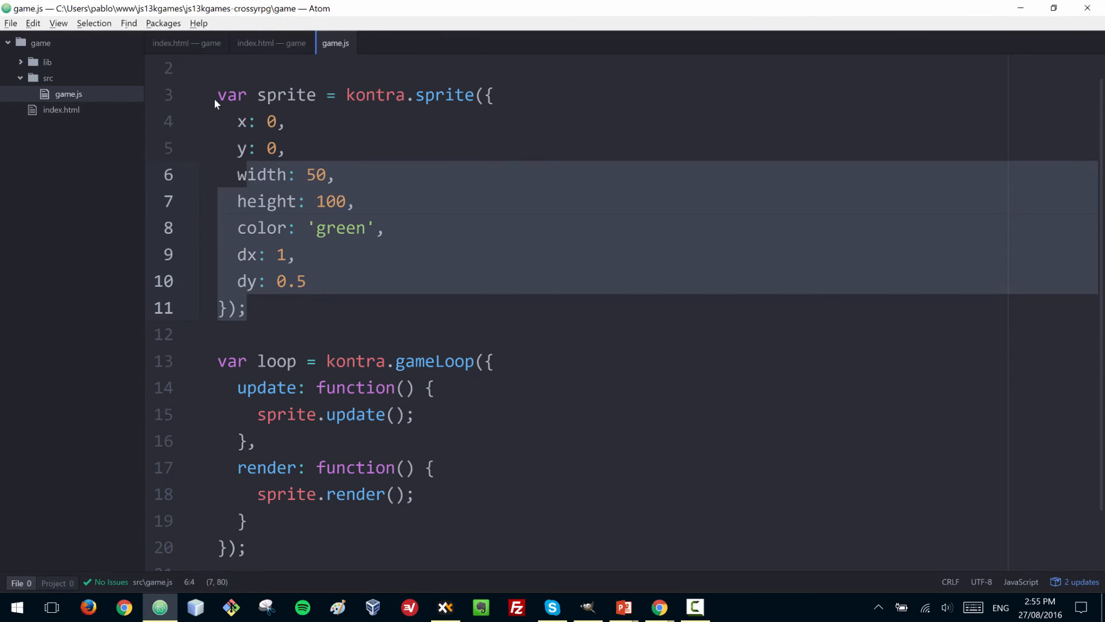
Add console.log(sprite.x) on a new line inside the update function
scroll("down", 3)
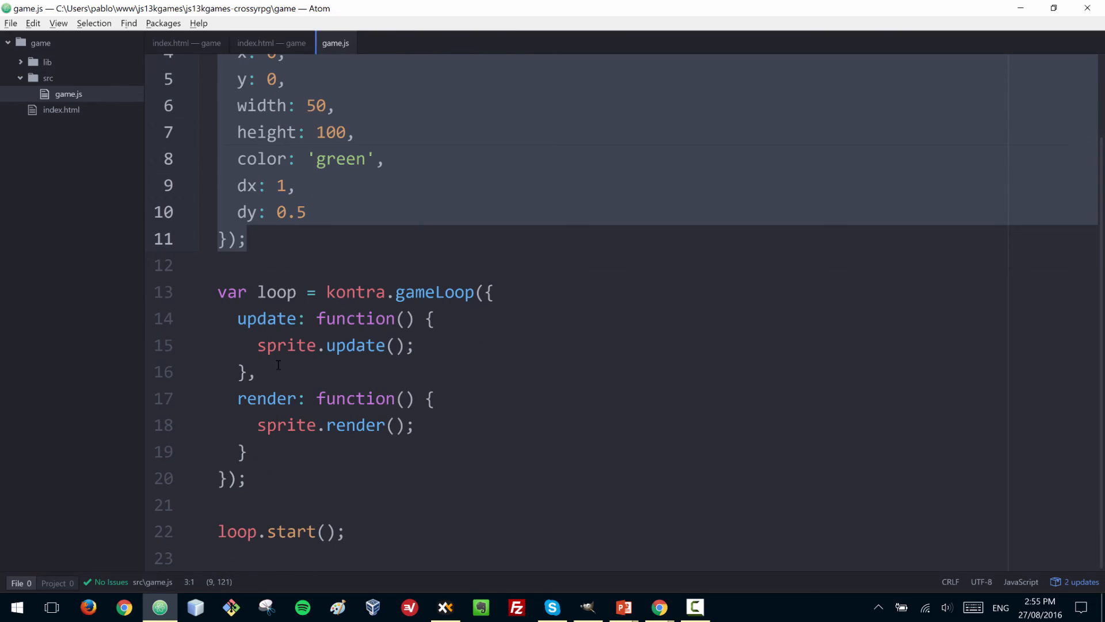
left_click(435, 318)
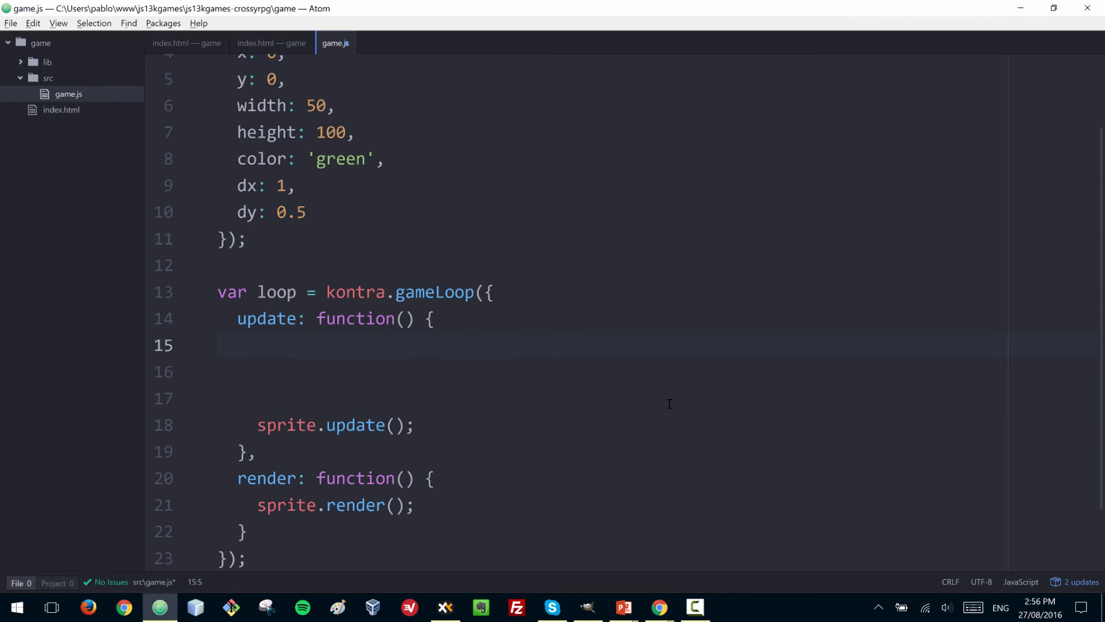
type("sp")
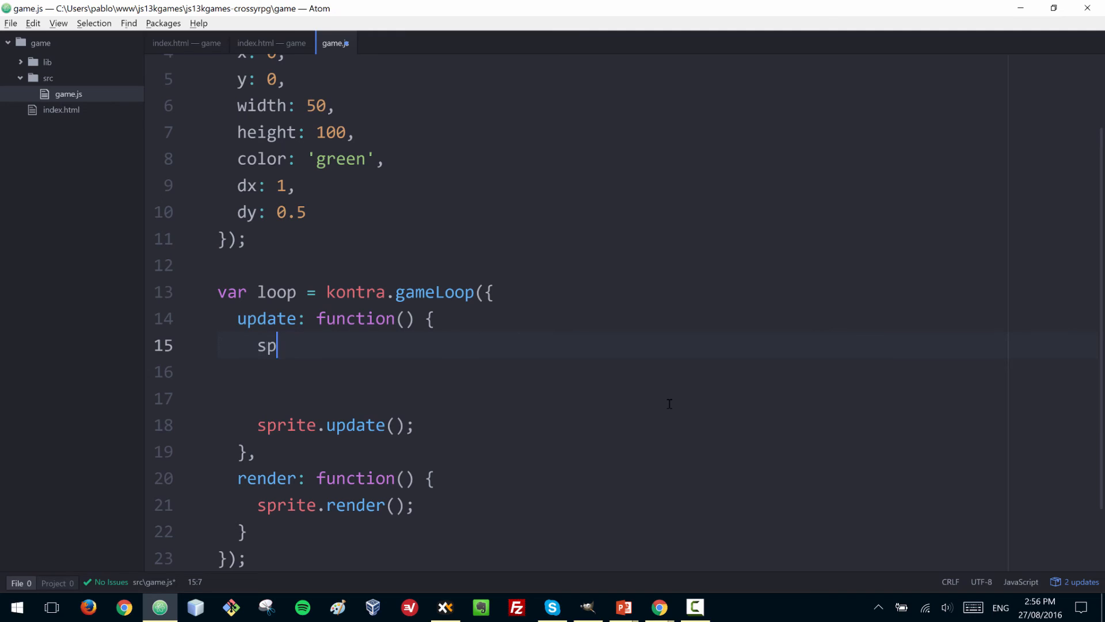
type("rite.x")
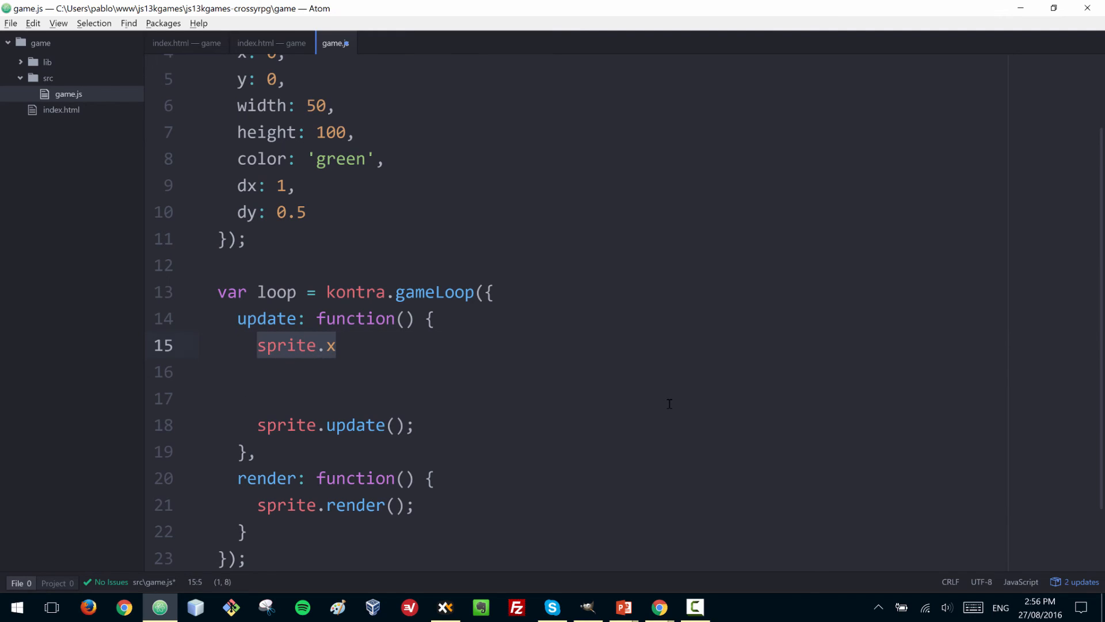
type("console.log(c")
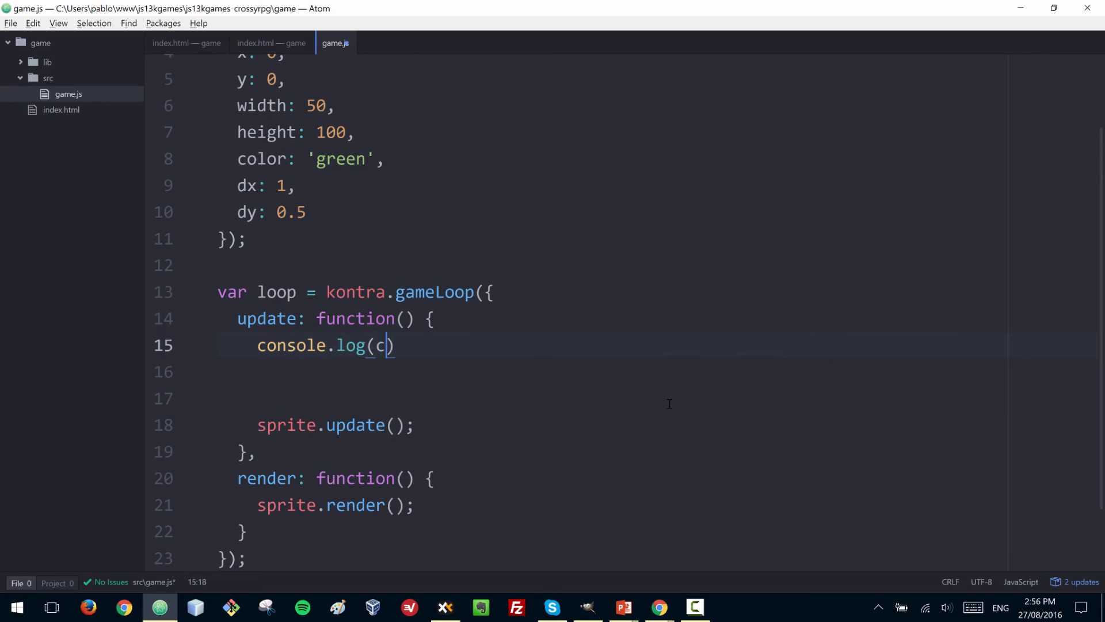
type("prite.x")
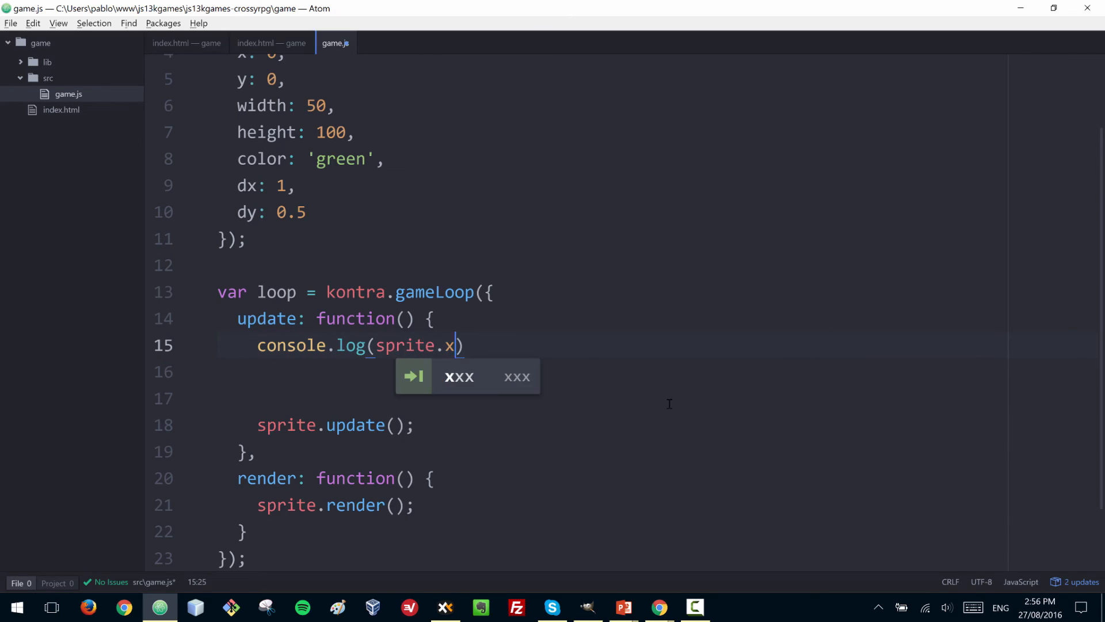
View the logged rising x values in Chrome's console, then leave the browser
left_click(659, 607)
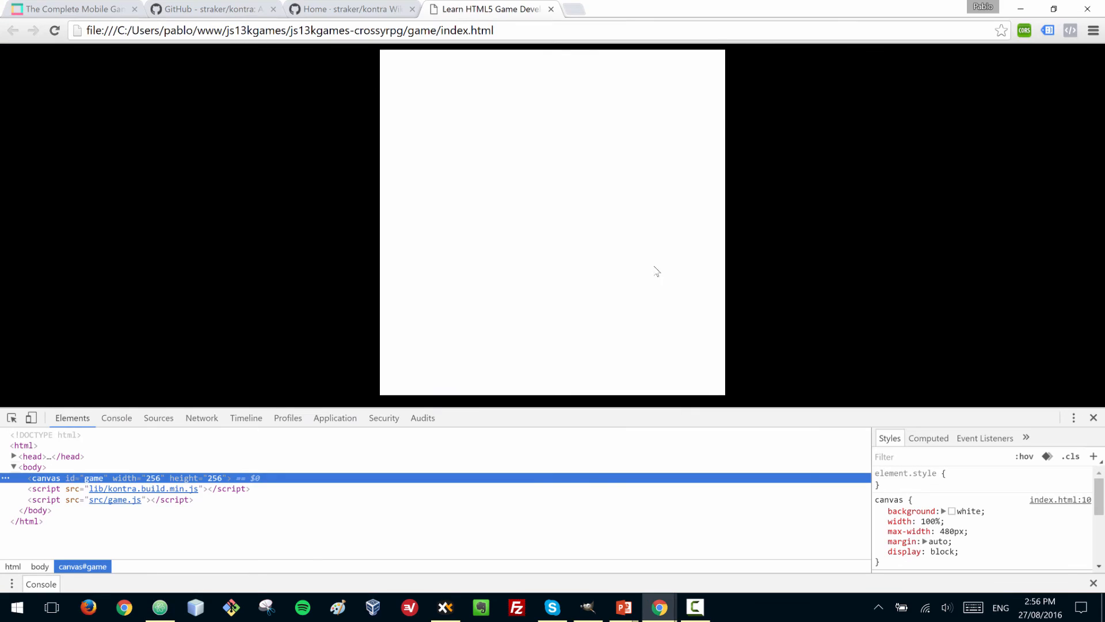
left_click(116, 417)
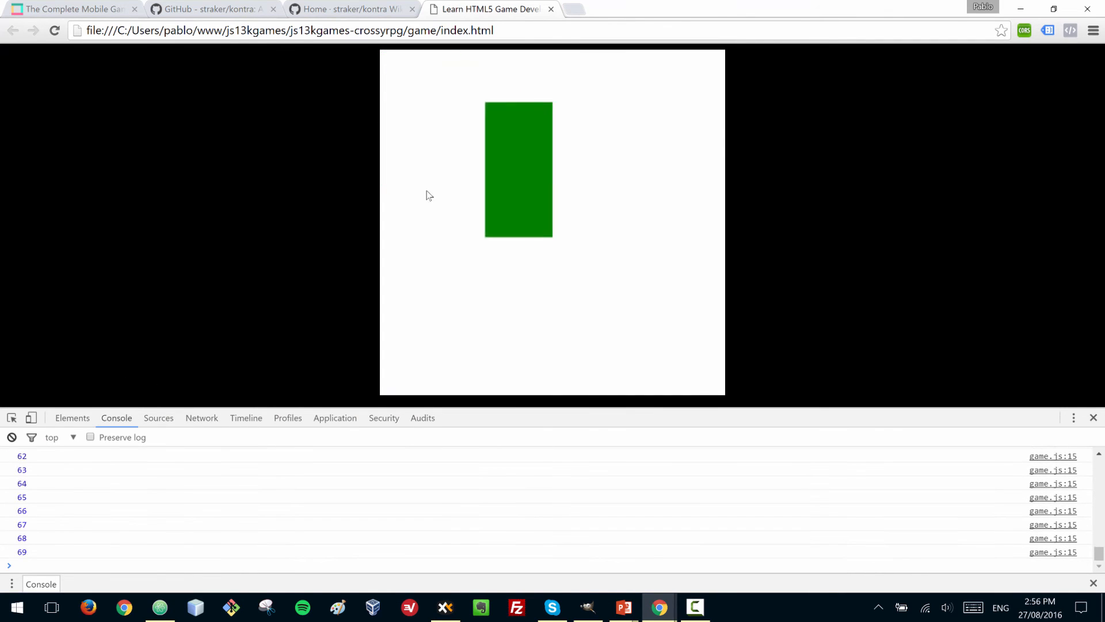
key("alt+tab")
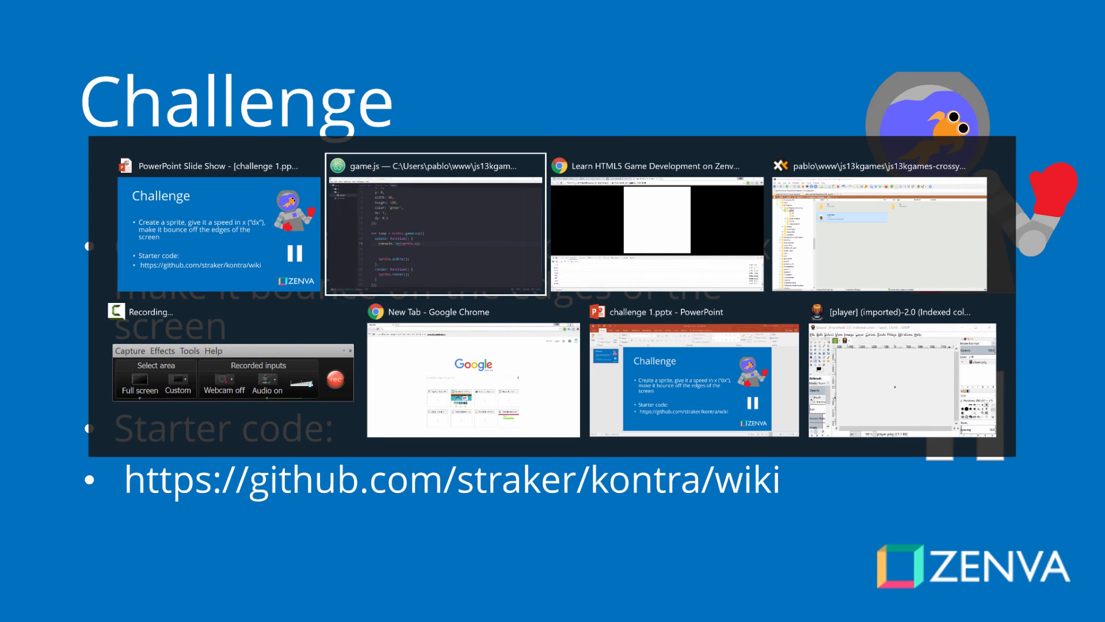
Return to the game.js code in Atom after the Challenge slide
left_click(435, 222)
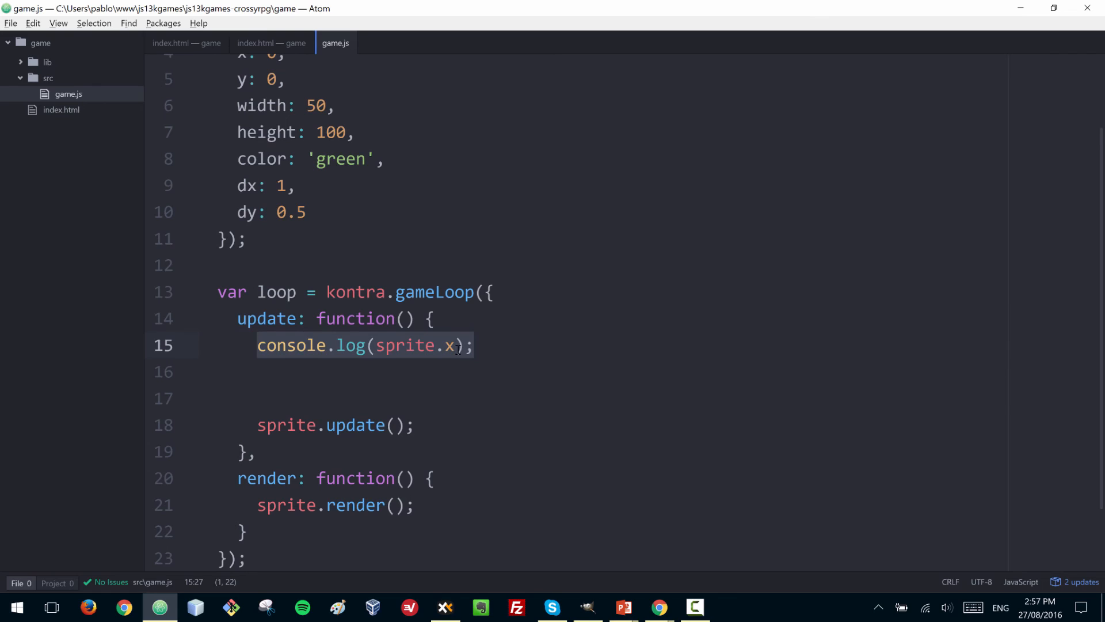
Replace the logging line with the start of if(sprite.x >= in the update function
type("i")
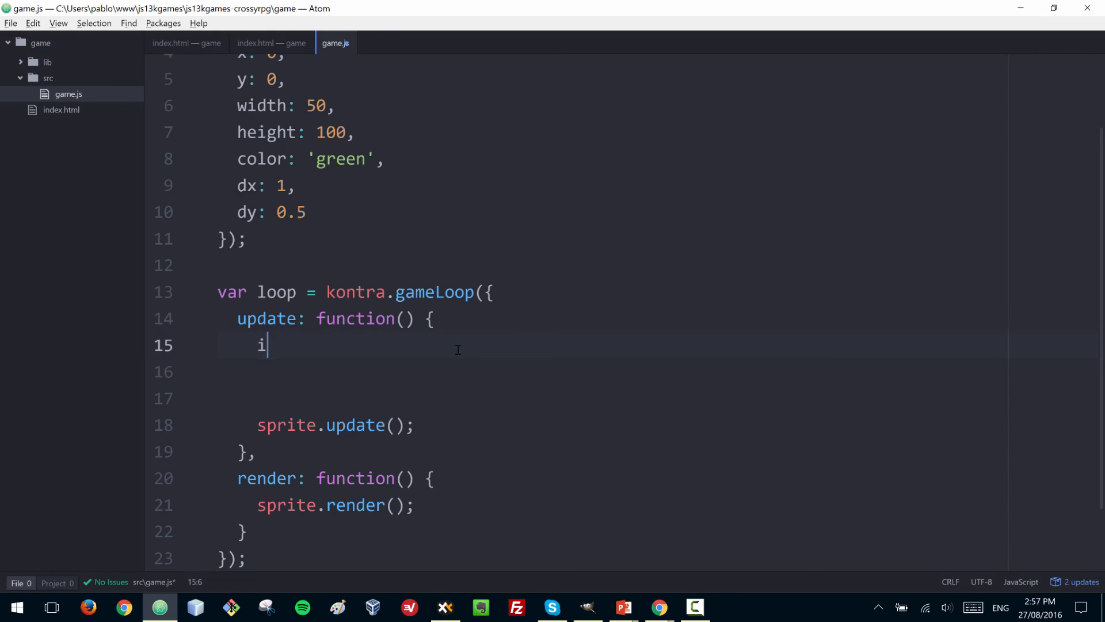
type("f(")
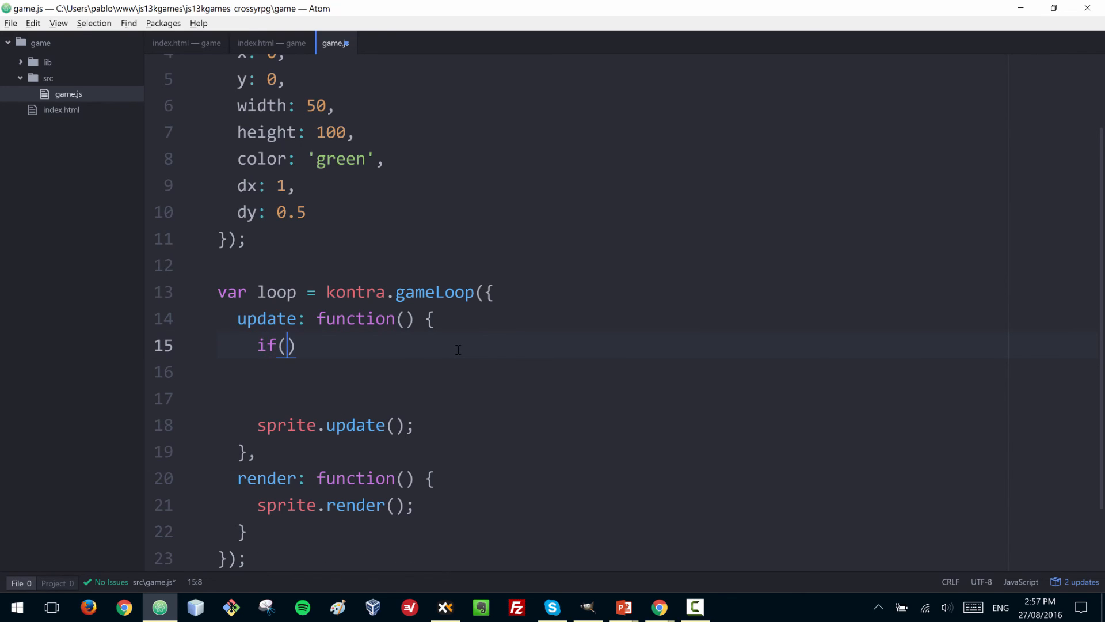
type("sprite.x")
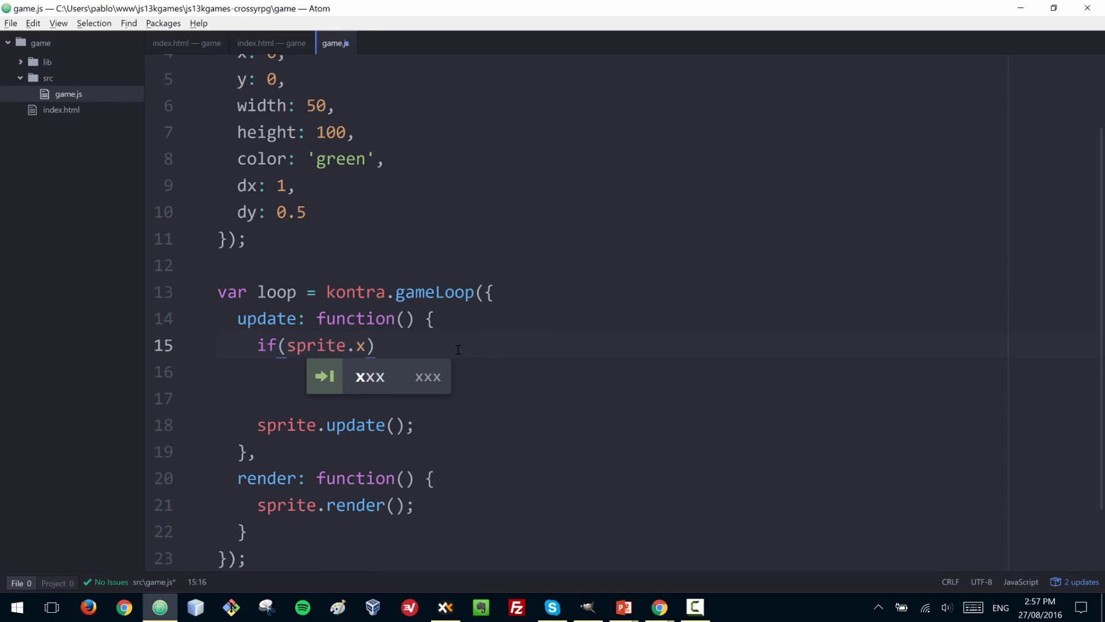
type("<")
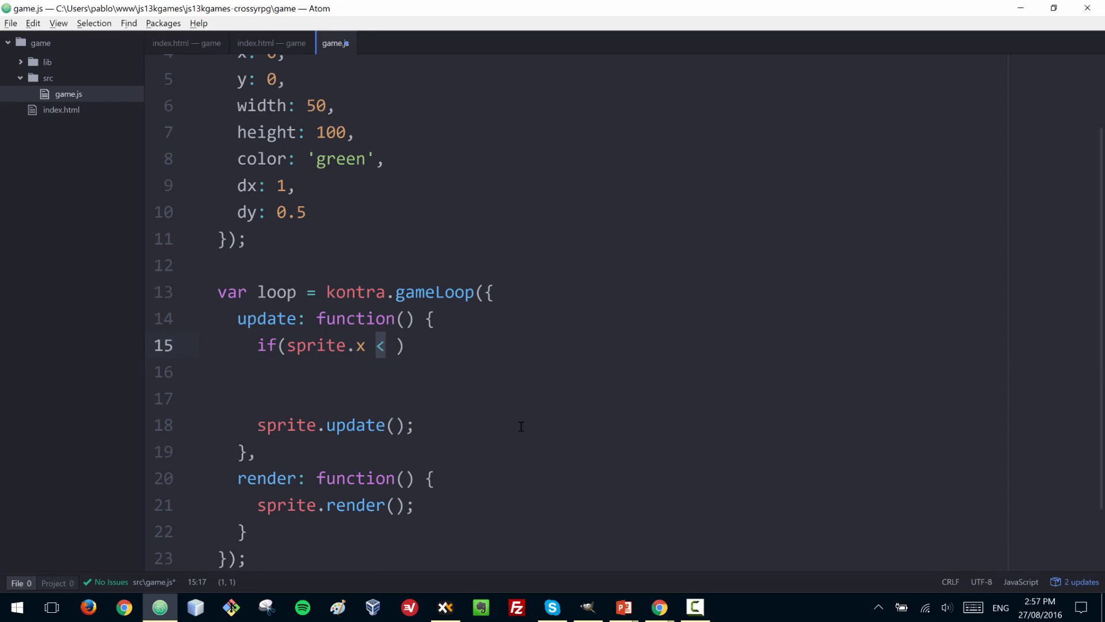
type(">=")
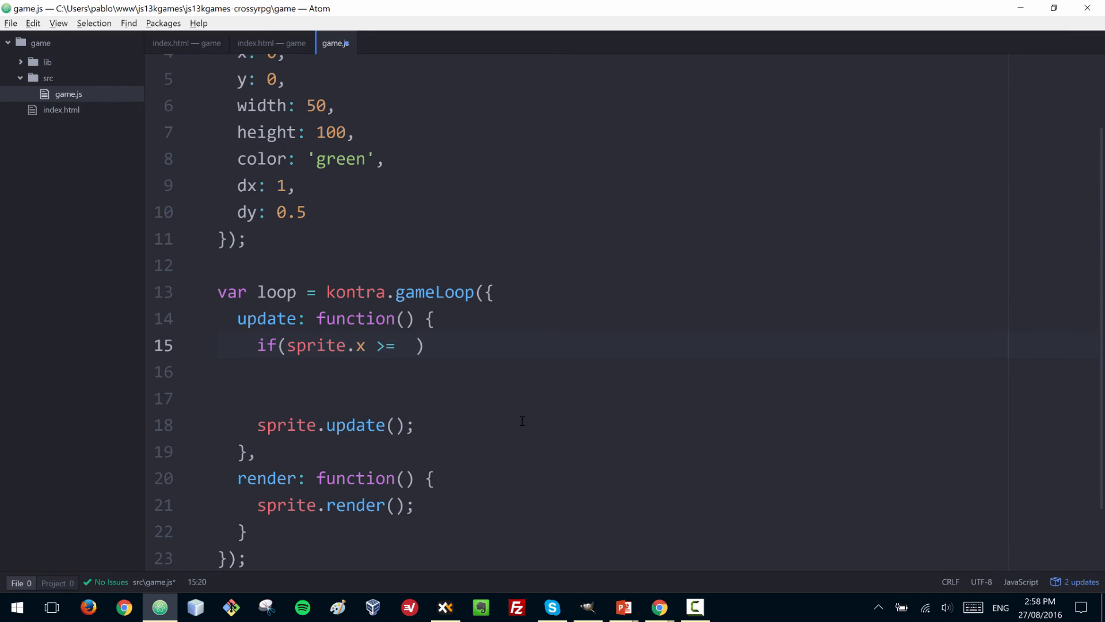
scroll("up", 3)
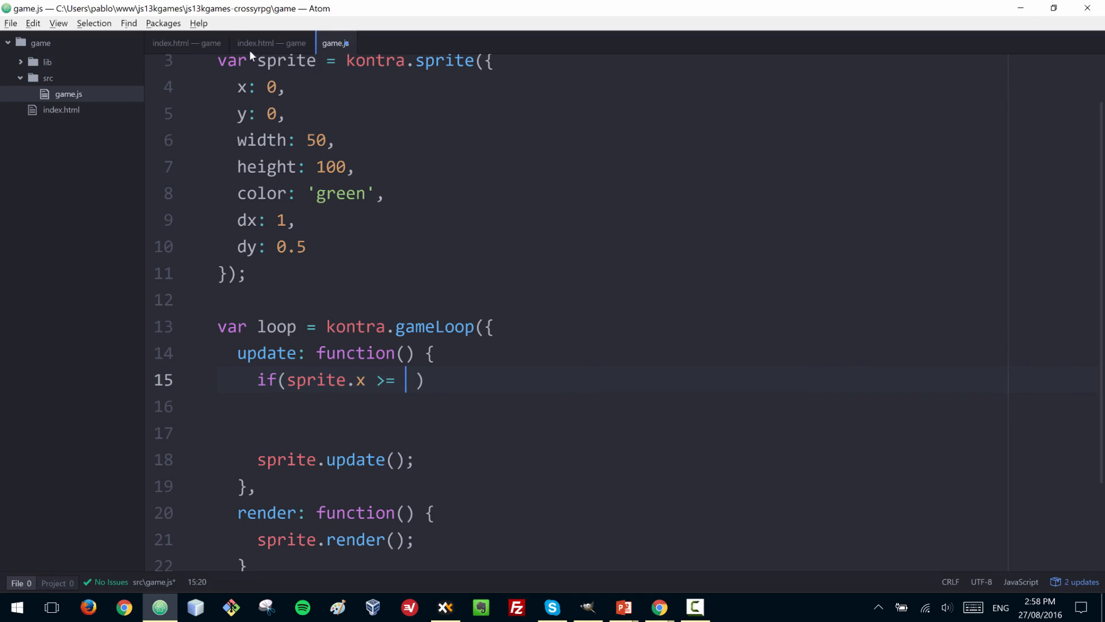
Confirm the 256 canvas width in index.html and return to game.js
left_click(271, 42)
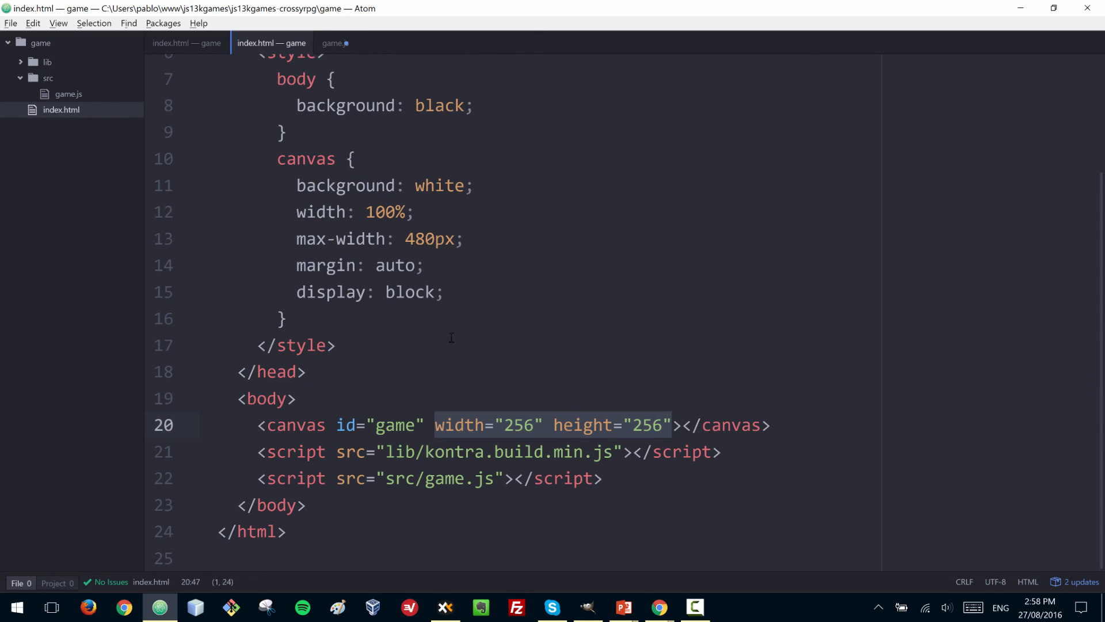
left_click(466, 425)
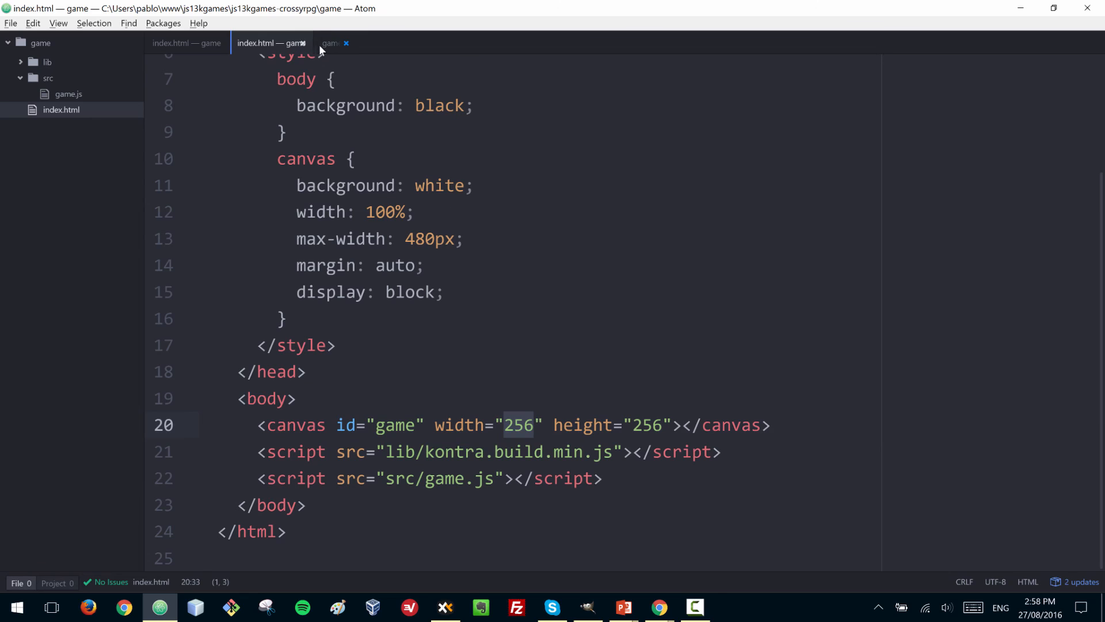
left_click(335, 42)
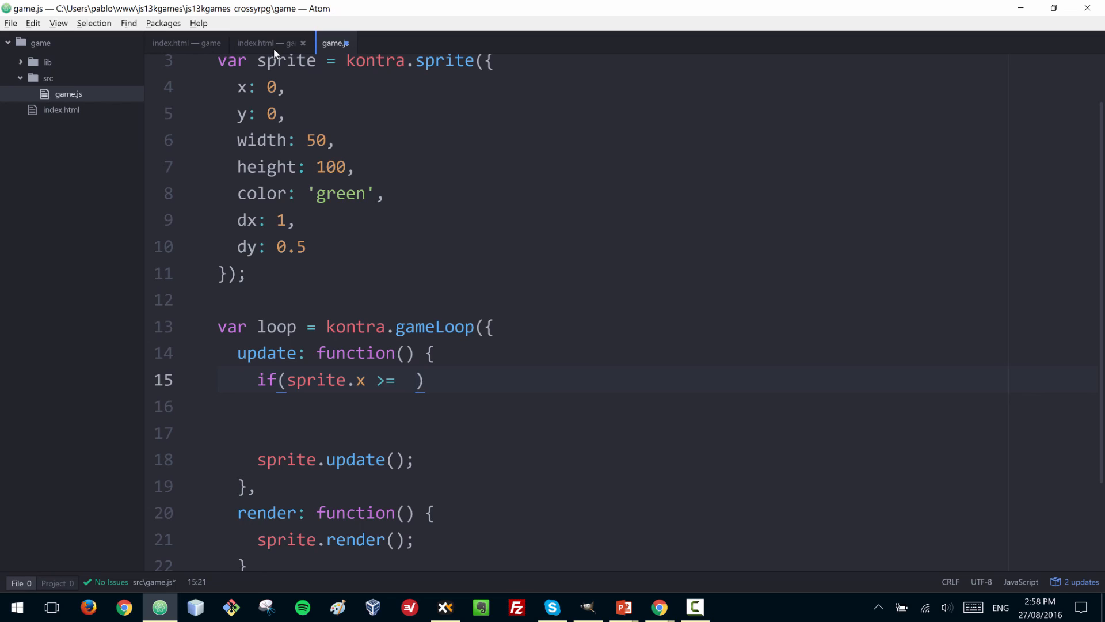
mouse_move(269, 43)
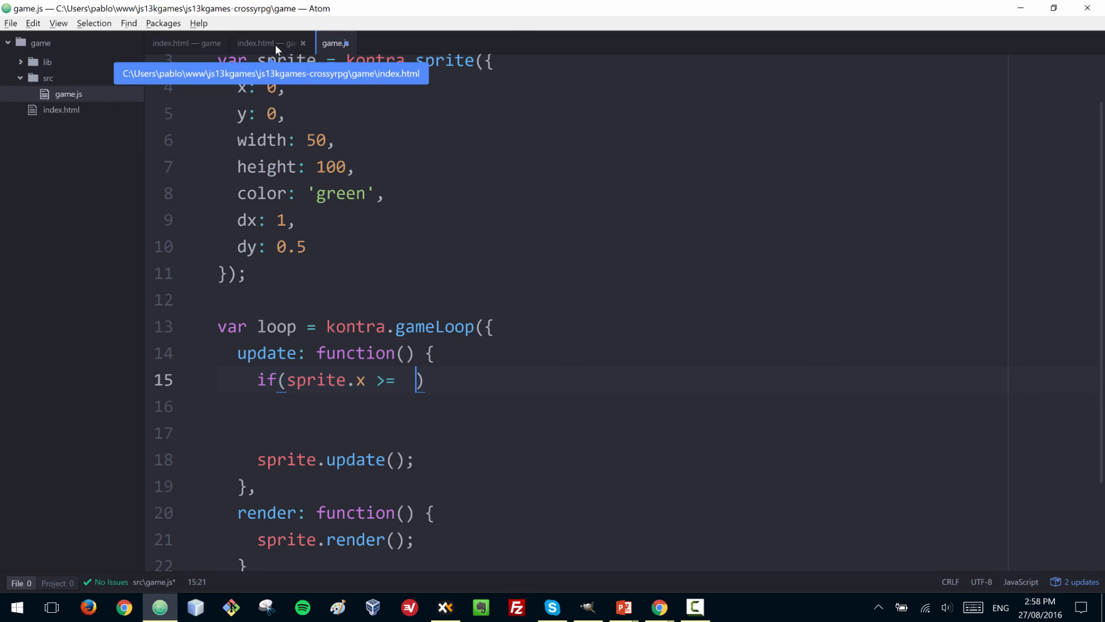
mouse_move(513, 513)
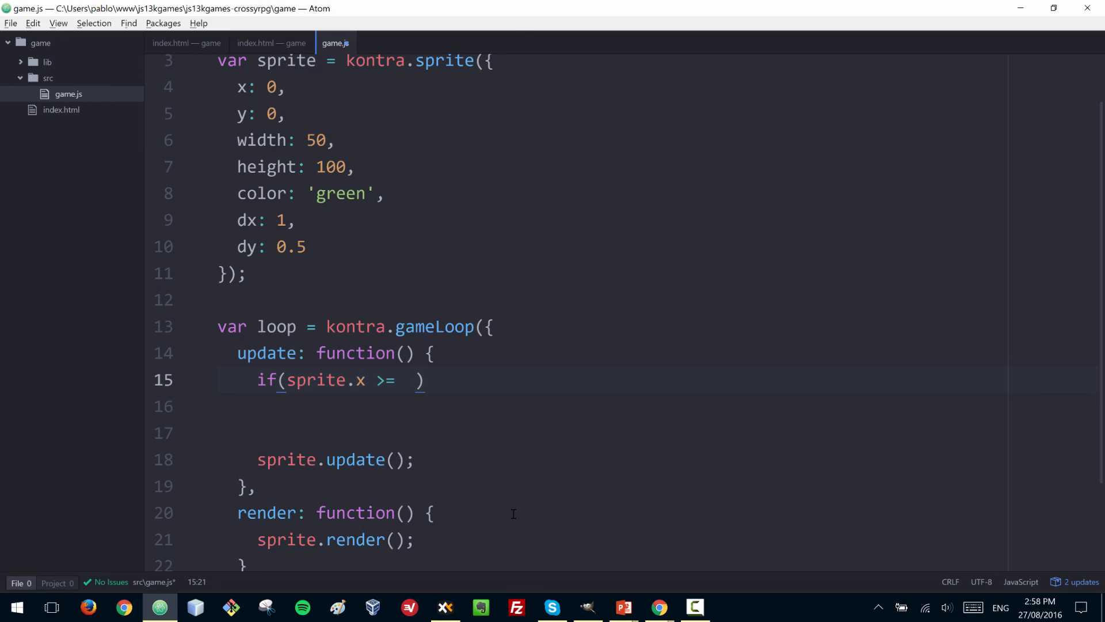
Complete the condition as sprite.x >= 206 and set sprite.dx = -1 inside it
type("206")
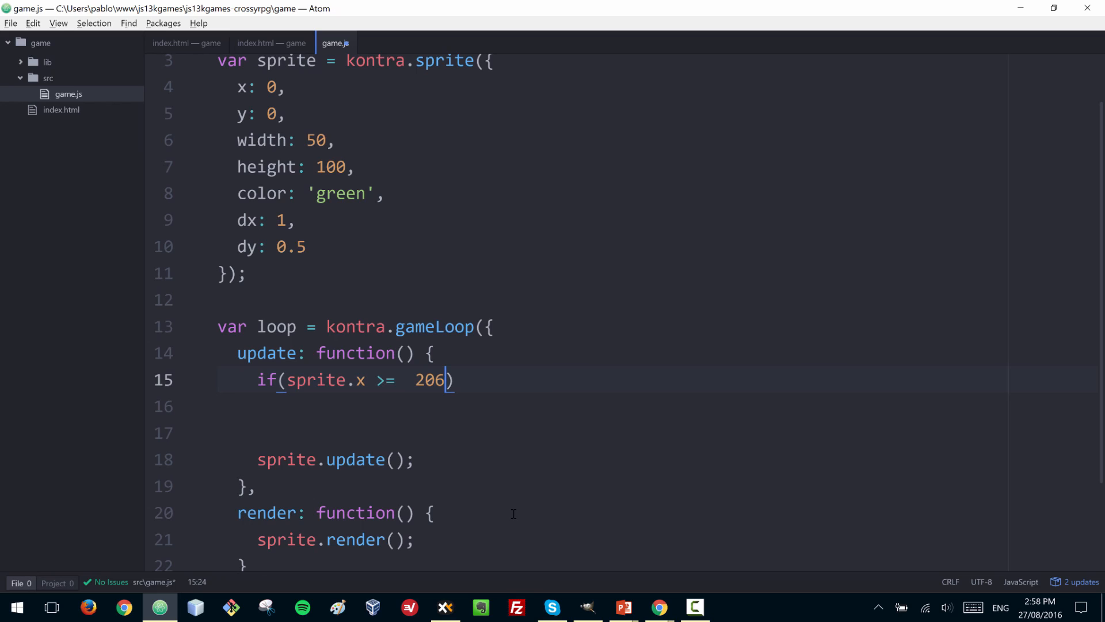
key("Right")
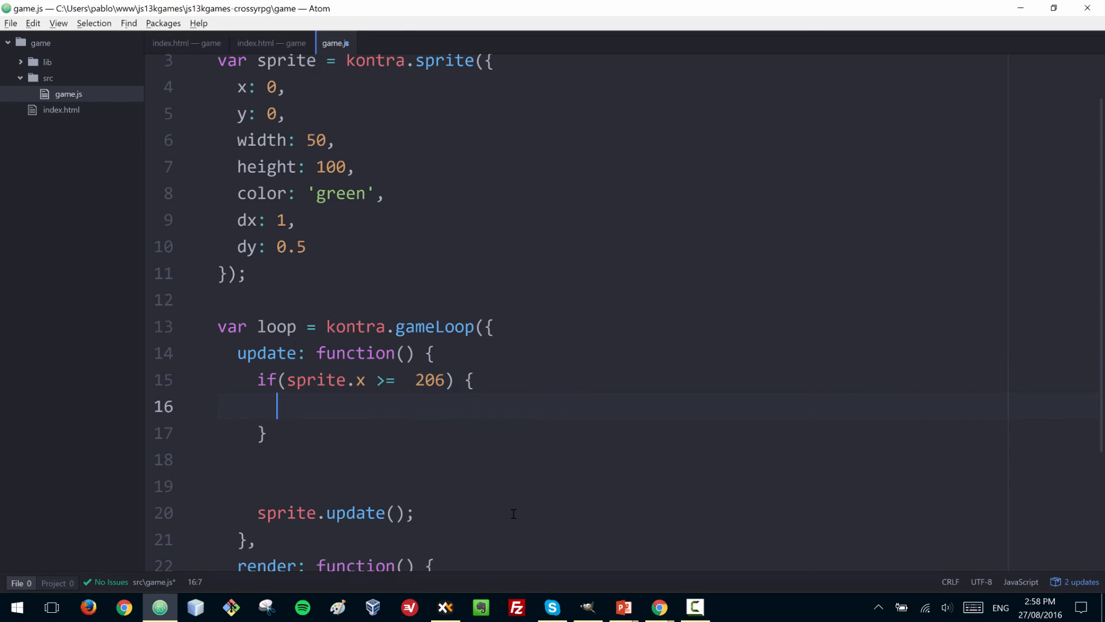
type("sp")
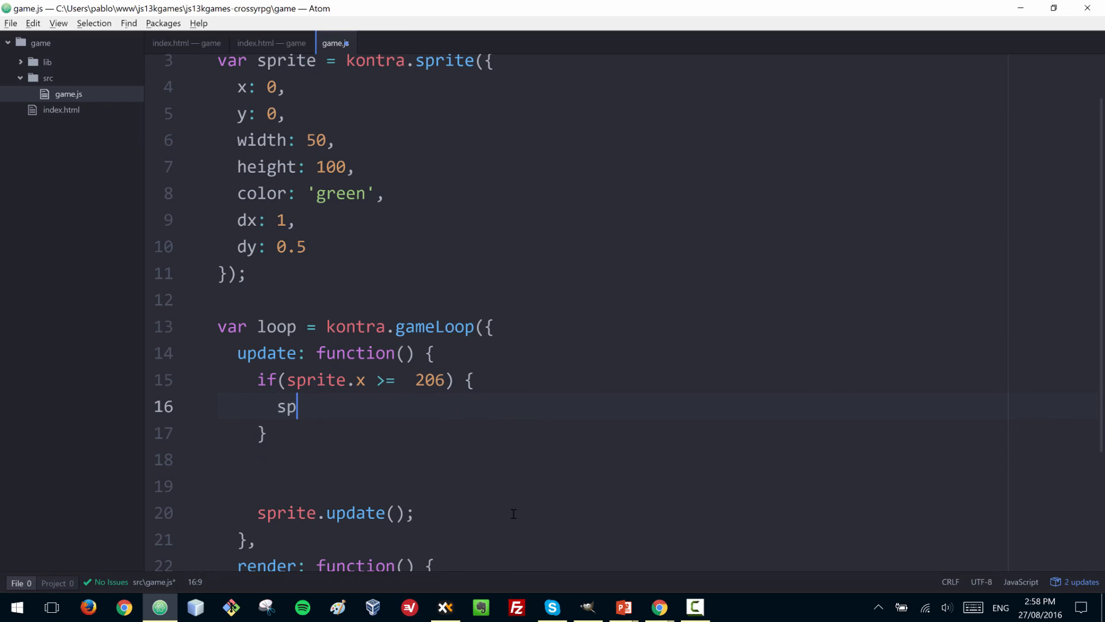
type("rite.dx")
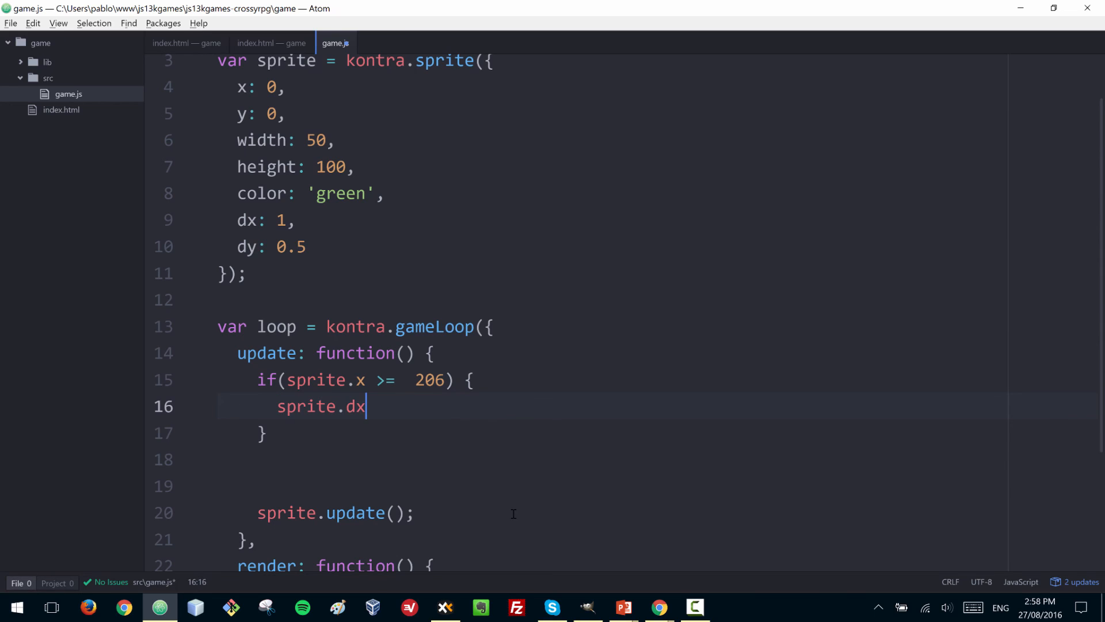
type("= -")
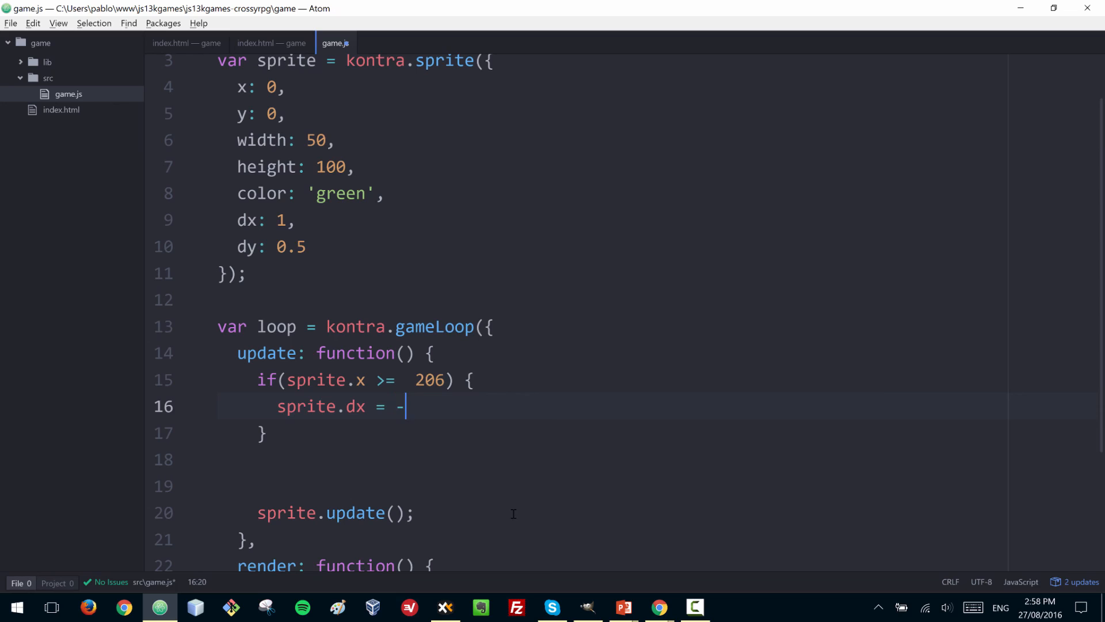
type("1;")
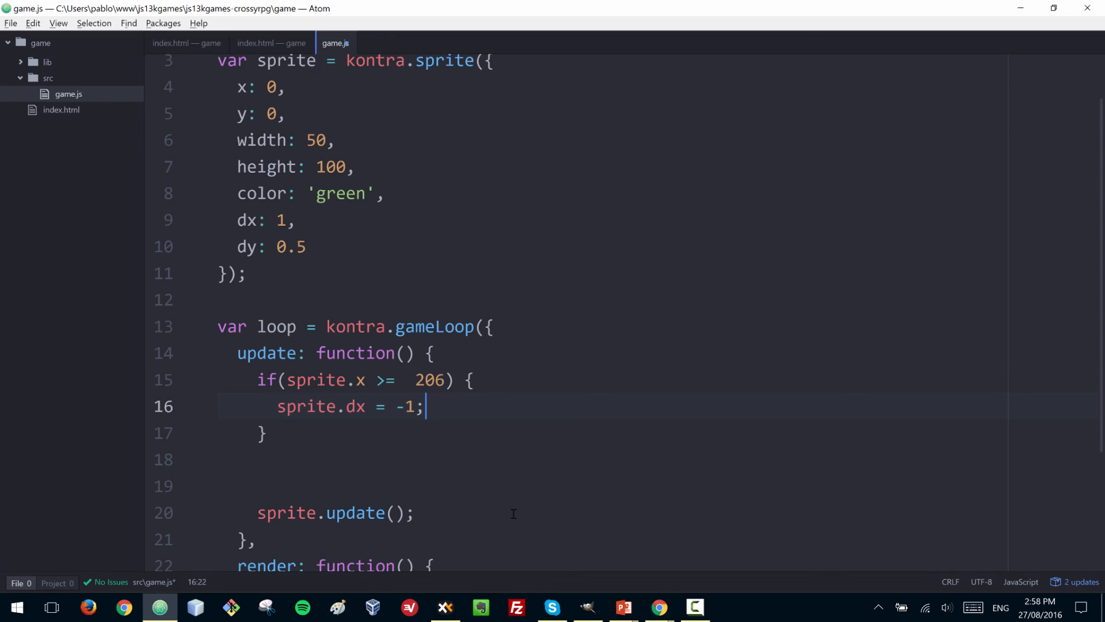
Add sprite.x = 206; on a new line inside the right-edge condition
left_click(471, 379)
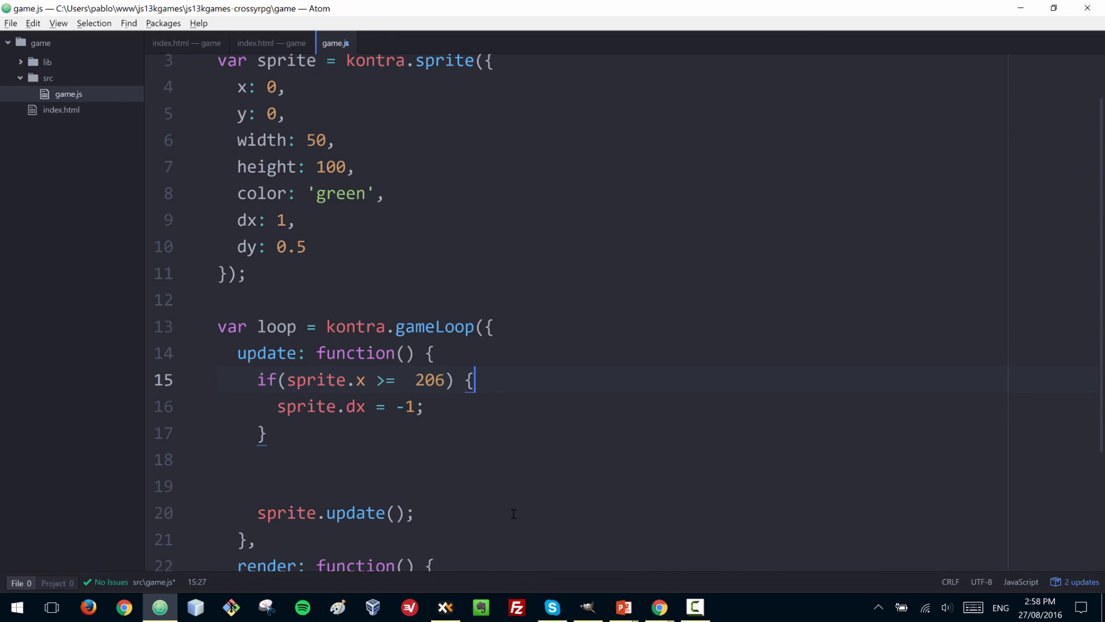
key("Return")
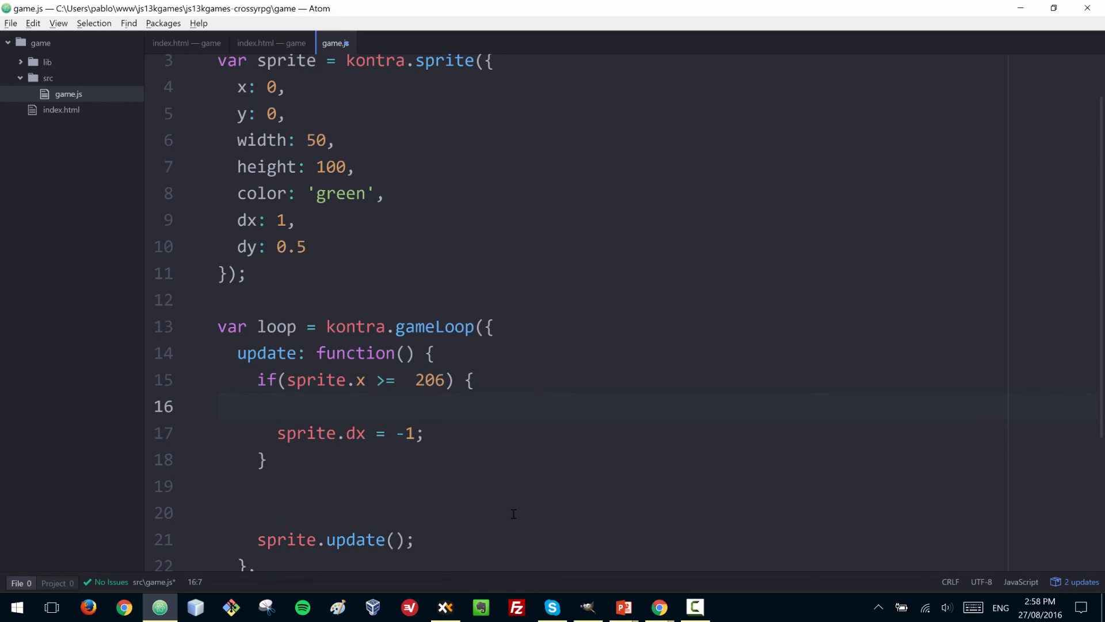
left_click(276, 407)
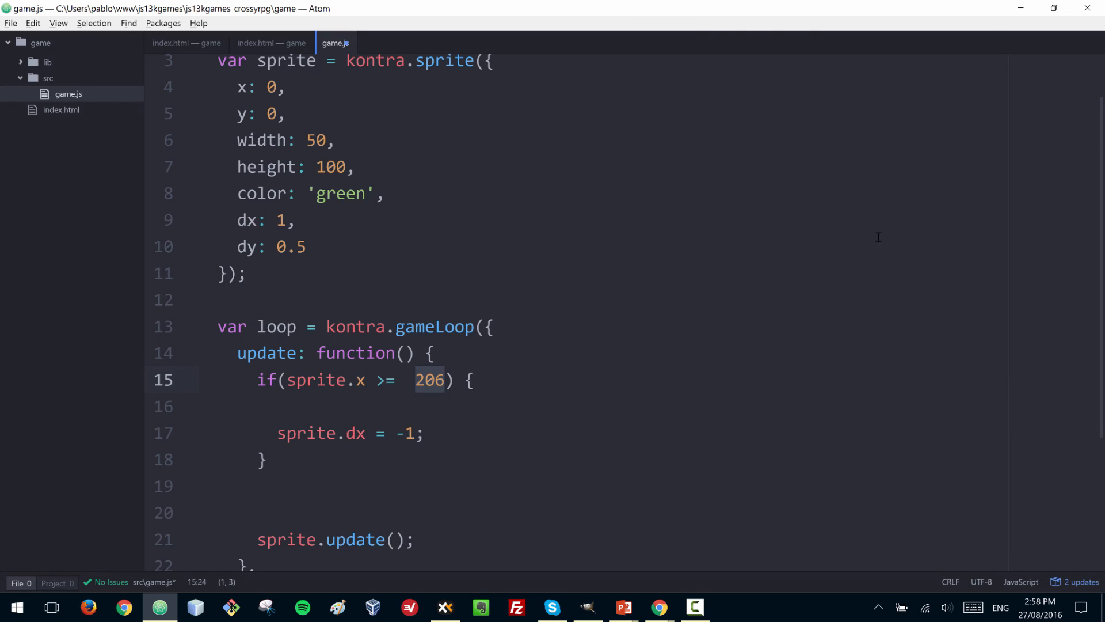
left_click(512, 406)
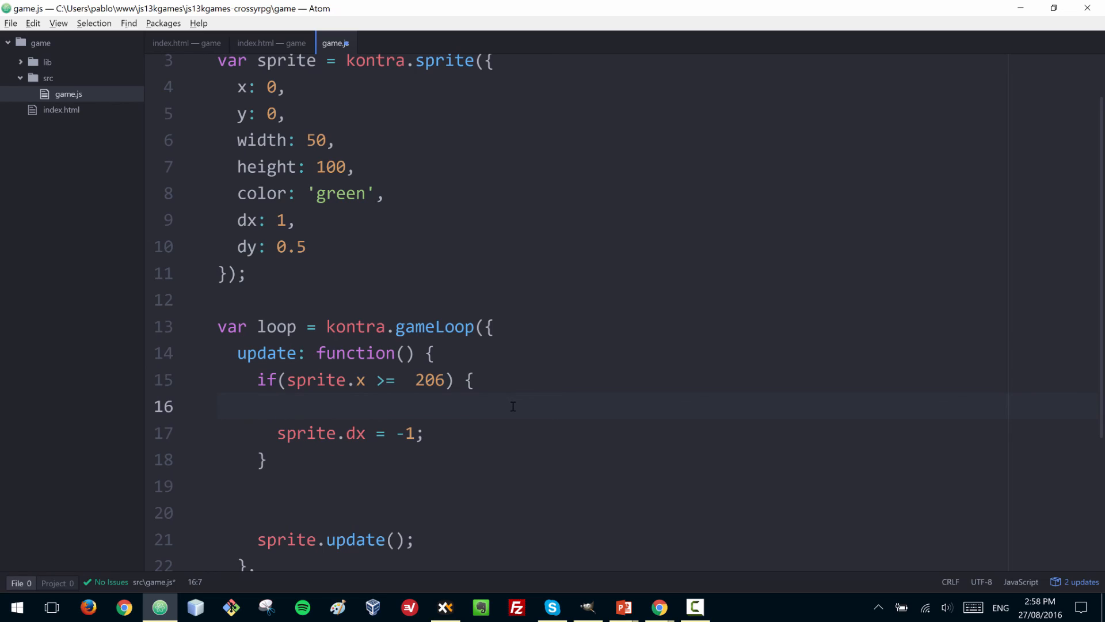
type("sprite.x")
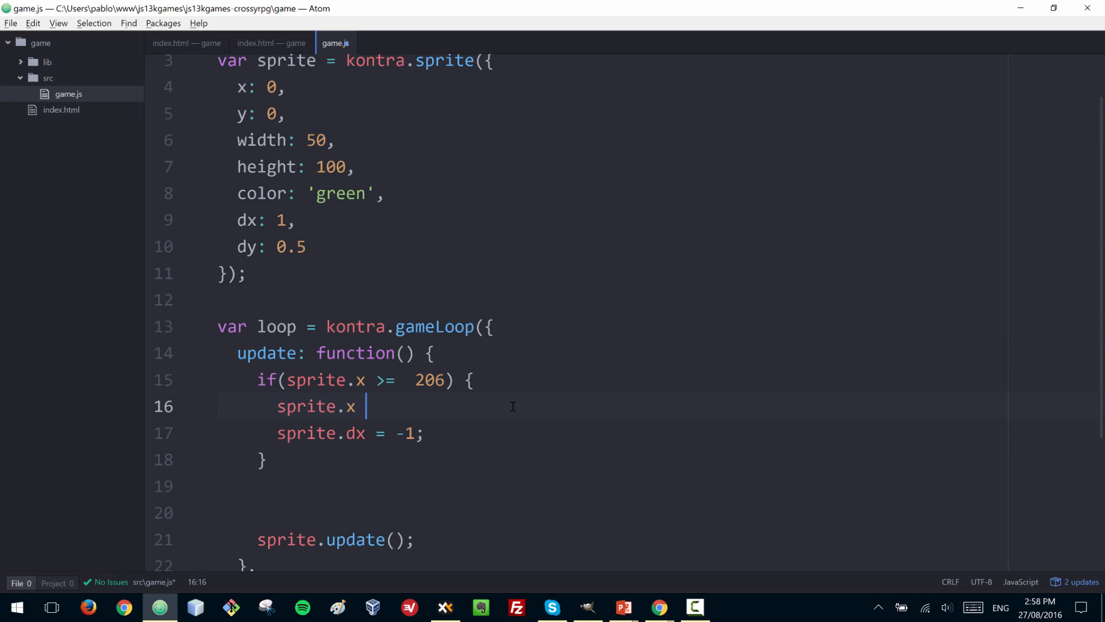
type("= 206;")
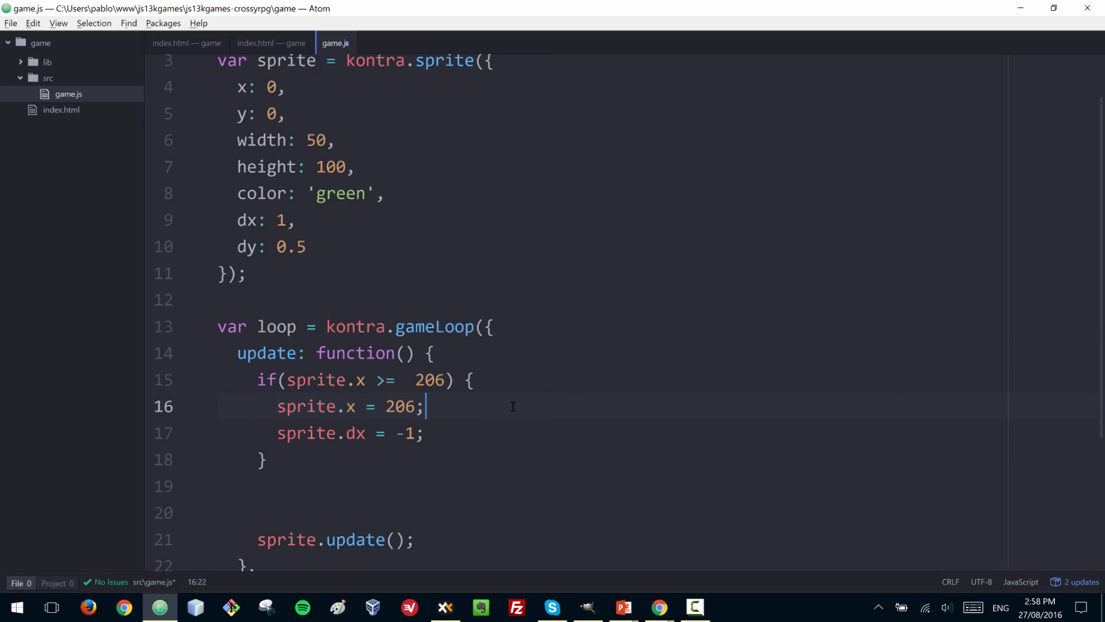
key("Left")
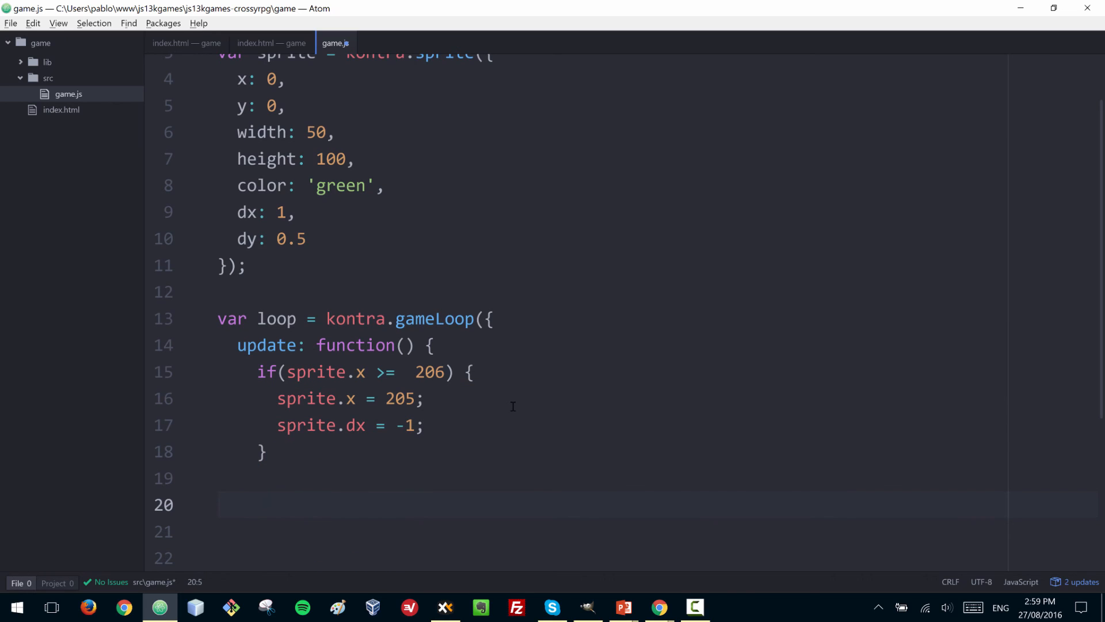
Write else if (sprite.x <= 50) { sprite.x = 51; sprite.dx = 1; } after the first if block
type("else if(")
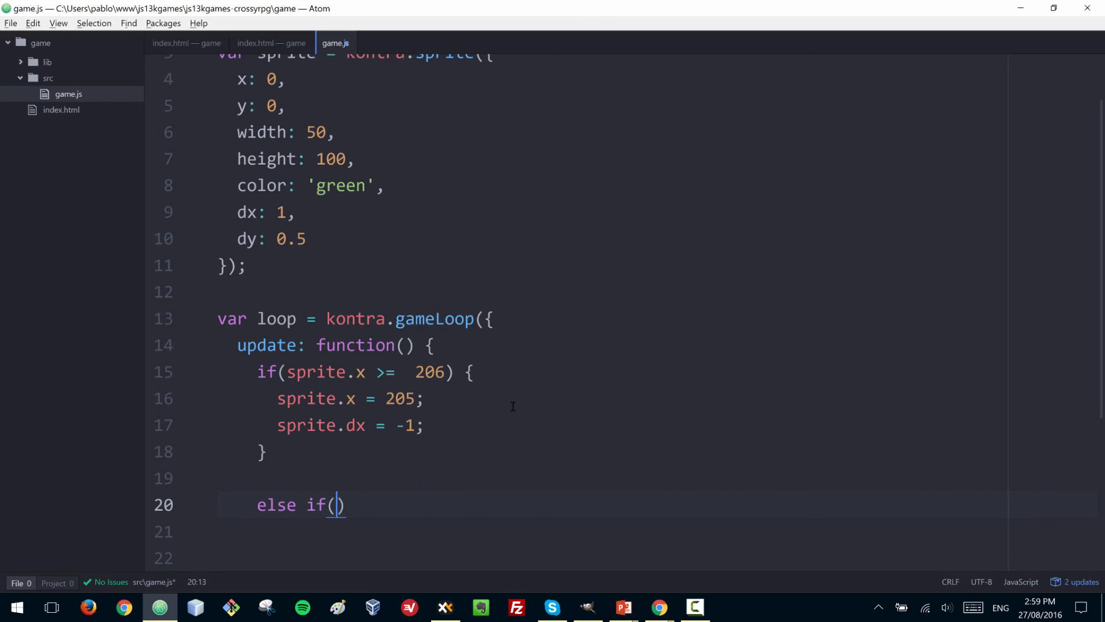
type("sprite.x <")
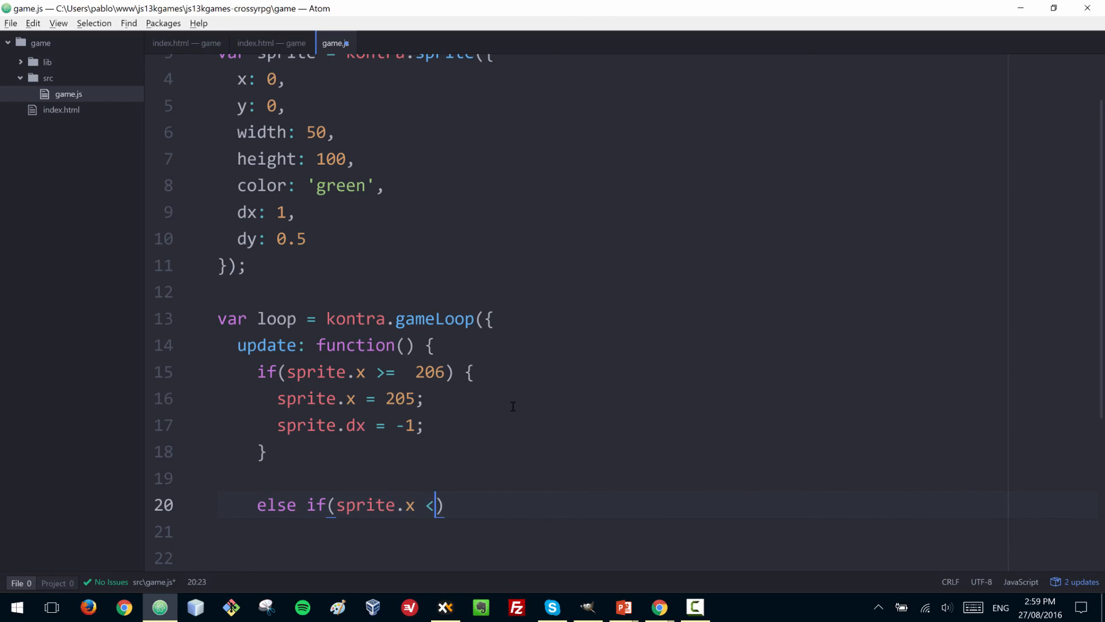
type("=")
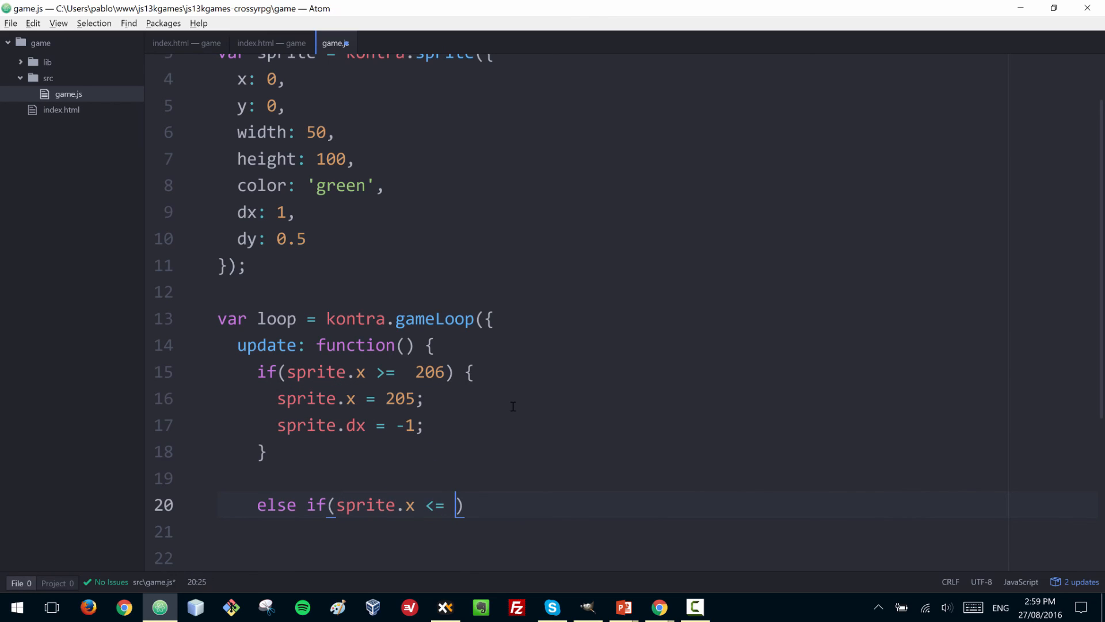
type("50")
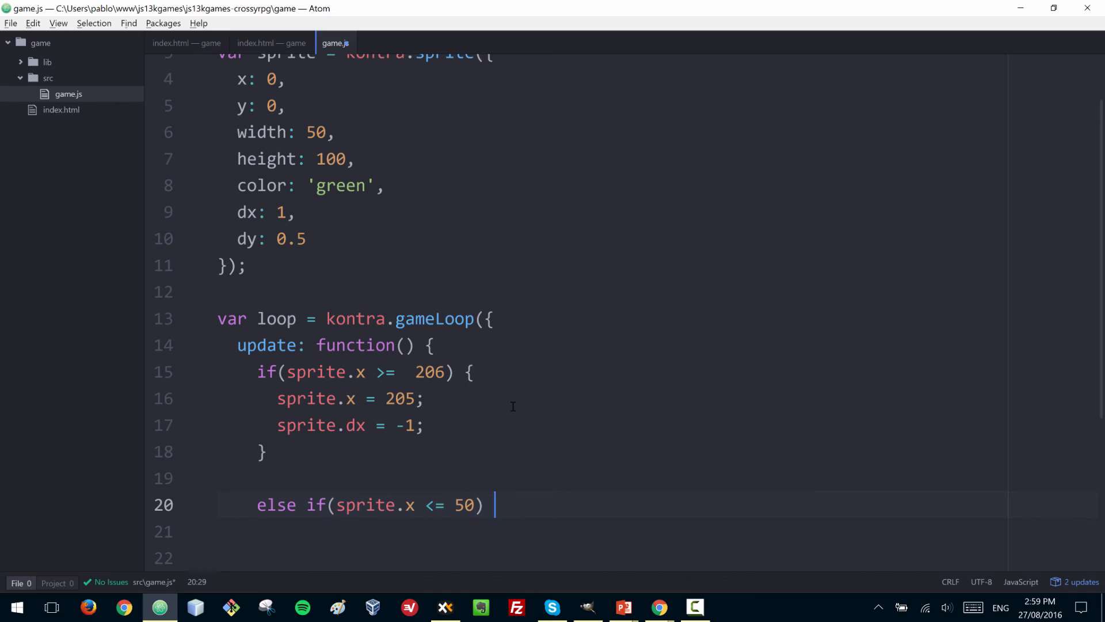
type("{")
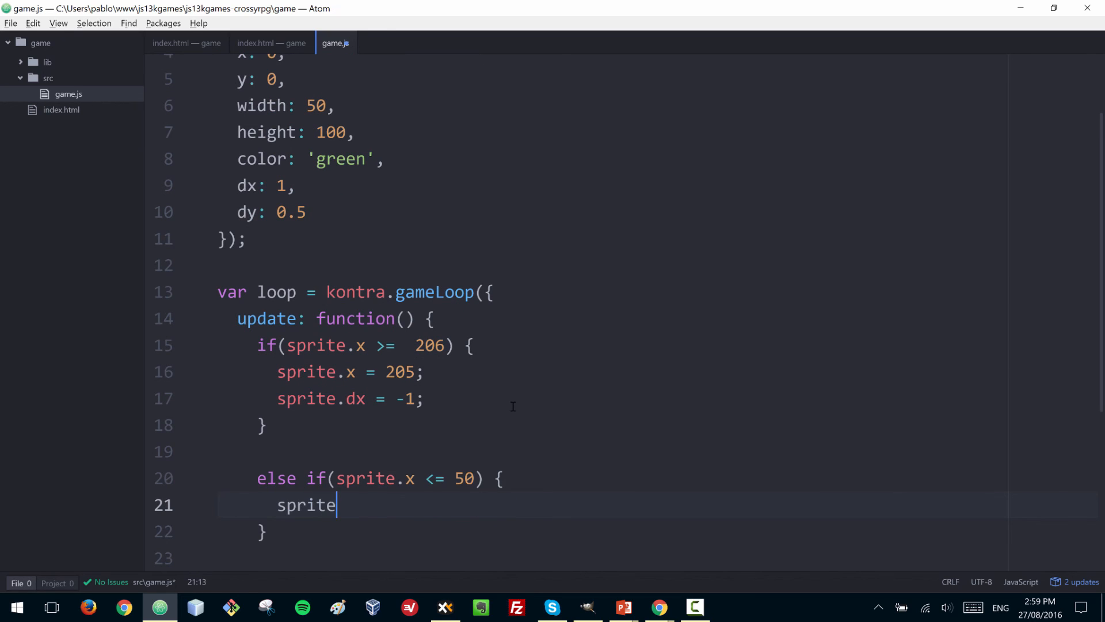
type(".x = 5")
type("sprite.dx =")
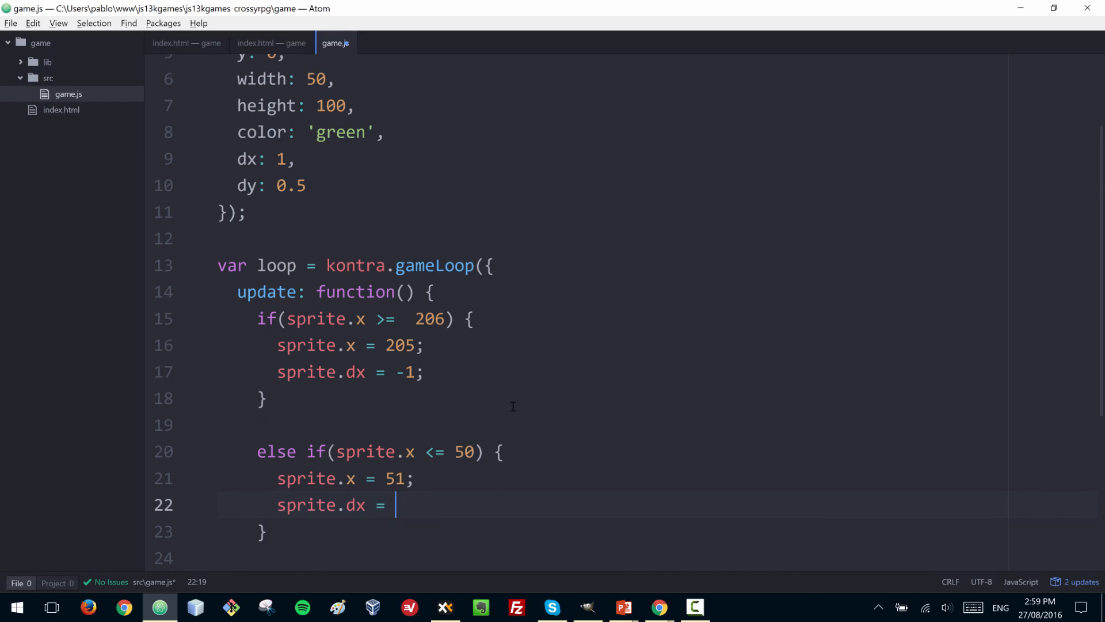
type("1;")
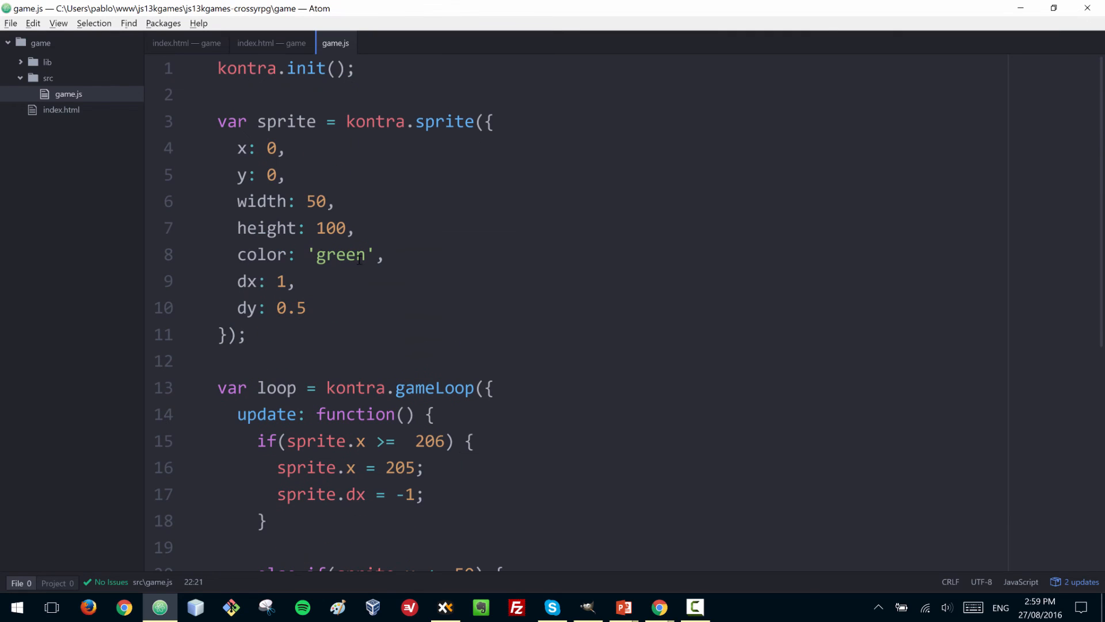
left_click(274, 309)
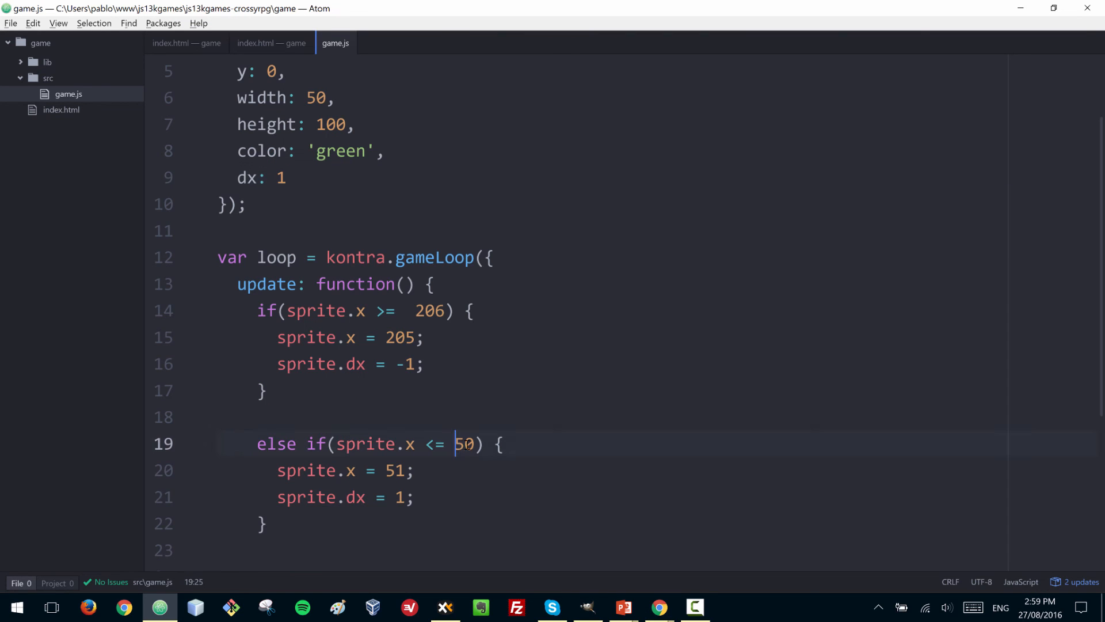
Delete dy: 0.5 and change the else-if threshold to sprite.x <= 0, then save
type("0")
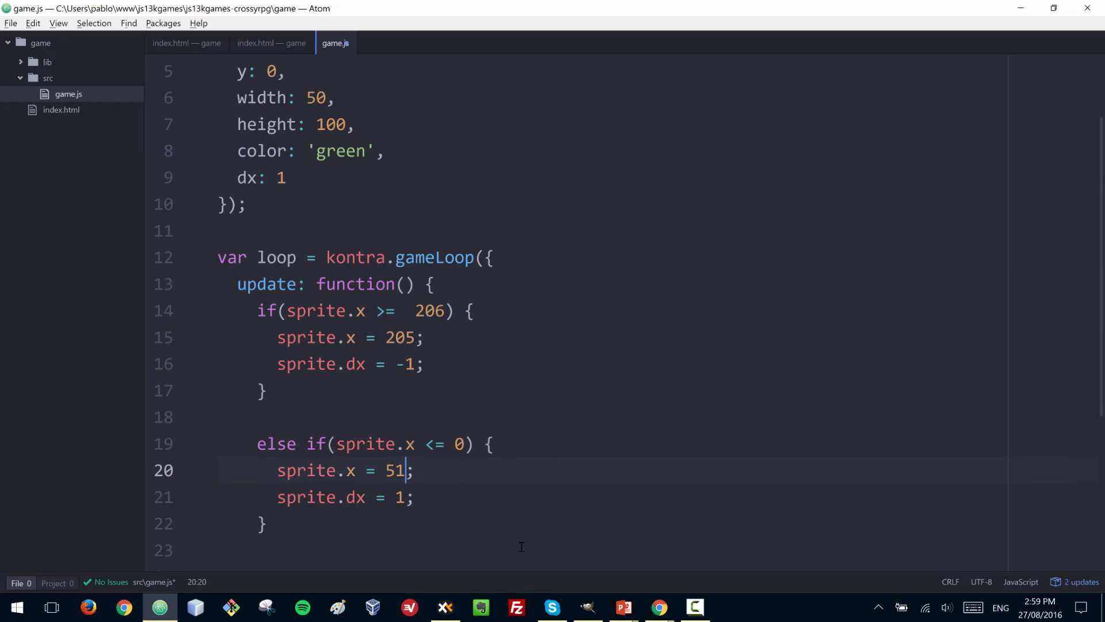
key("Backspace")
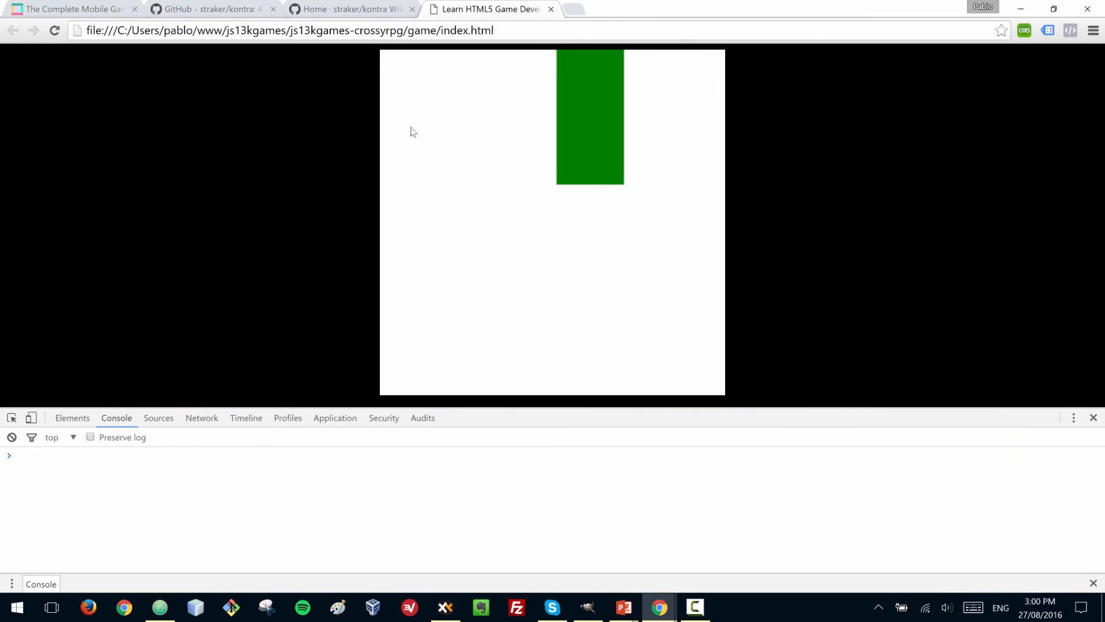
Reload index.html in Chrome so the green sprite moves horizontally across the canvas
key("Left")
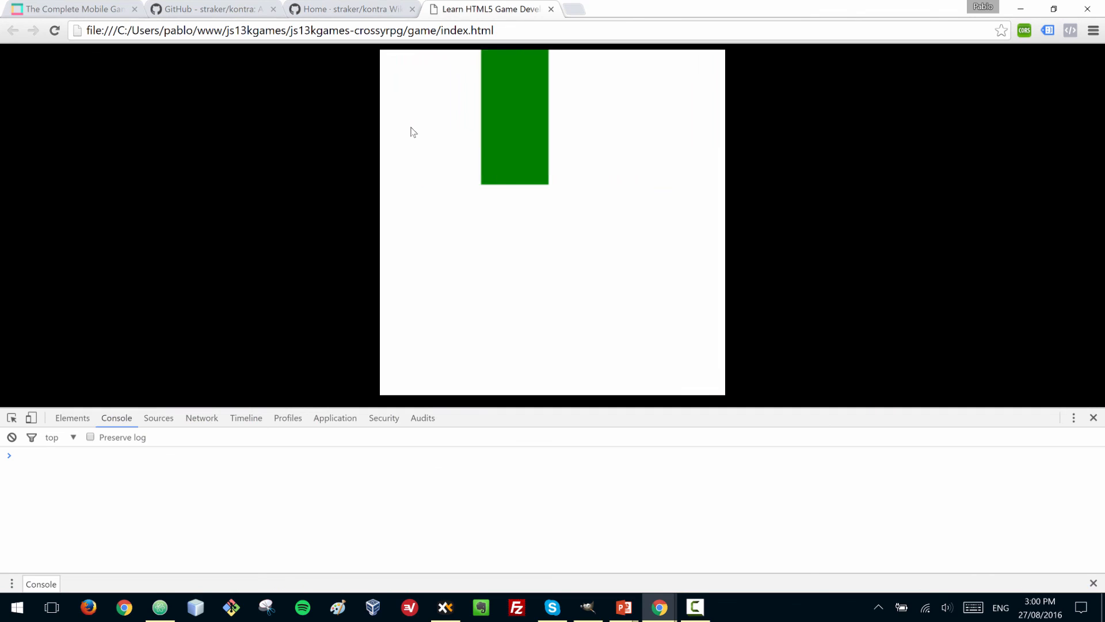